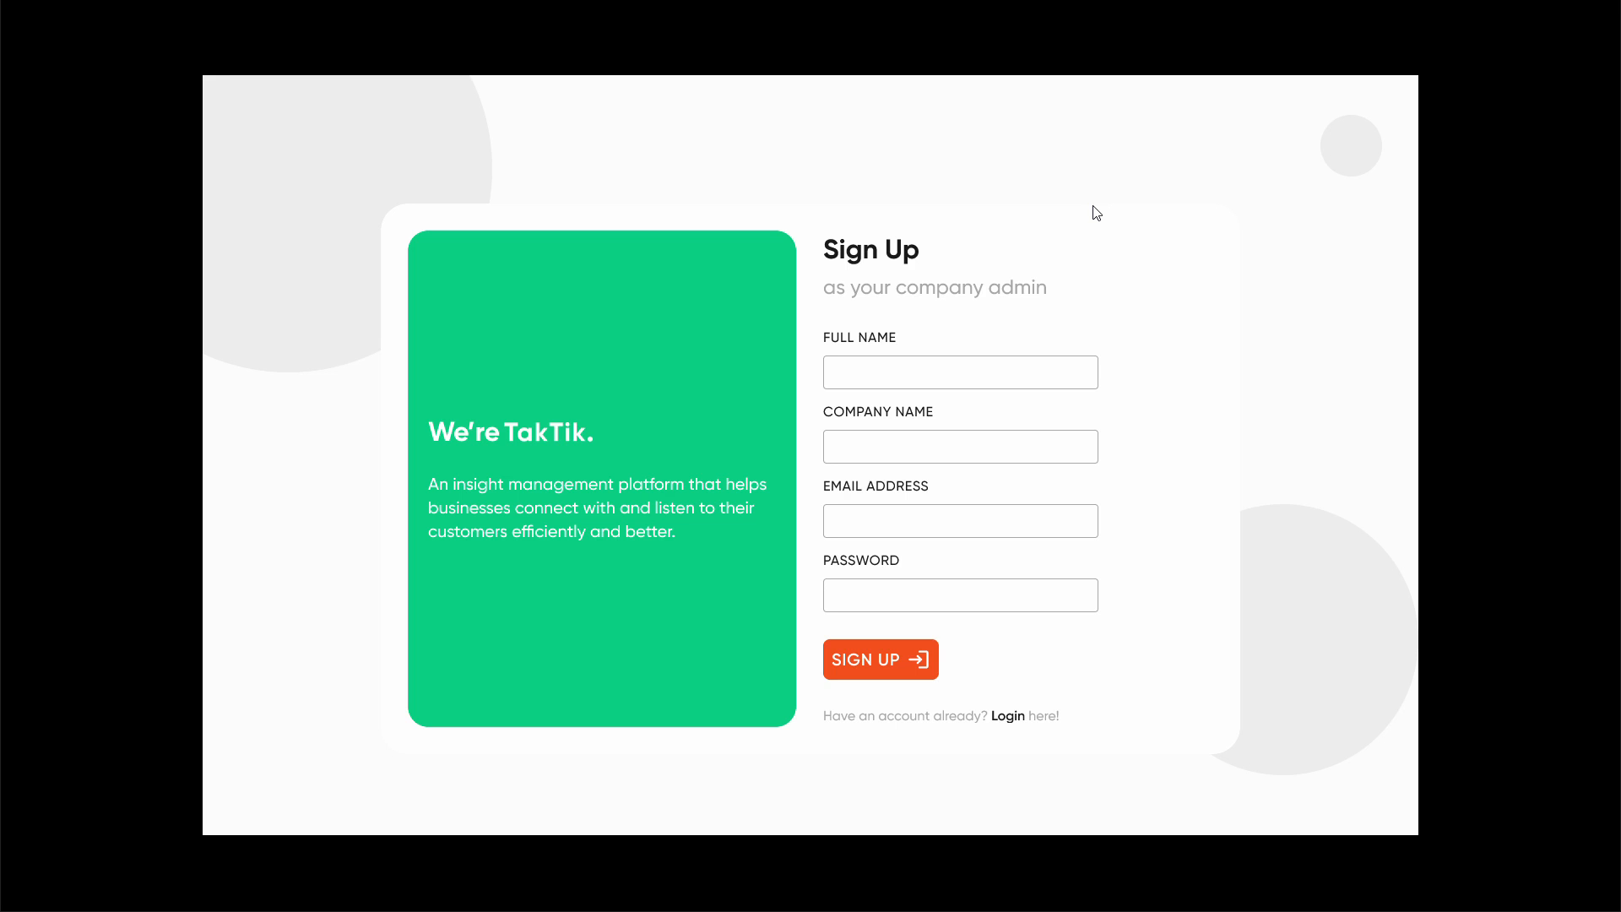
mouse_move(972, 230)
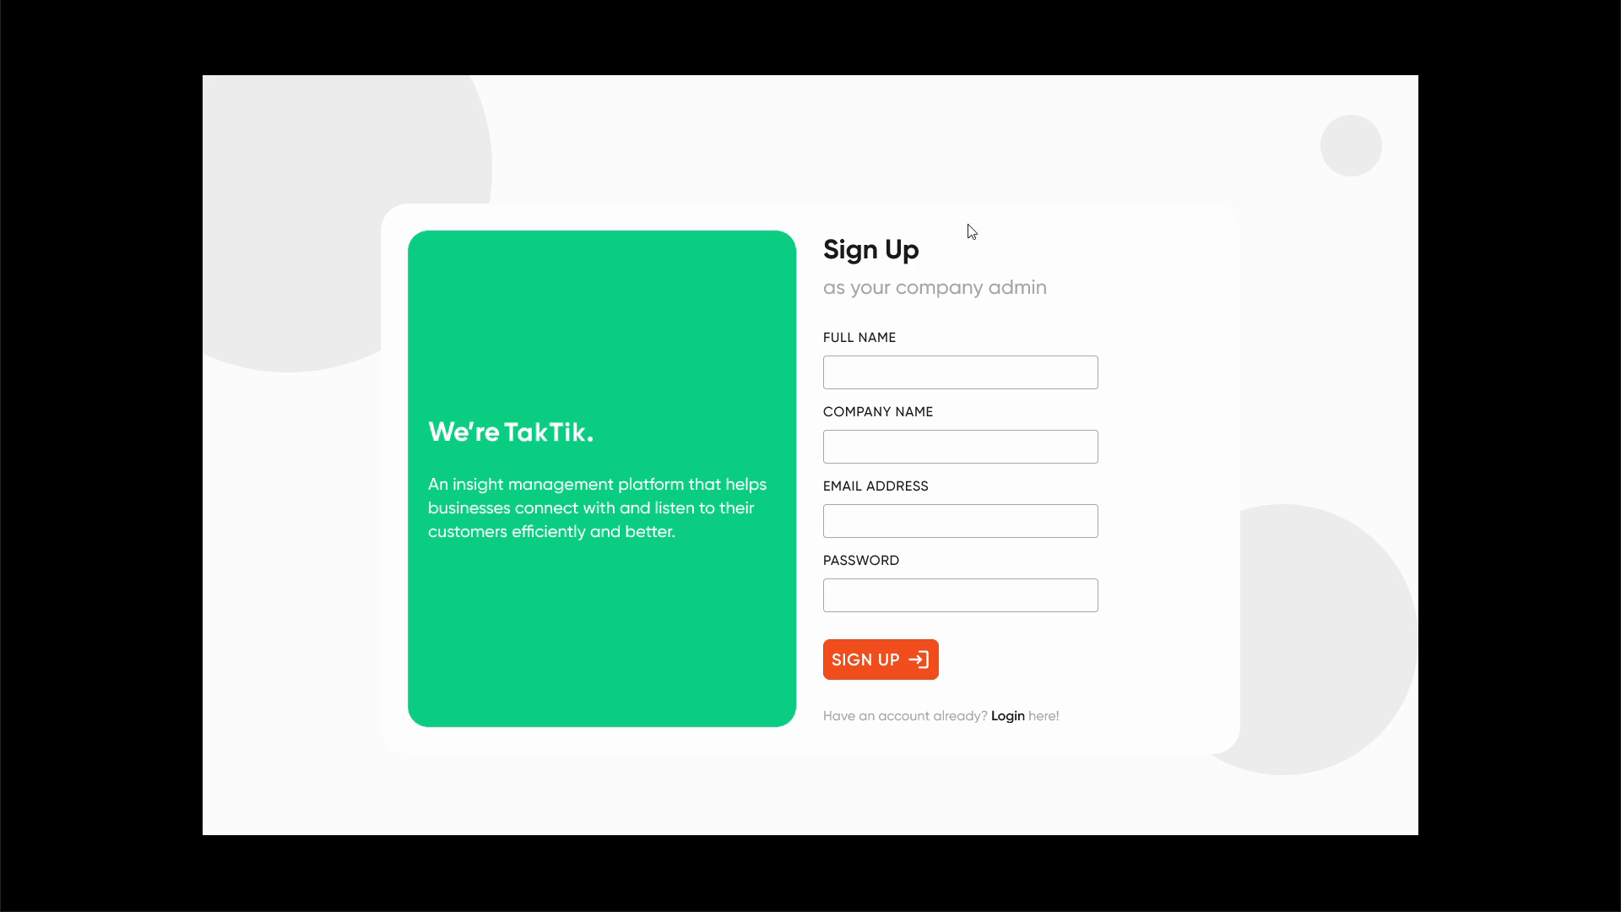
mouse_move(1028, 245)
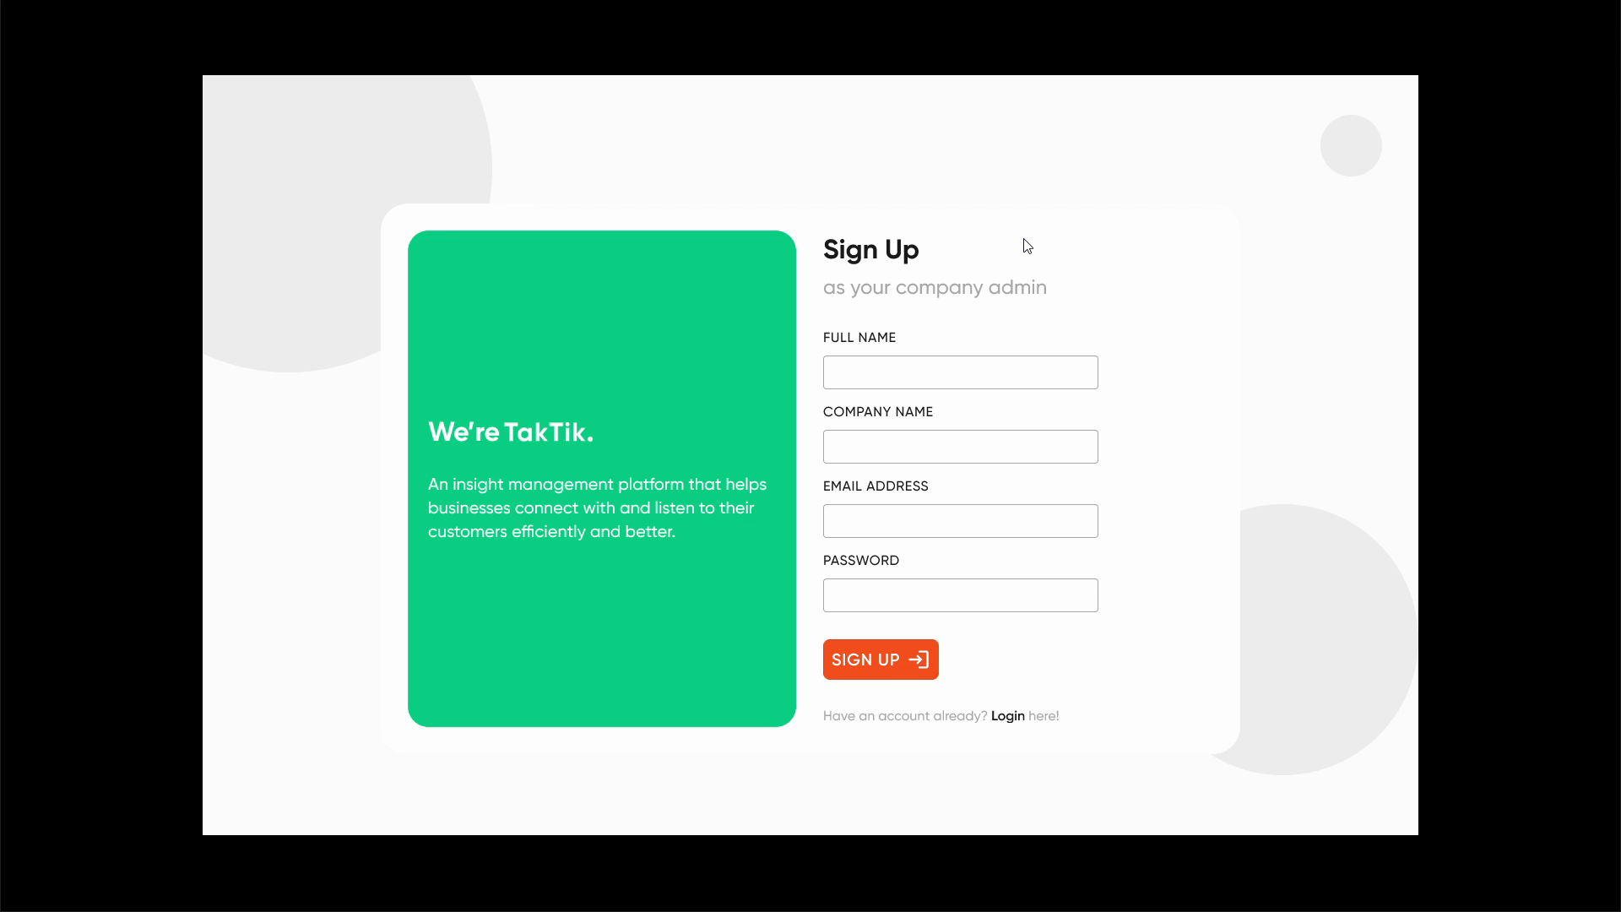
mouse_move(1003, 289)
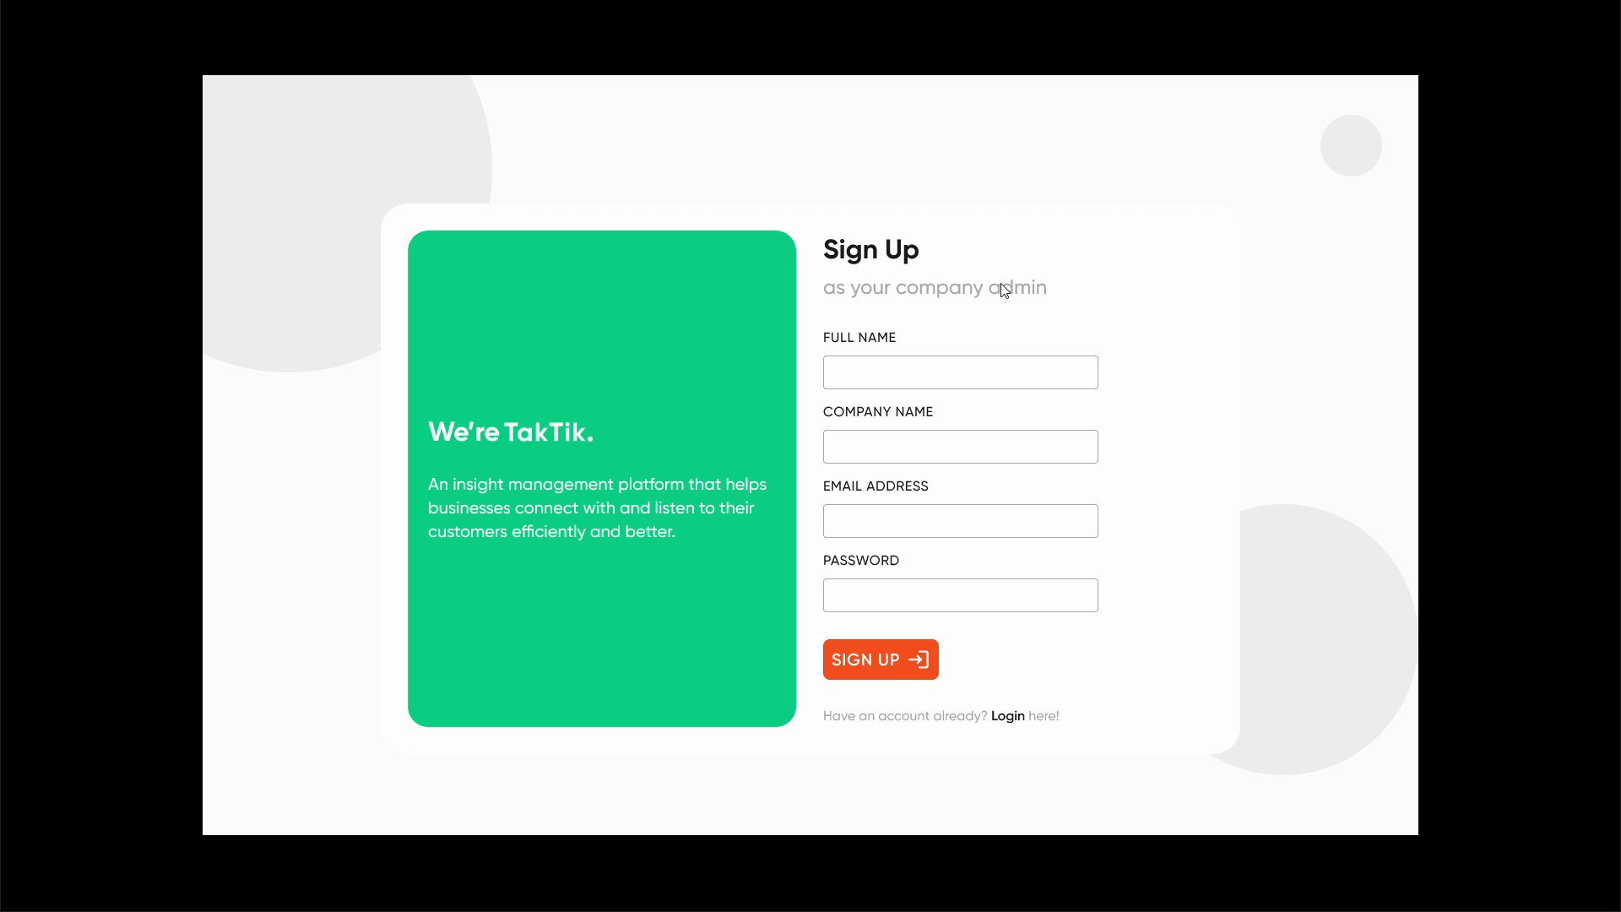
mouse_move(988, 358)
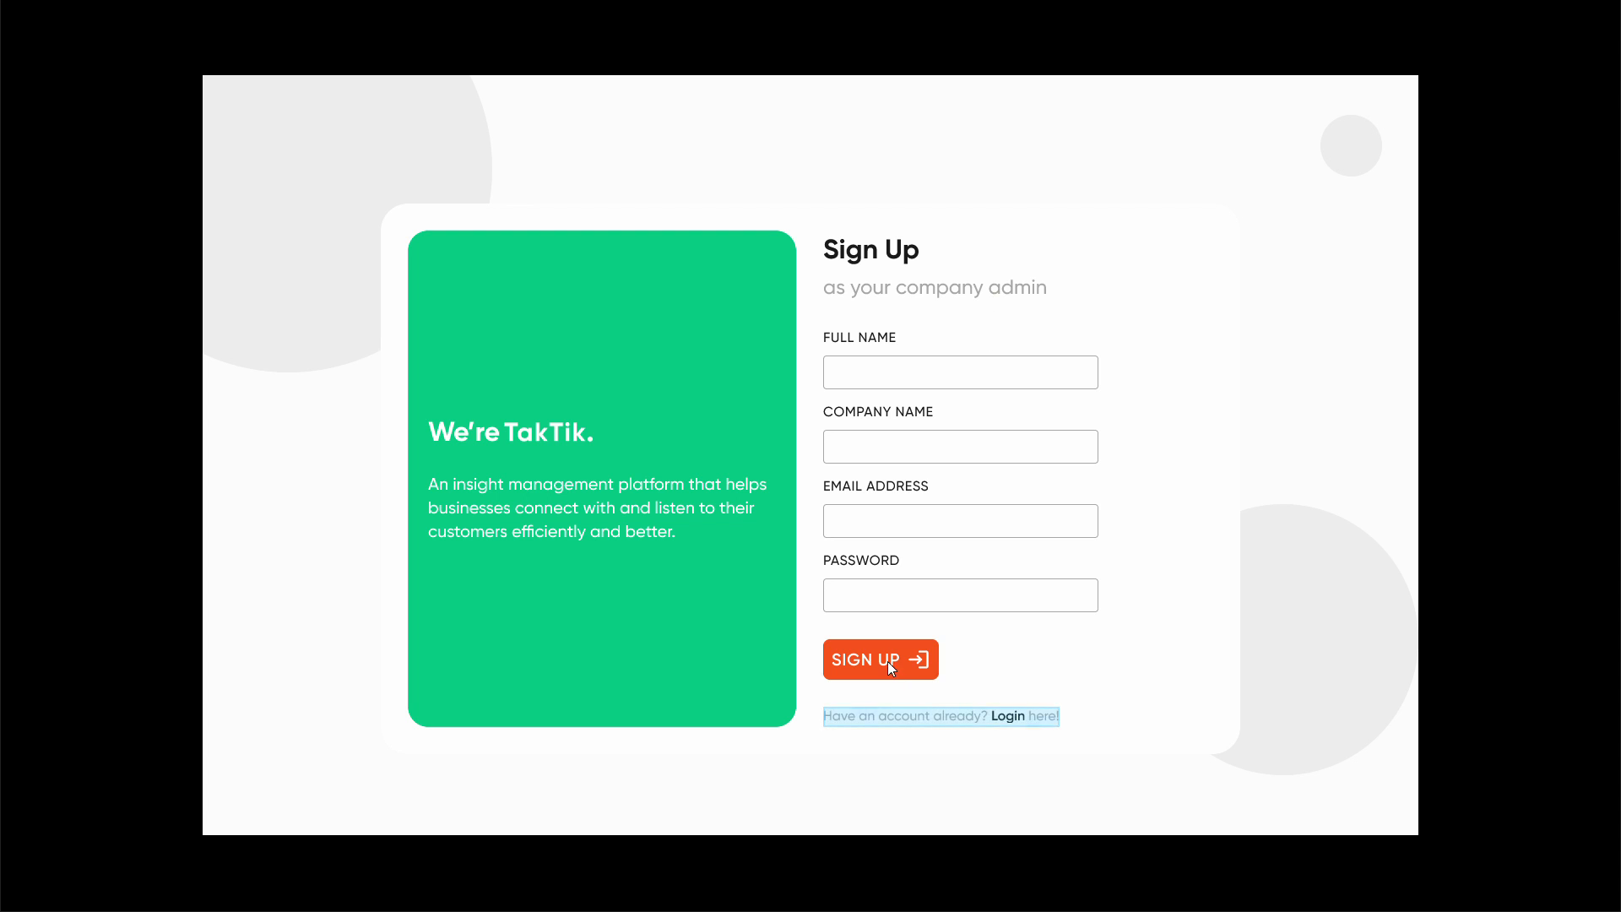
Log in as the company admin and view the Add Product Manager form.
click(1008, 716)
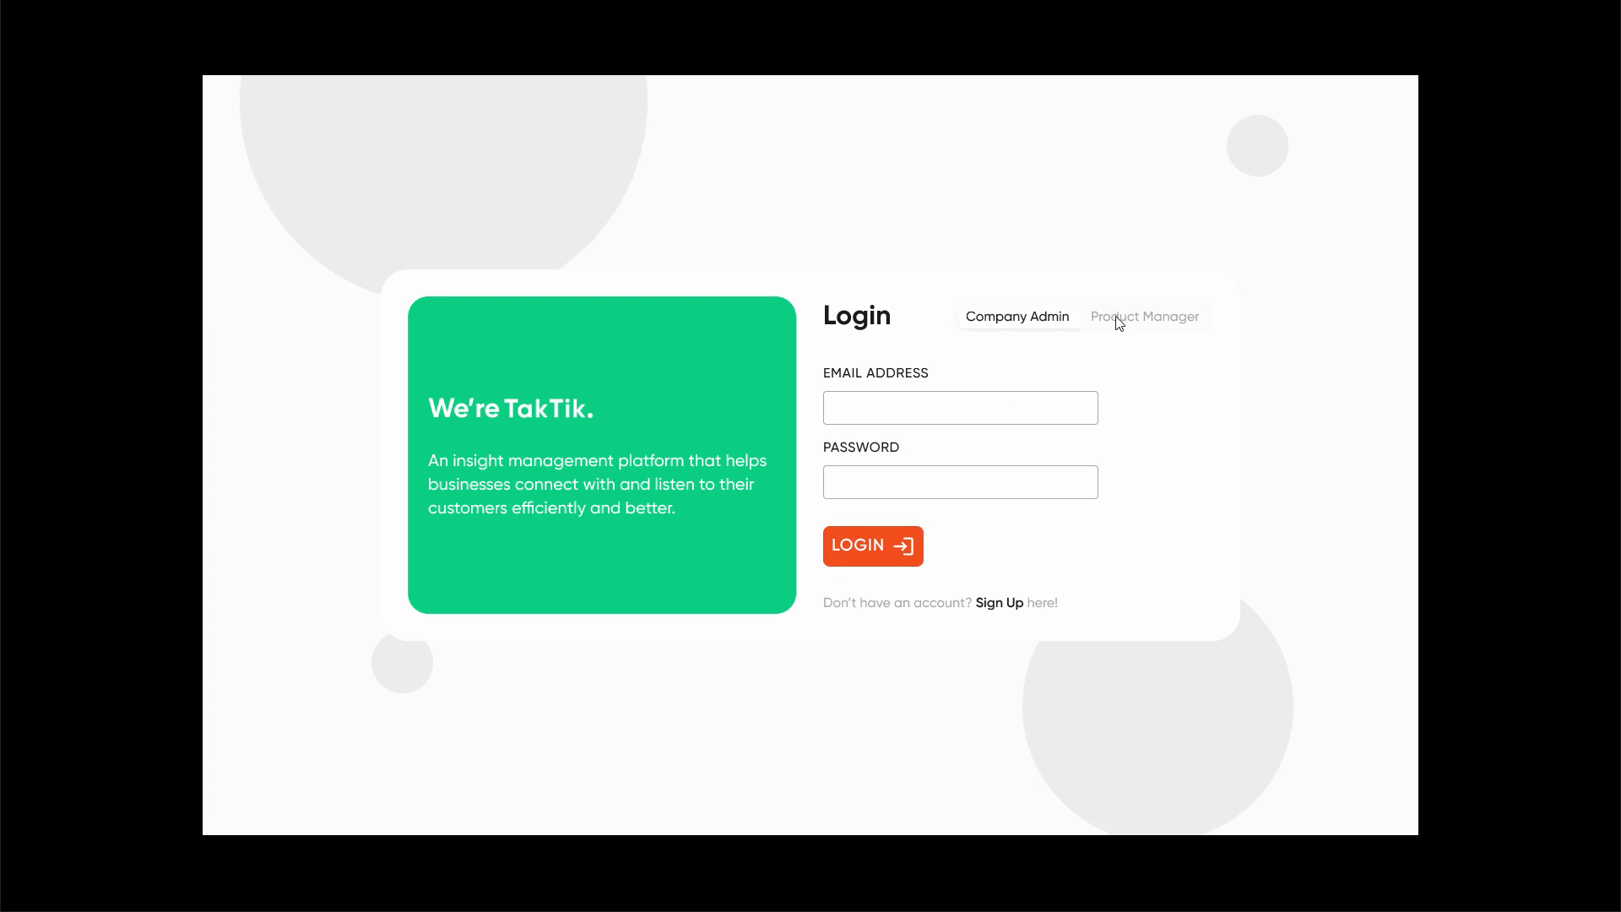
click(873, 545)
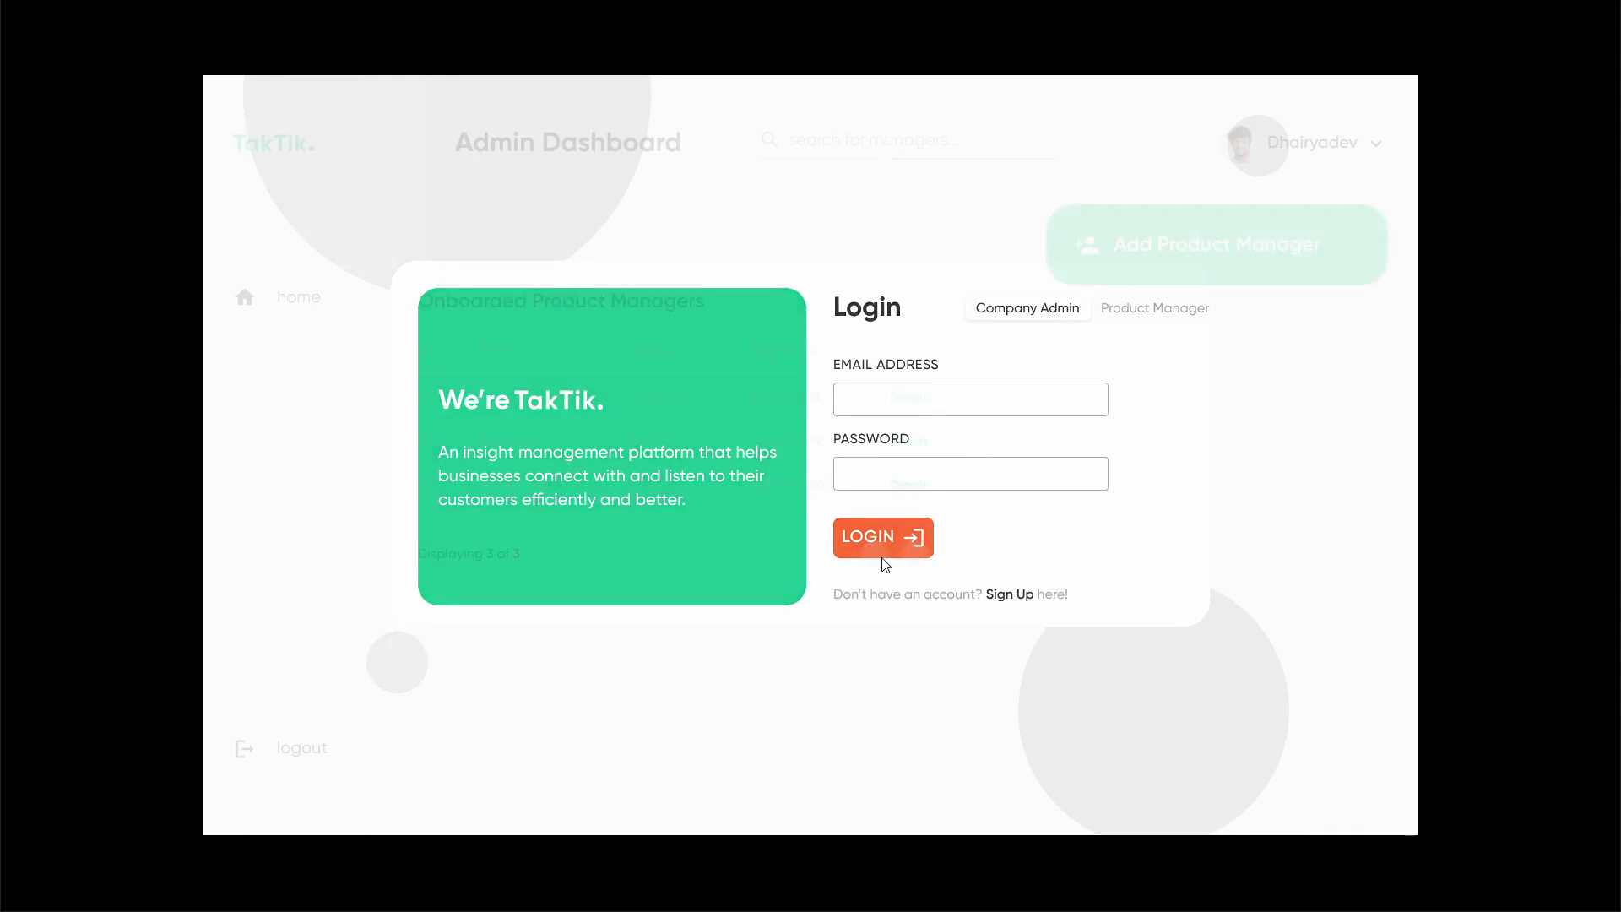
click(883, 537)
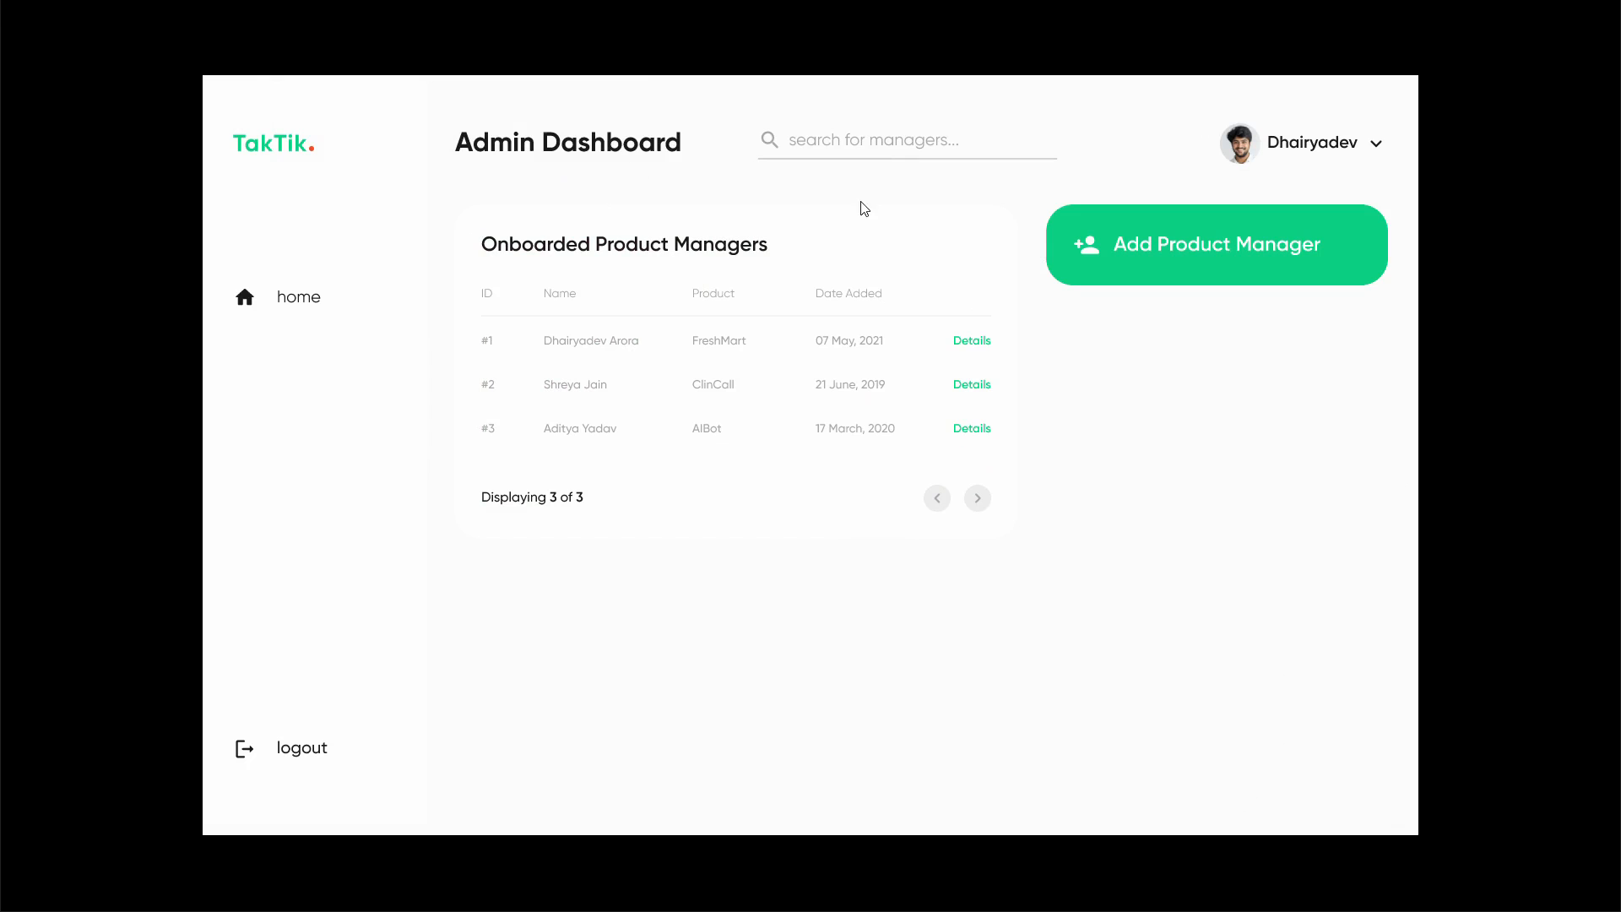
mouse_move(694, 268)
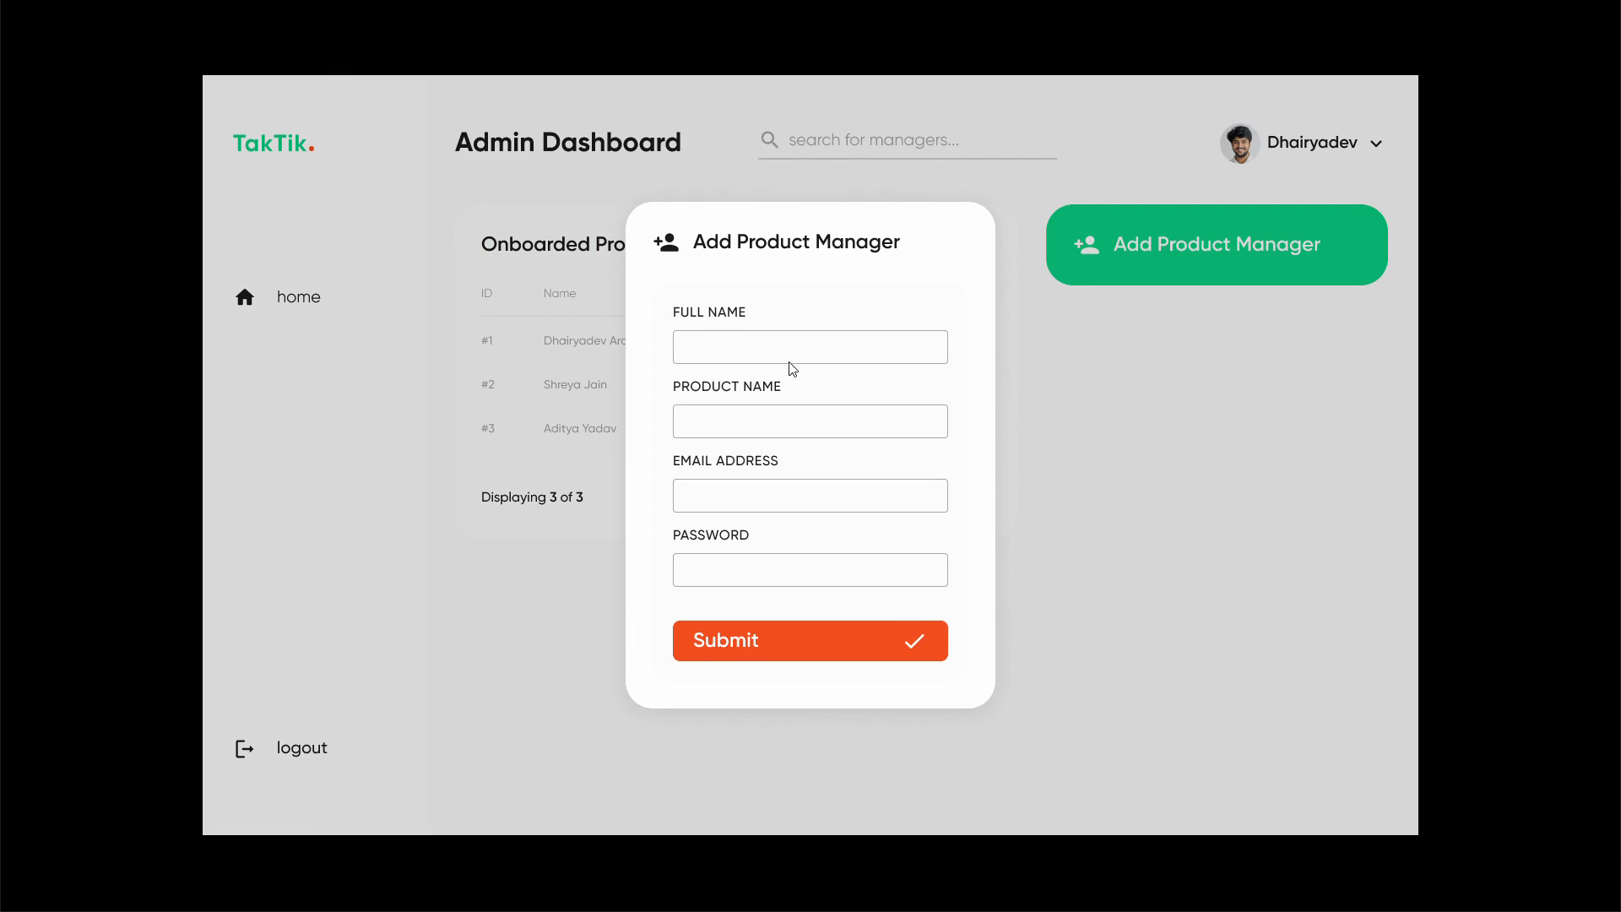
mouse_move(744, 376)
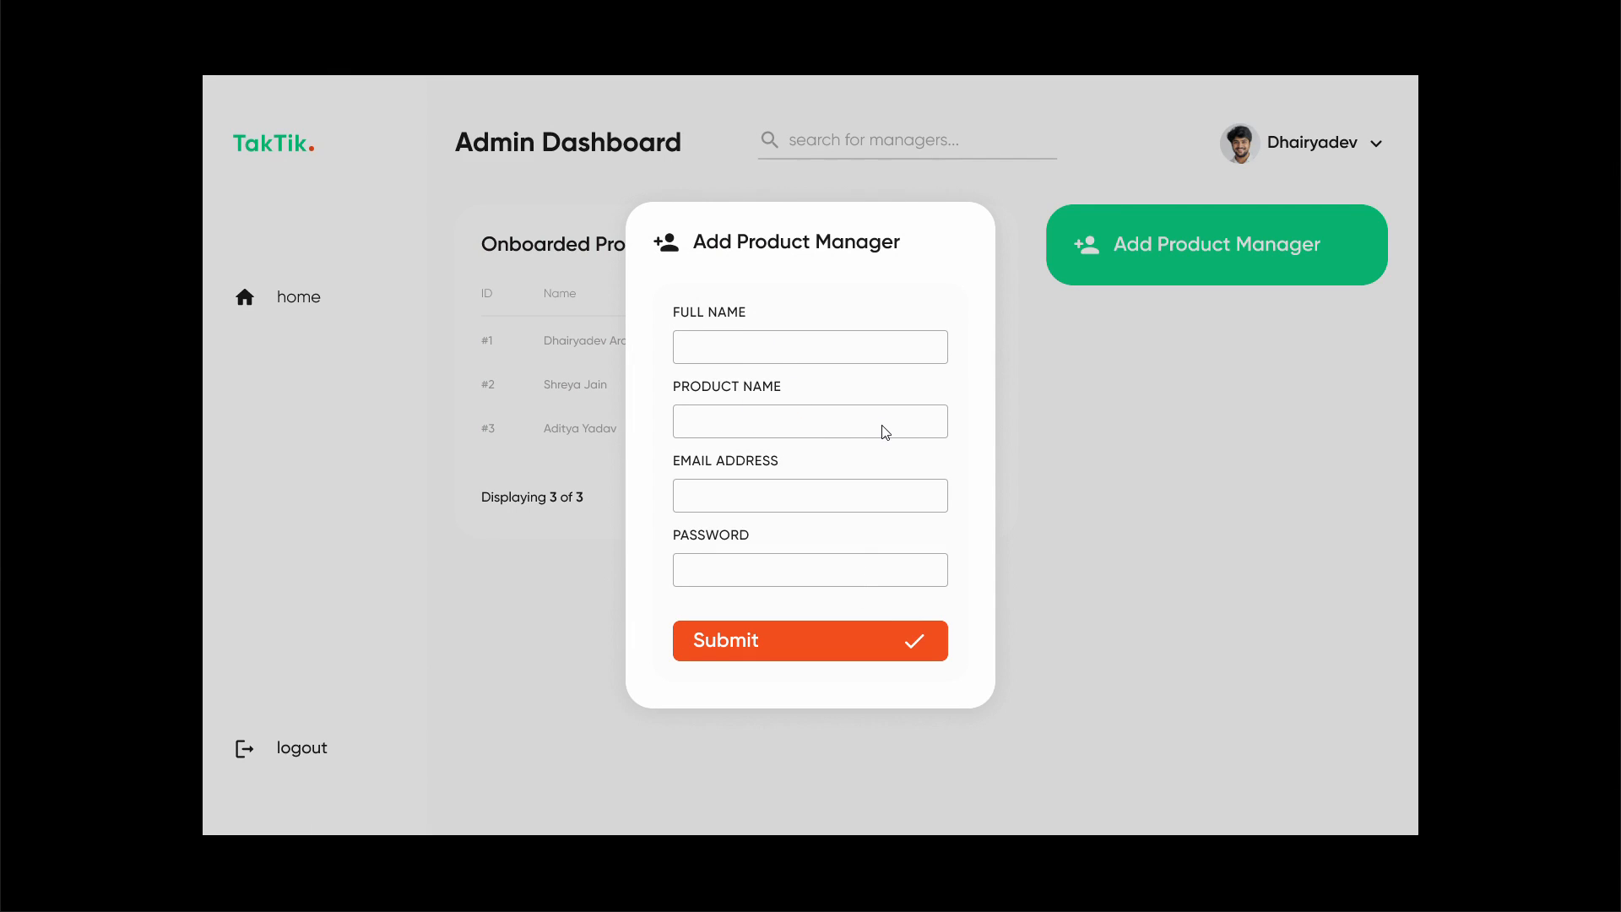
mouse_move(1072, 420)
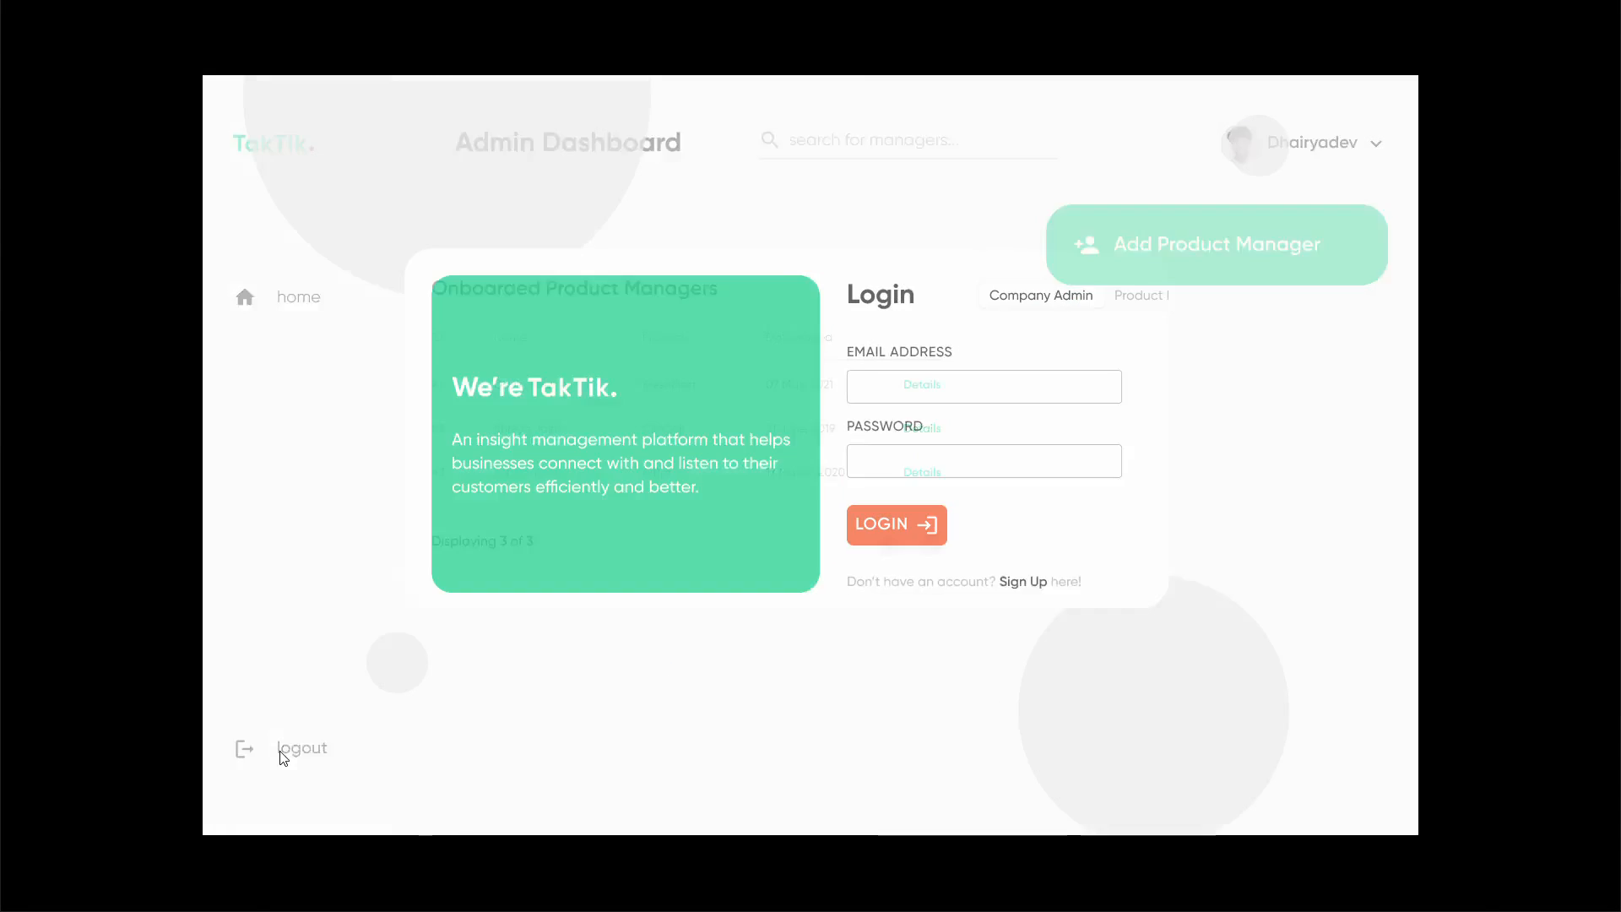
Log in as FreshMart product manager, peek at review tag analysis, then return to dashboard.
click(301, 748)
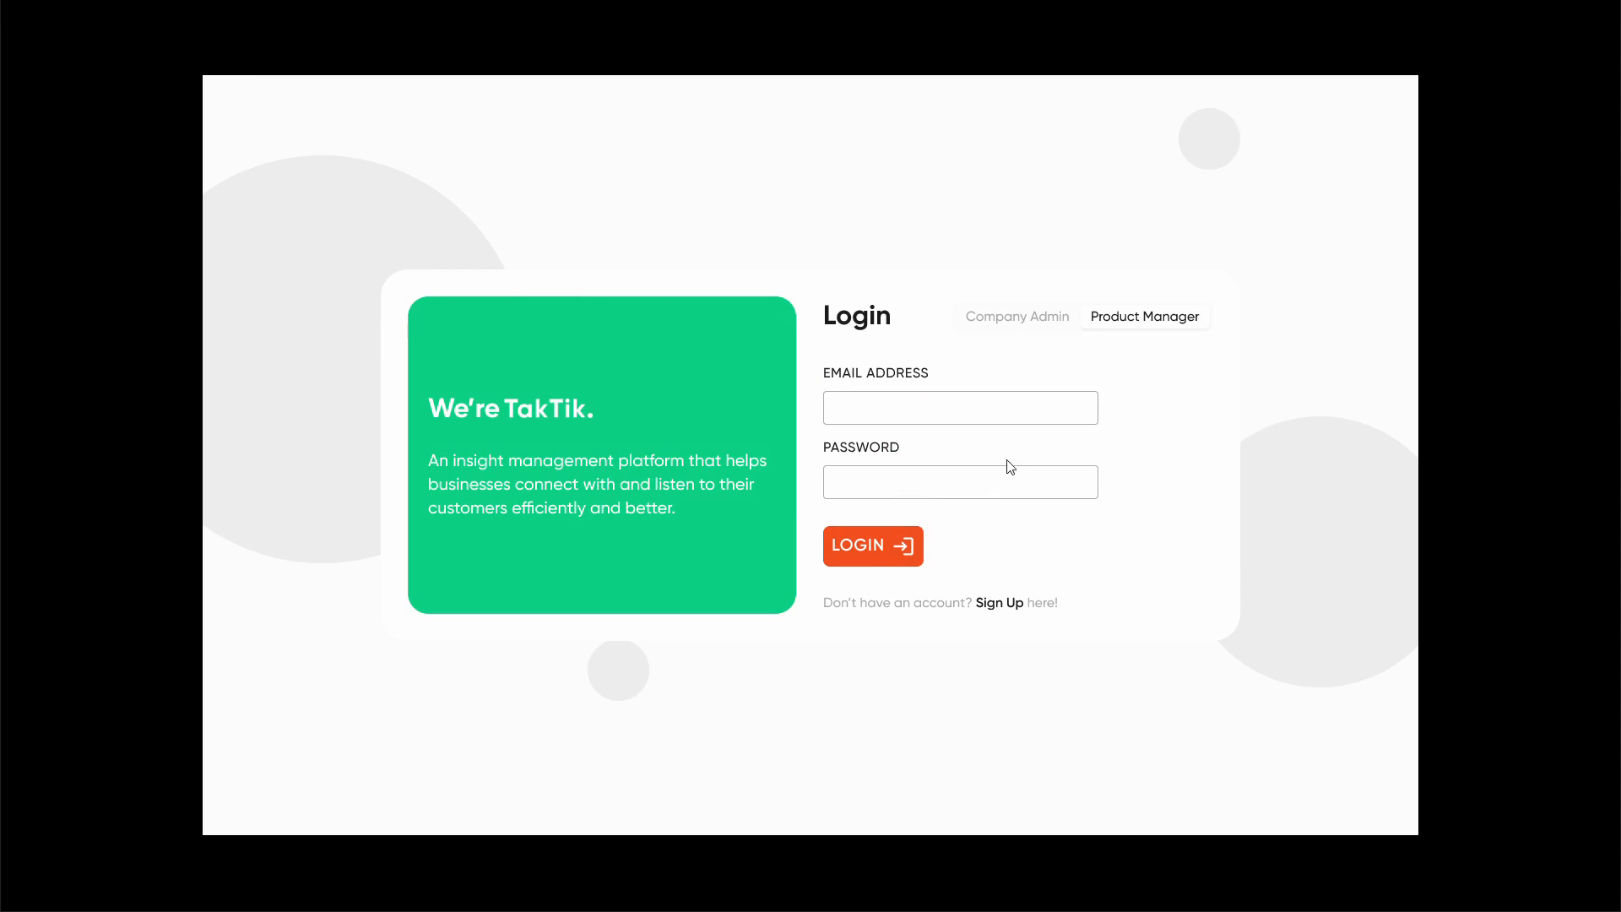
click(873, 546)
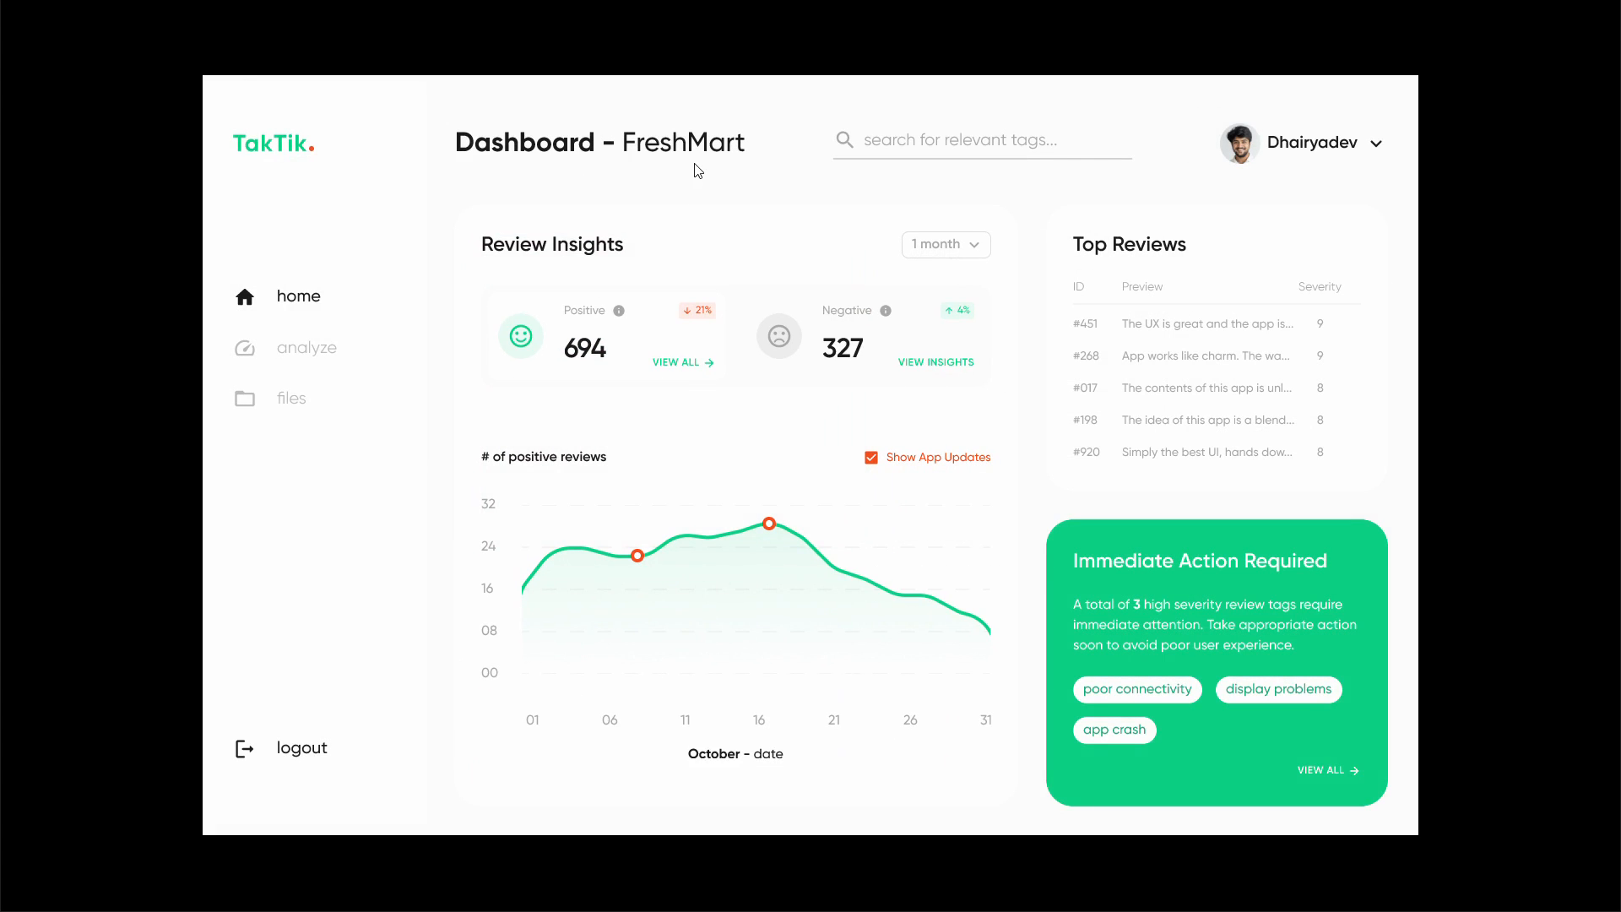
mouse_move(669, 157)
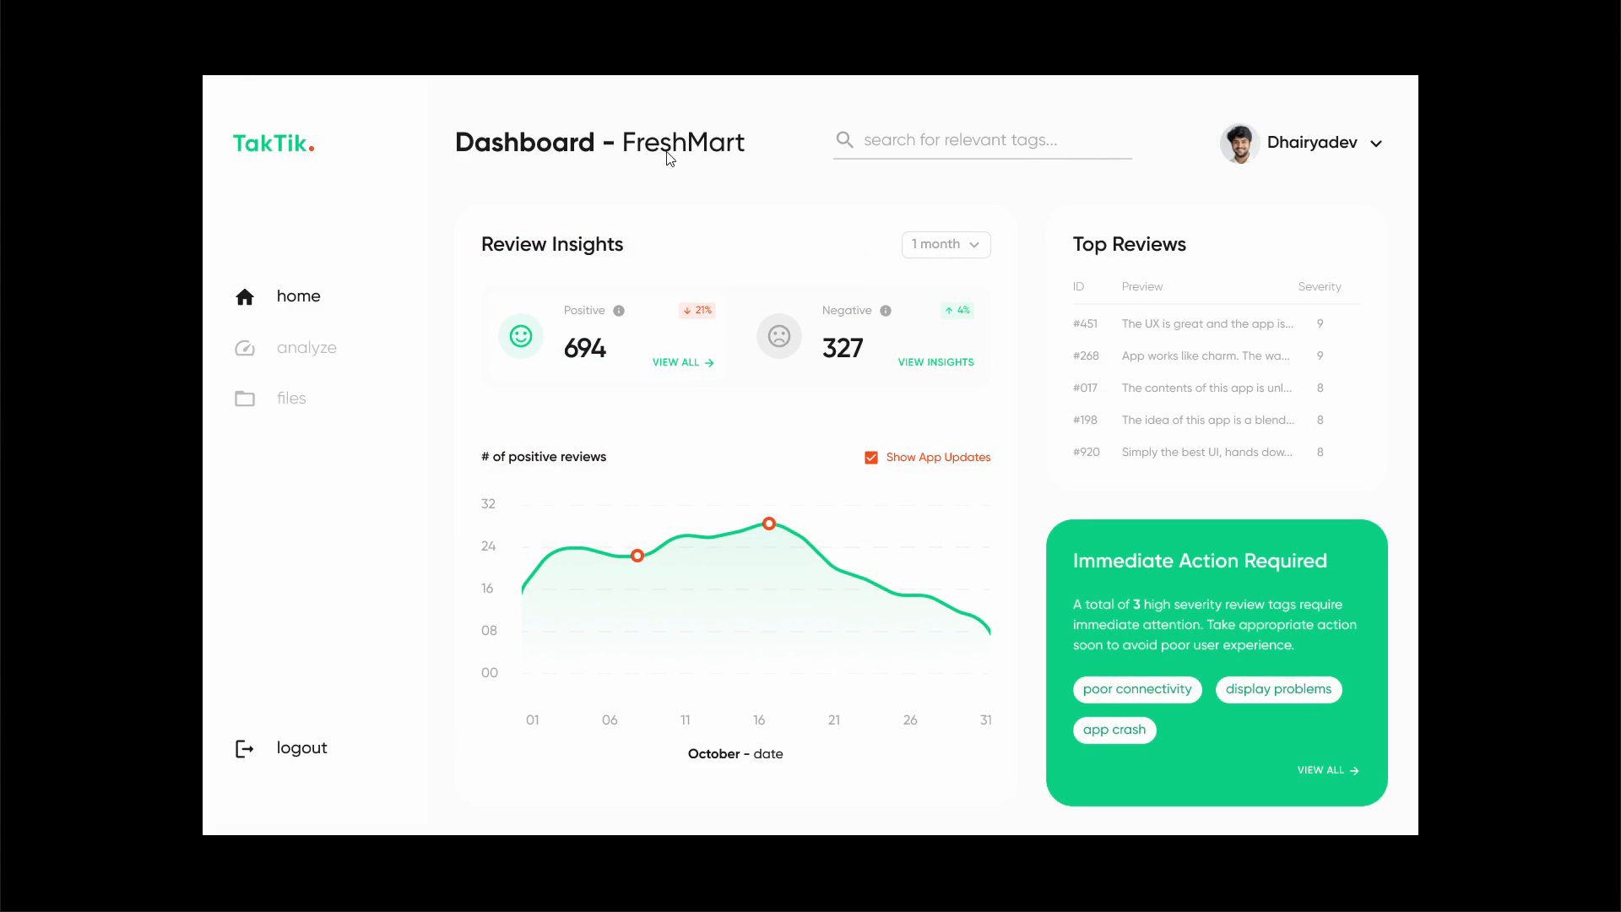
mouse_move(753, 272)
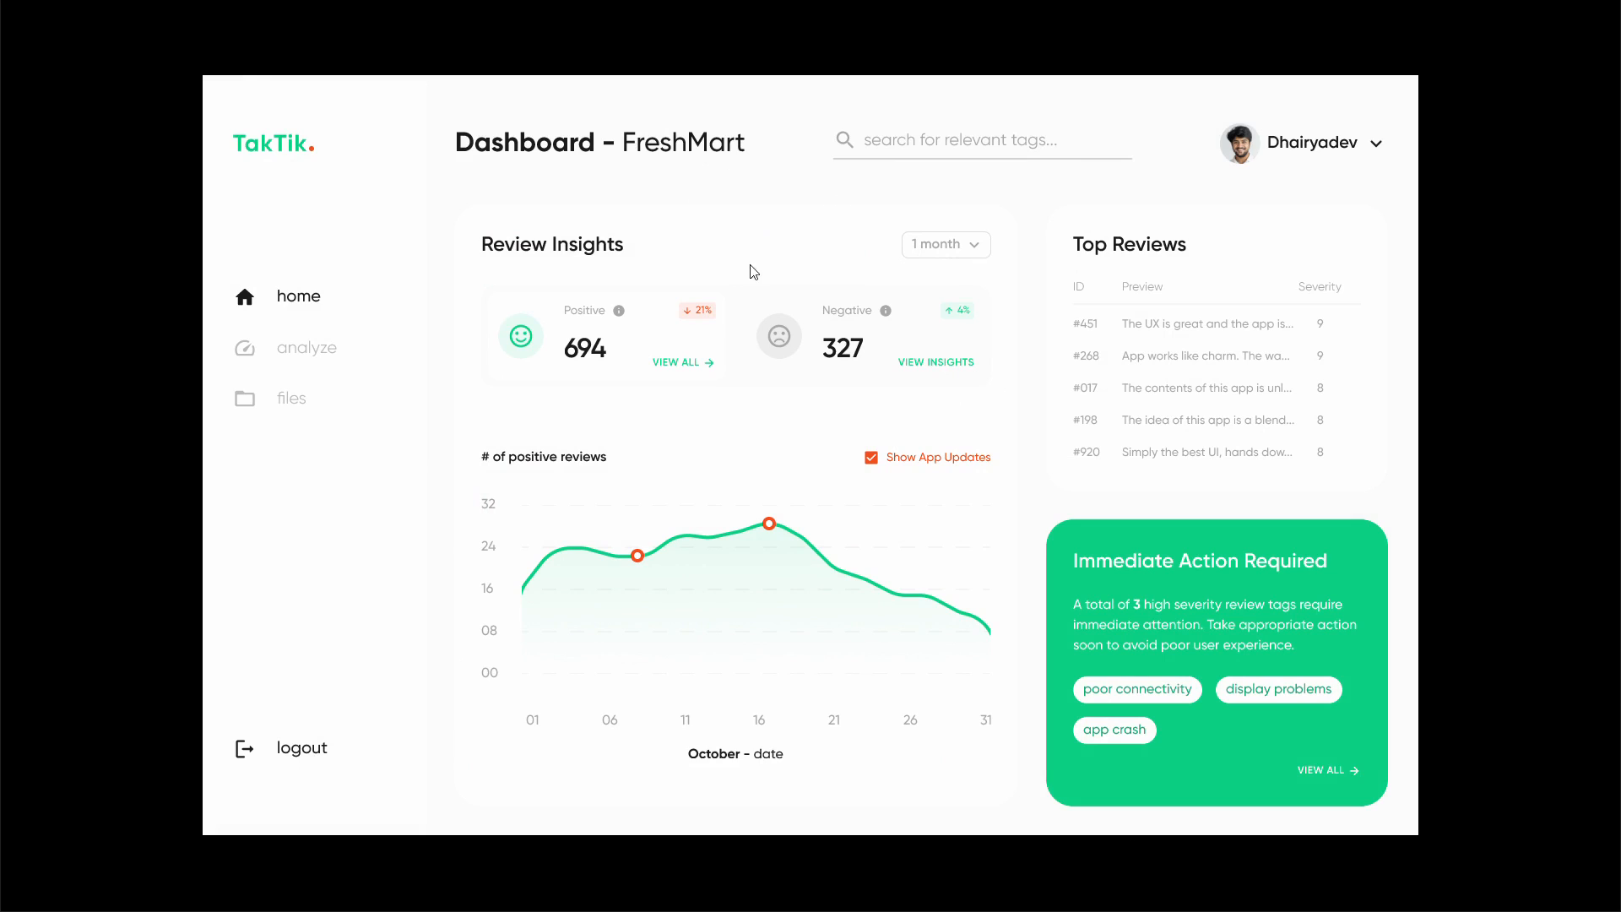
mouse_move(1174, 330)
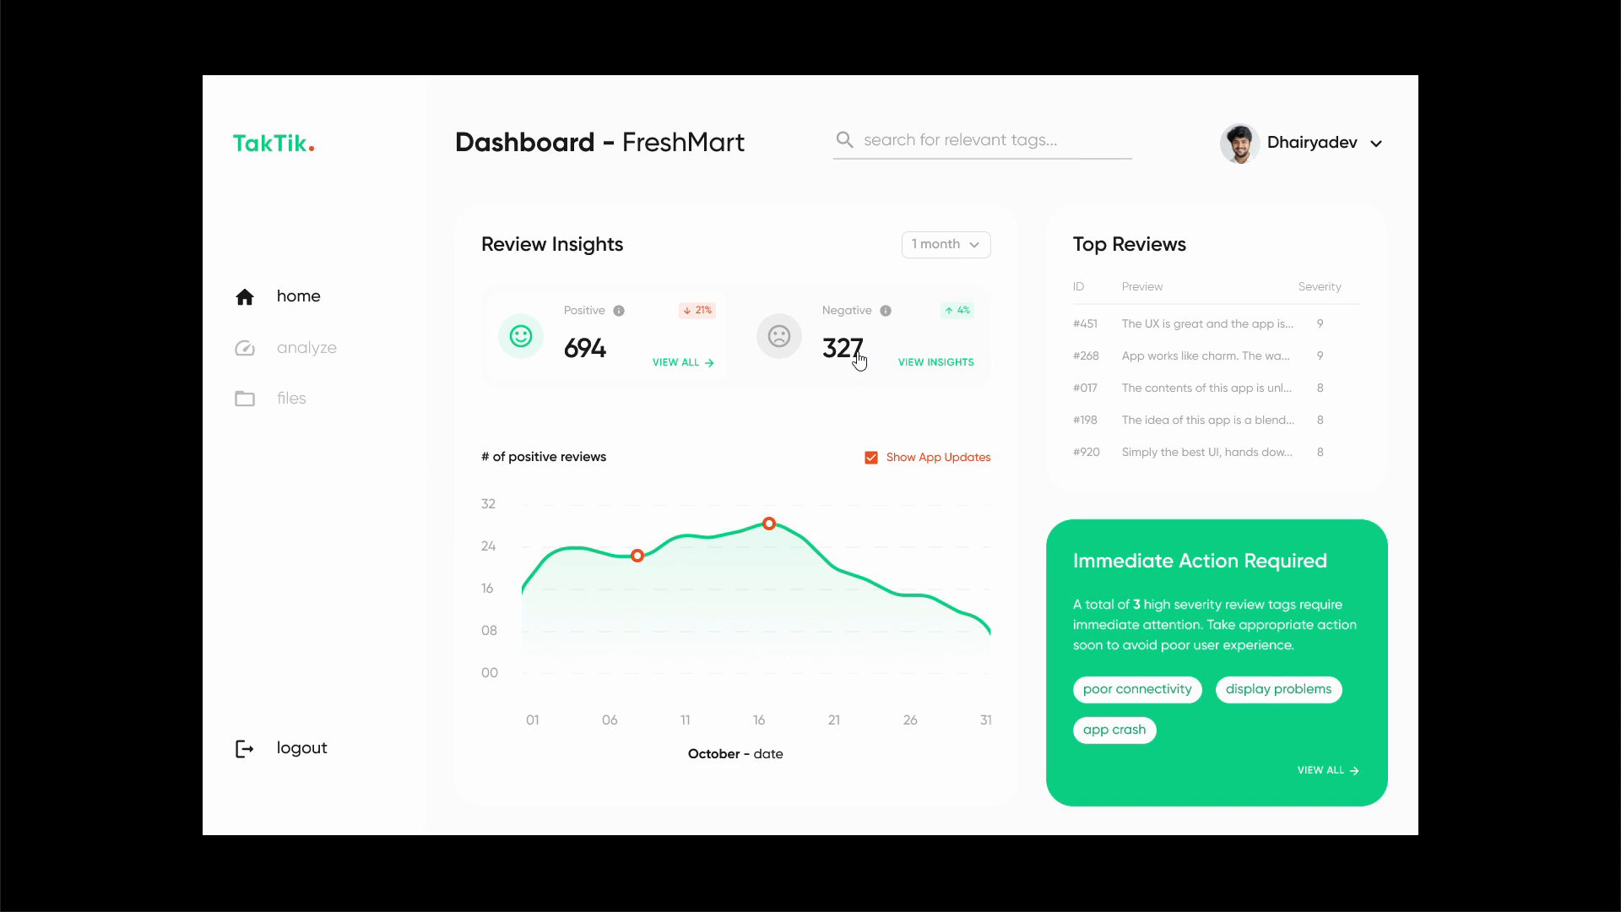
mouse_move(745, 296)
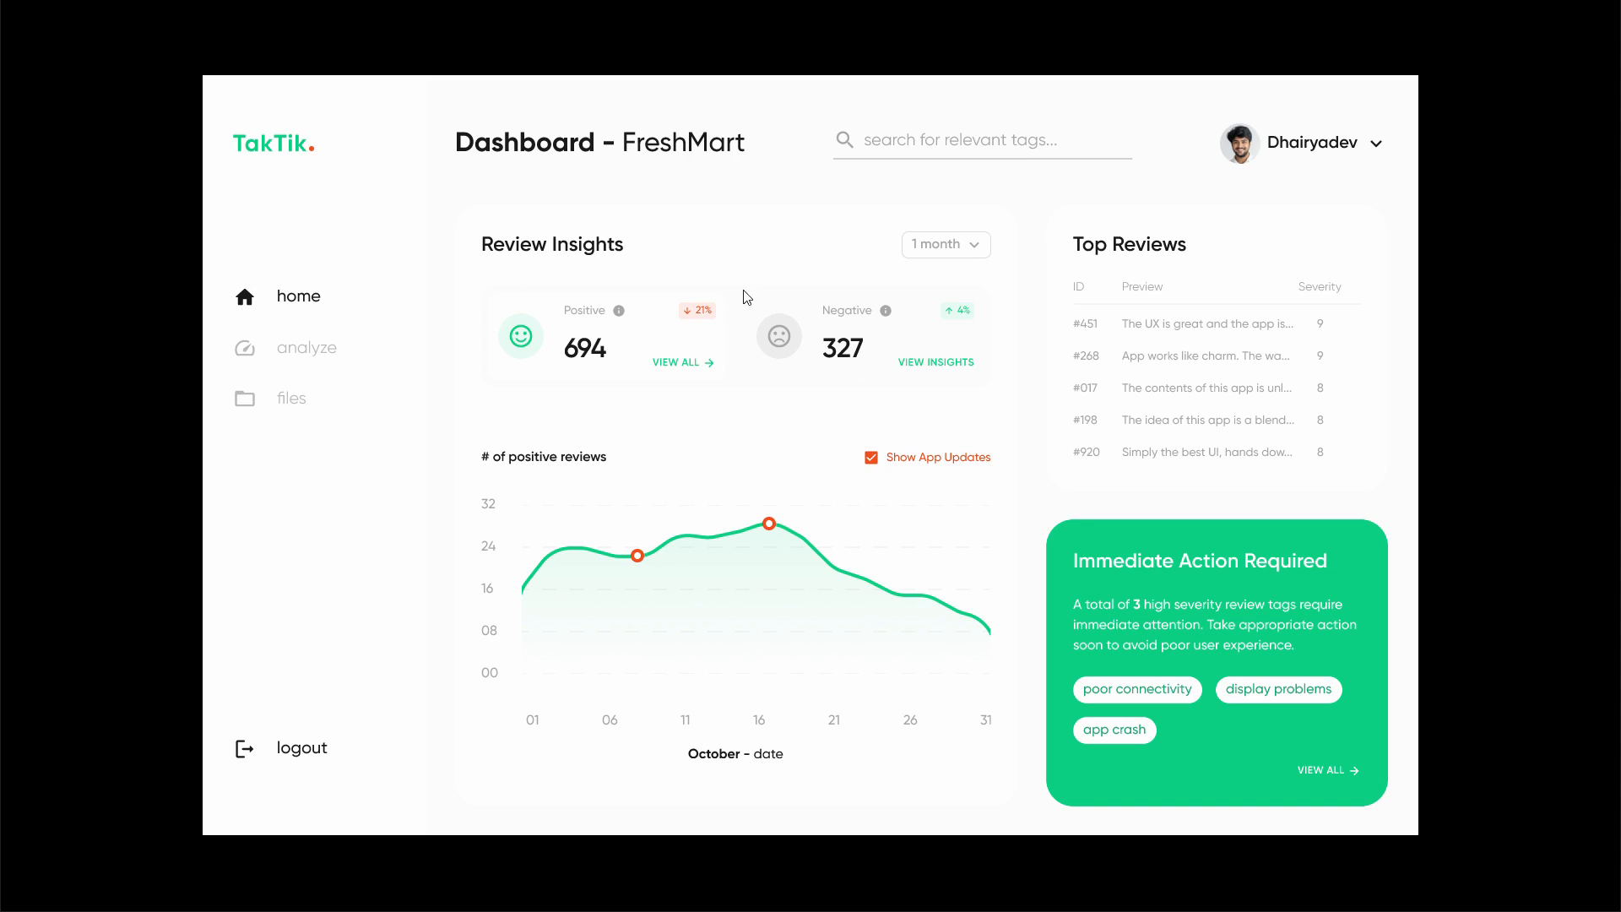
mouse_move(728, 190)
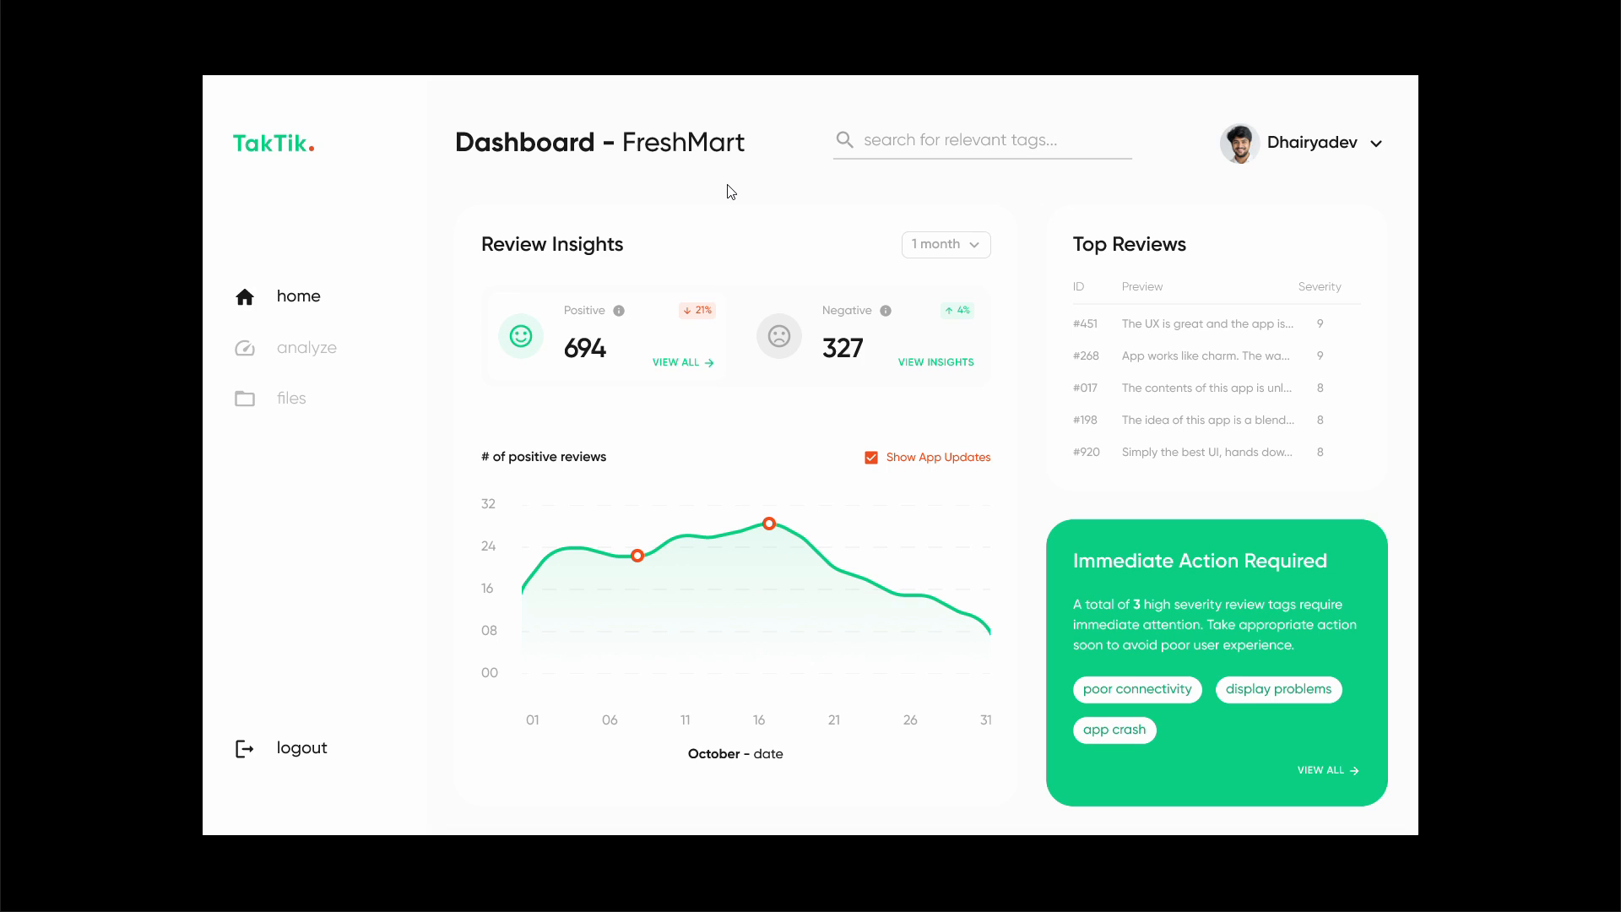
mouse_move(305, 358)
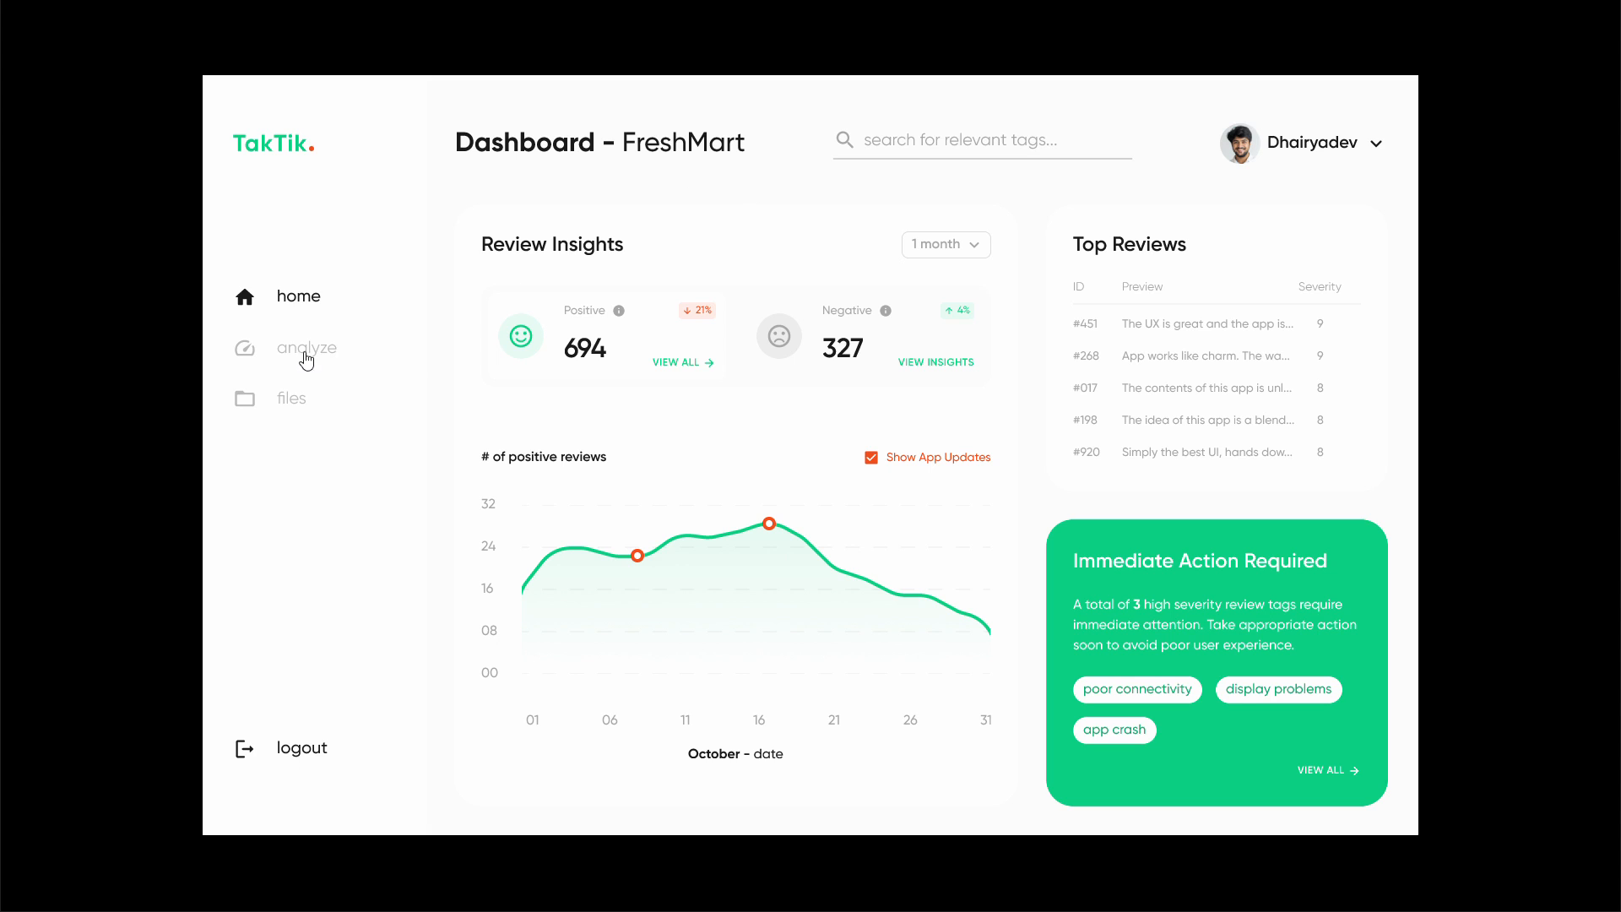
click(307, 347)
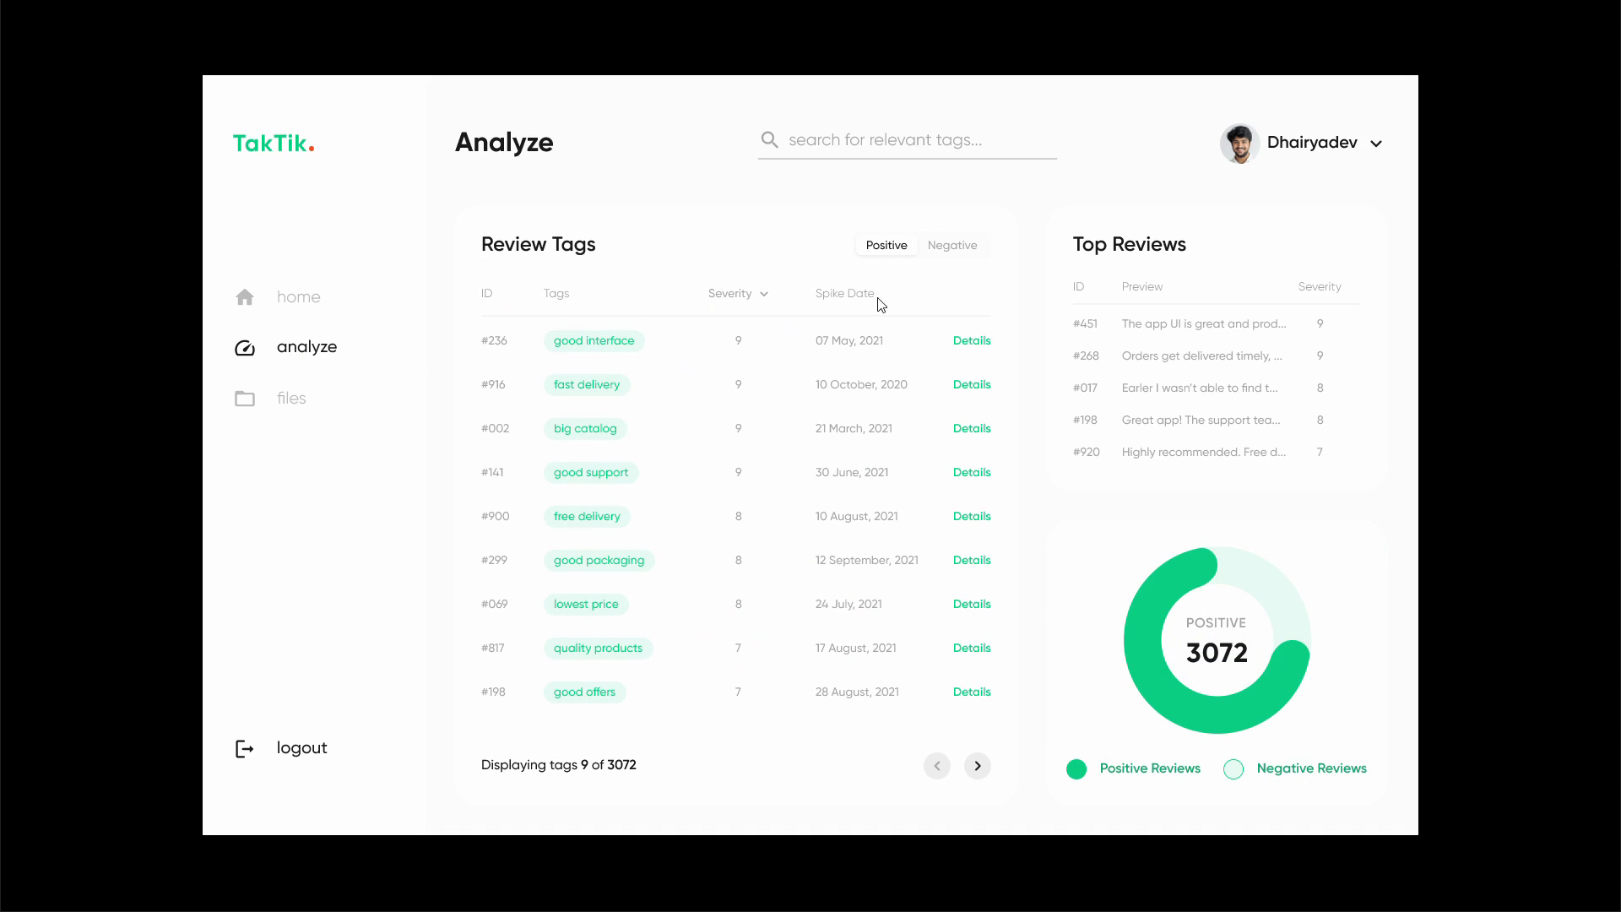
click(298, 296)
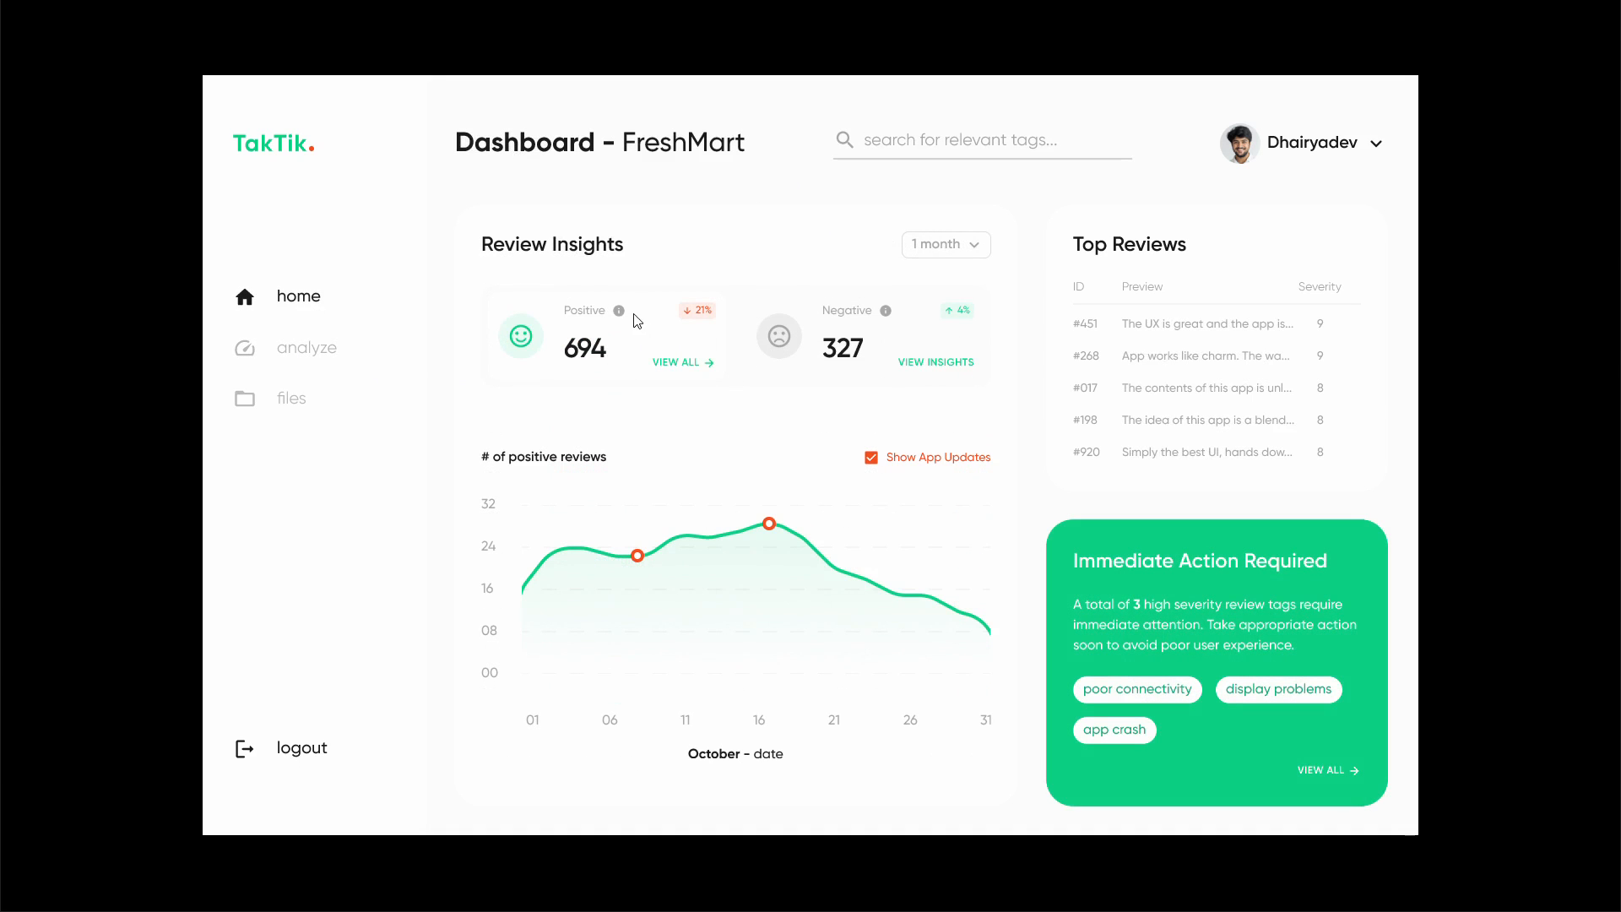
mouse_move(580, 581)
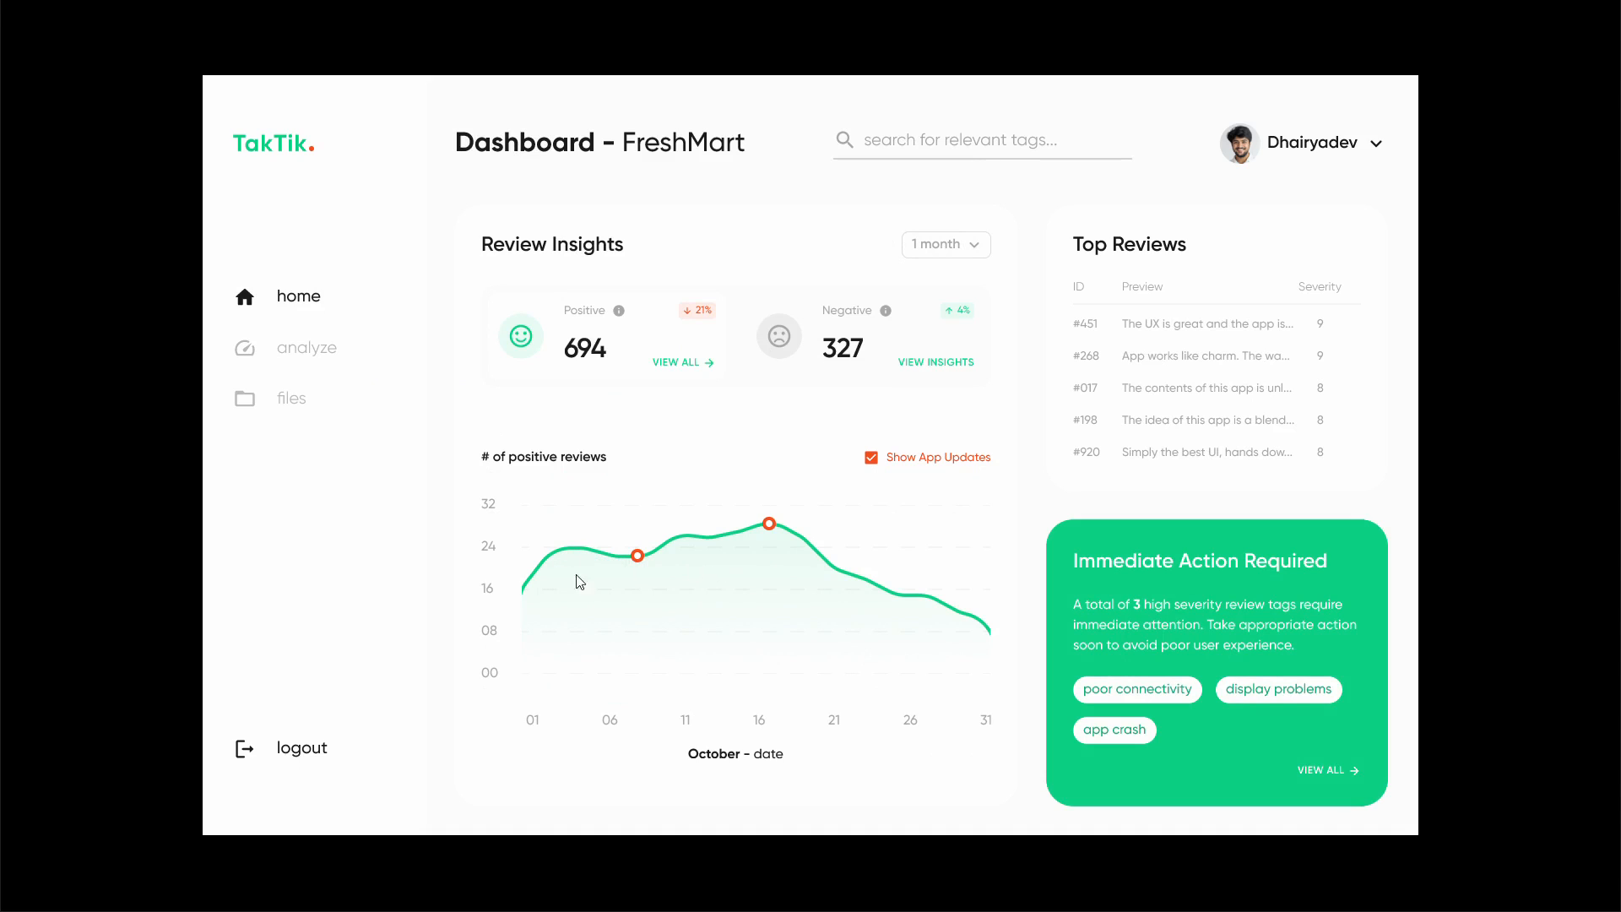
mouse_move(735, 599)
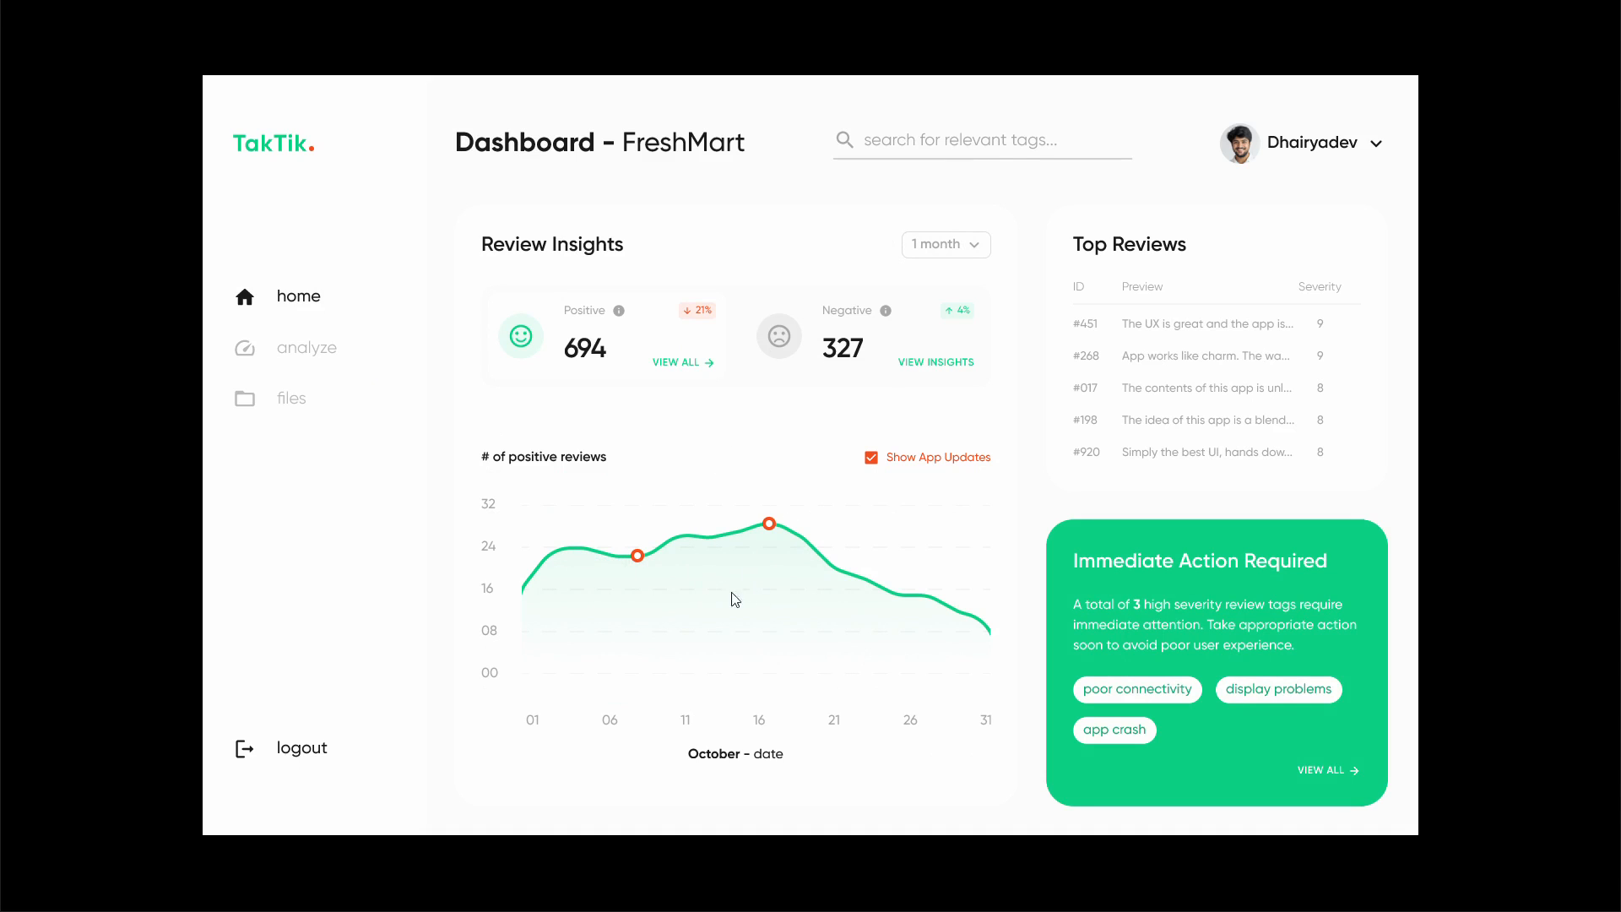
mouse_move(866, 492)
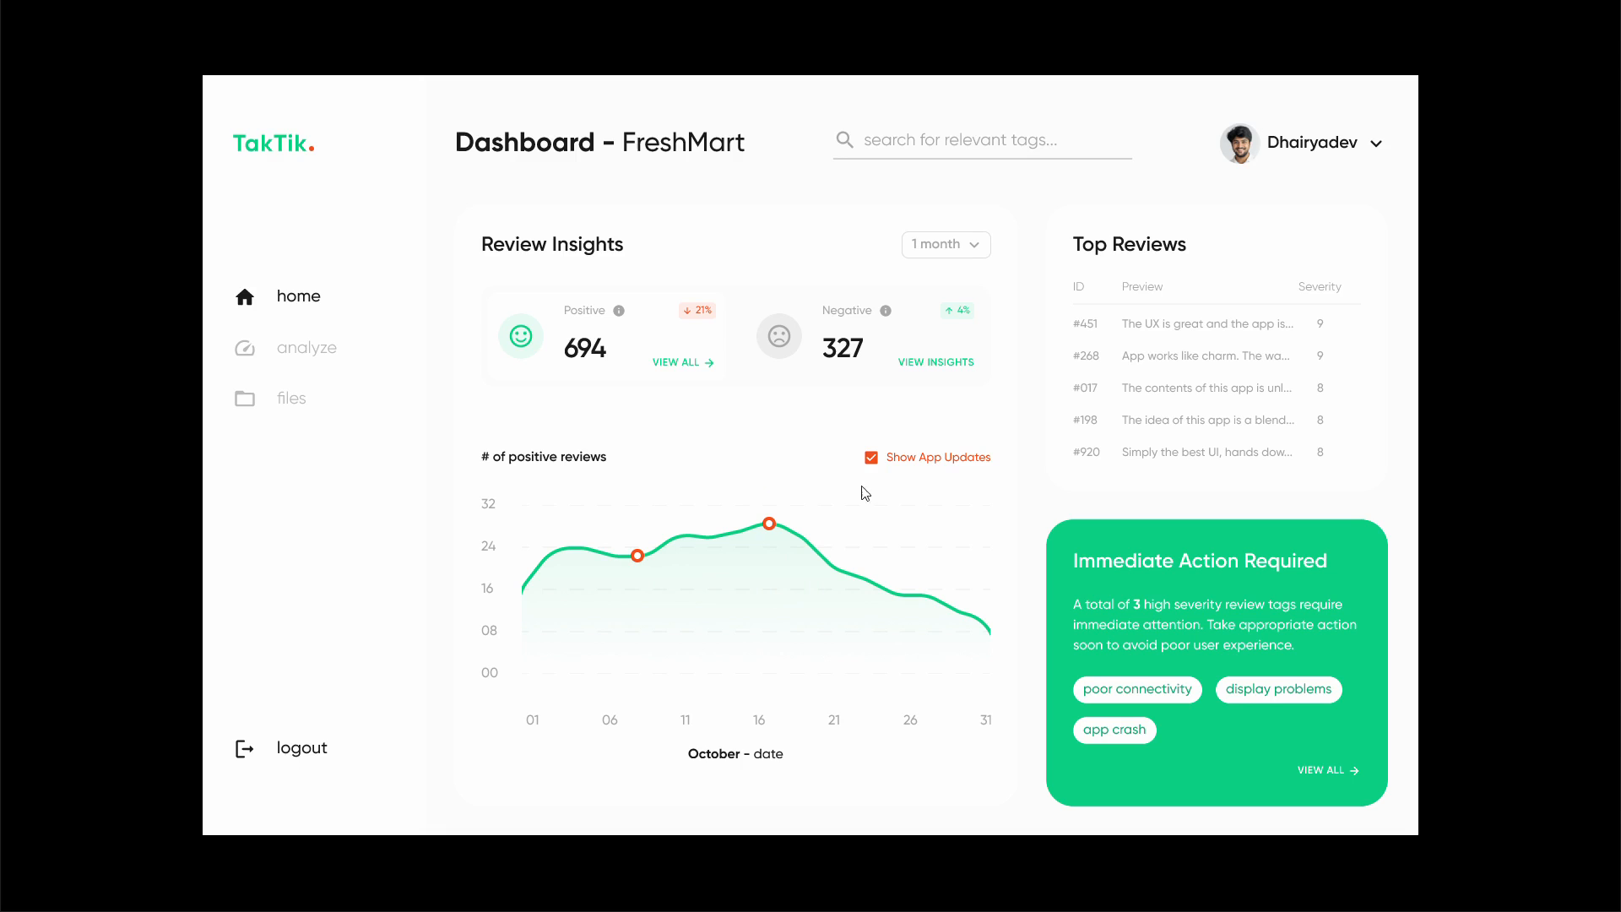
mouse_move(901, 472)
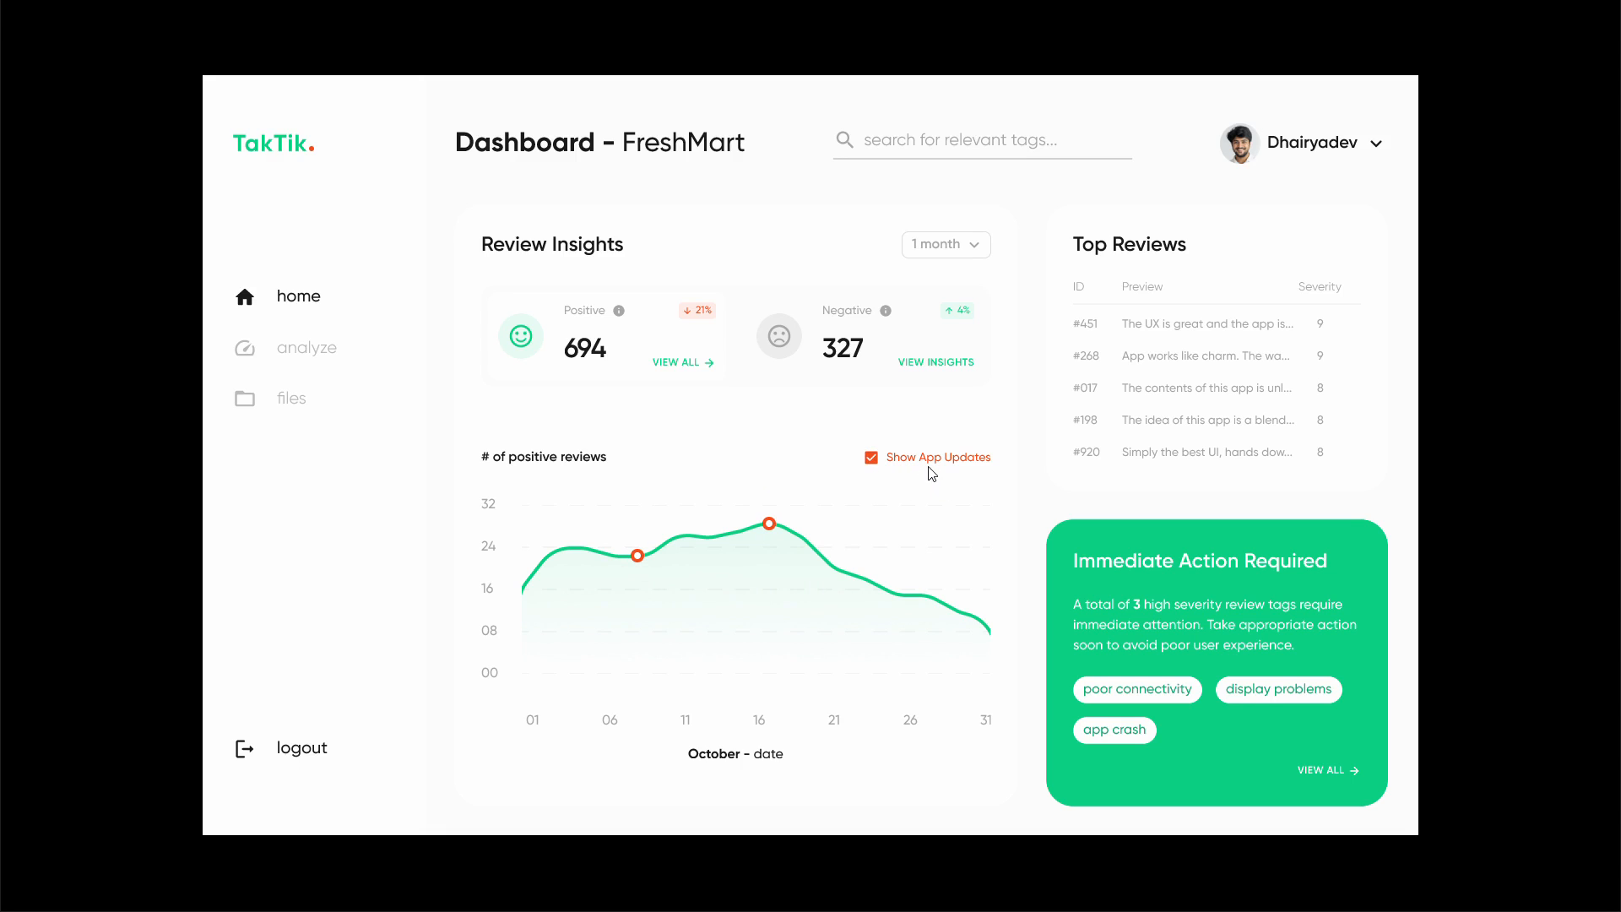
mouse_move(779, 535)
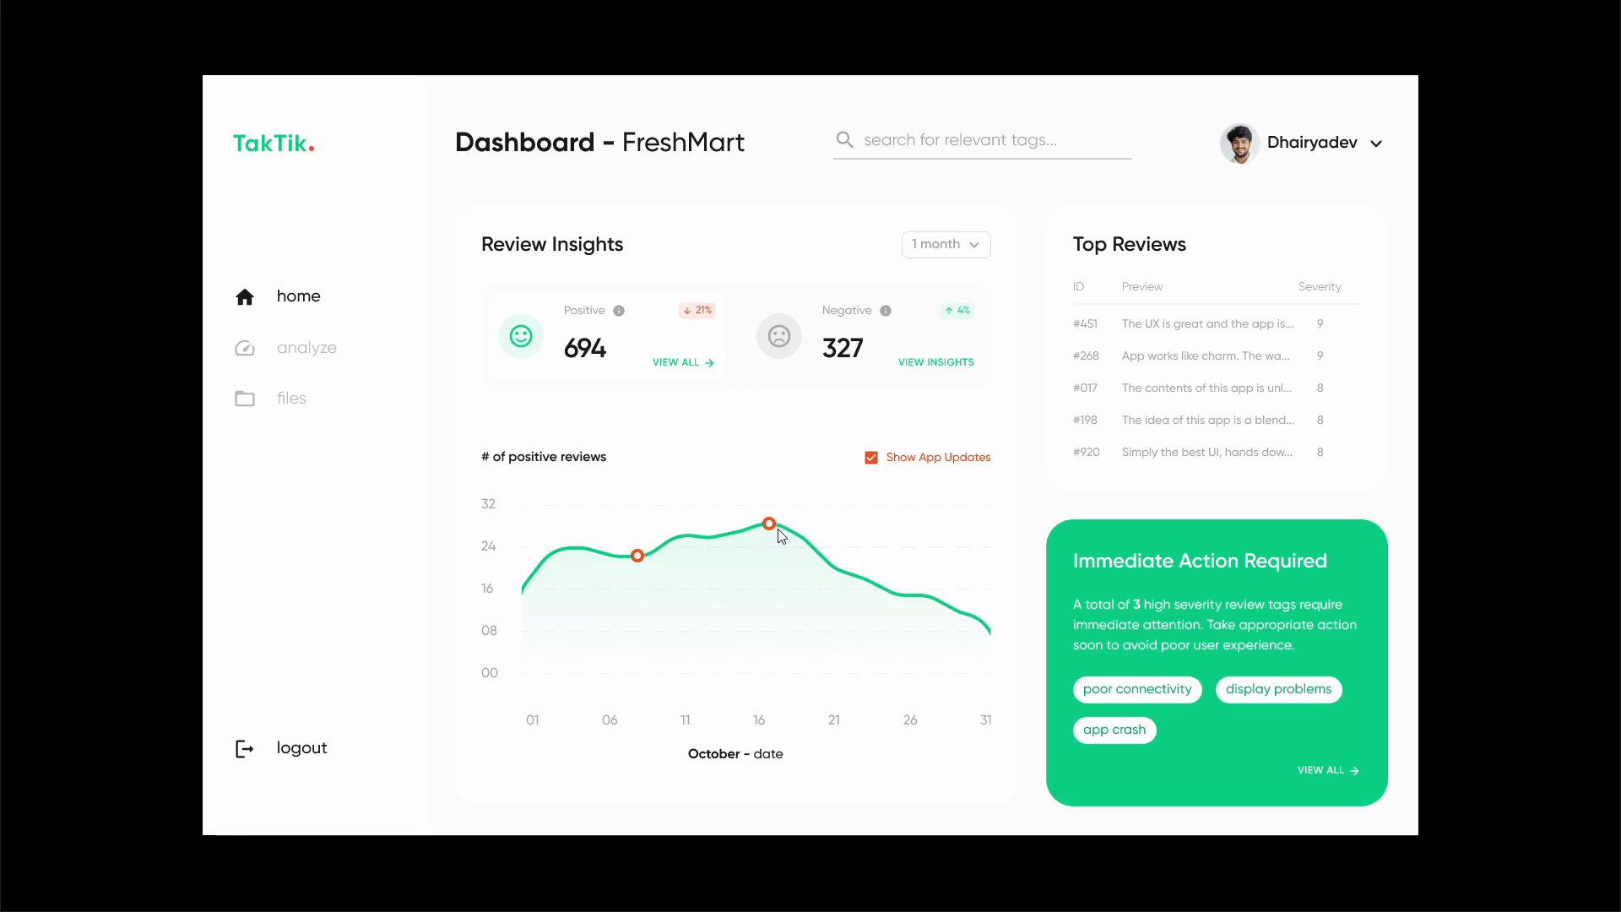
mouse_move(819, 538)
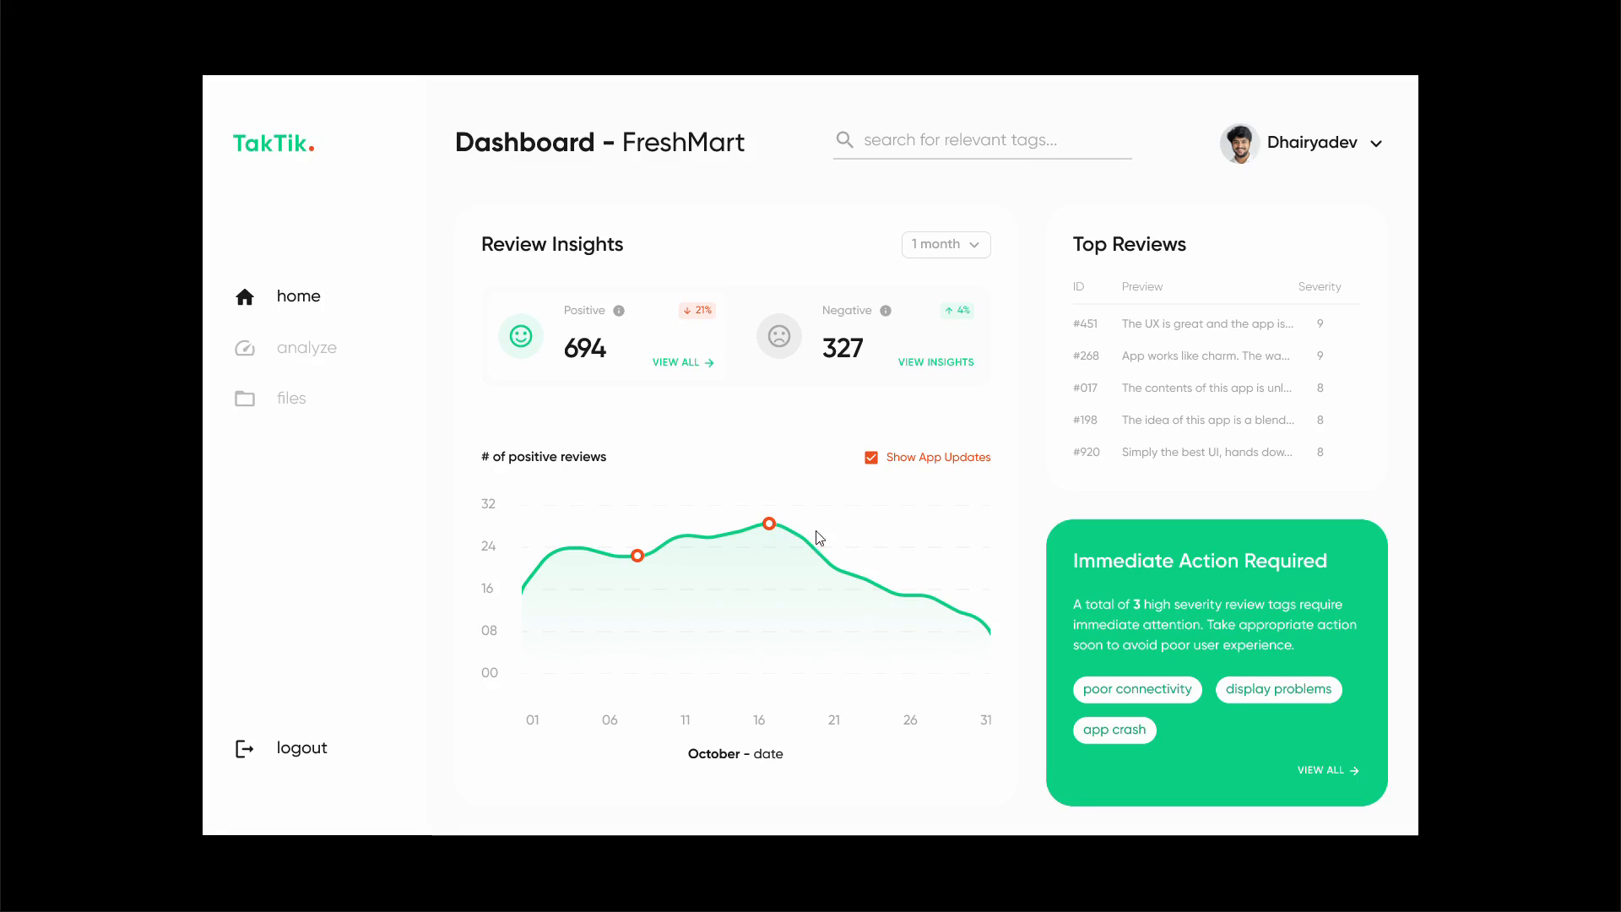
mouse_move(923, 586)
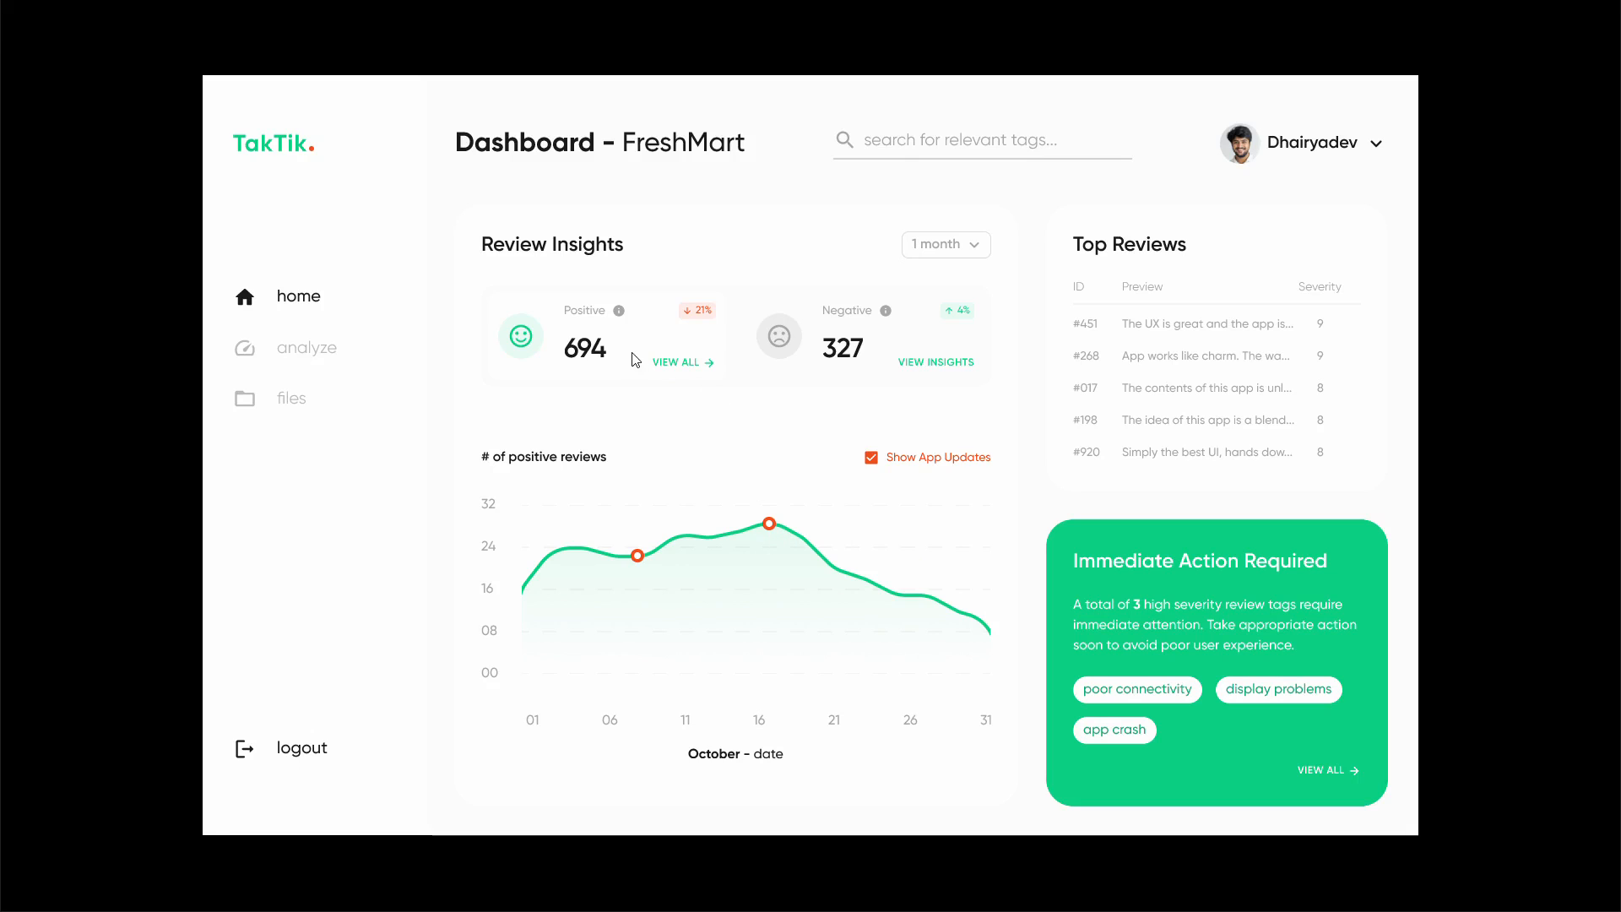
mouse_move(598, 410)
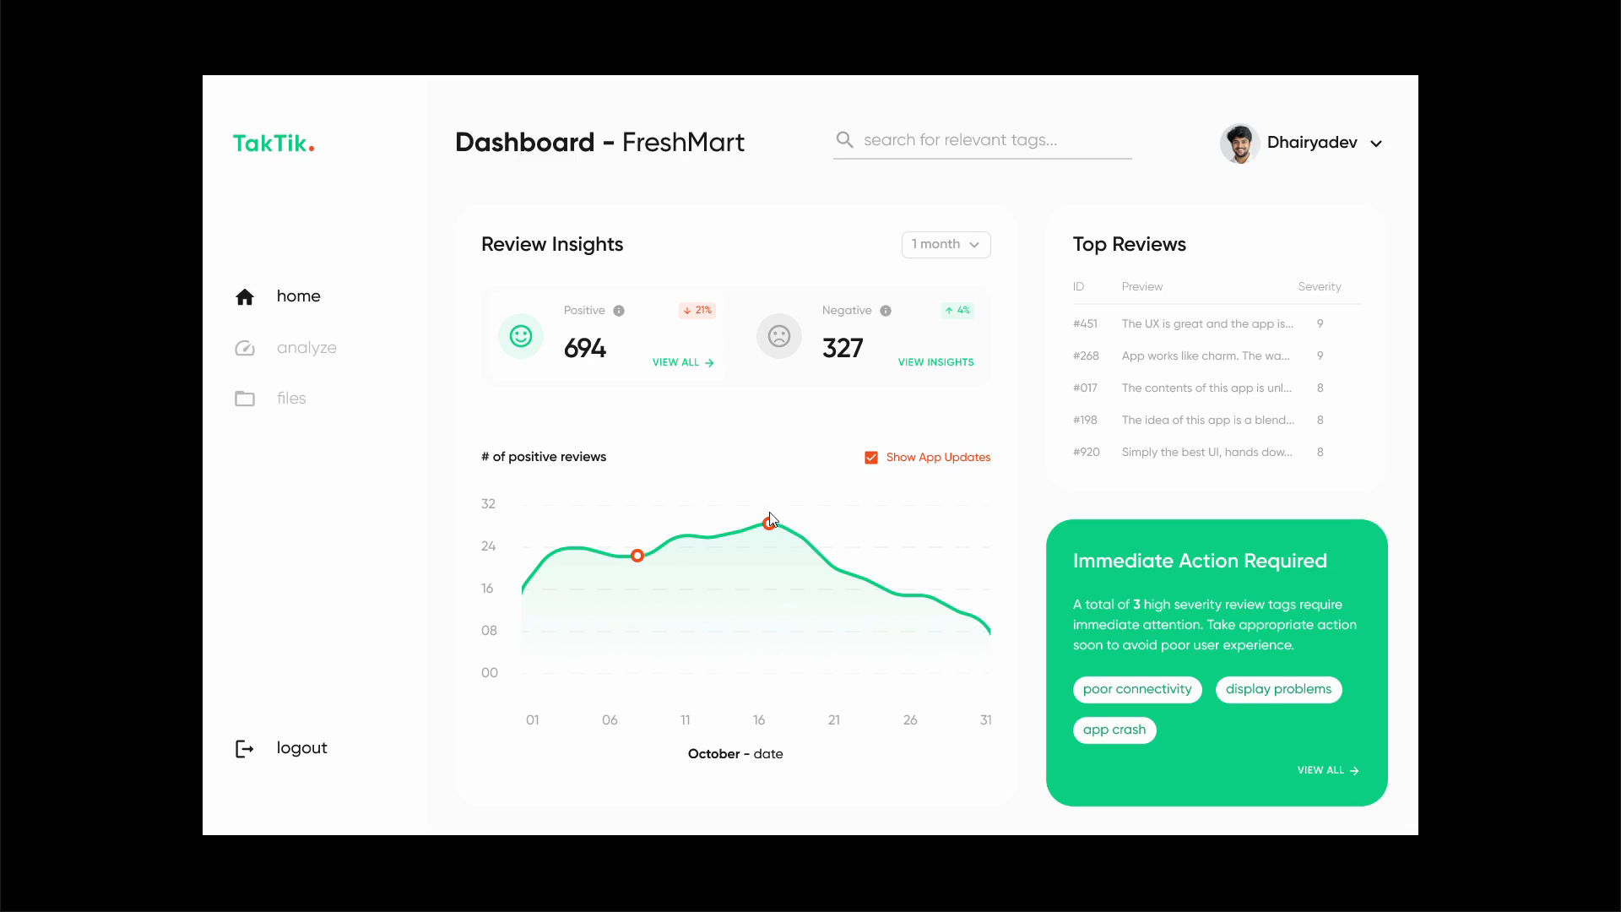
mouse_move(764, 530)
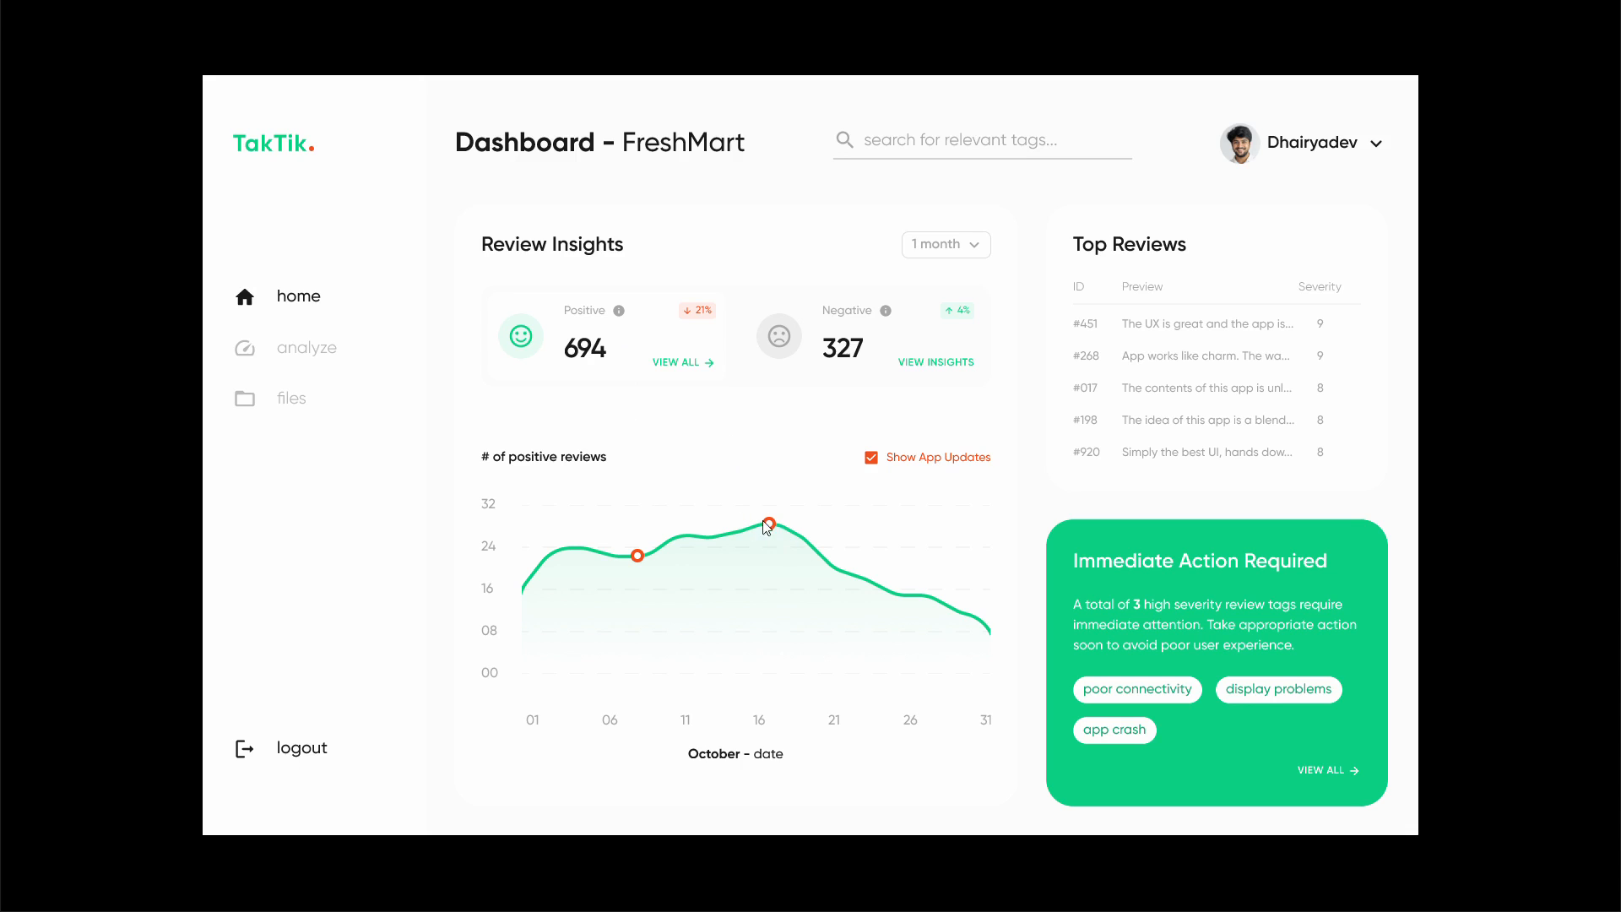
mouse_move(762, 536)
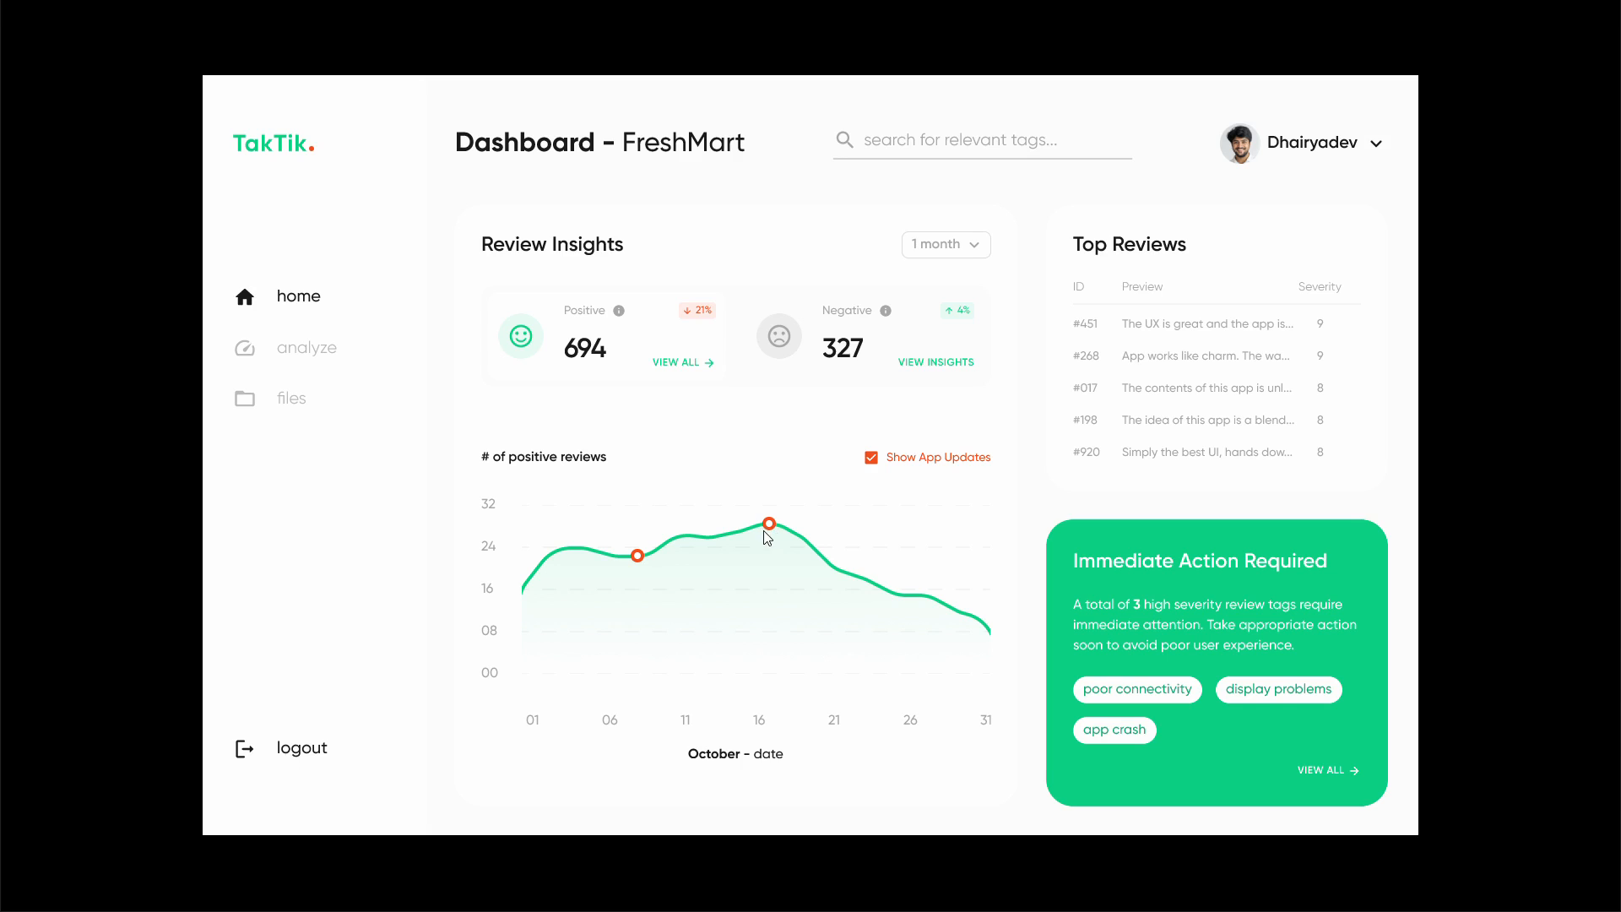
mouse_move(754, 515)
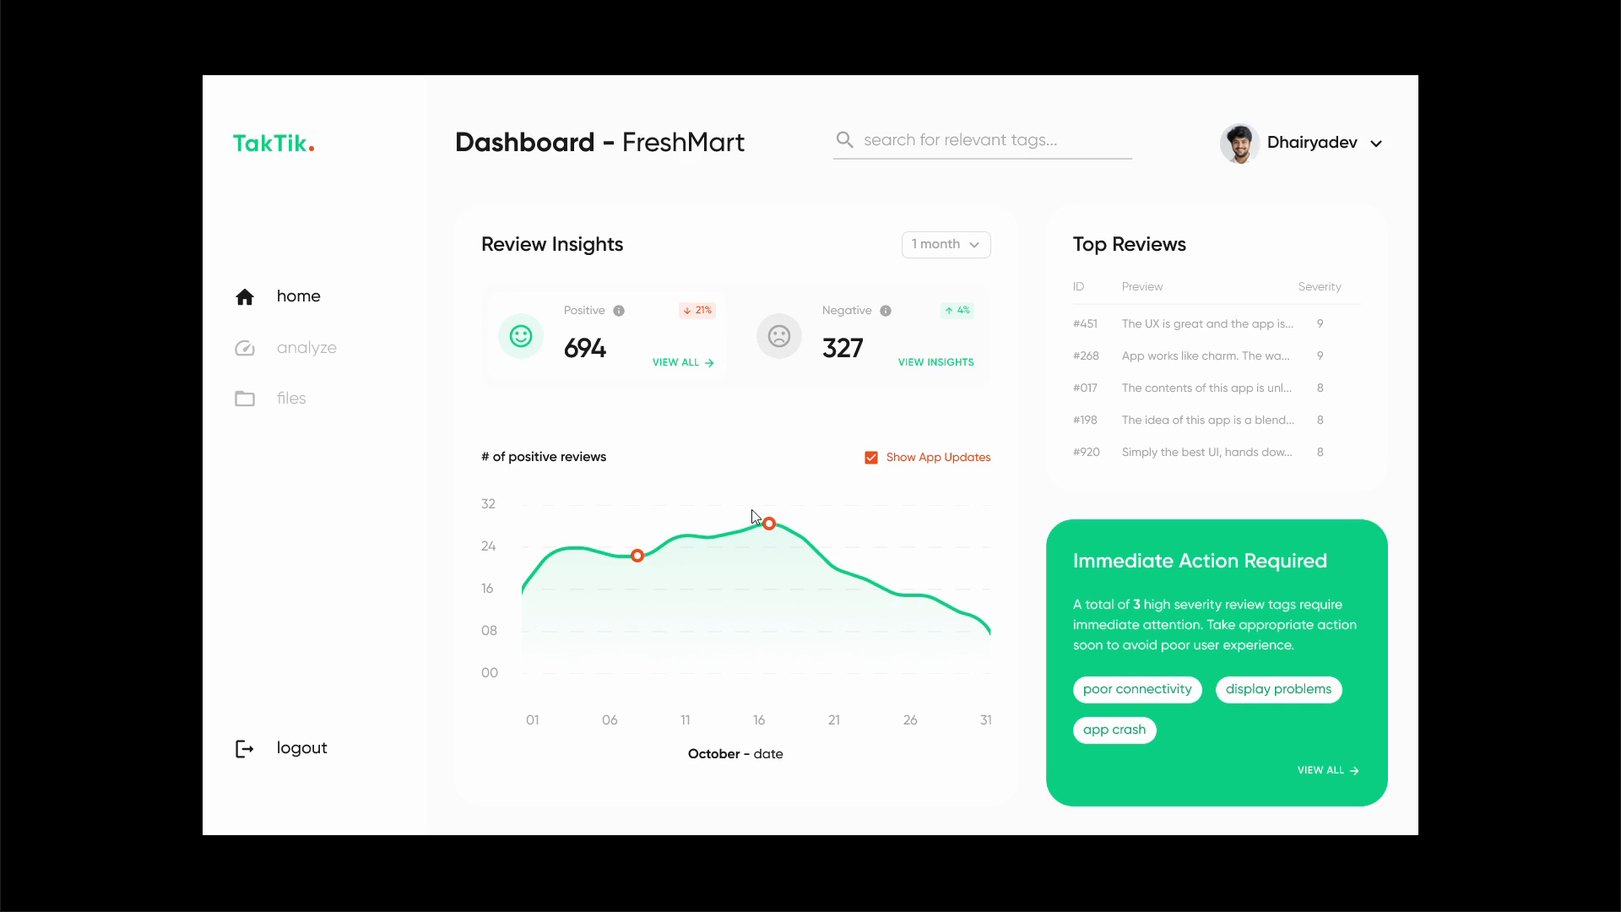
mouse_move(843, 375)
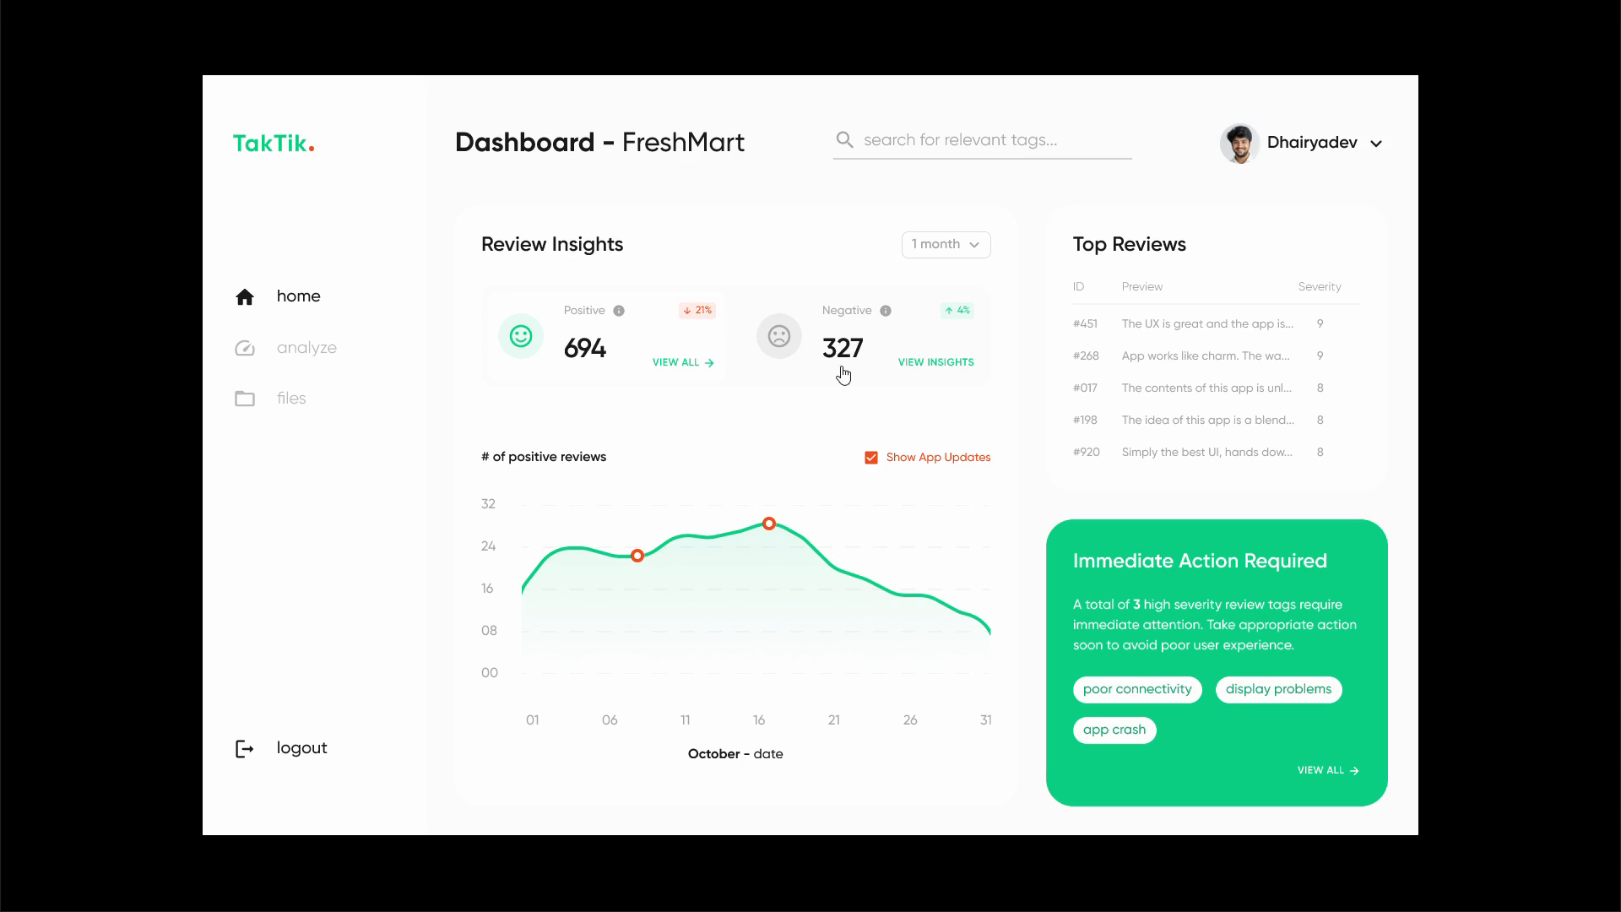
Switch Review Insights to the Negative card to chart negative reviews.
click(936, 362)
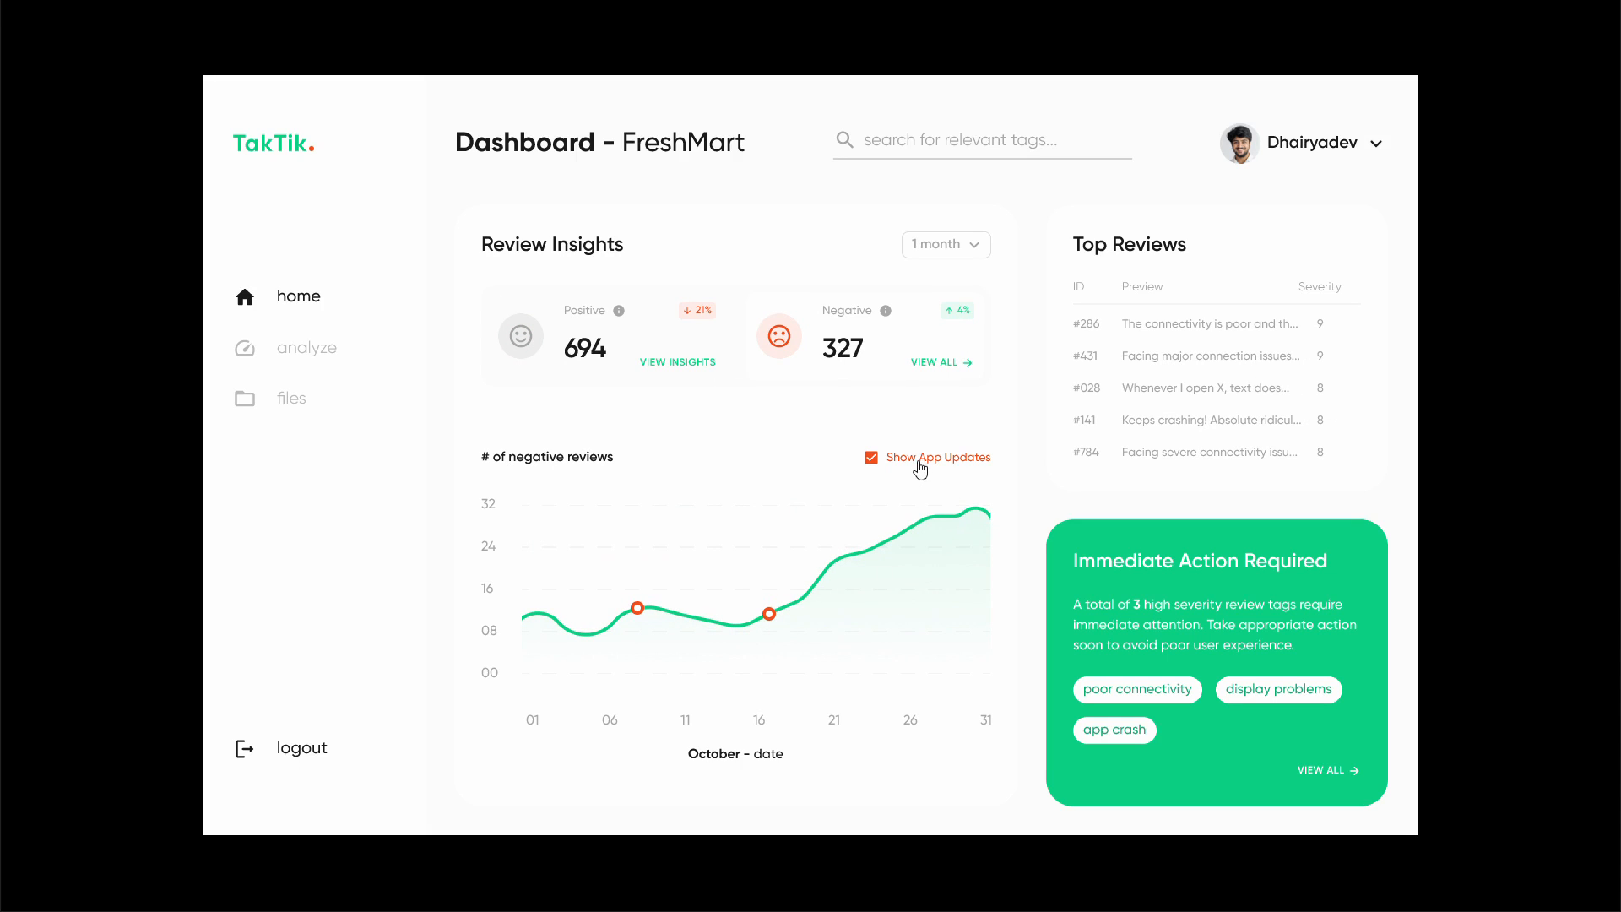
mouse_move(809, 572)
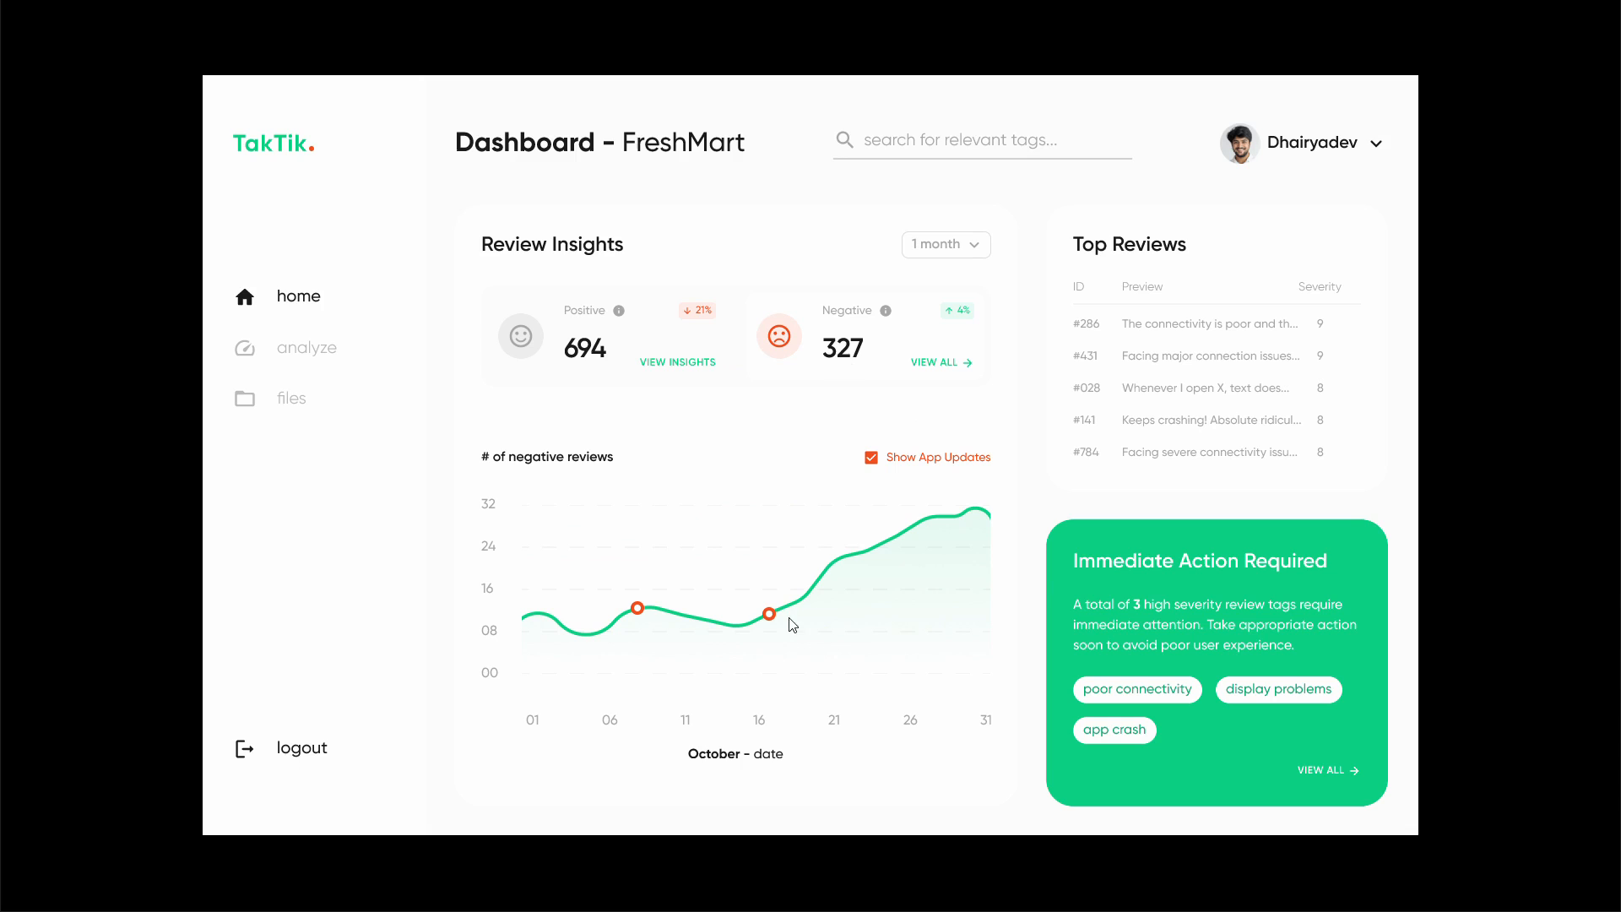
mouse_move(896, 469)
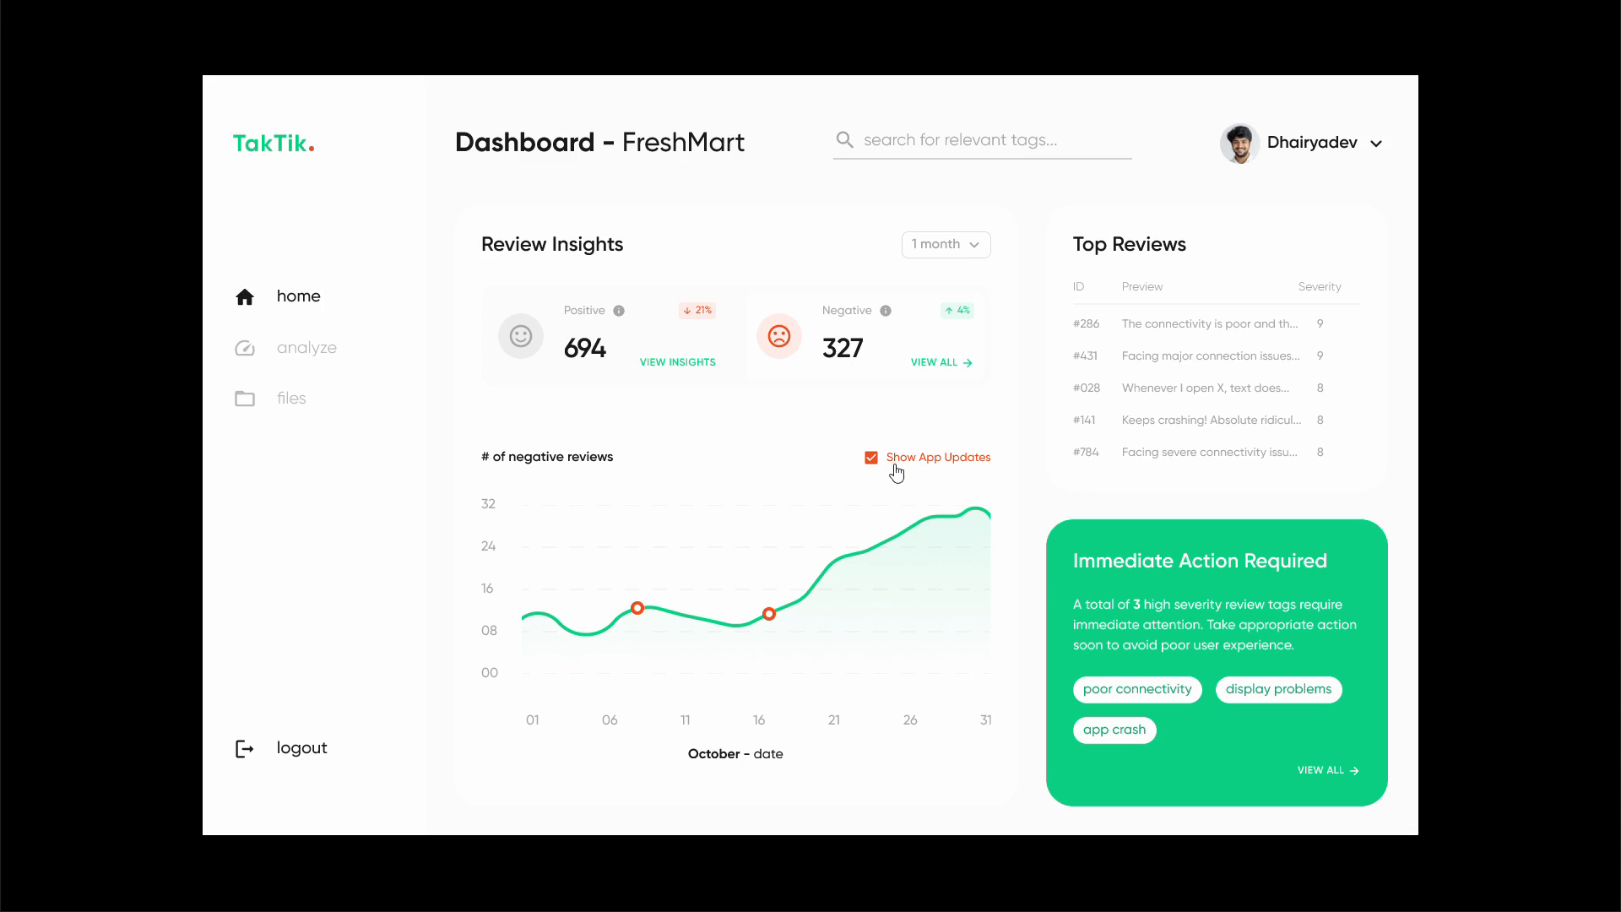
mouse_move(779, 623)
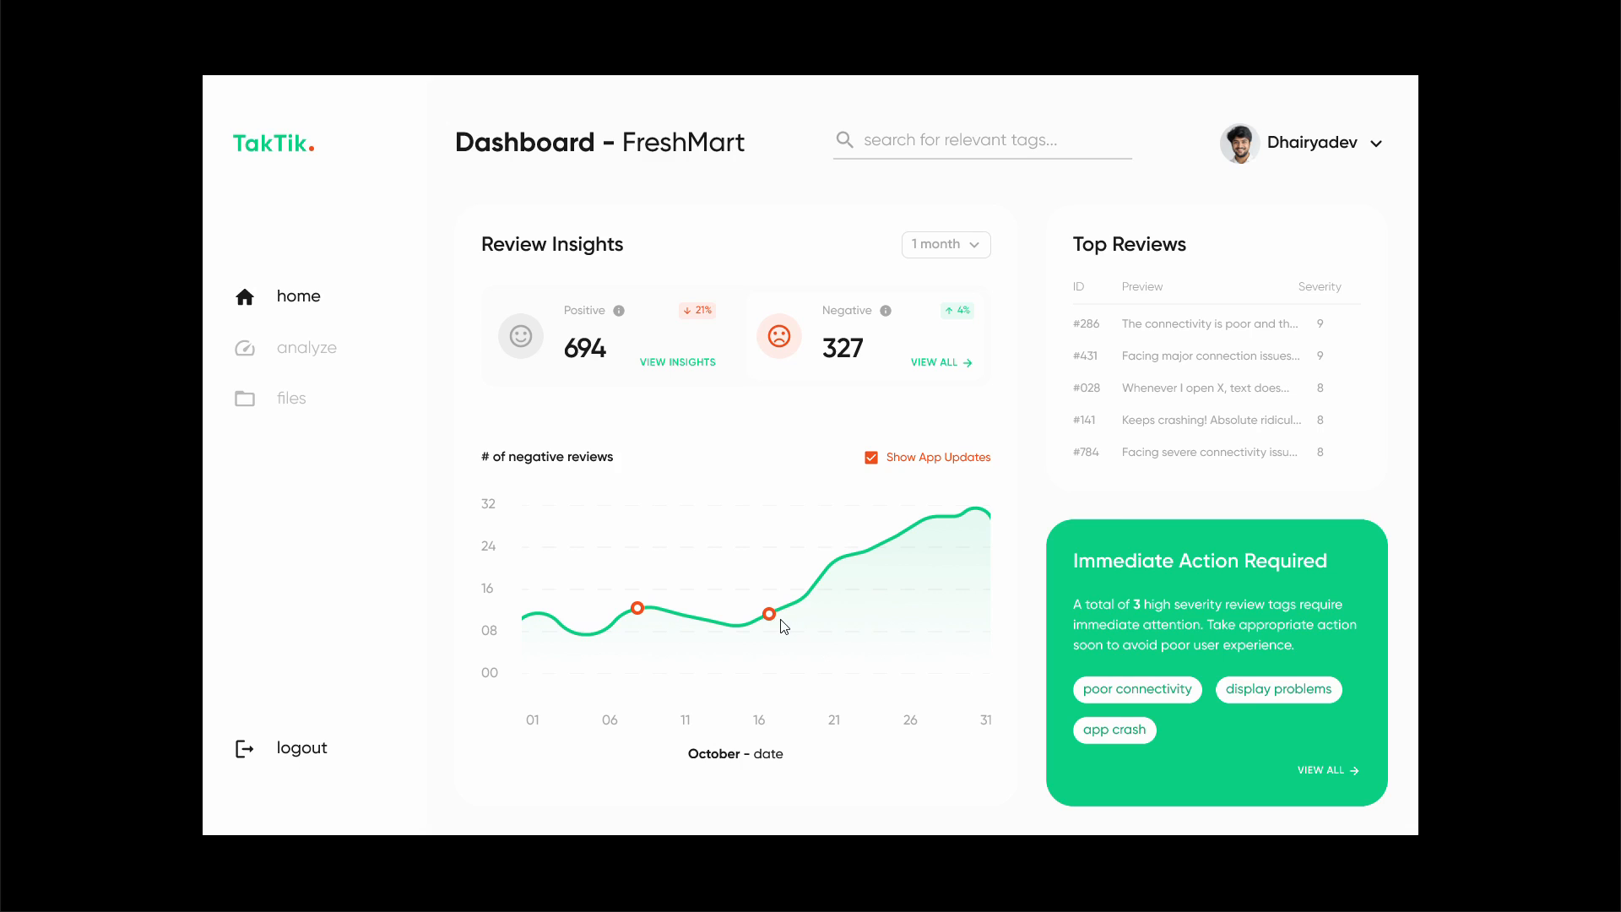
mouse_move(770, 611)
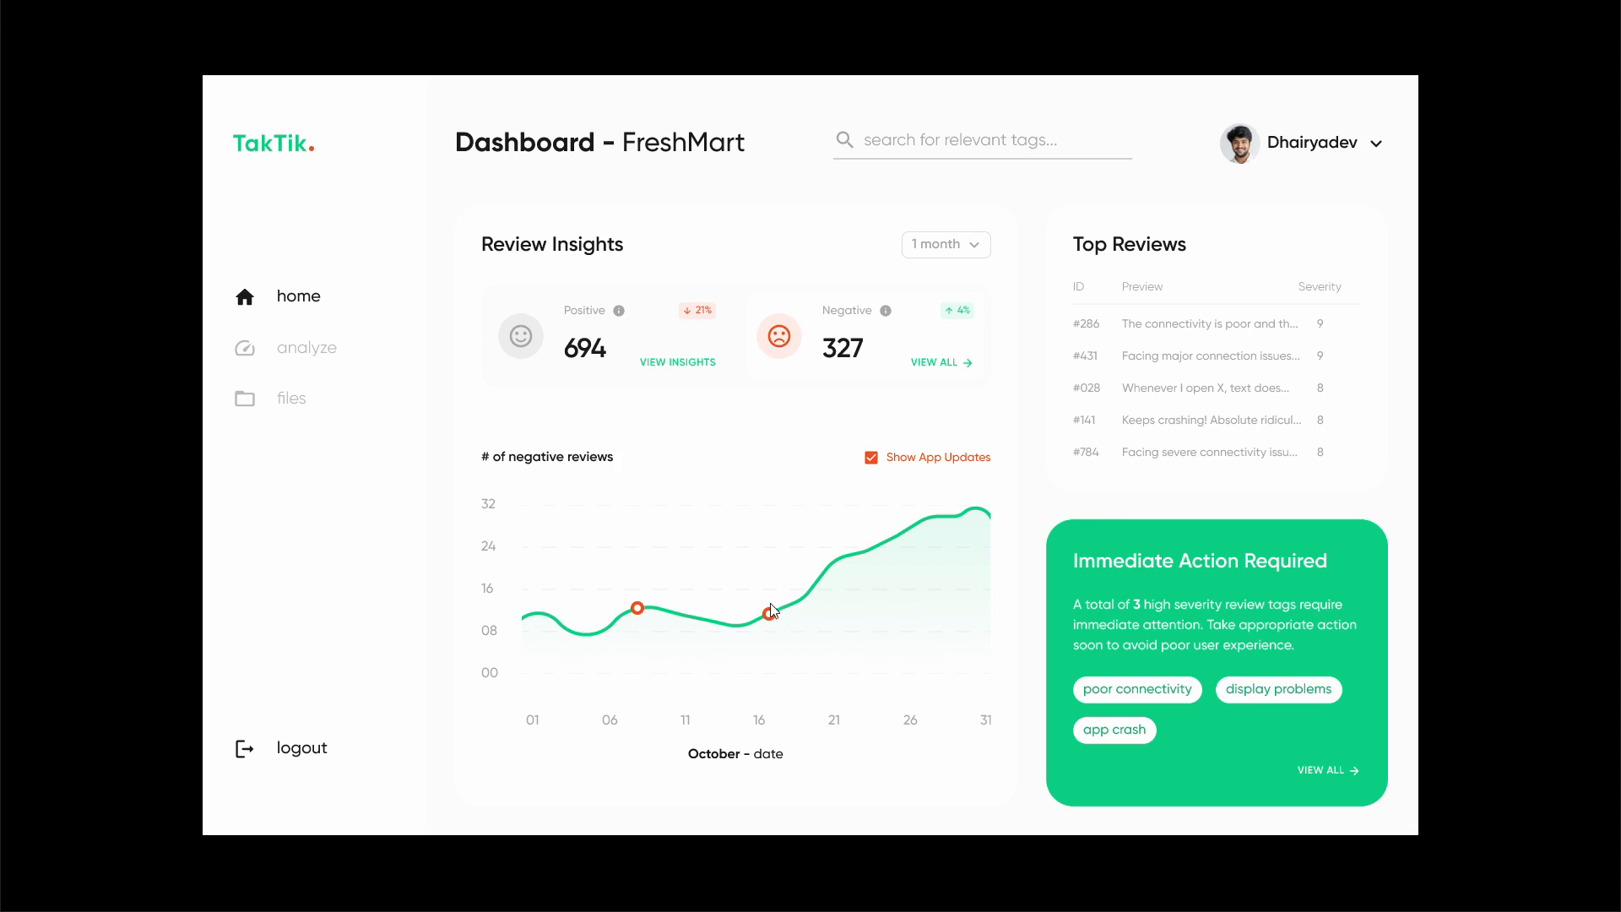
mouse_move(968, 519)
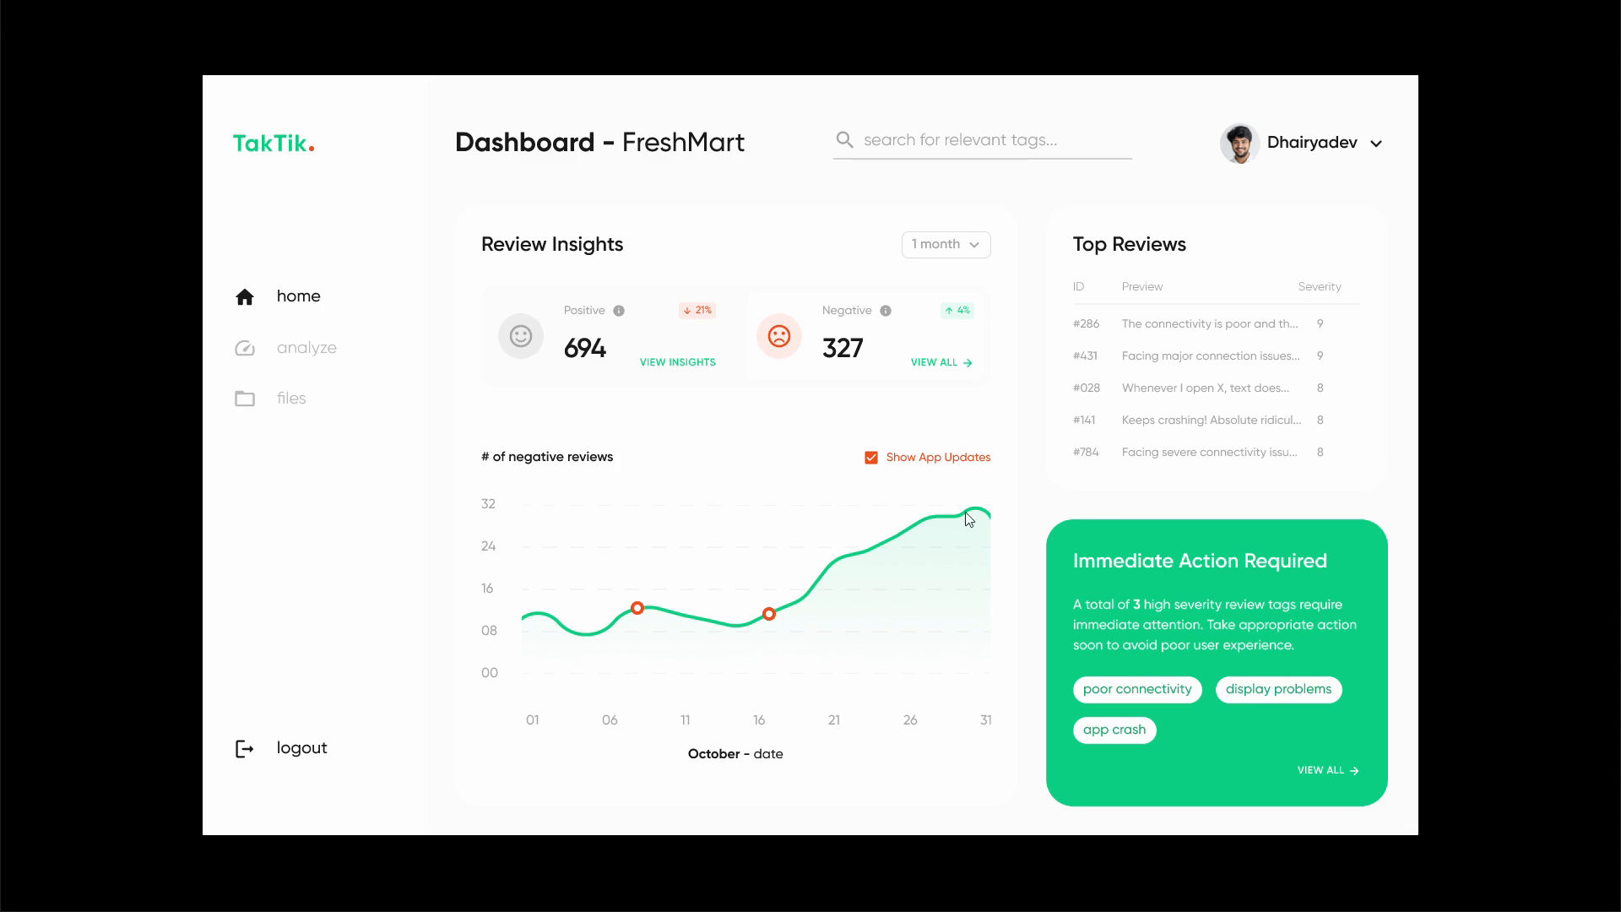
mouse_move(1116, 542)
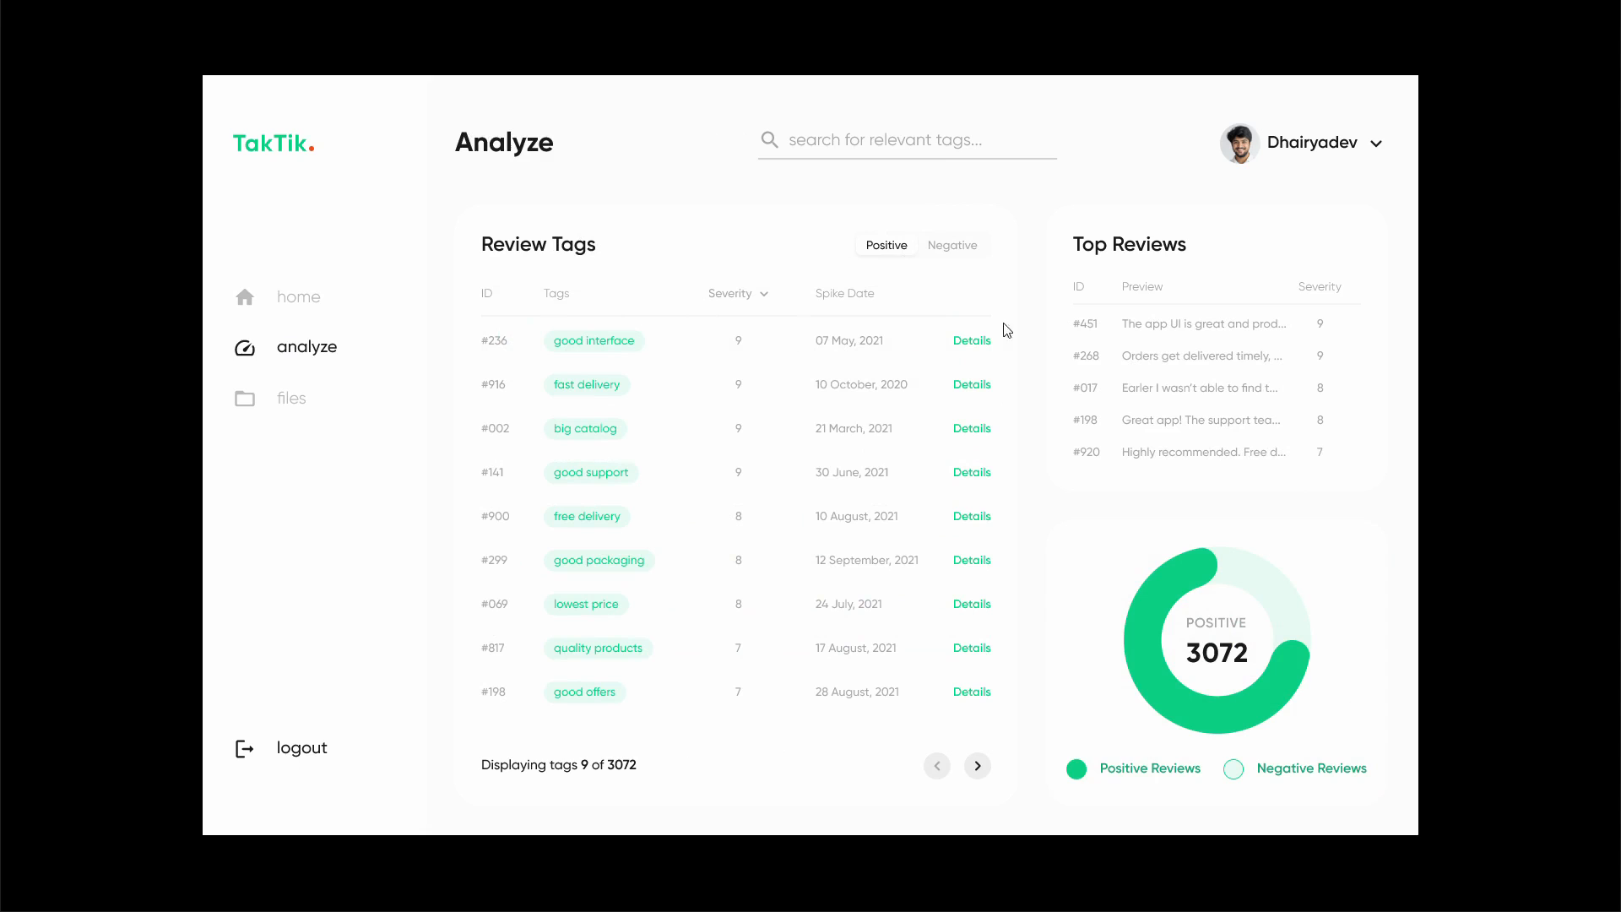
mouse_move(947, 256)
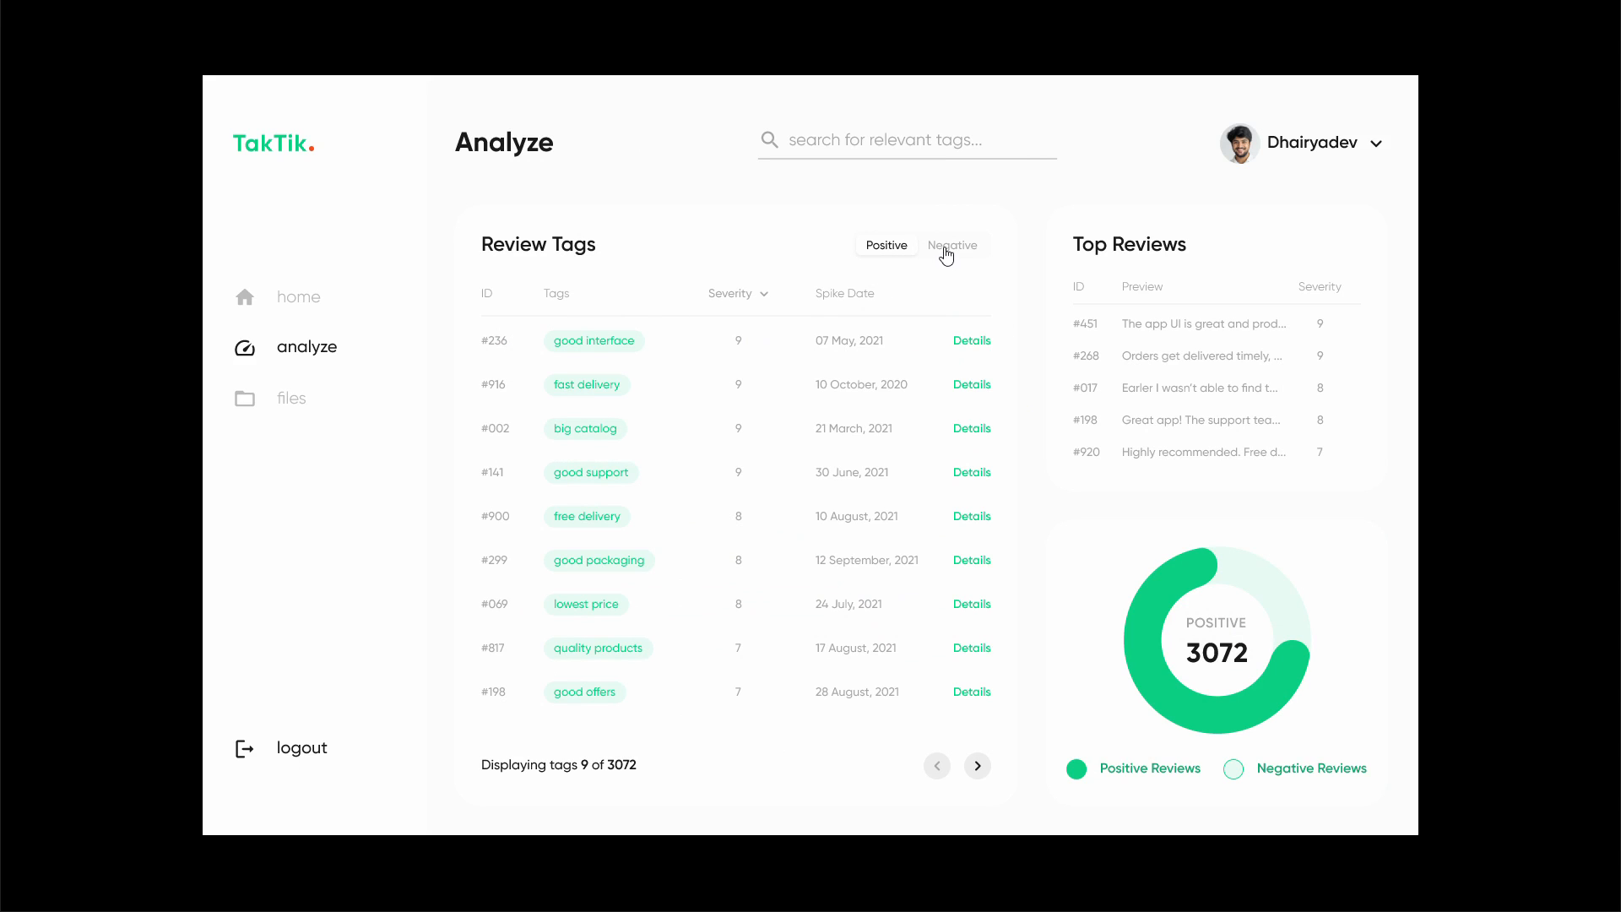
mouse_move(698, 331)
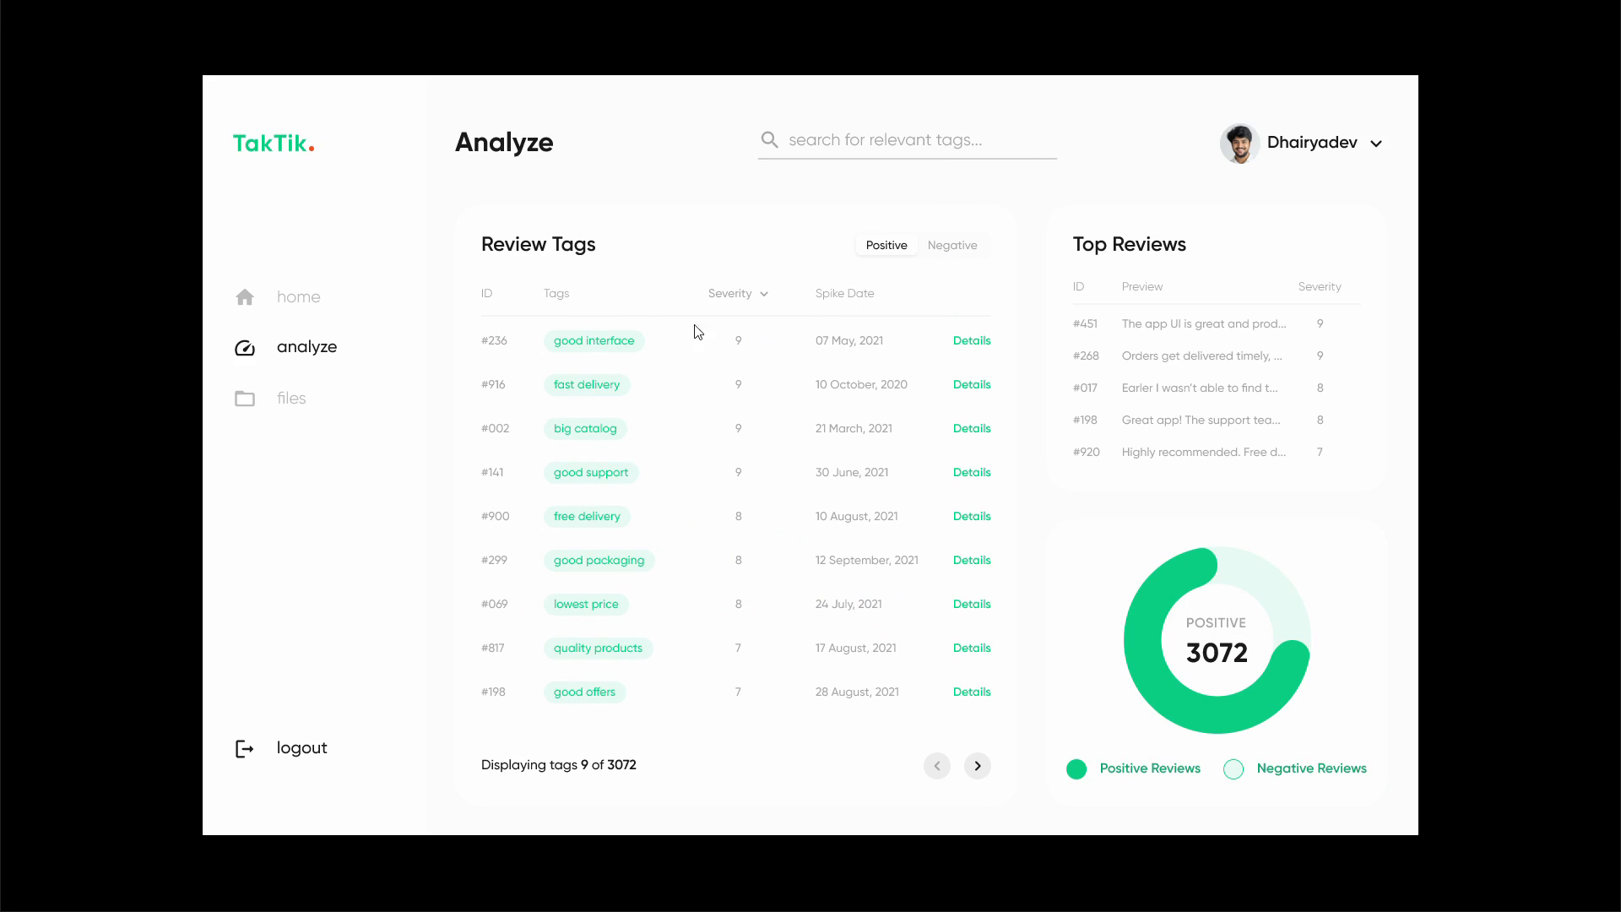
List negative review tags and open the poor connectivity tag details (severity 9).
click(953, 245)
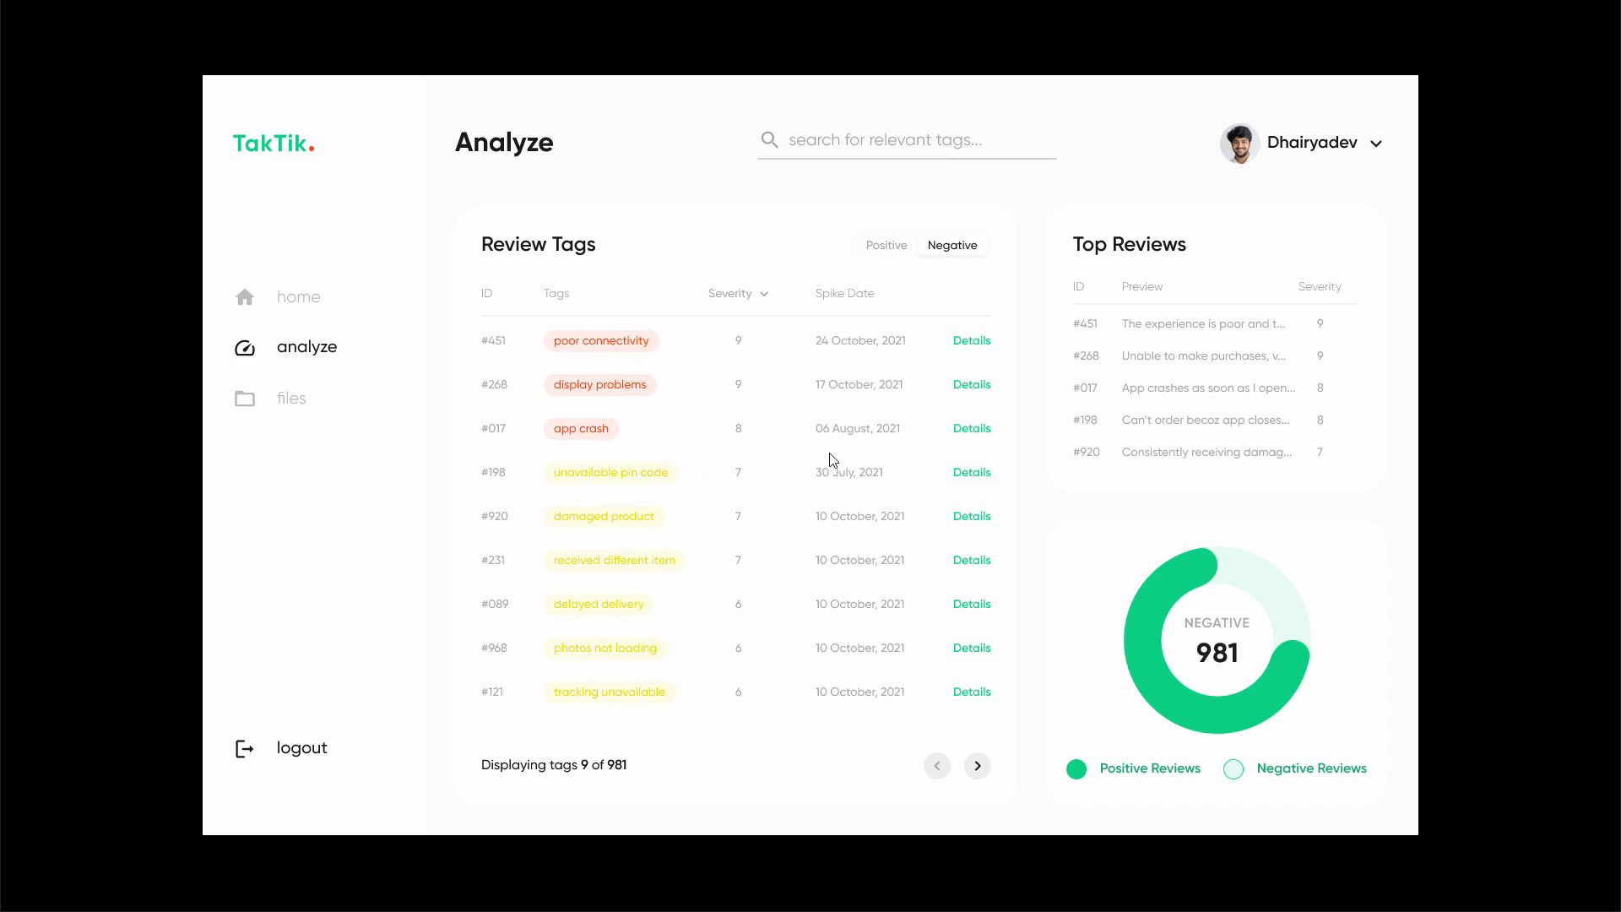
mouse_move(655, 470)
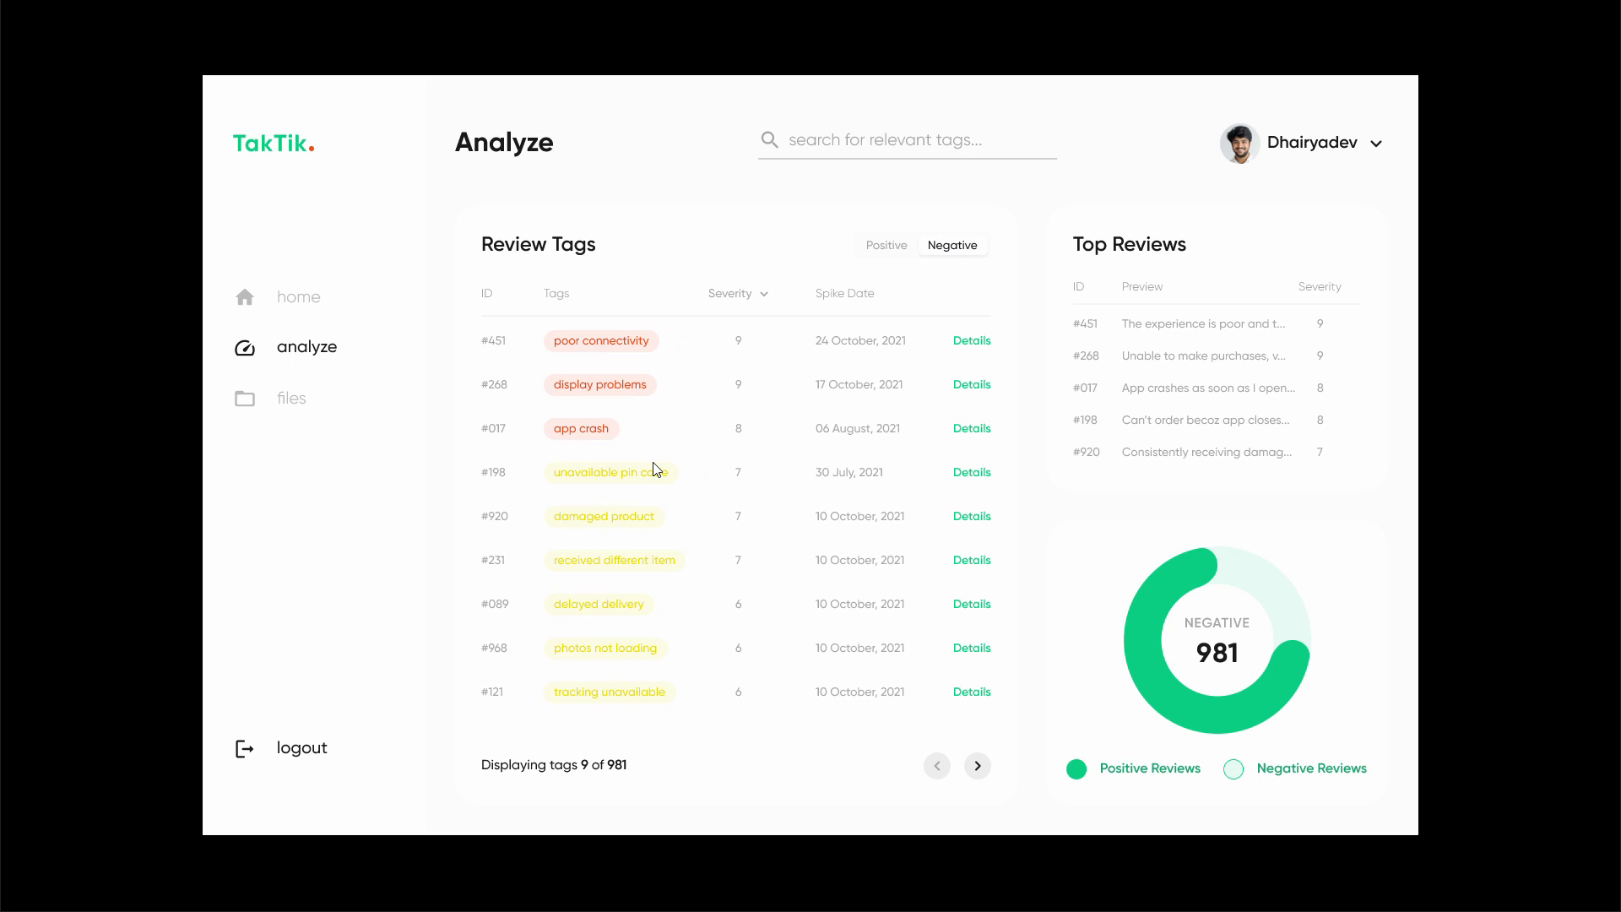
mouse_move(832, 363)
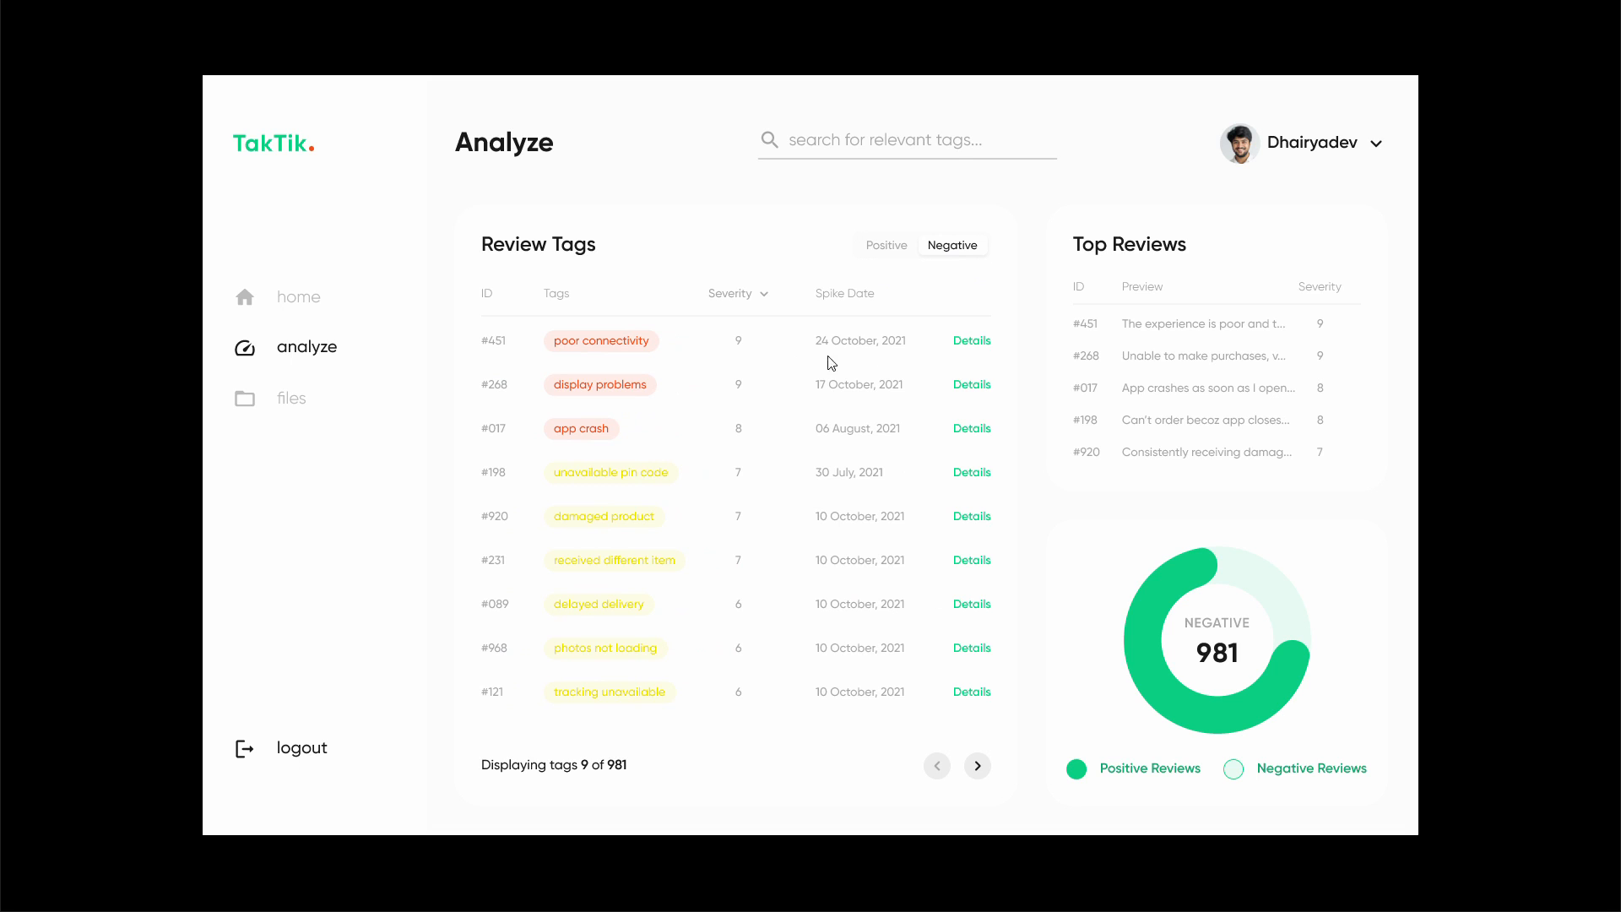
mouse_move(973, 350)
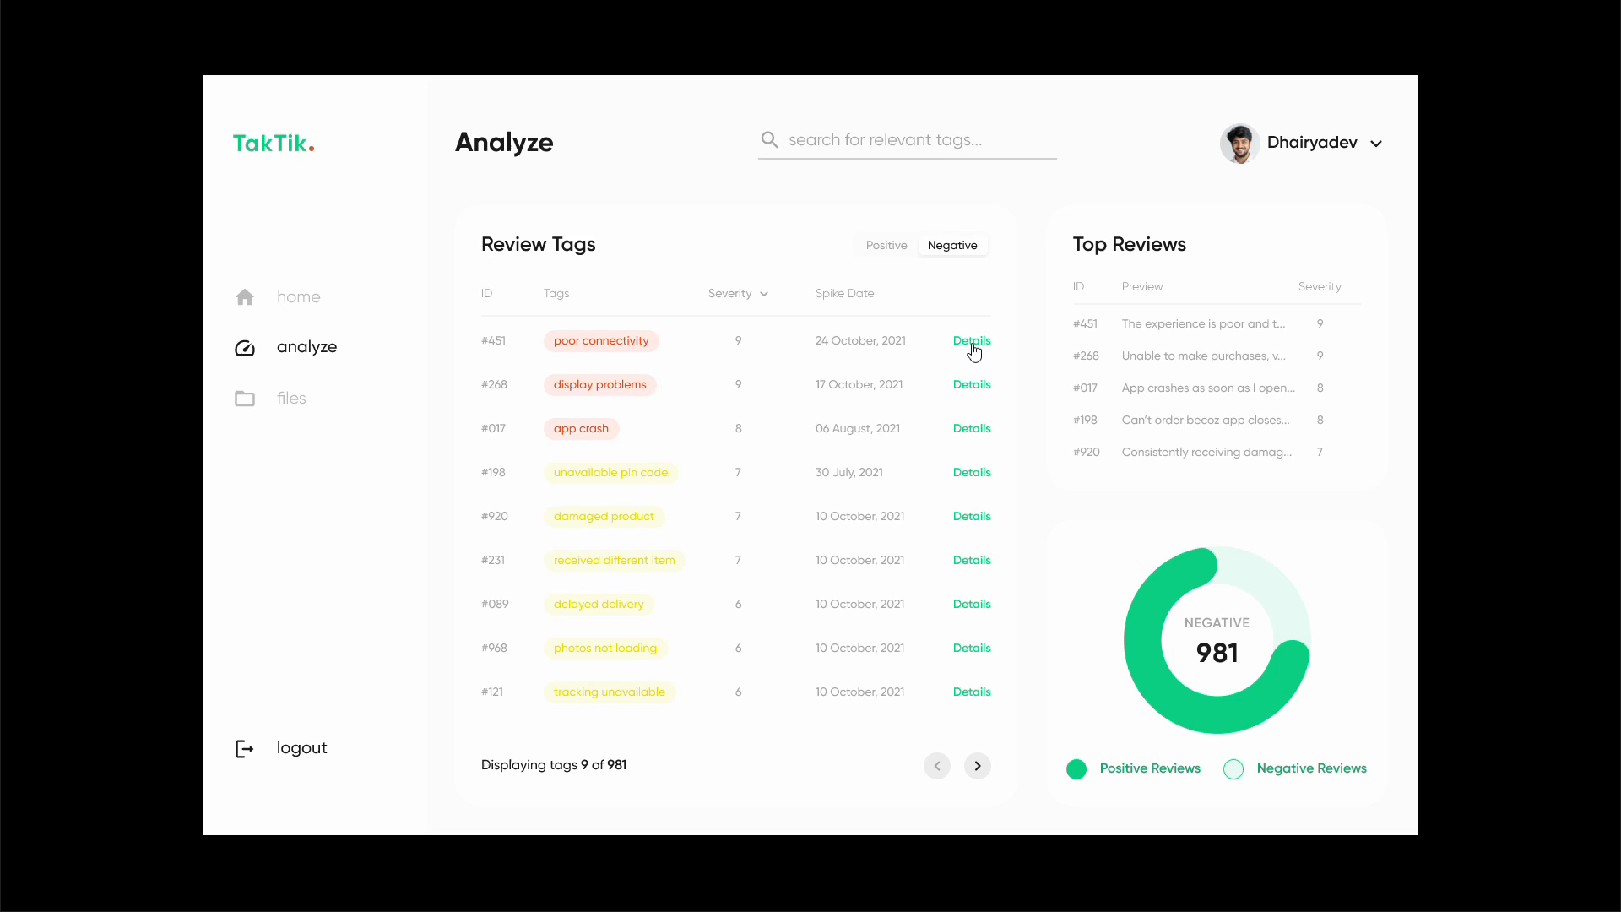
click(971, 340)
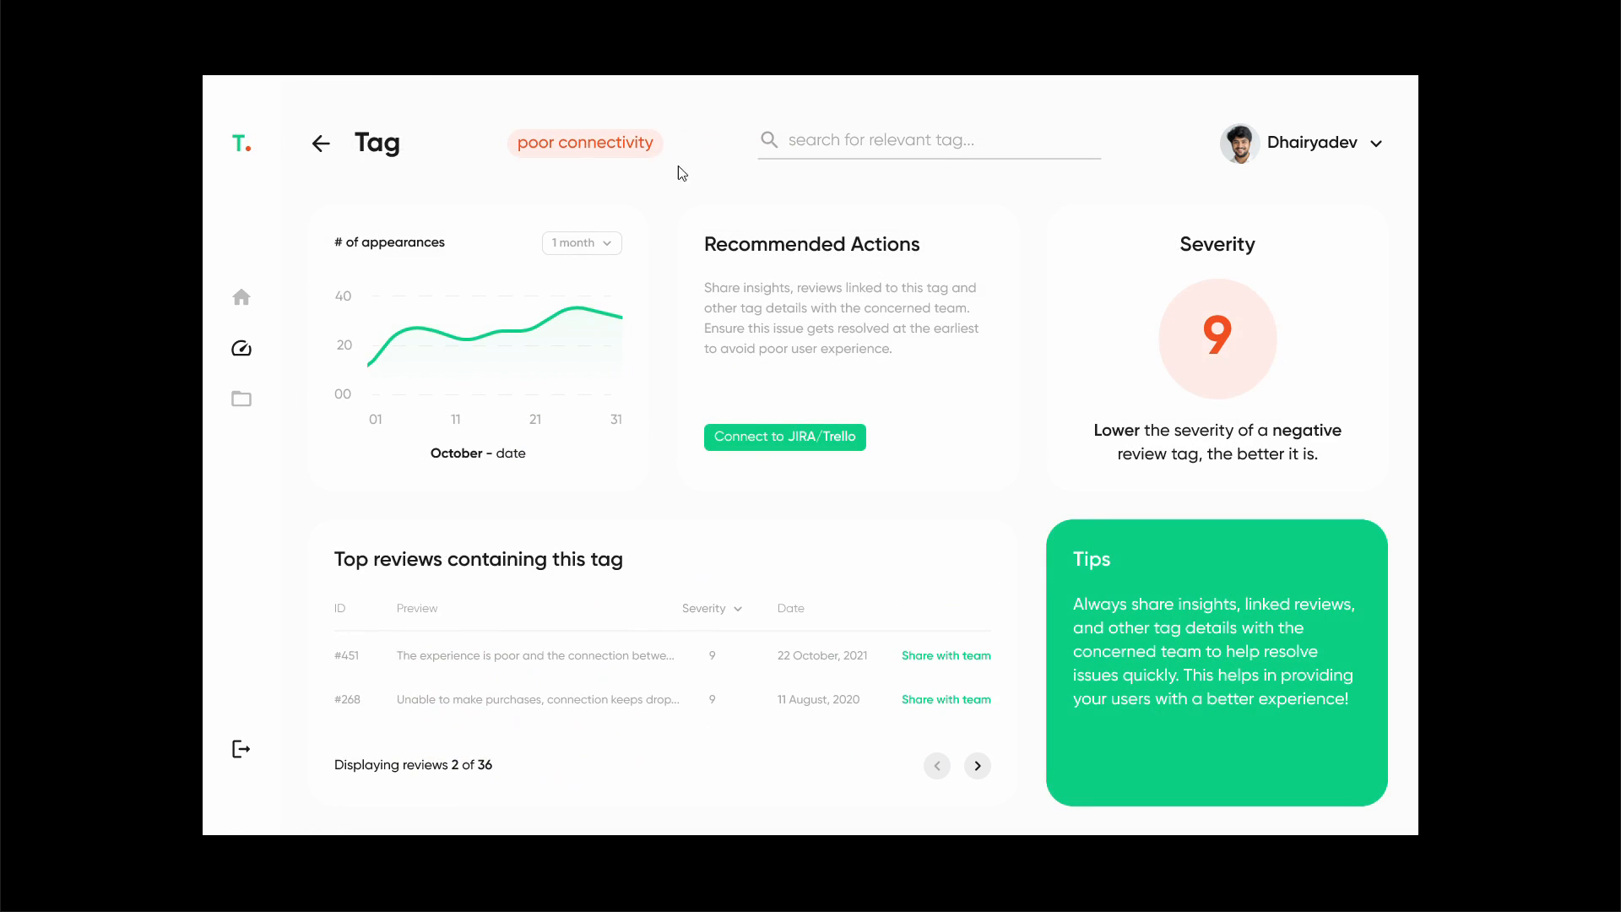
mouse_move(411, 275)
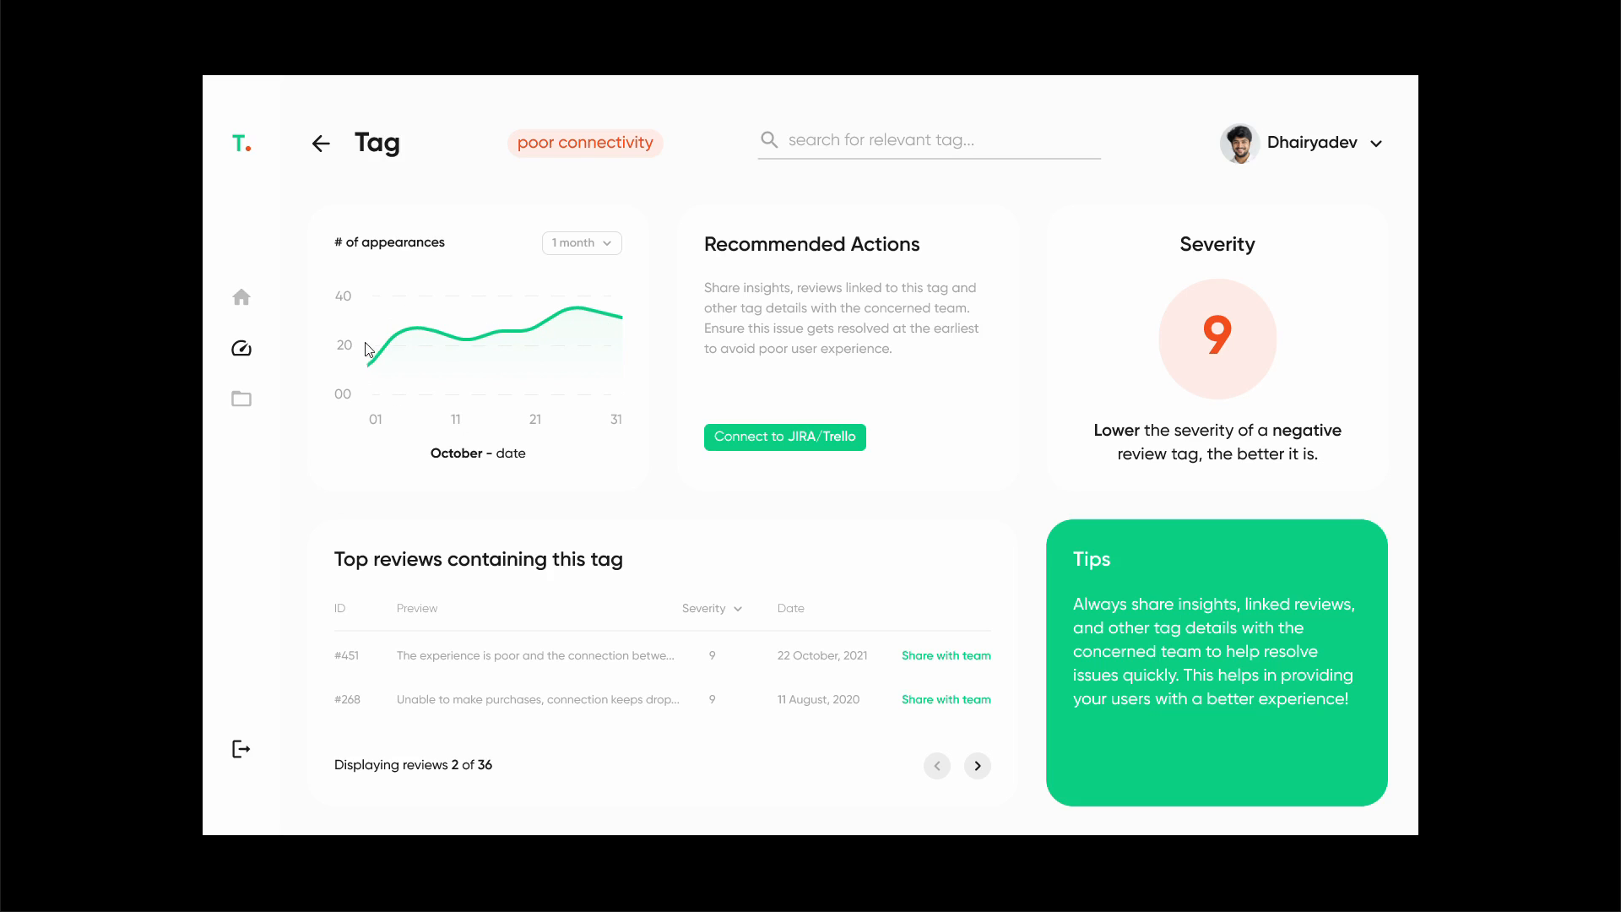
mouse_move(428, 322)
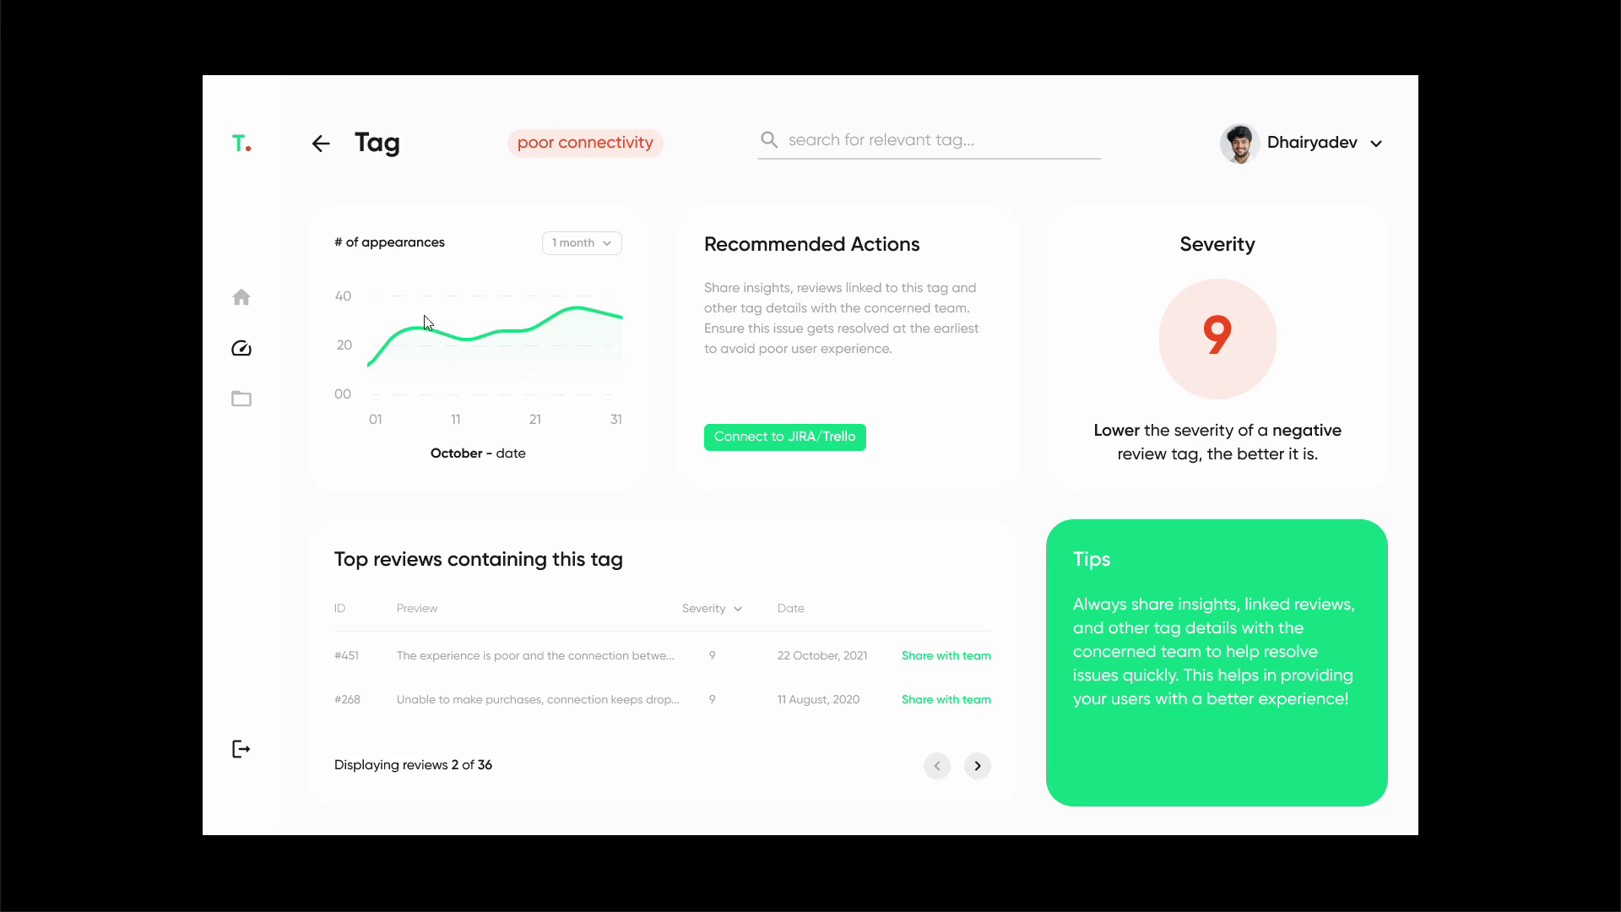
mouse_move(493, 347)
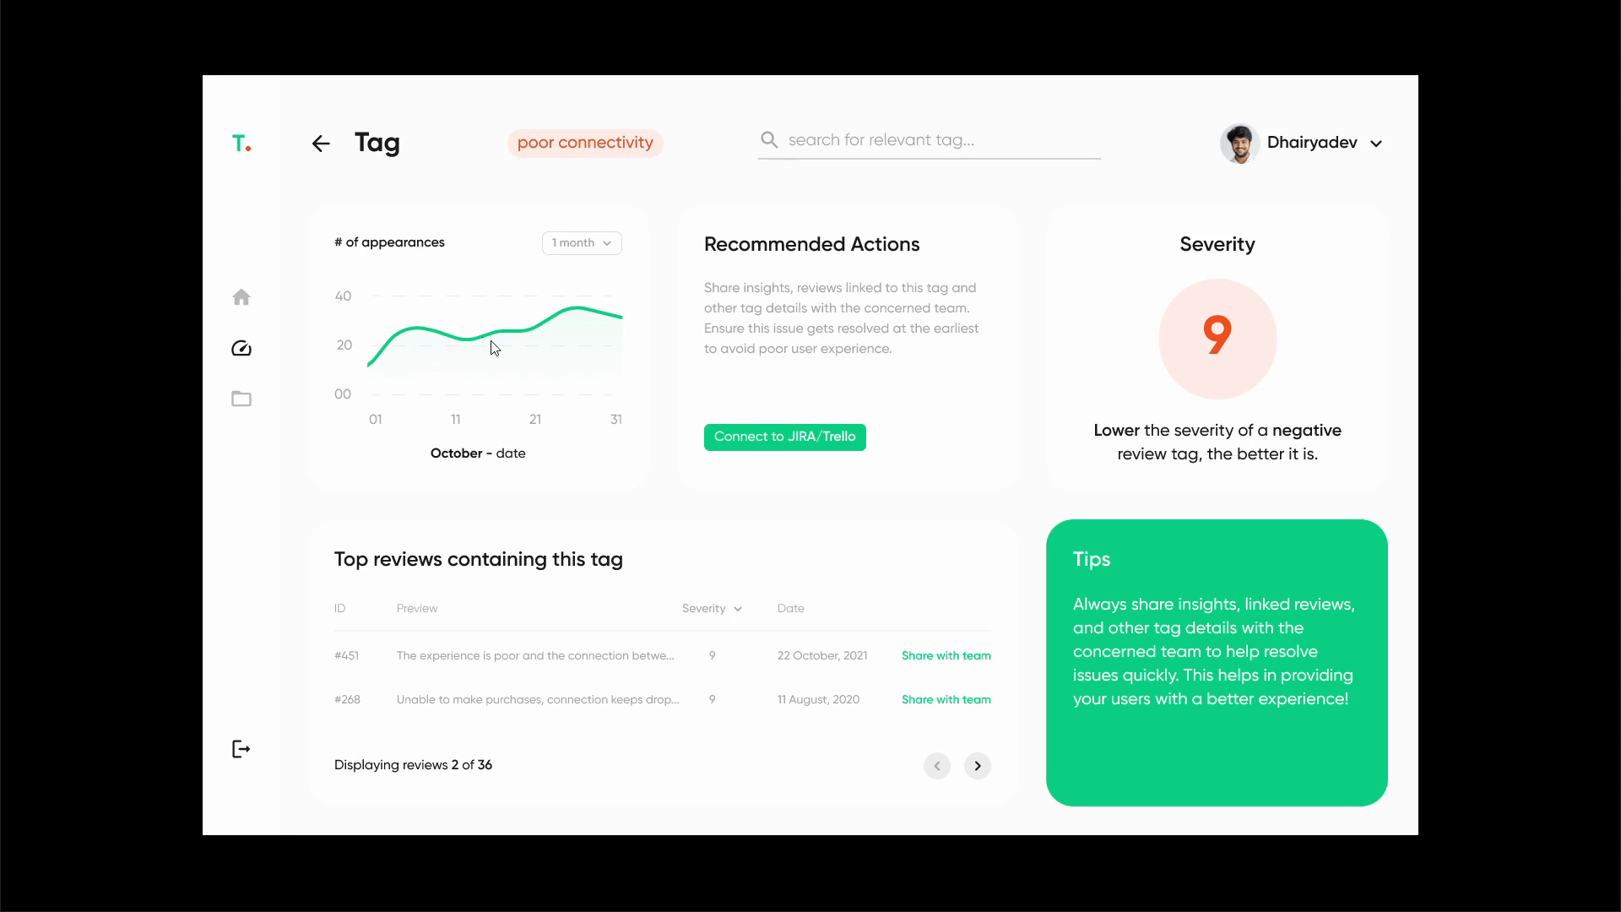
mouse_move(446, 339)
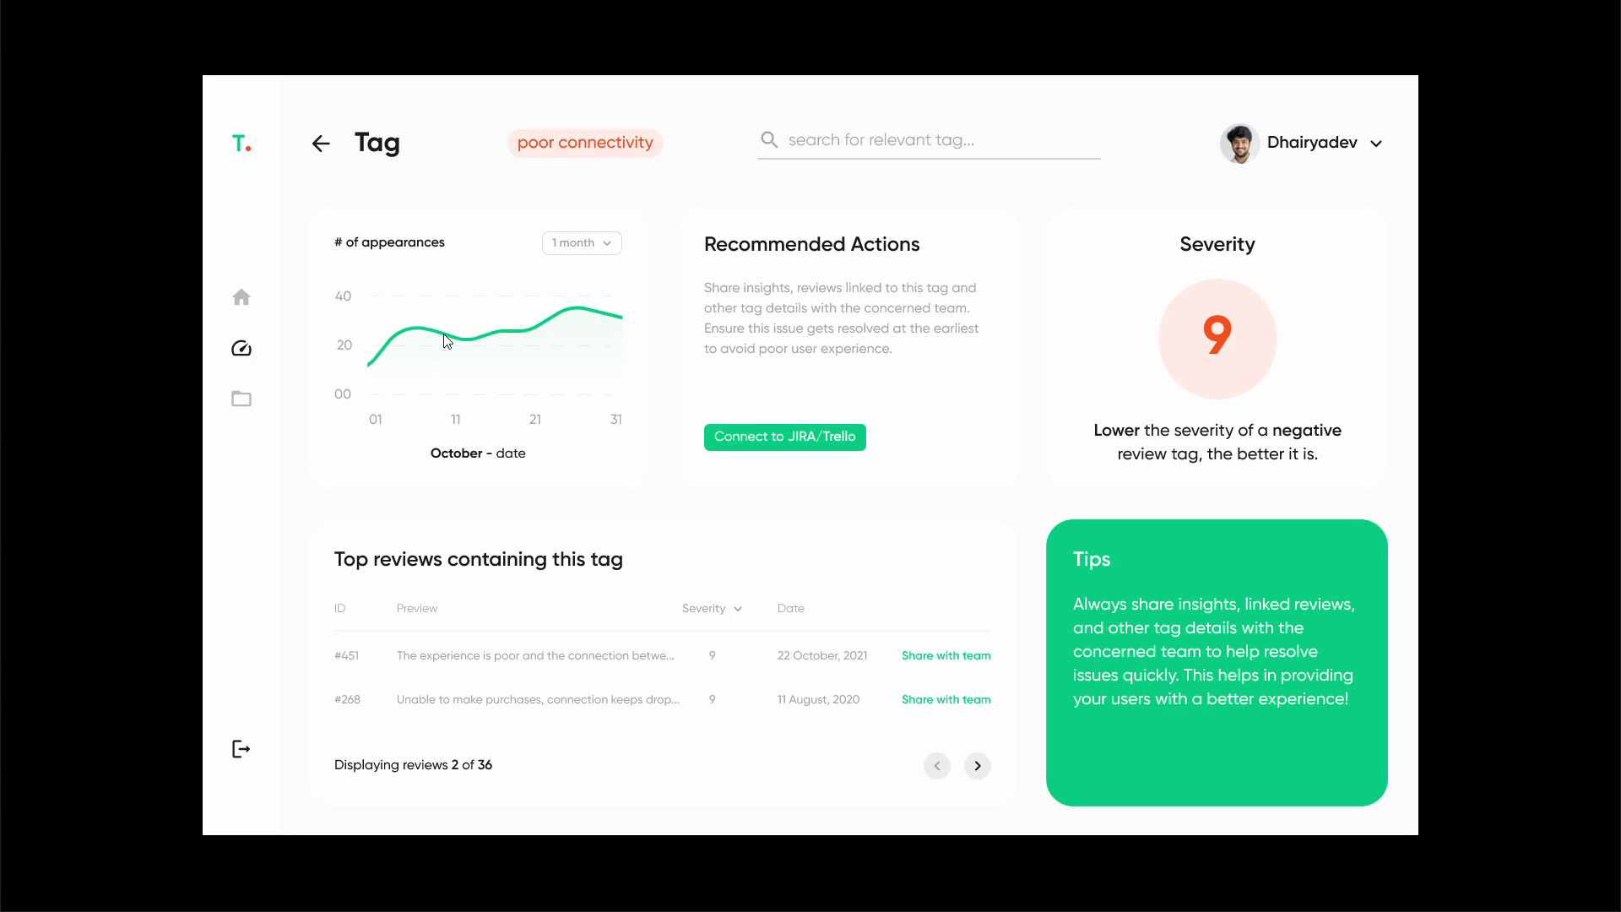
mouse_move(369, 378)
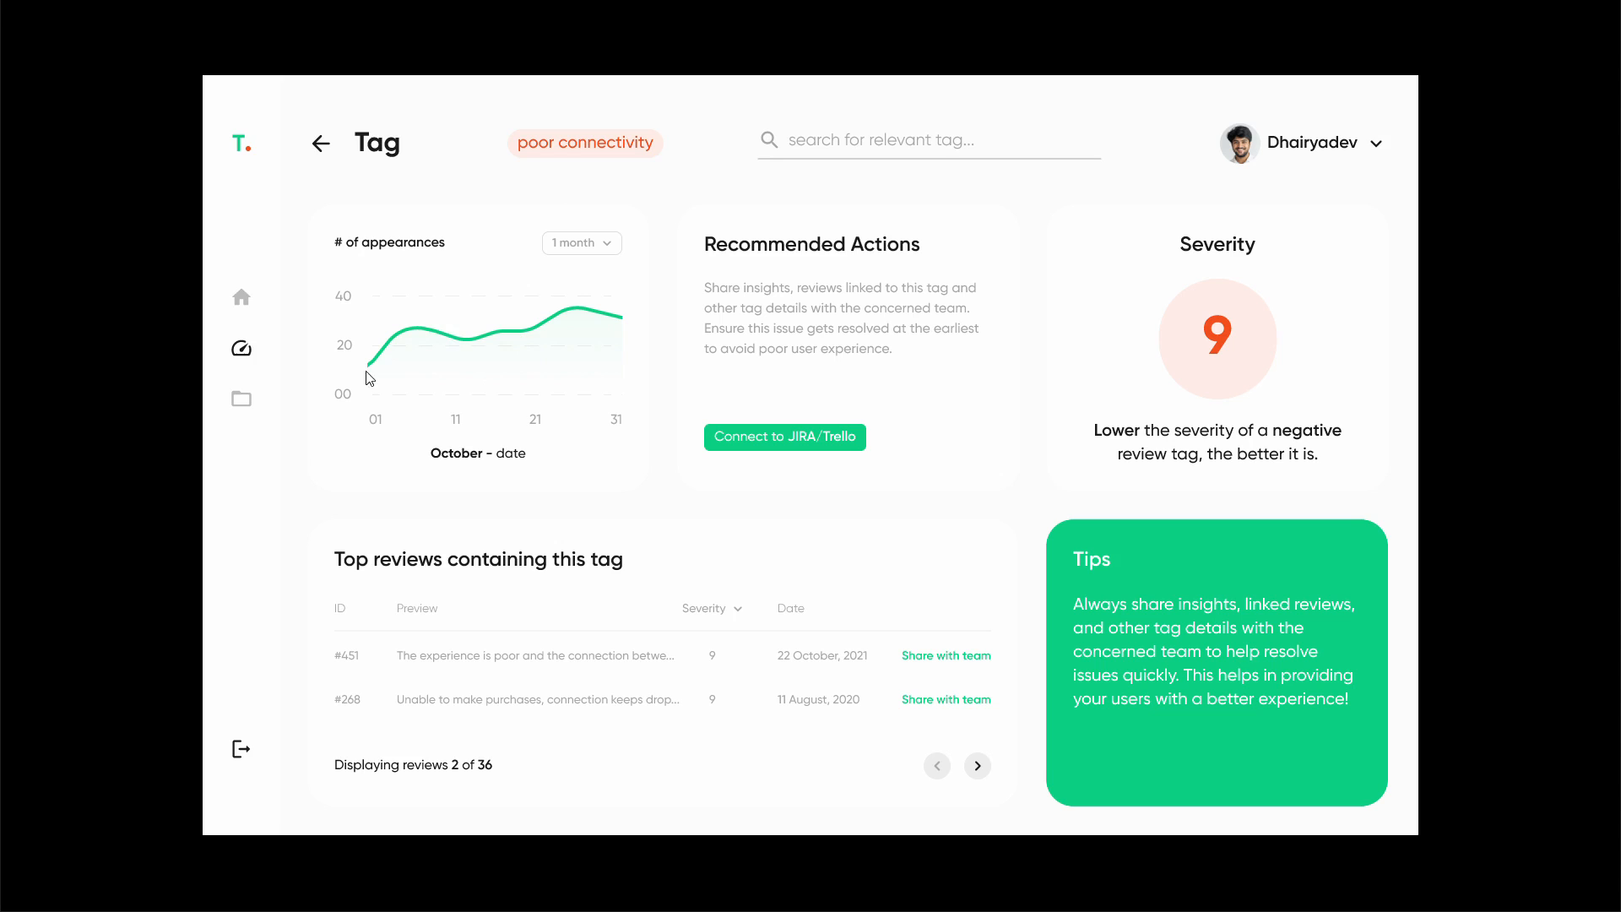
mouse_move(483, 410)
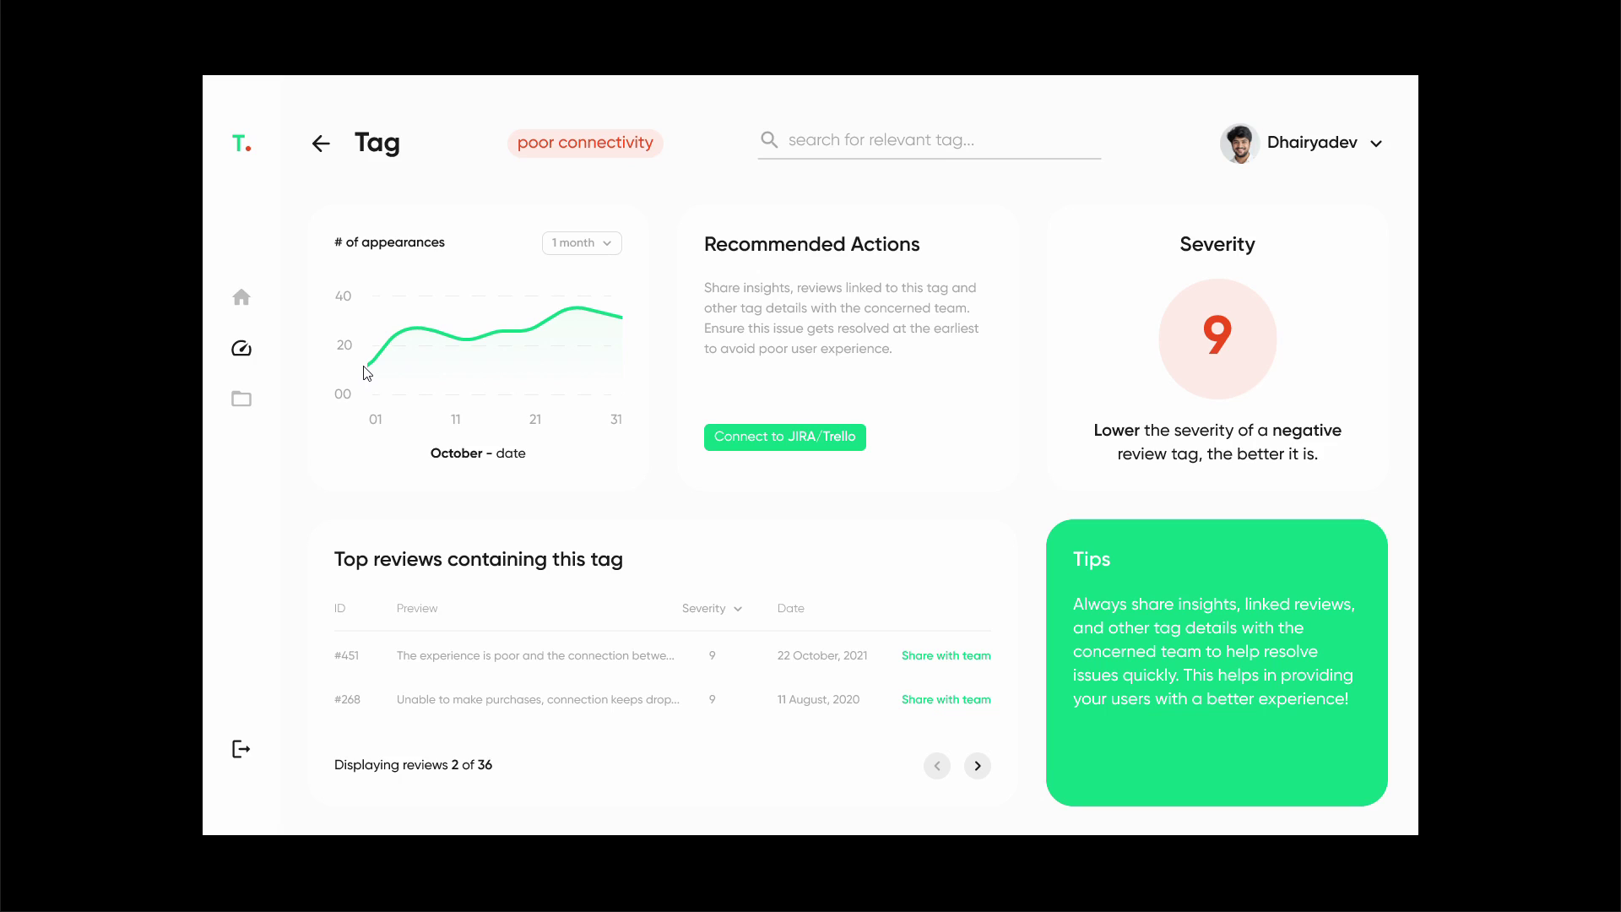
mouse_move(484, 358)
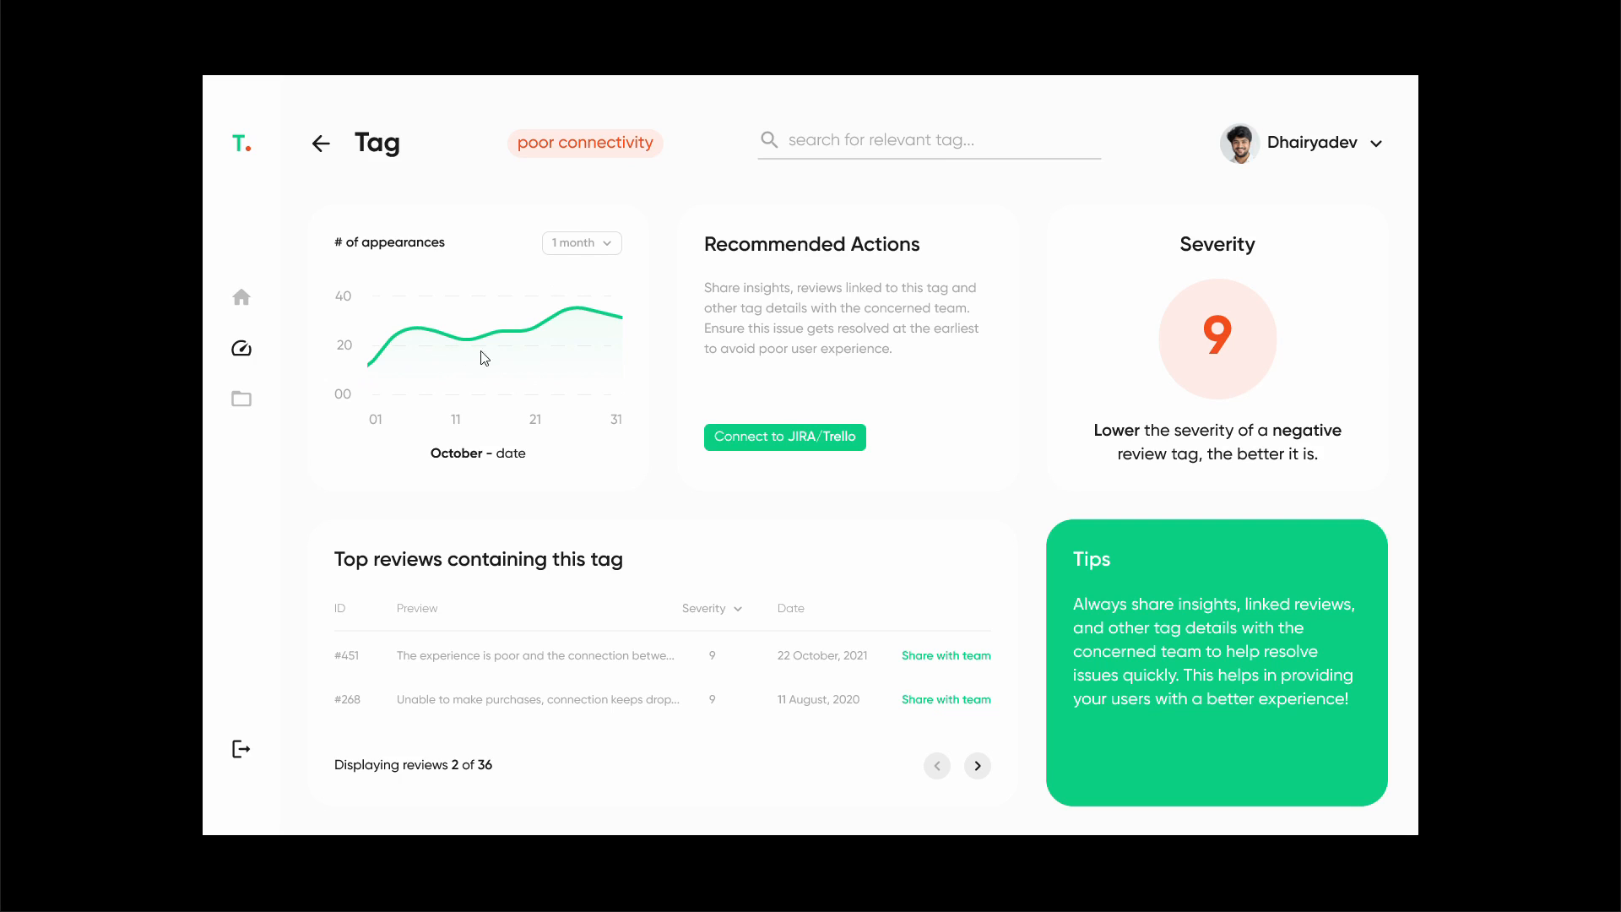
mouse_move(1299, 388)
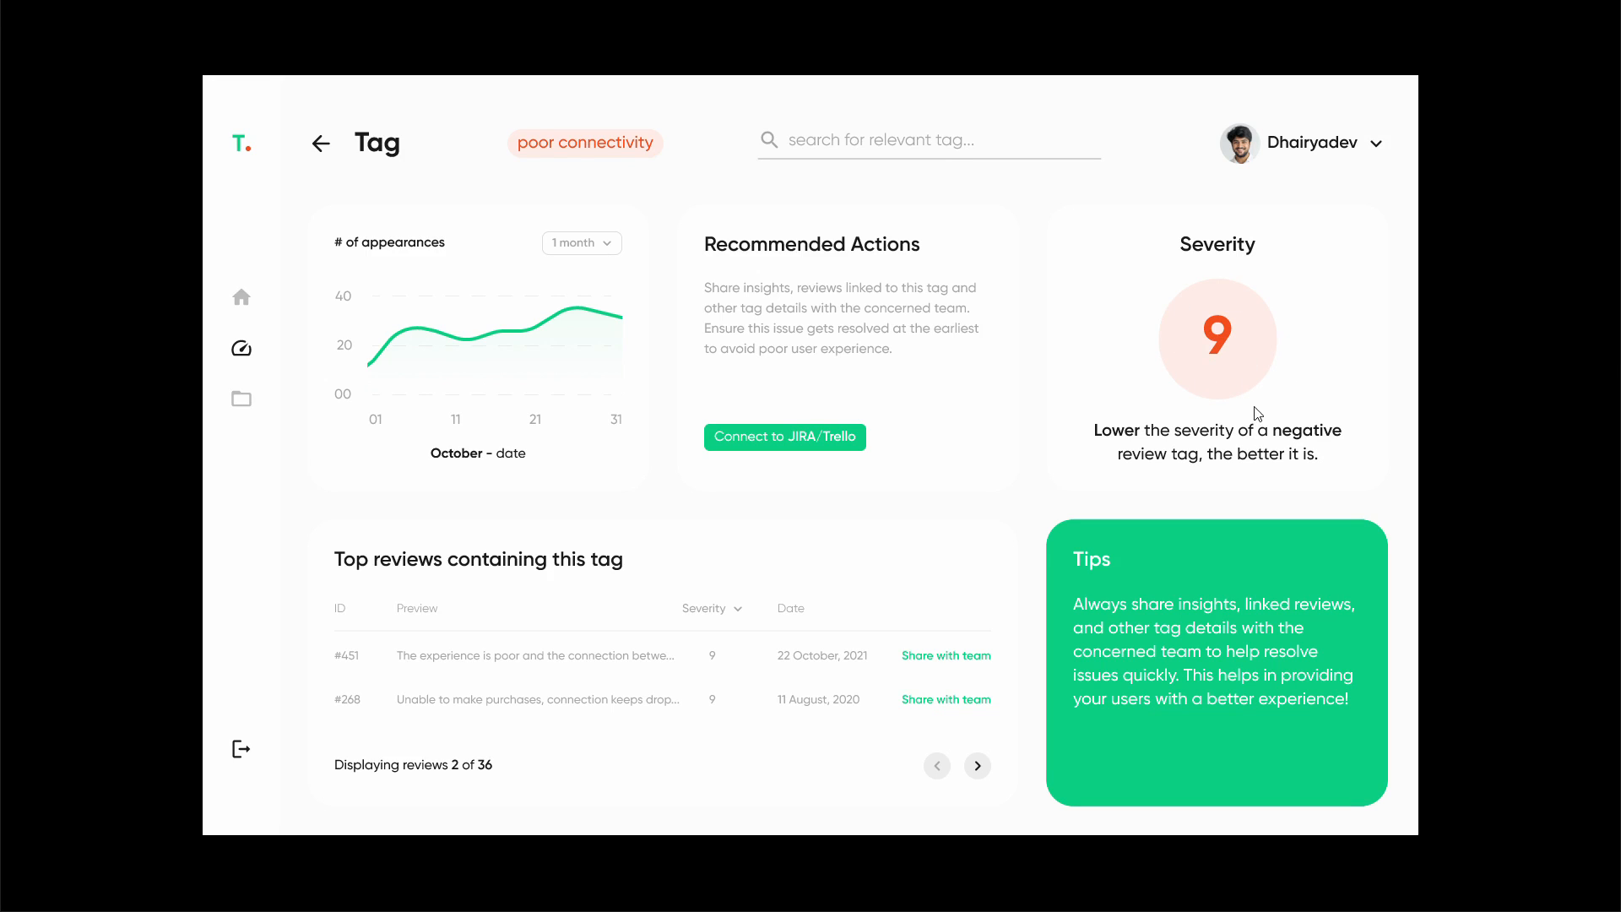
mouse_move(1243, 362)
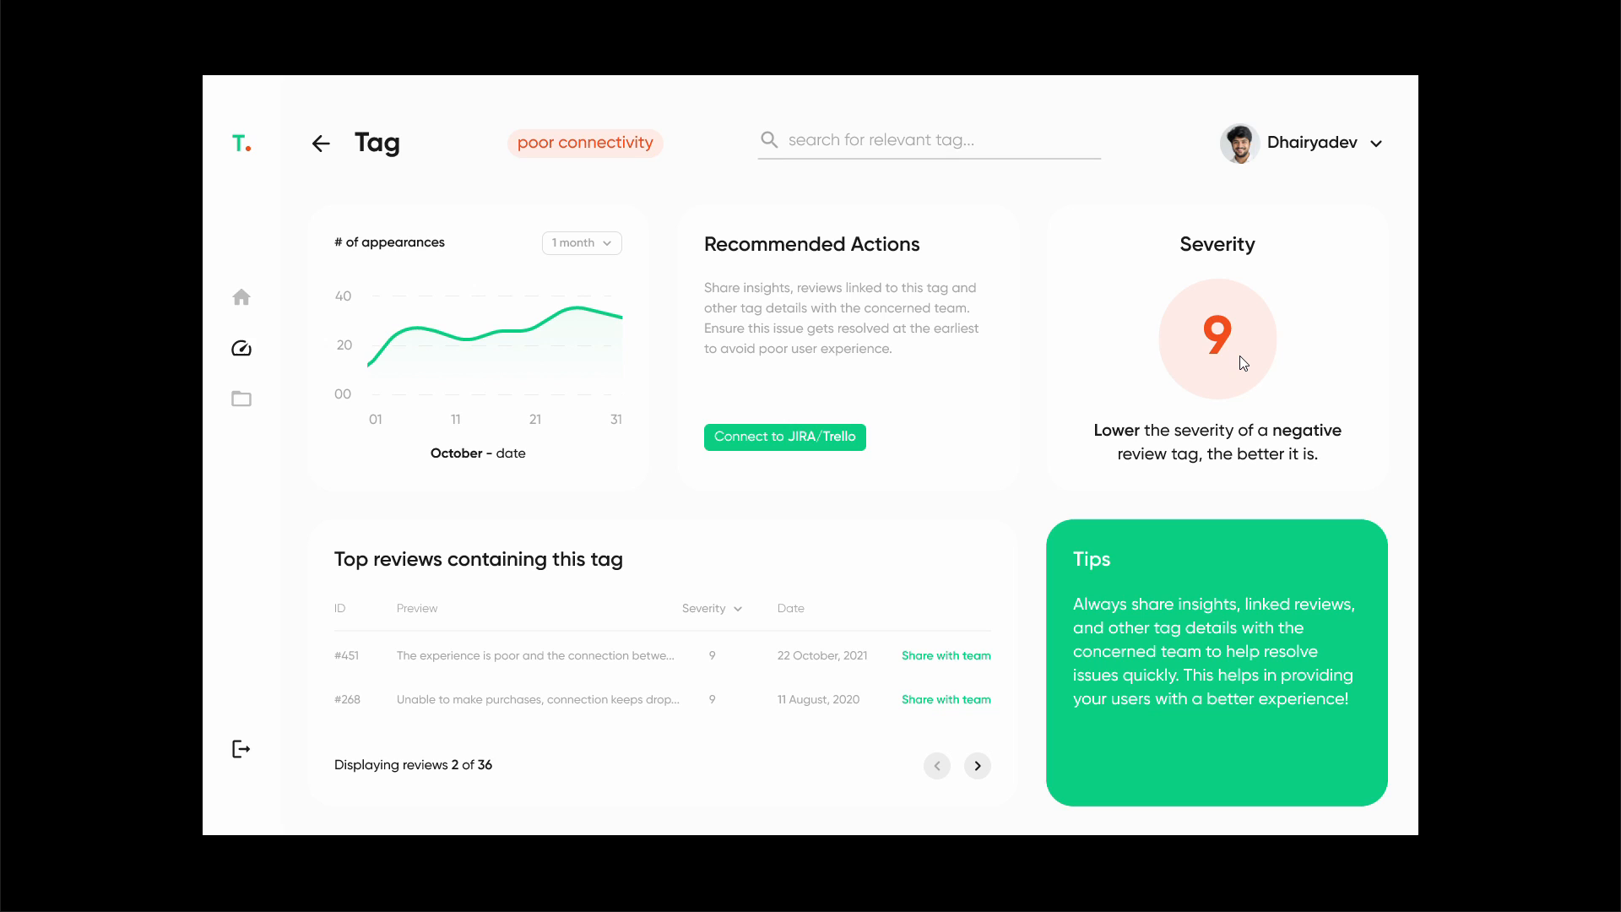
mouse_move(1197, 400)
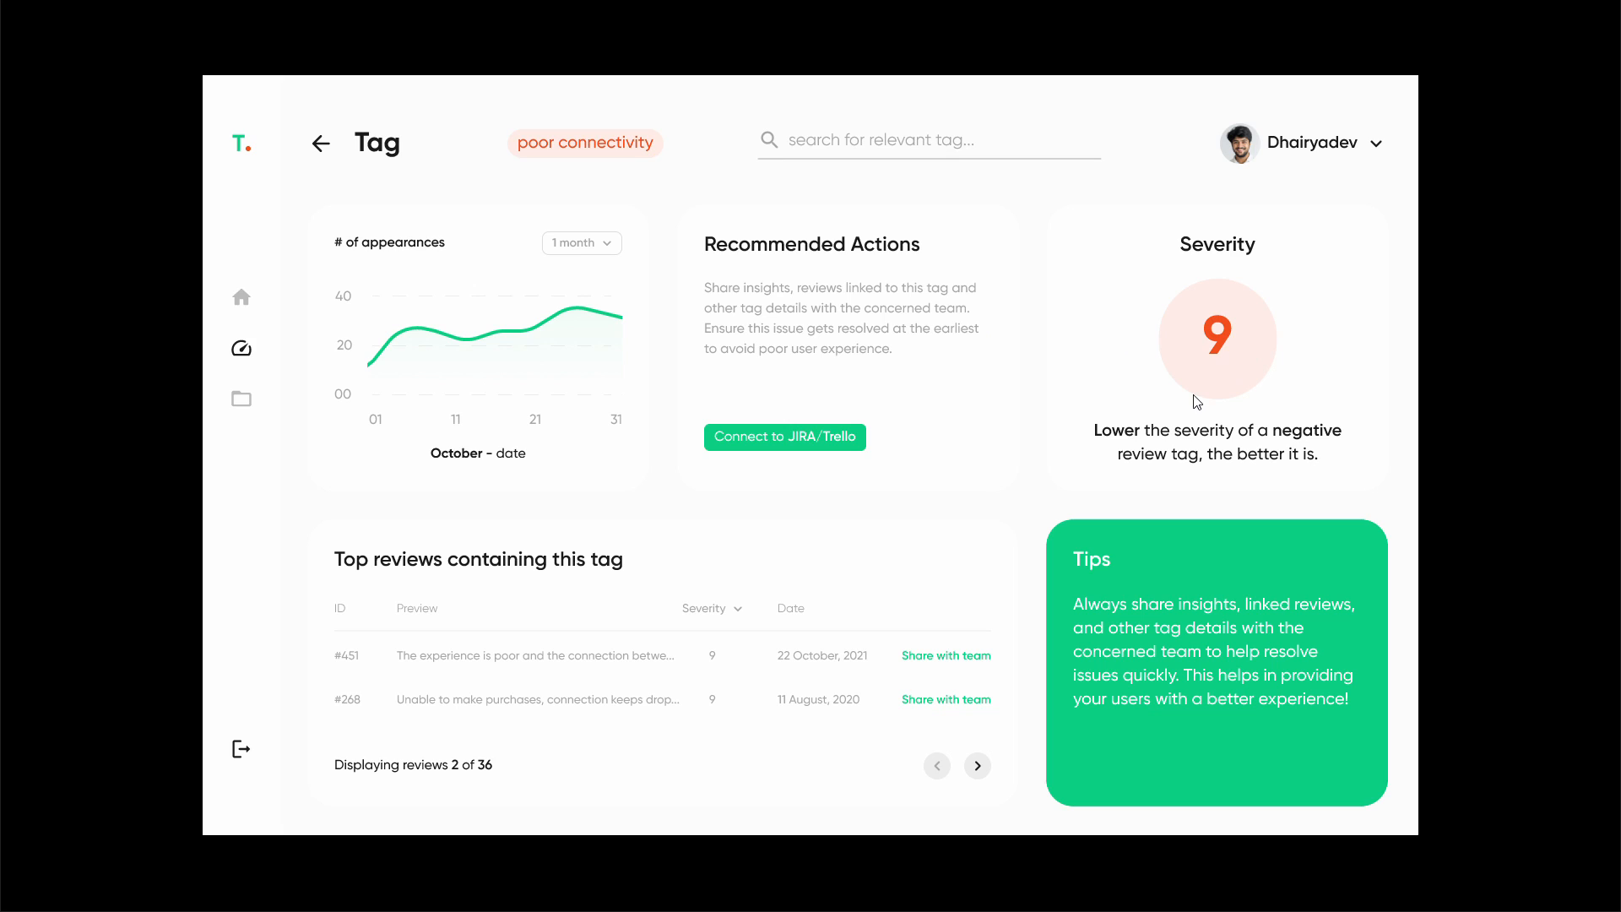
mouse_move(1242, 325)
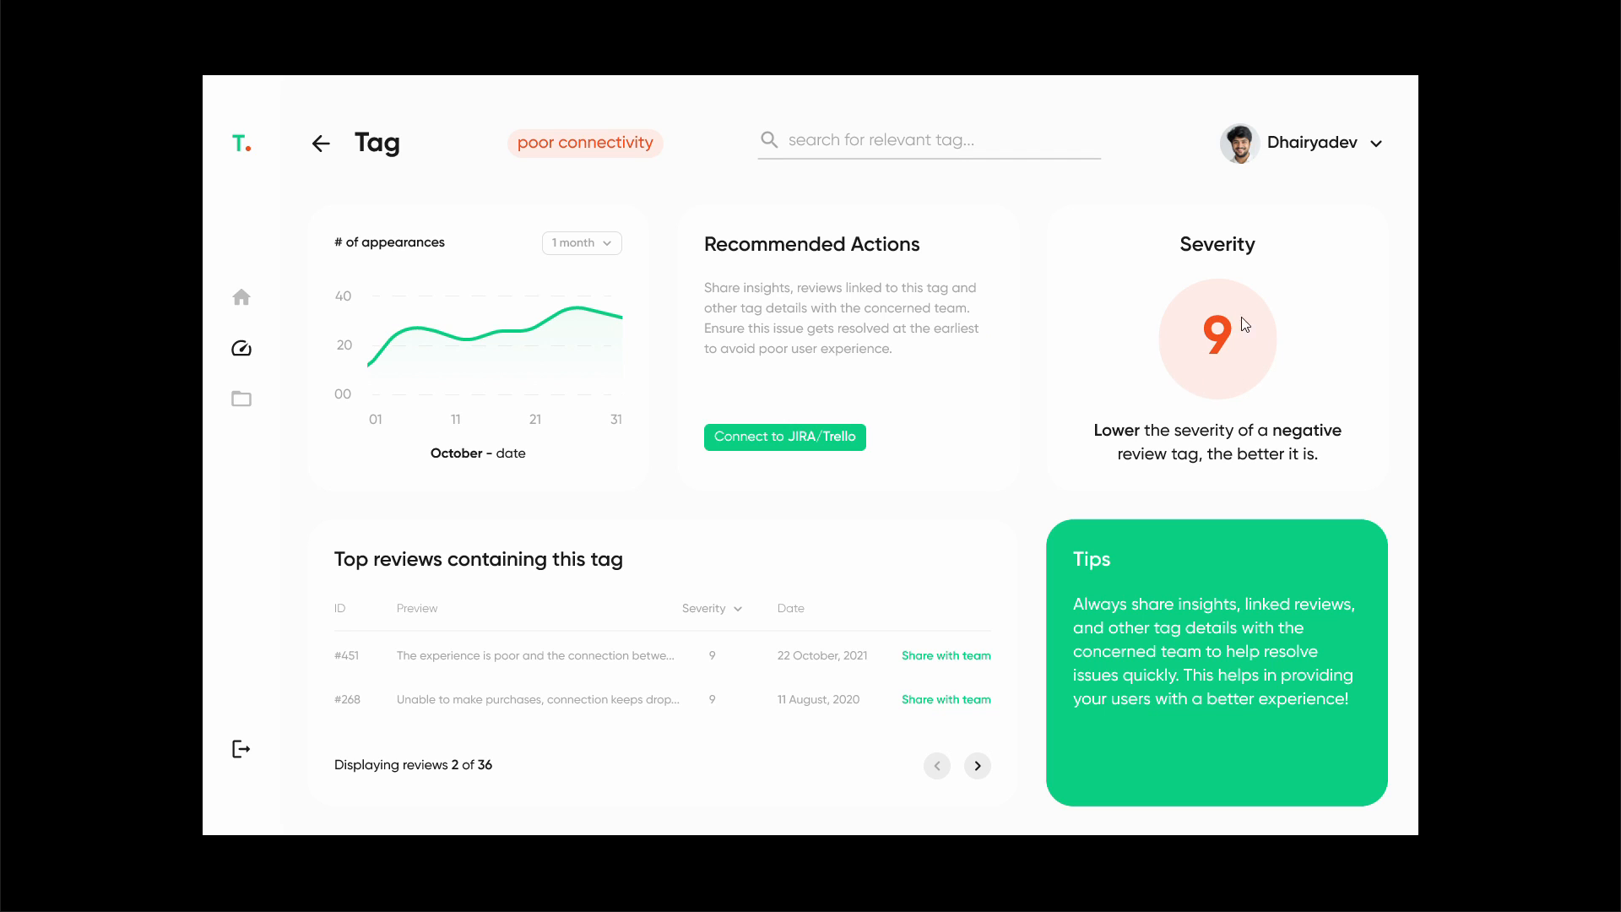
mouse_move(1114, 313)
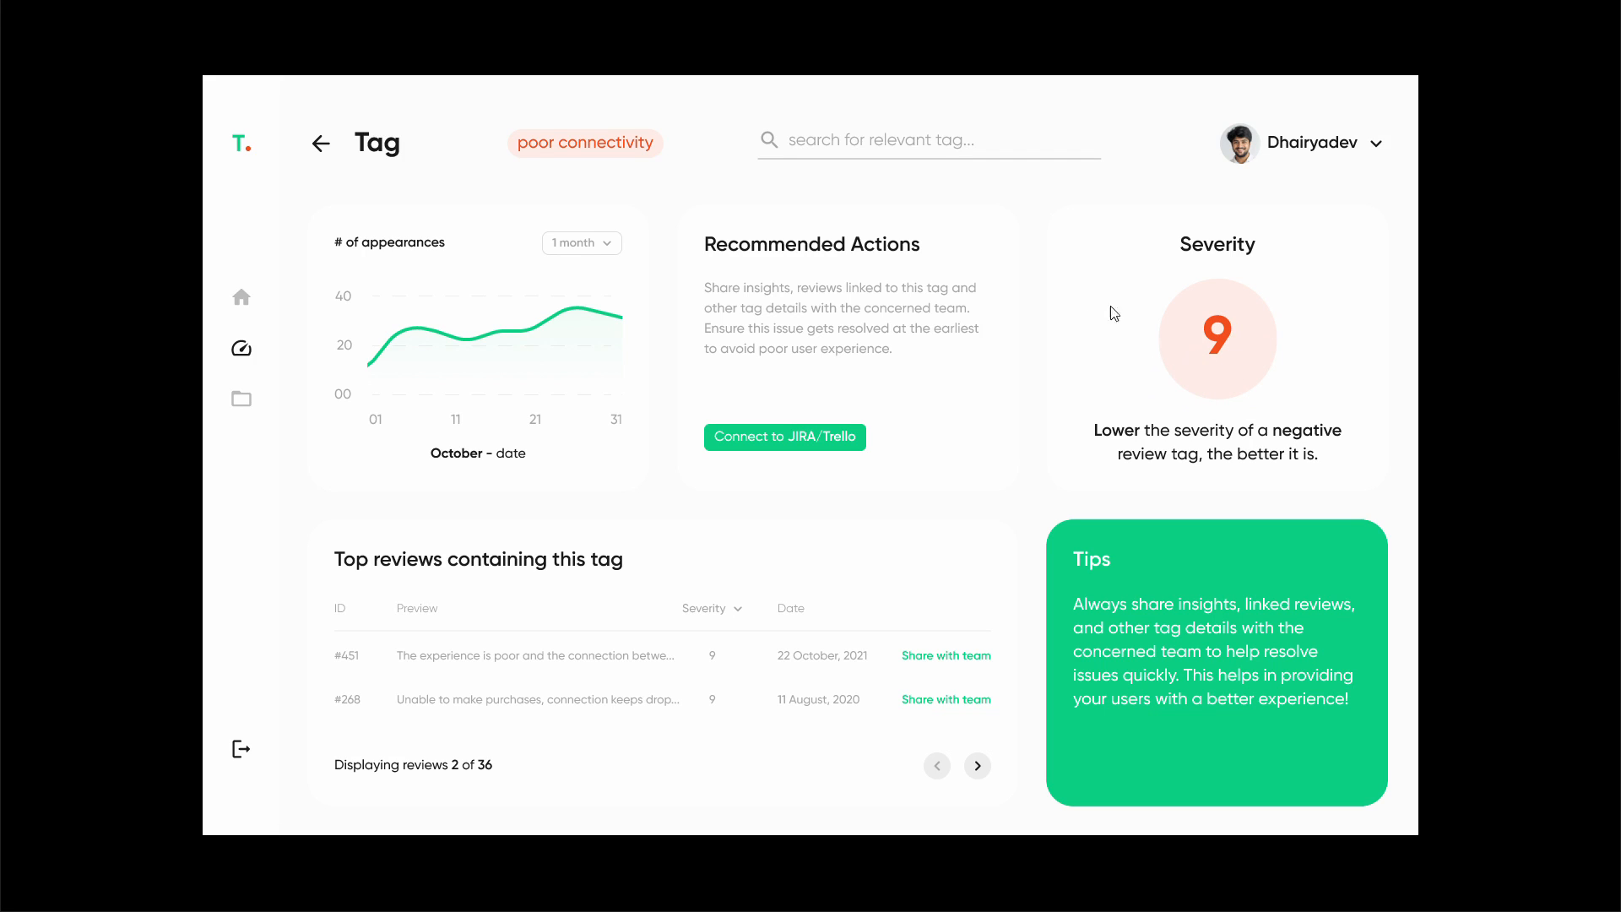
mouse_move(1205, 325)
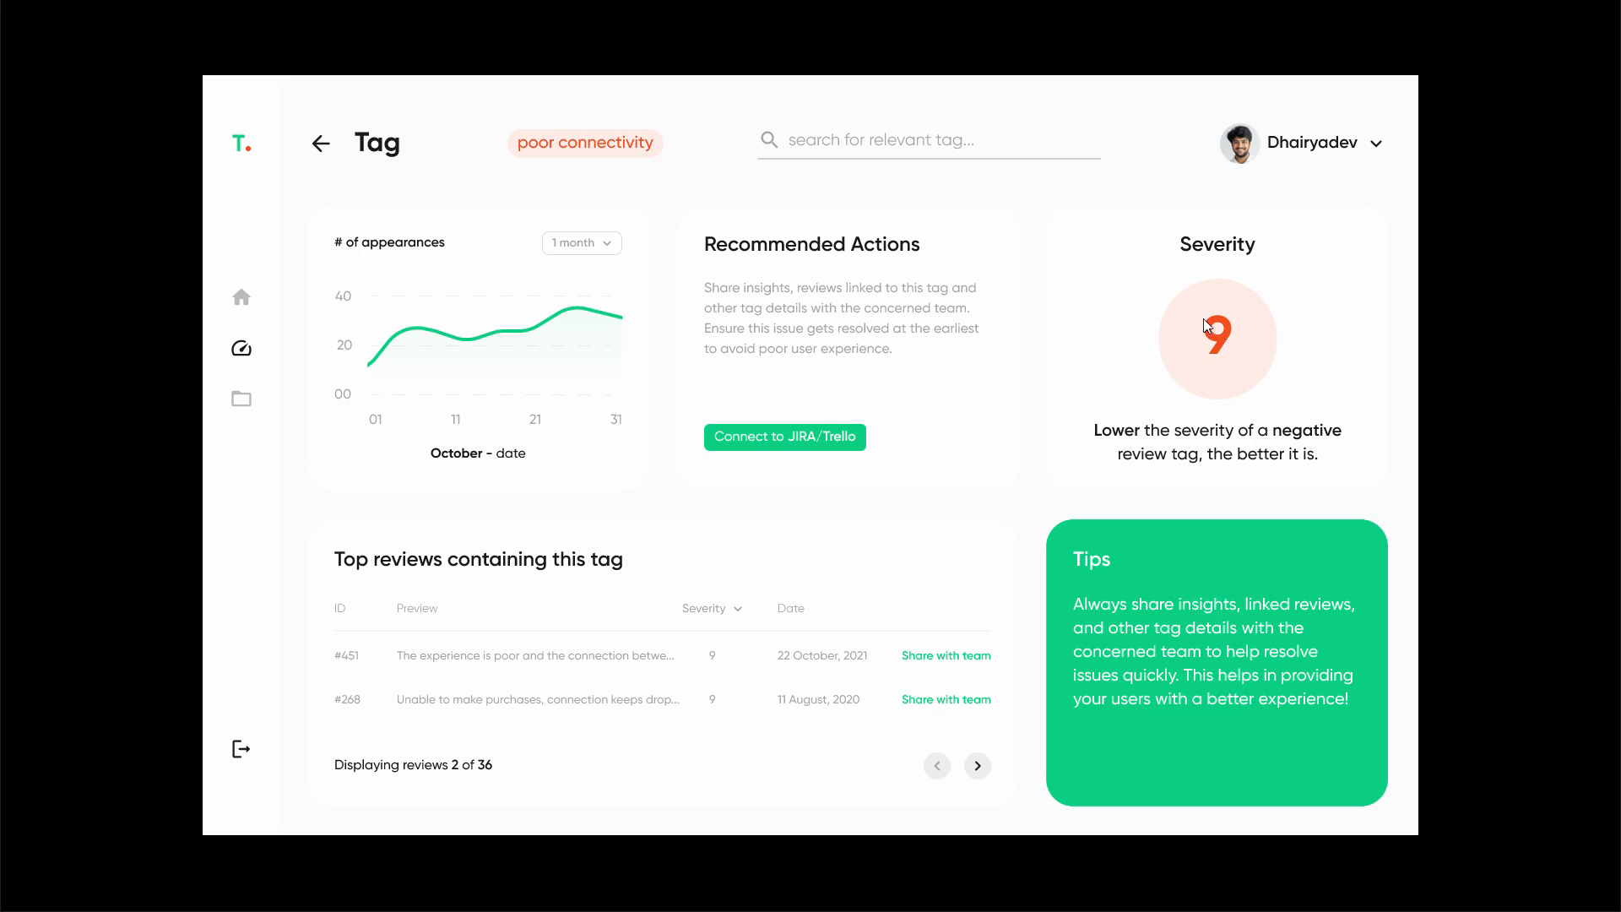
mouse_move(1212, 288)
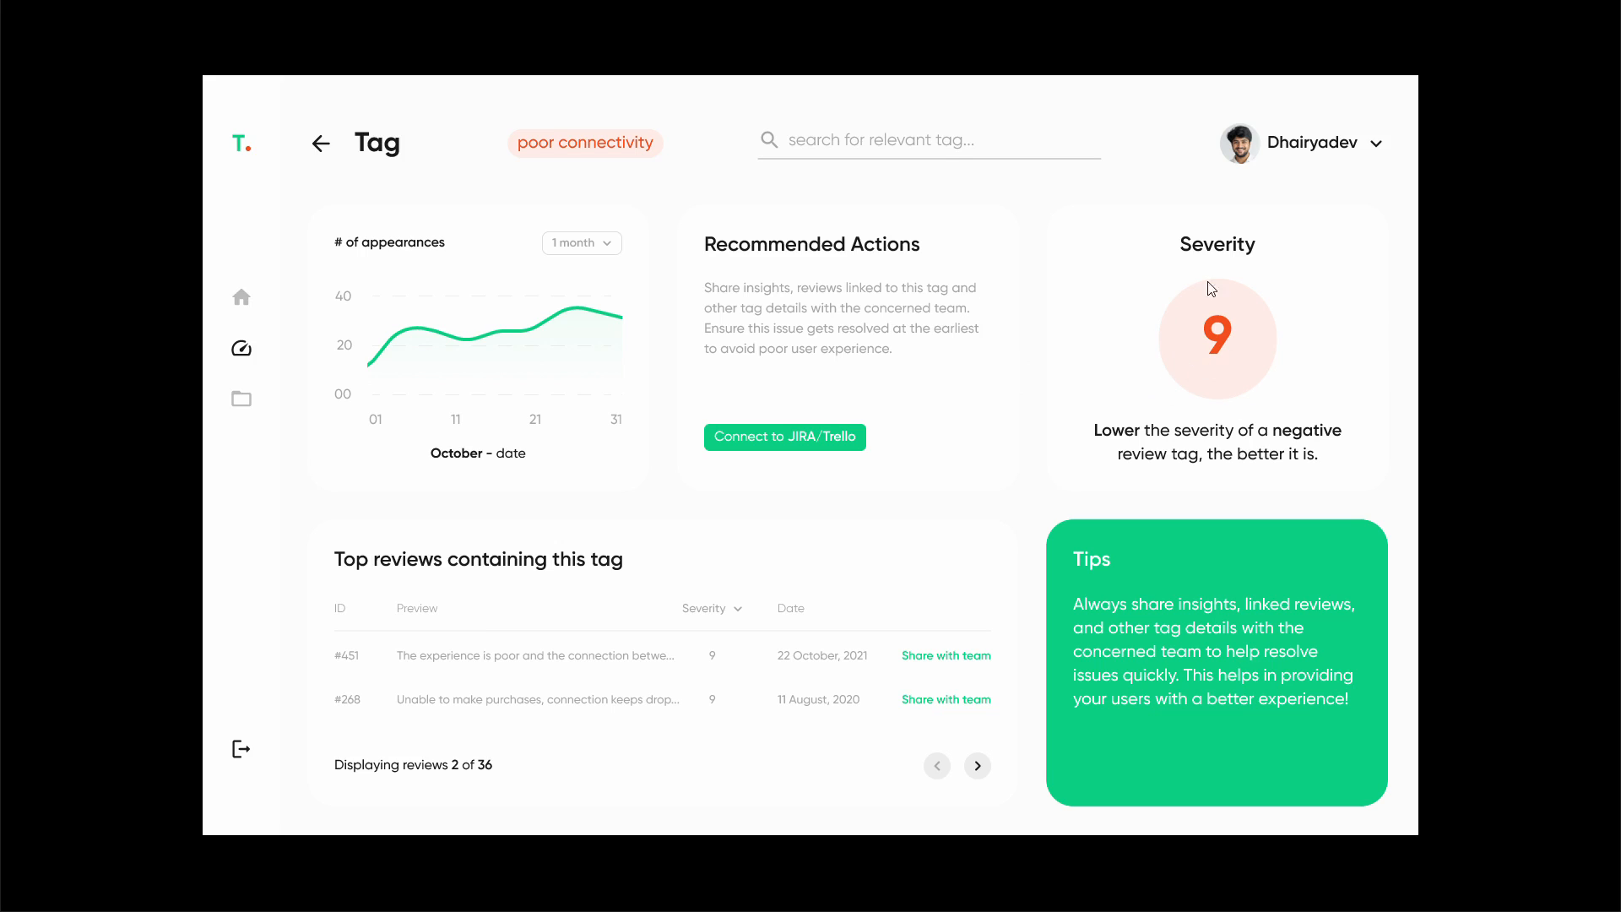
mouse_move(1236, 341)
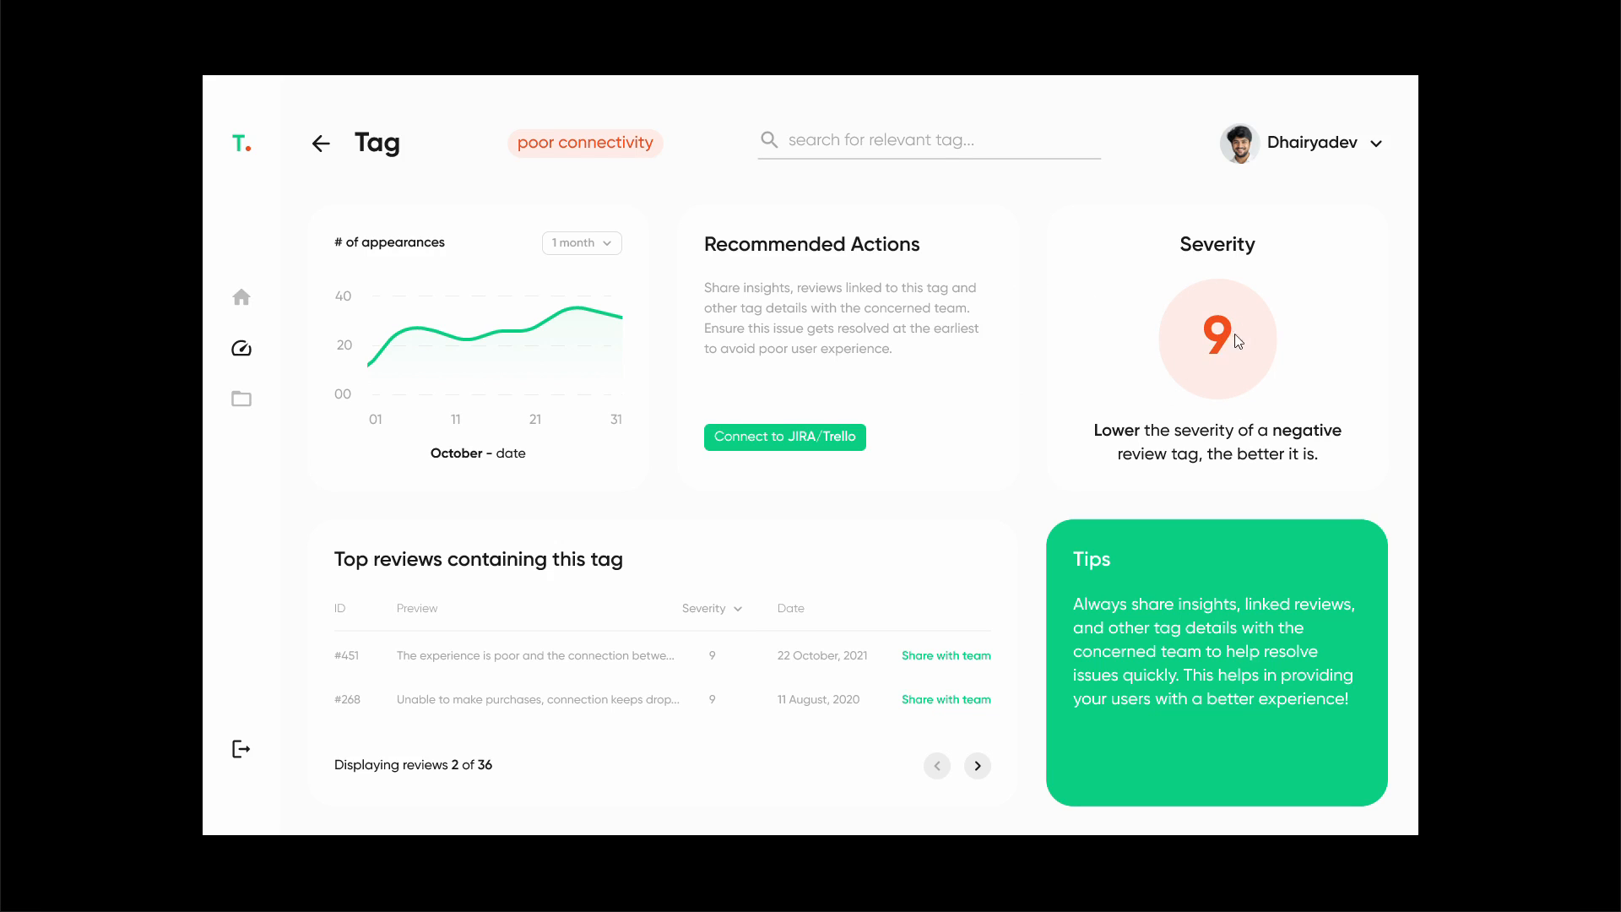
mouse_move(1230, 318)
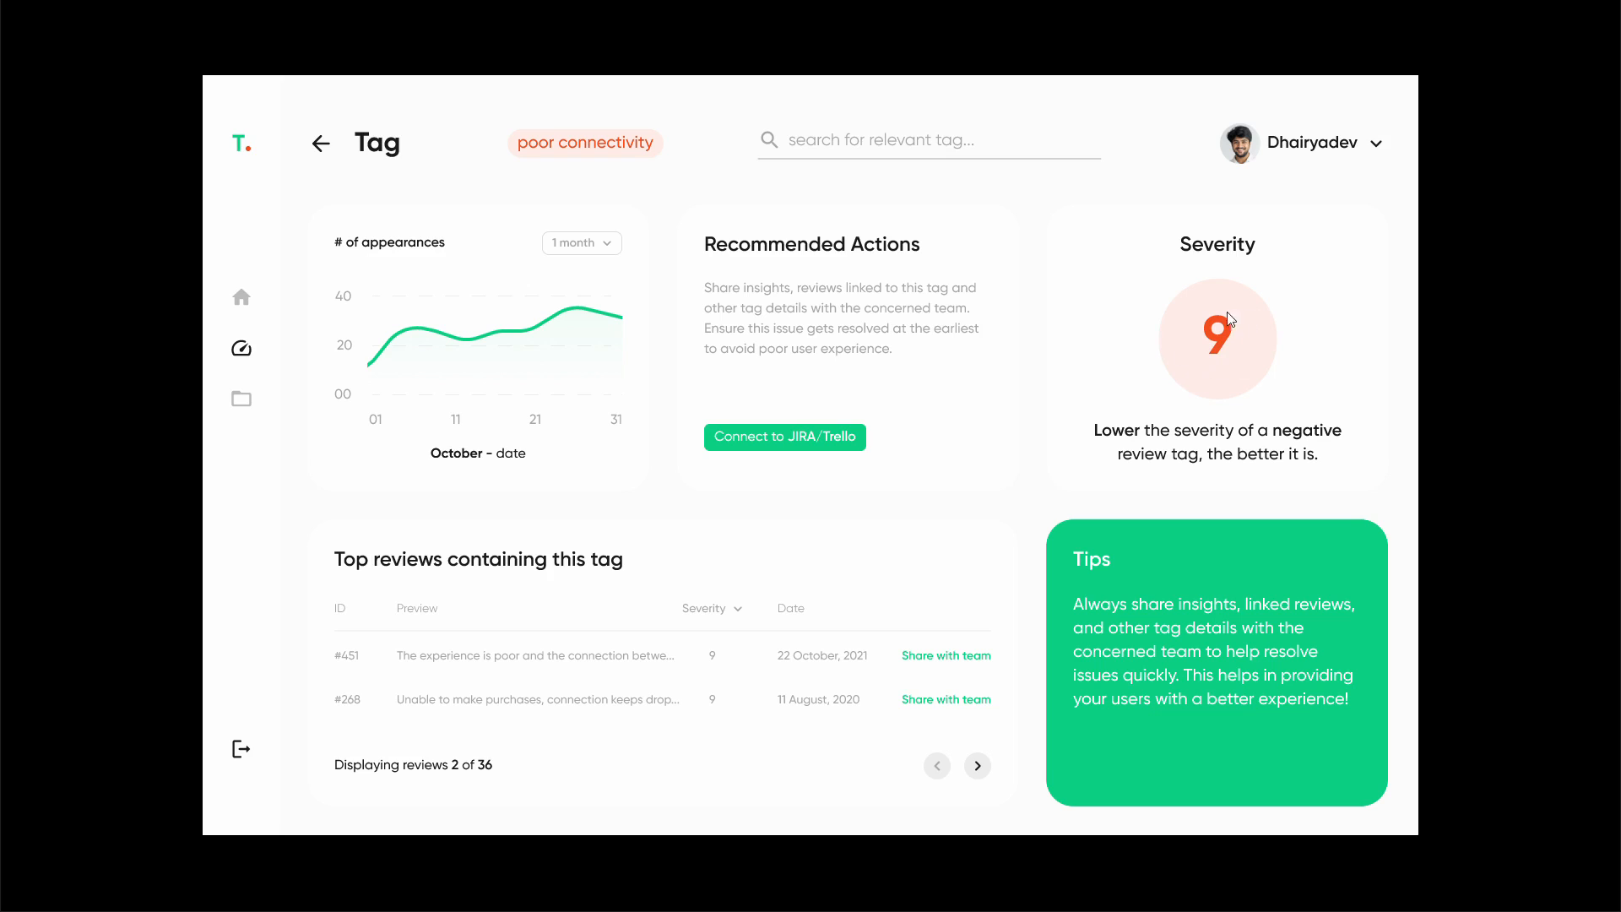
mouse_move(1213, 327)
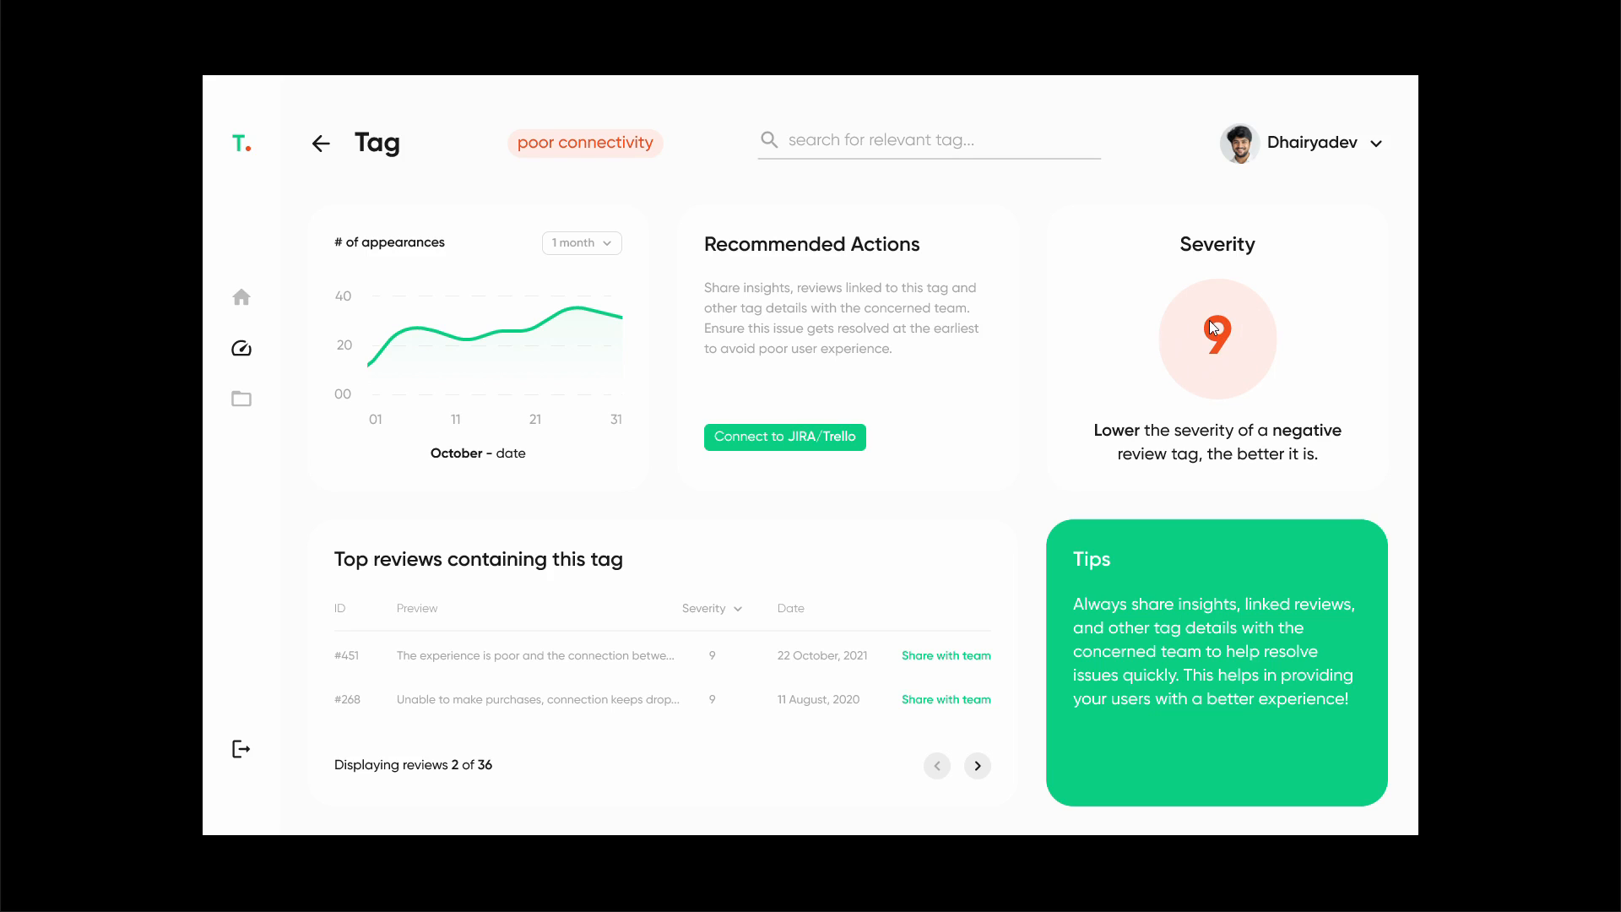
mouse_move(1157, 414)
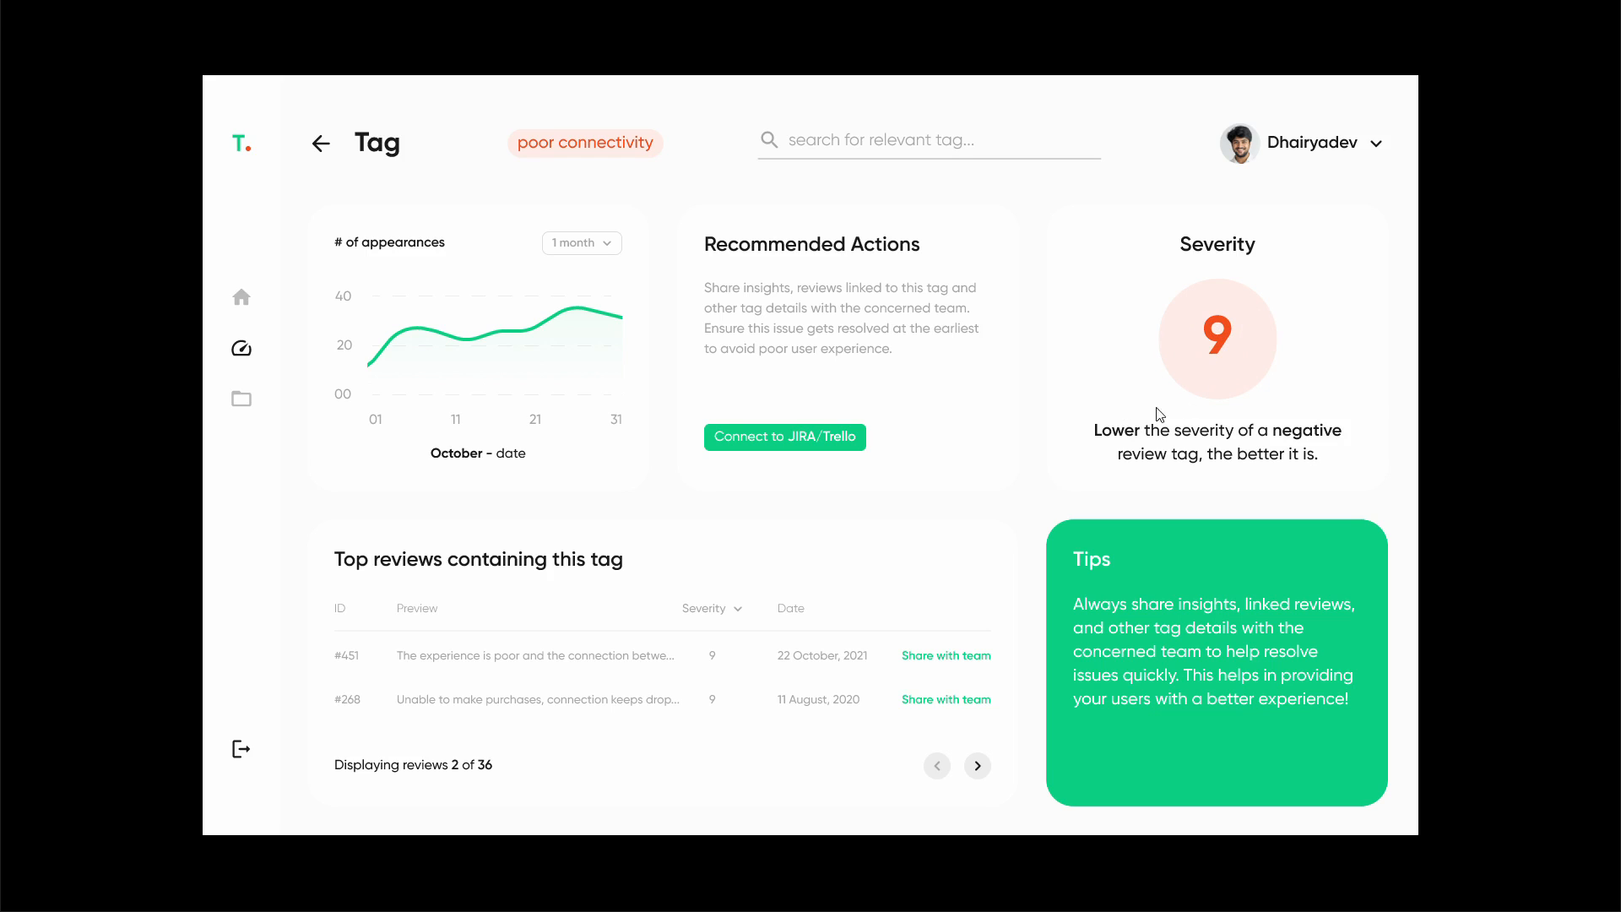
mouse_move(880, 474)
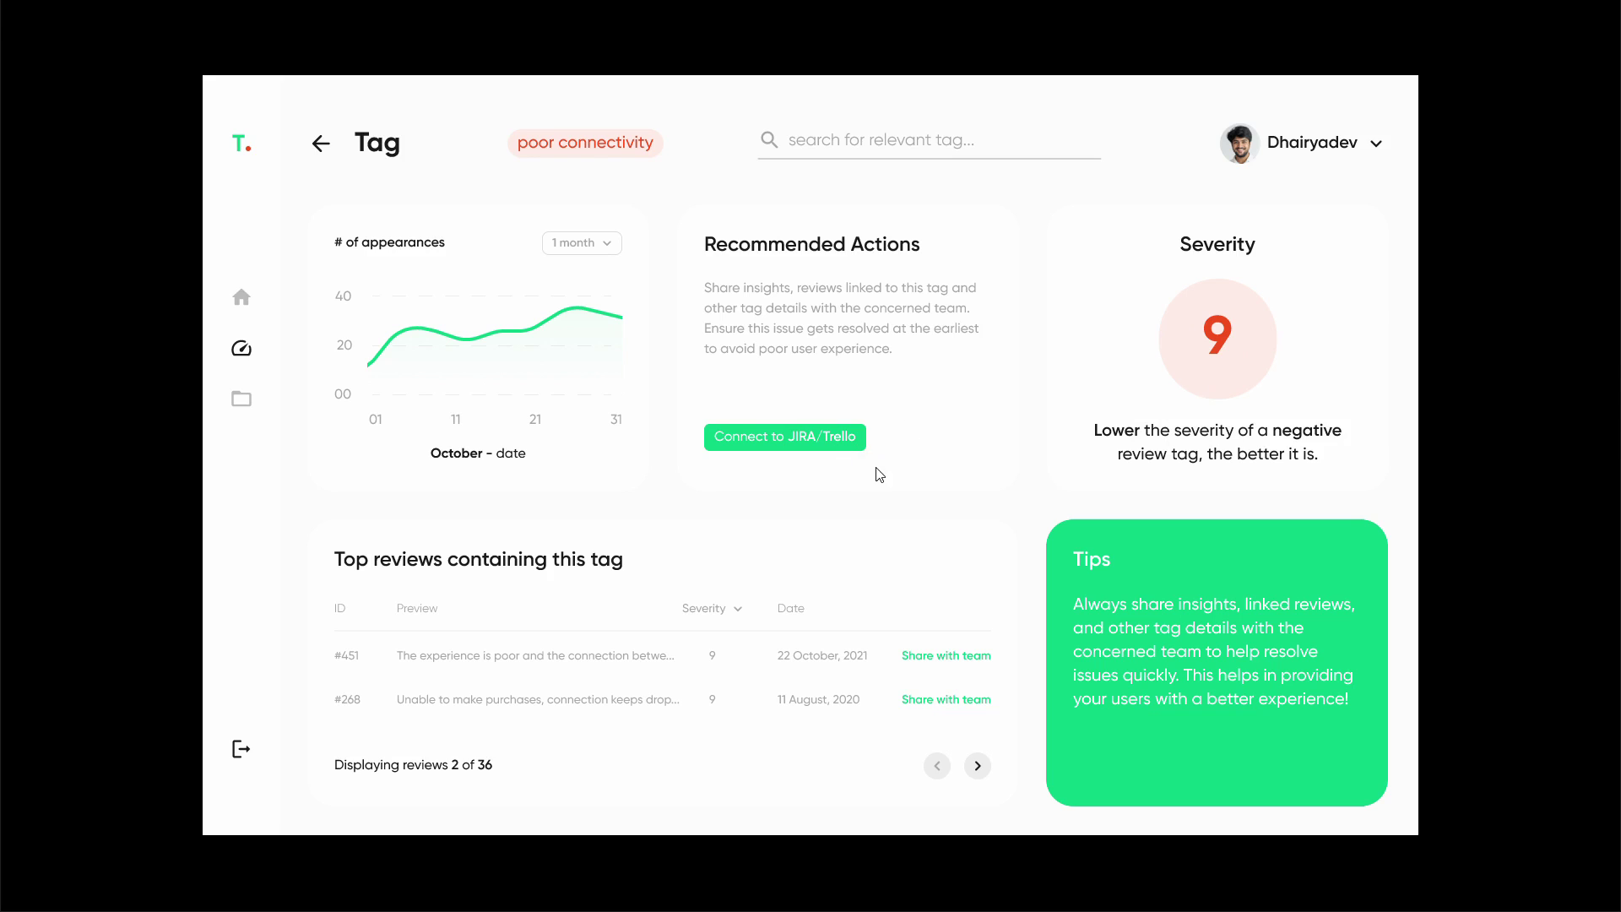
mouse_move(1180, 374)
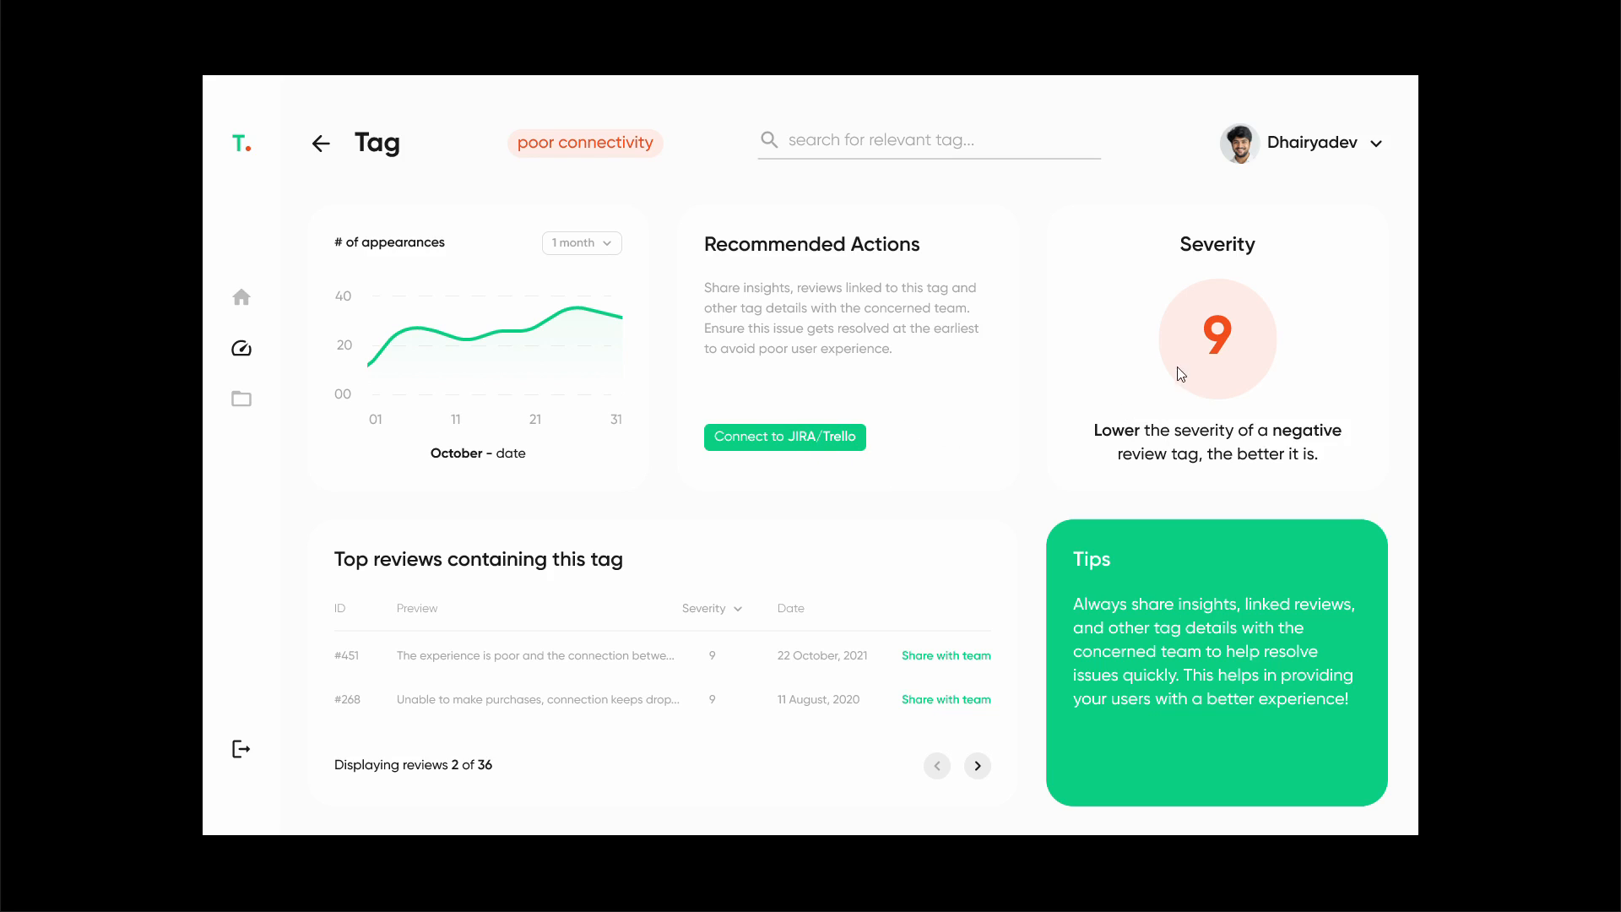
mouse_move(797, 448)
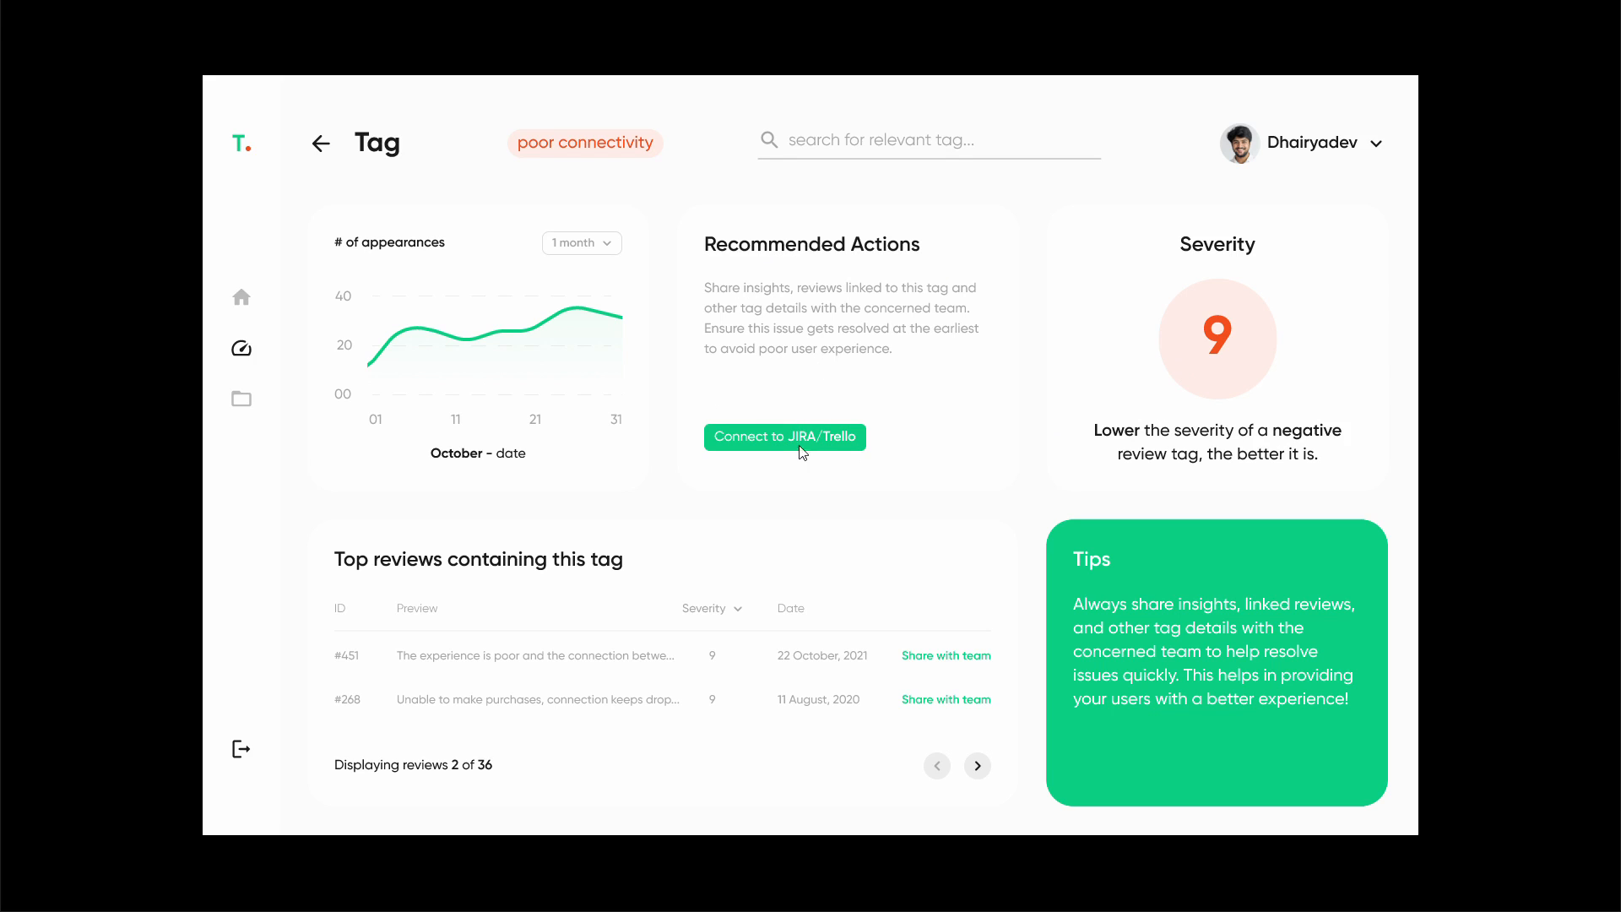
mouse_move(771, 448)
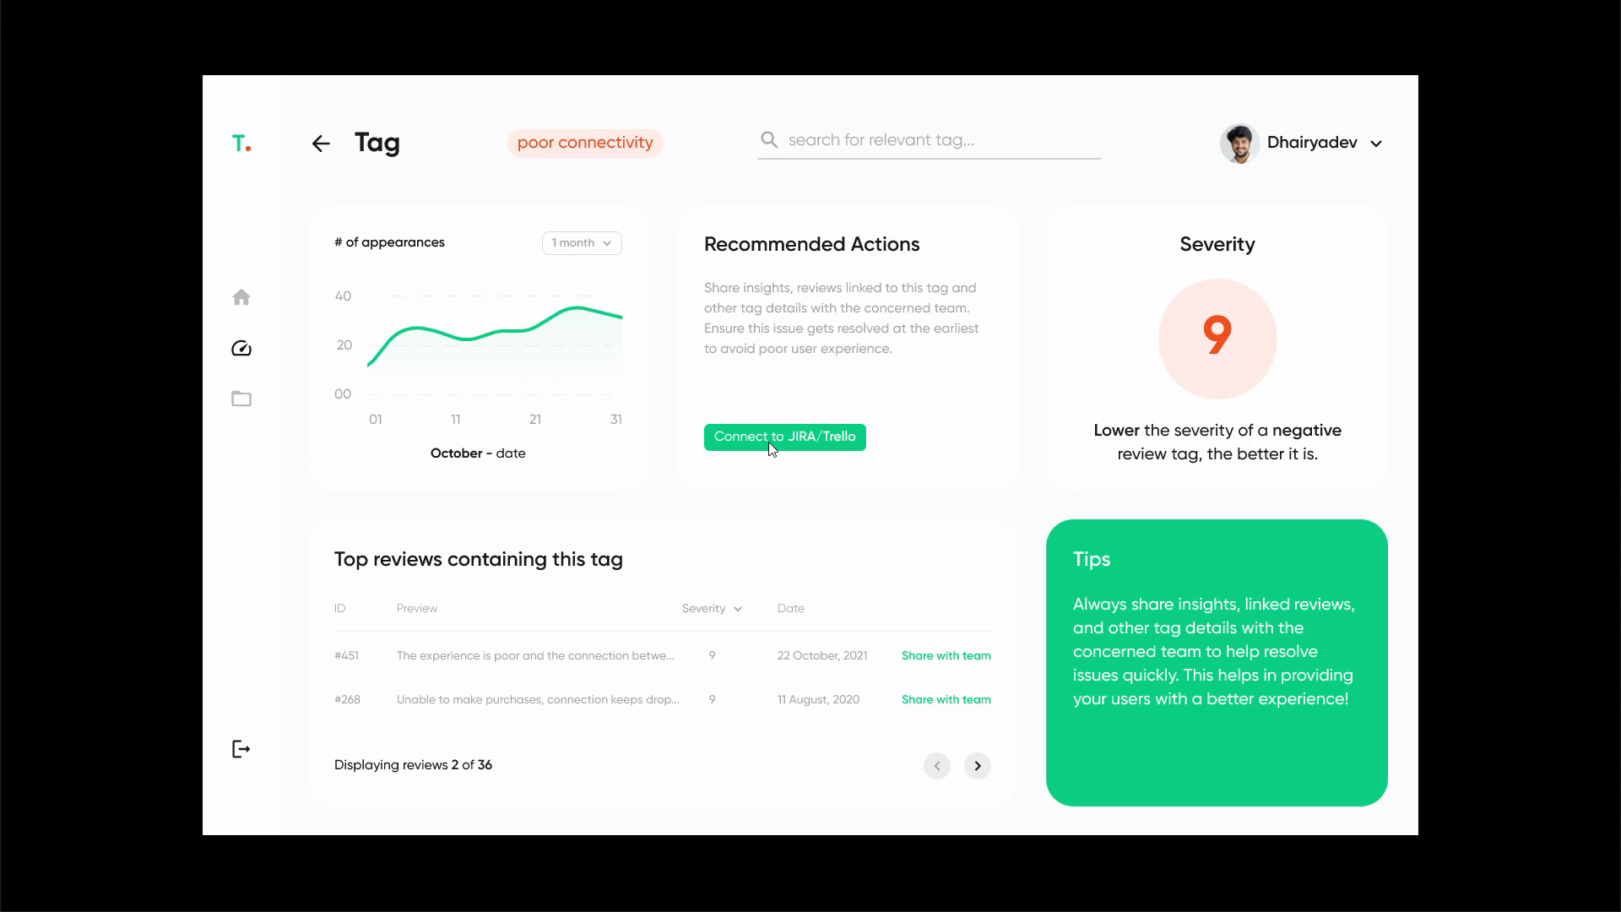
mouse_move(788, 448)
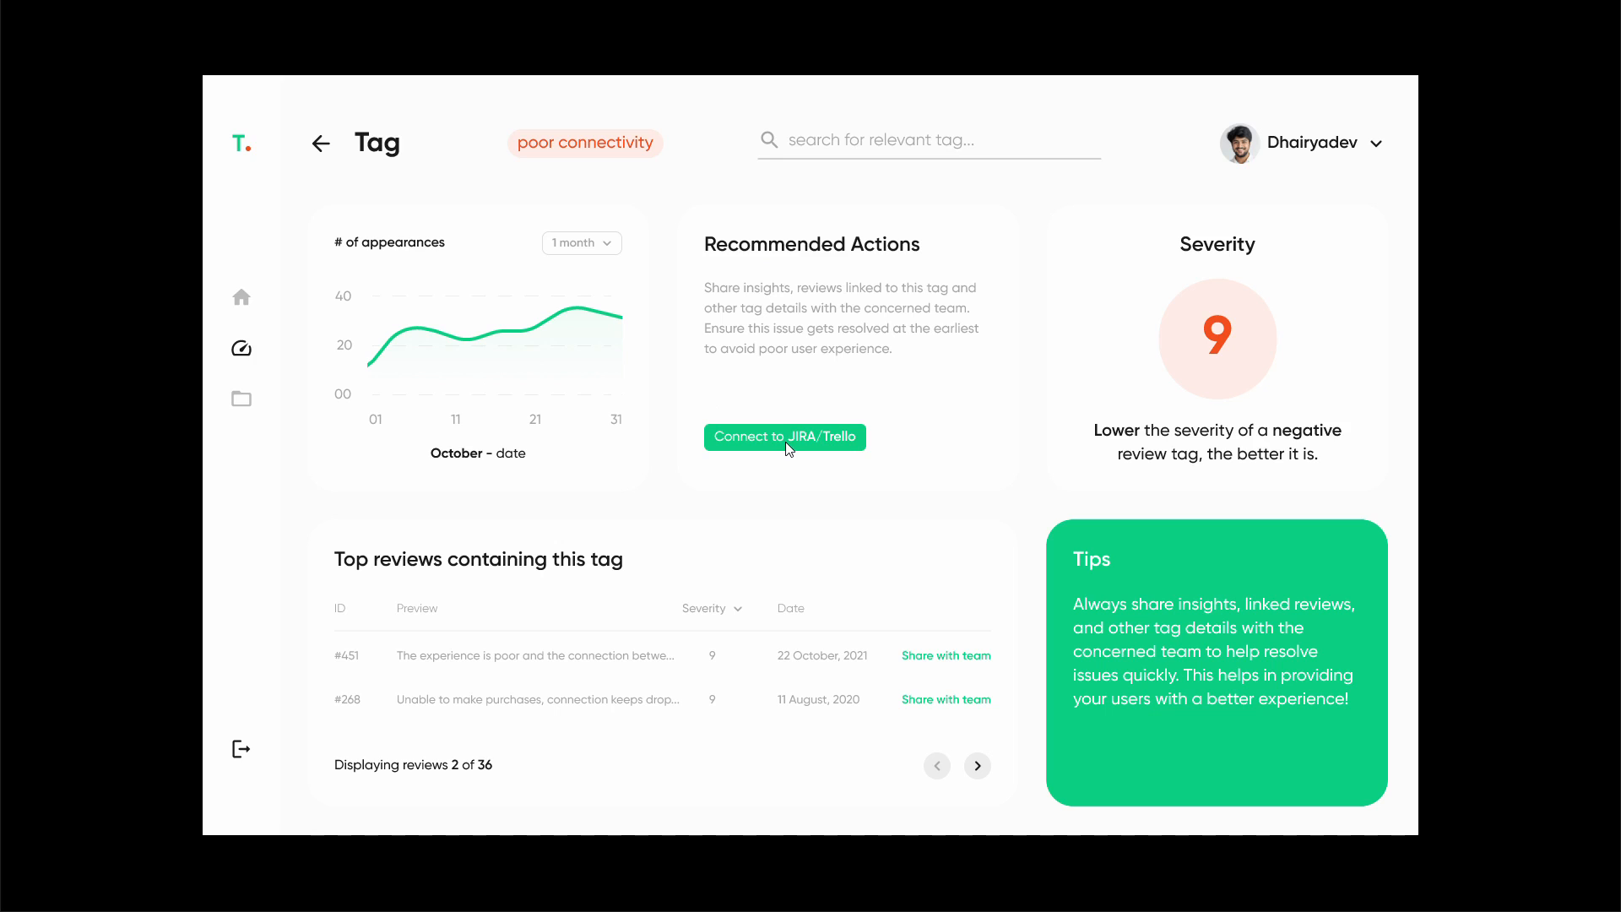
mouse_move(788, 456)
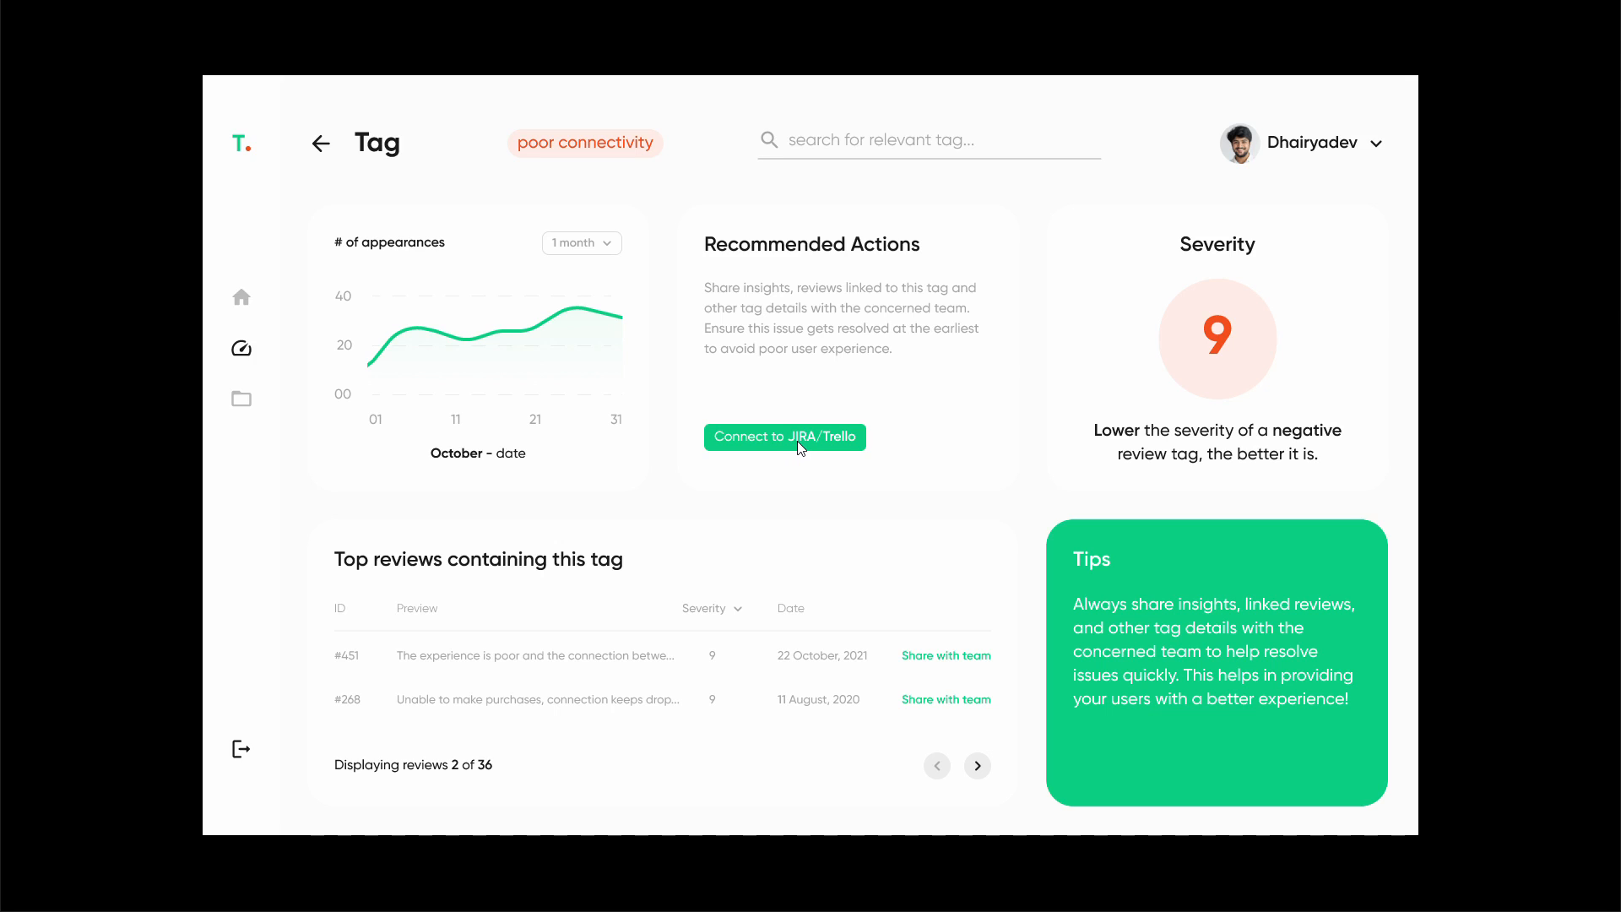
mouse_move(513, 379)
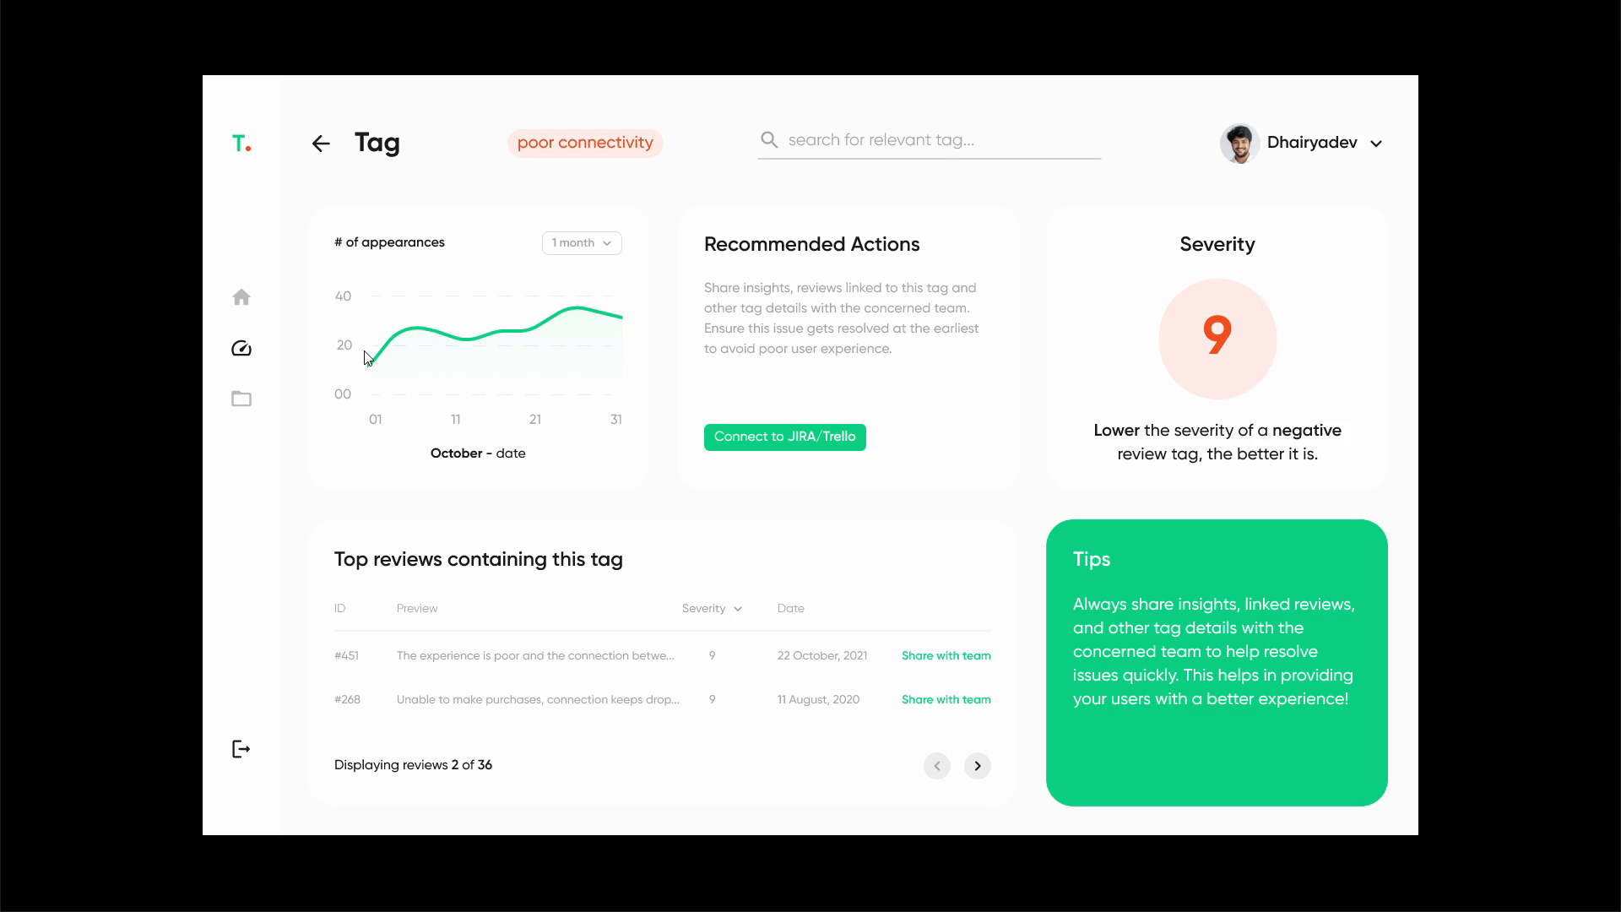
mouse_move(526, 321)
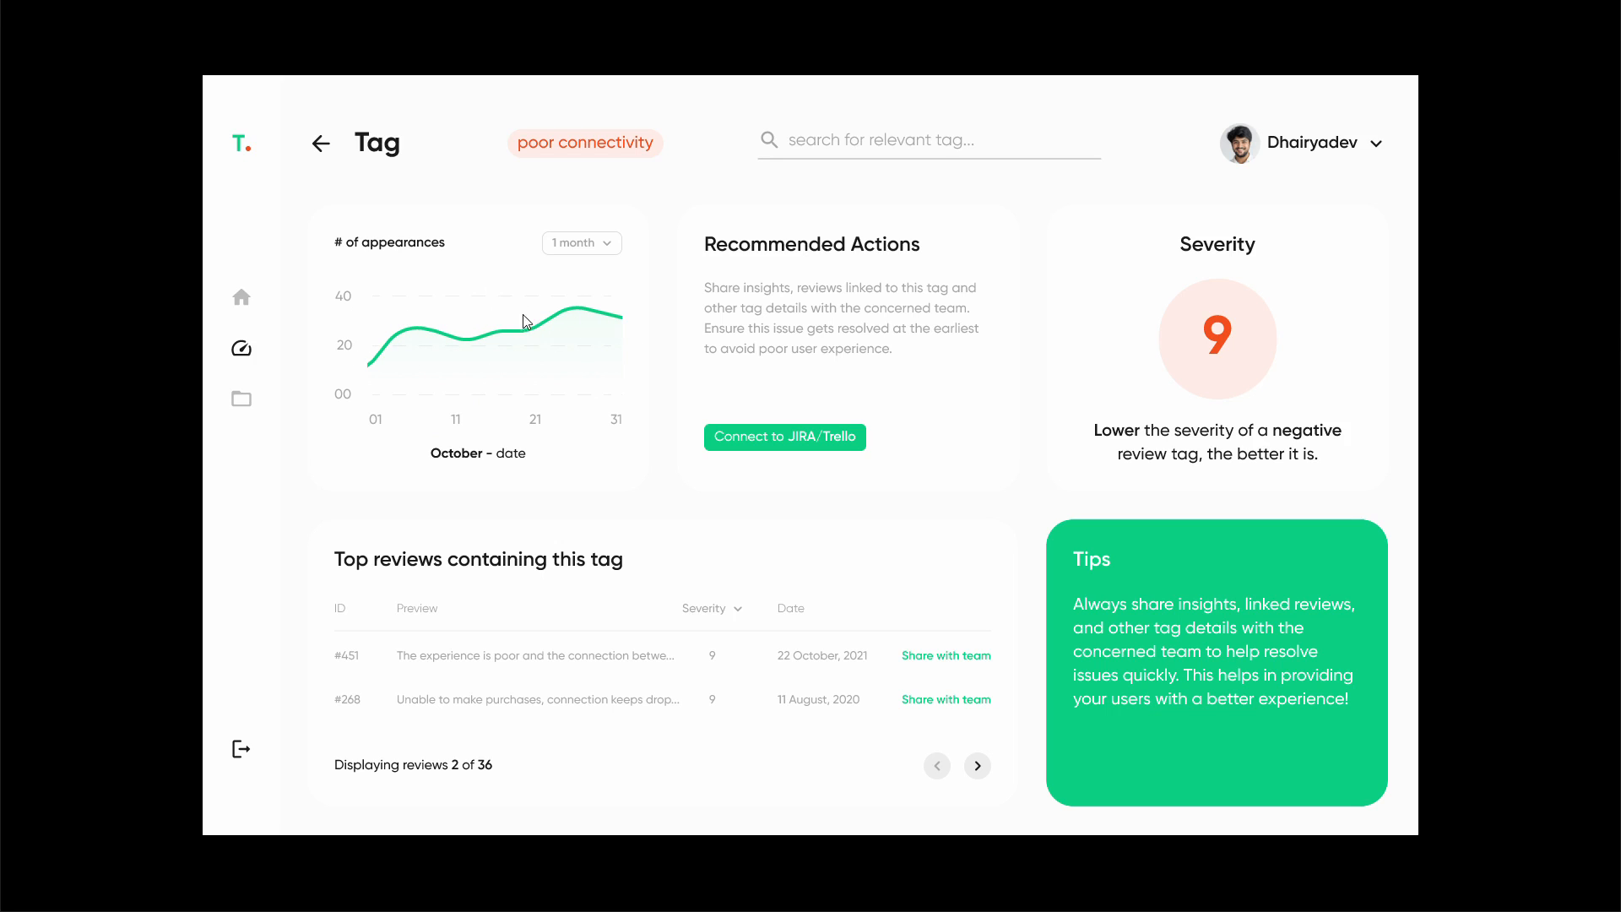
mouse_move(518, 323)
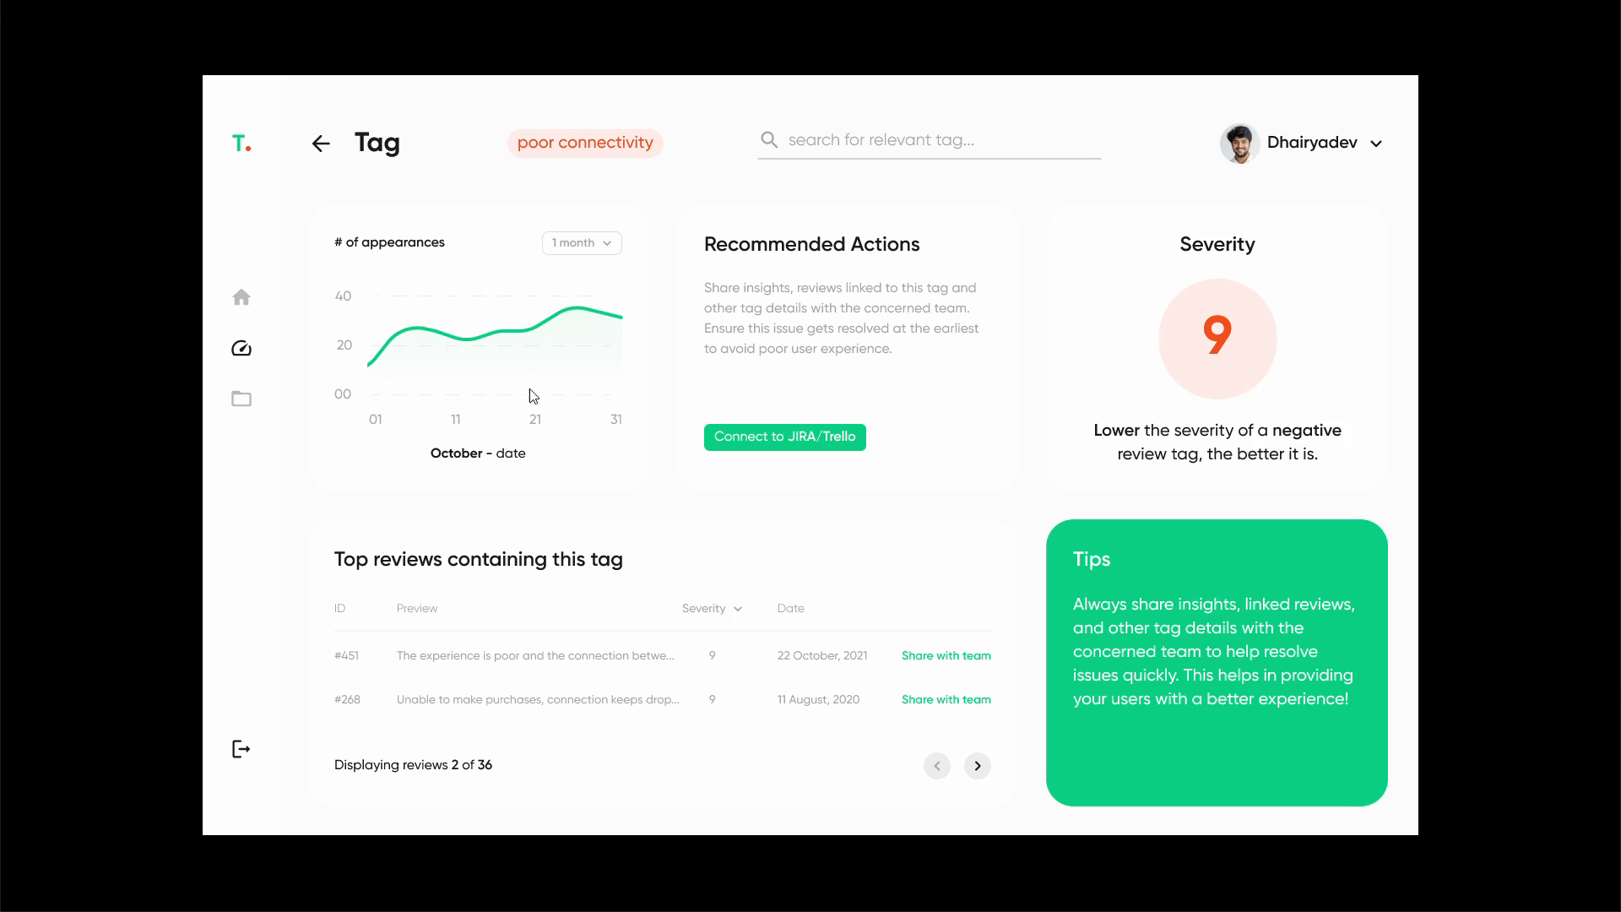
mouse_move(741, 633)
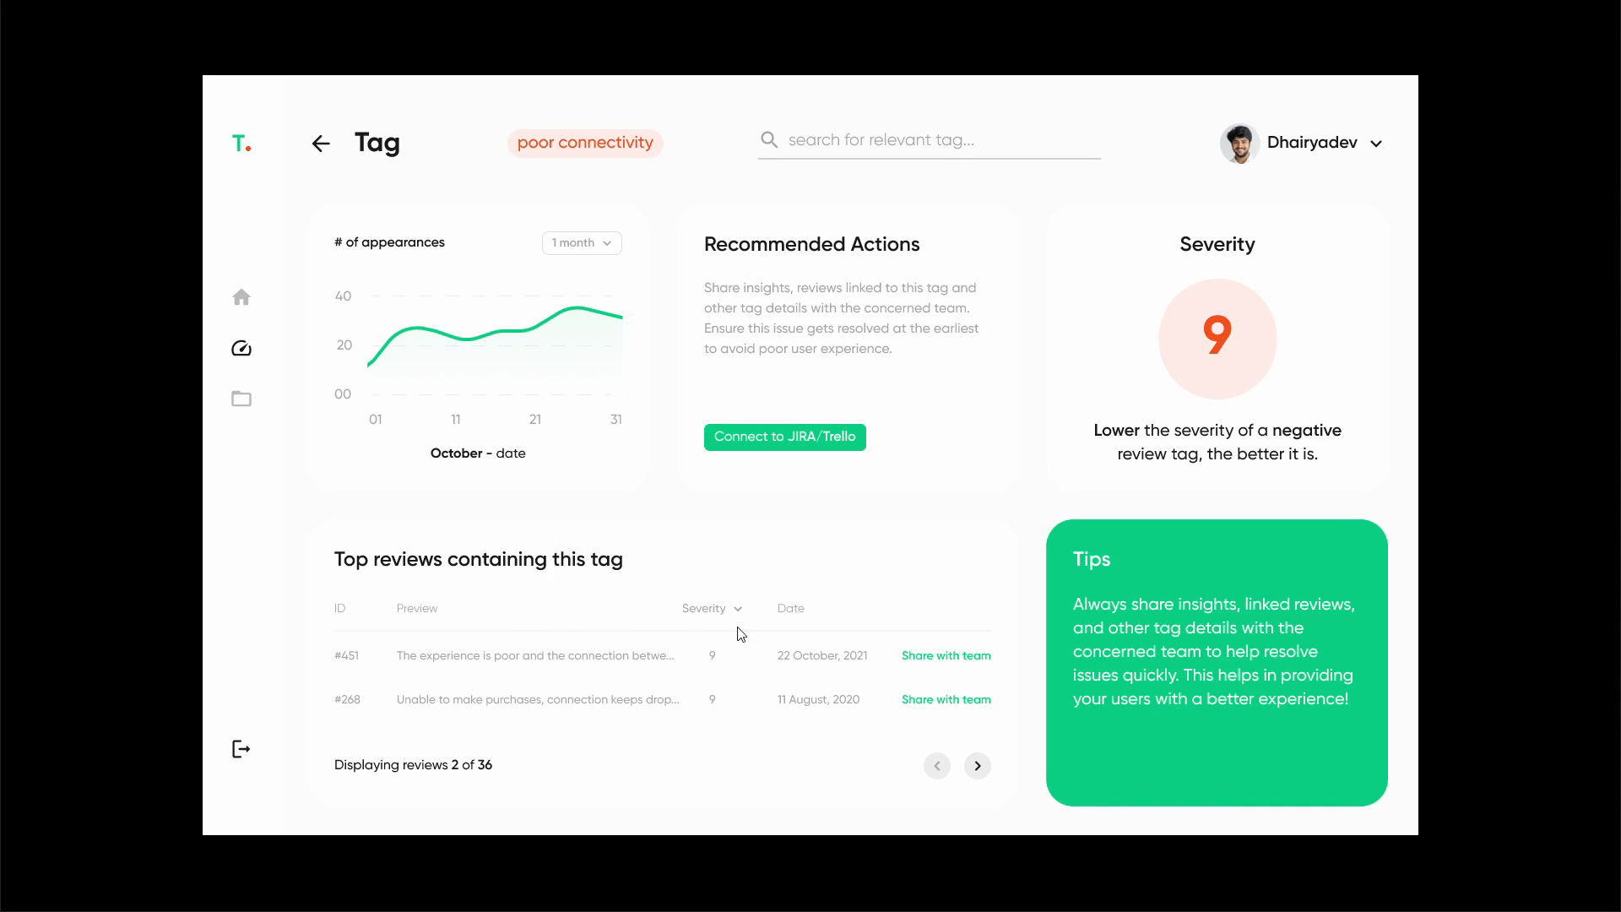
mouse_move(676, 585)
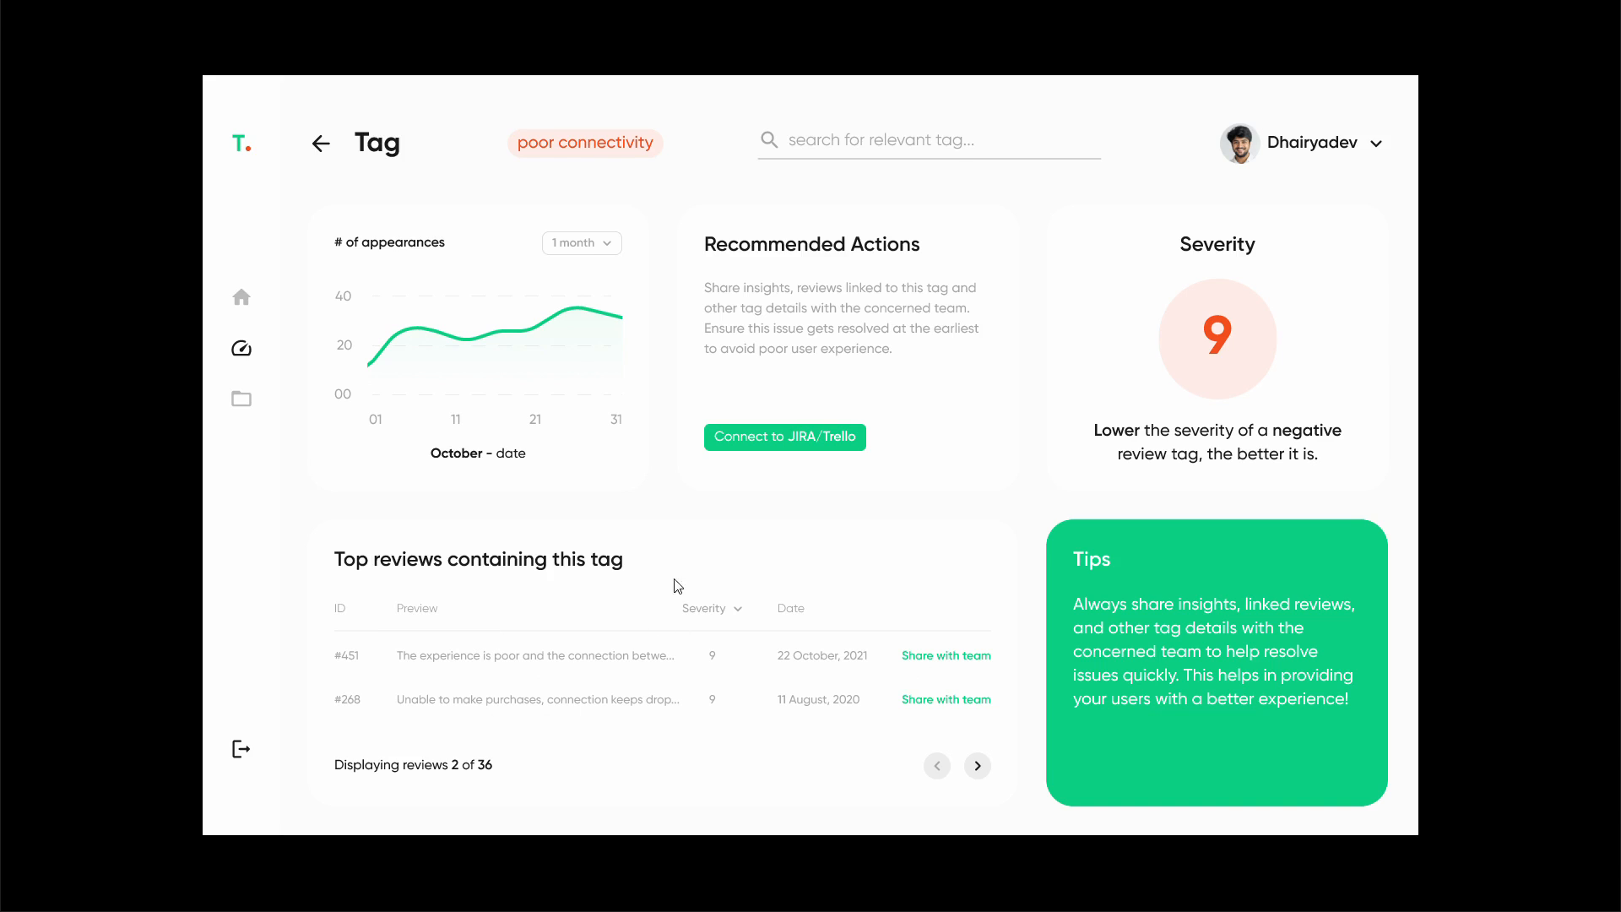
mouse_move(583, 677)
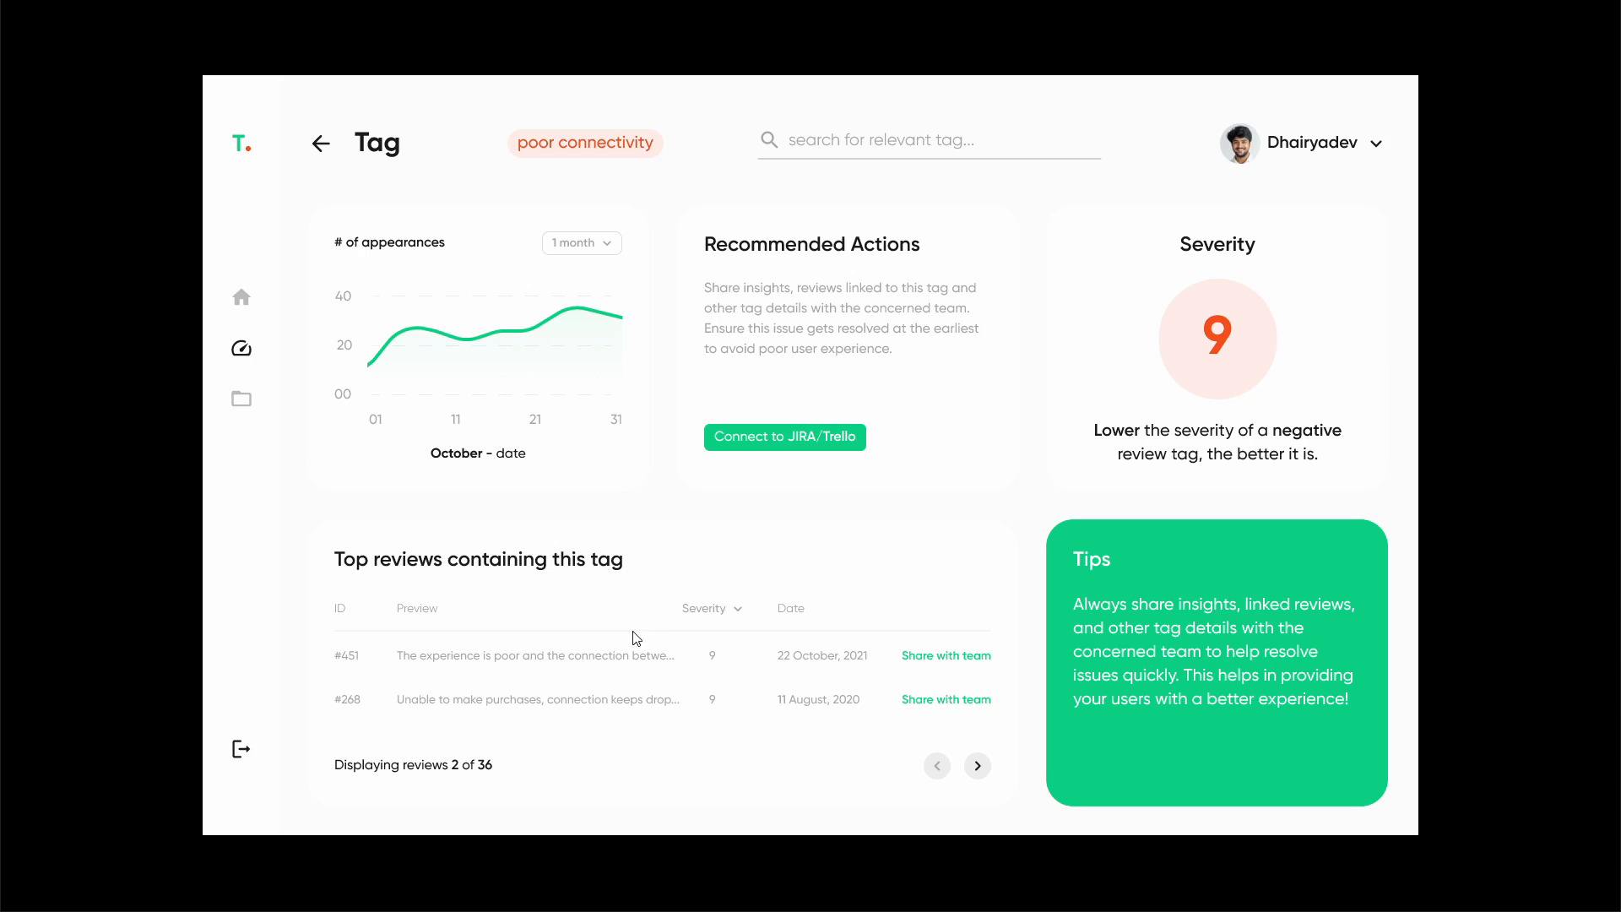
mouse_move(524, 645)
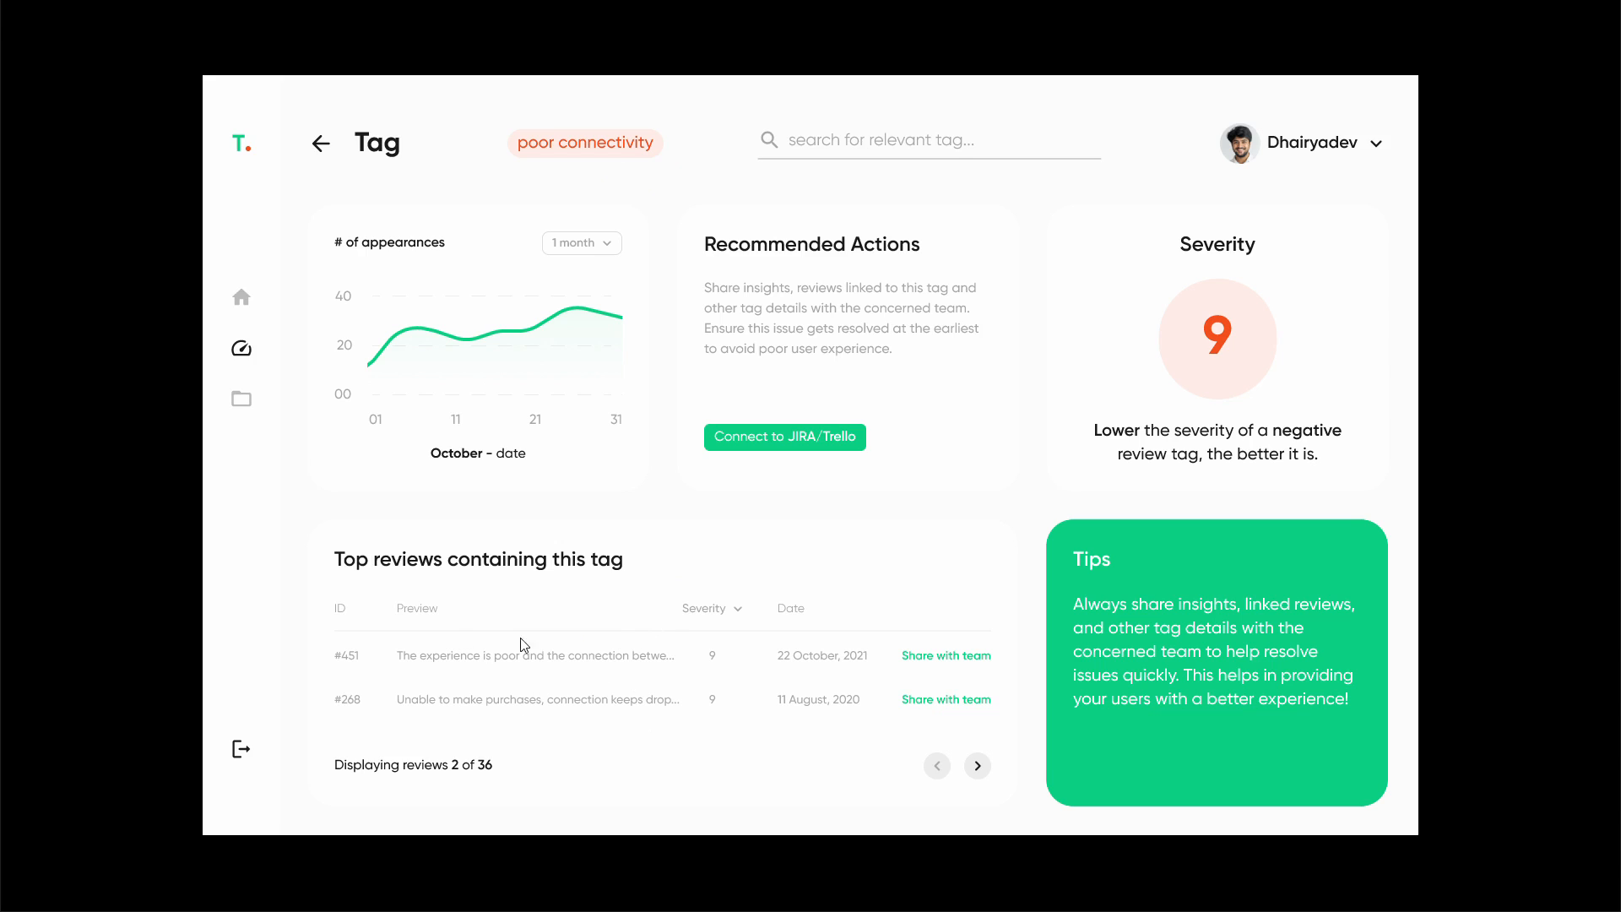
mouse_move(758, 382)
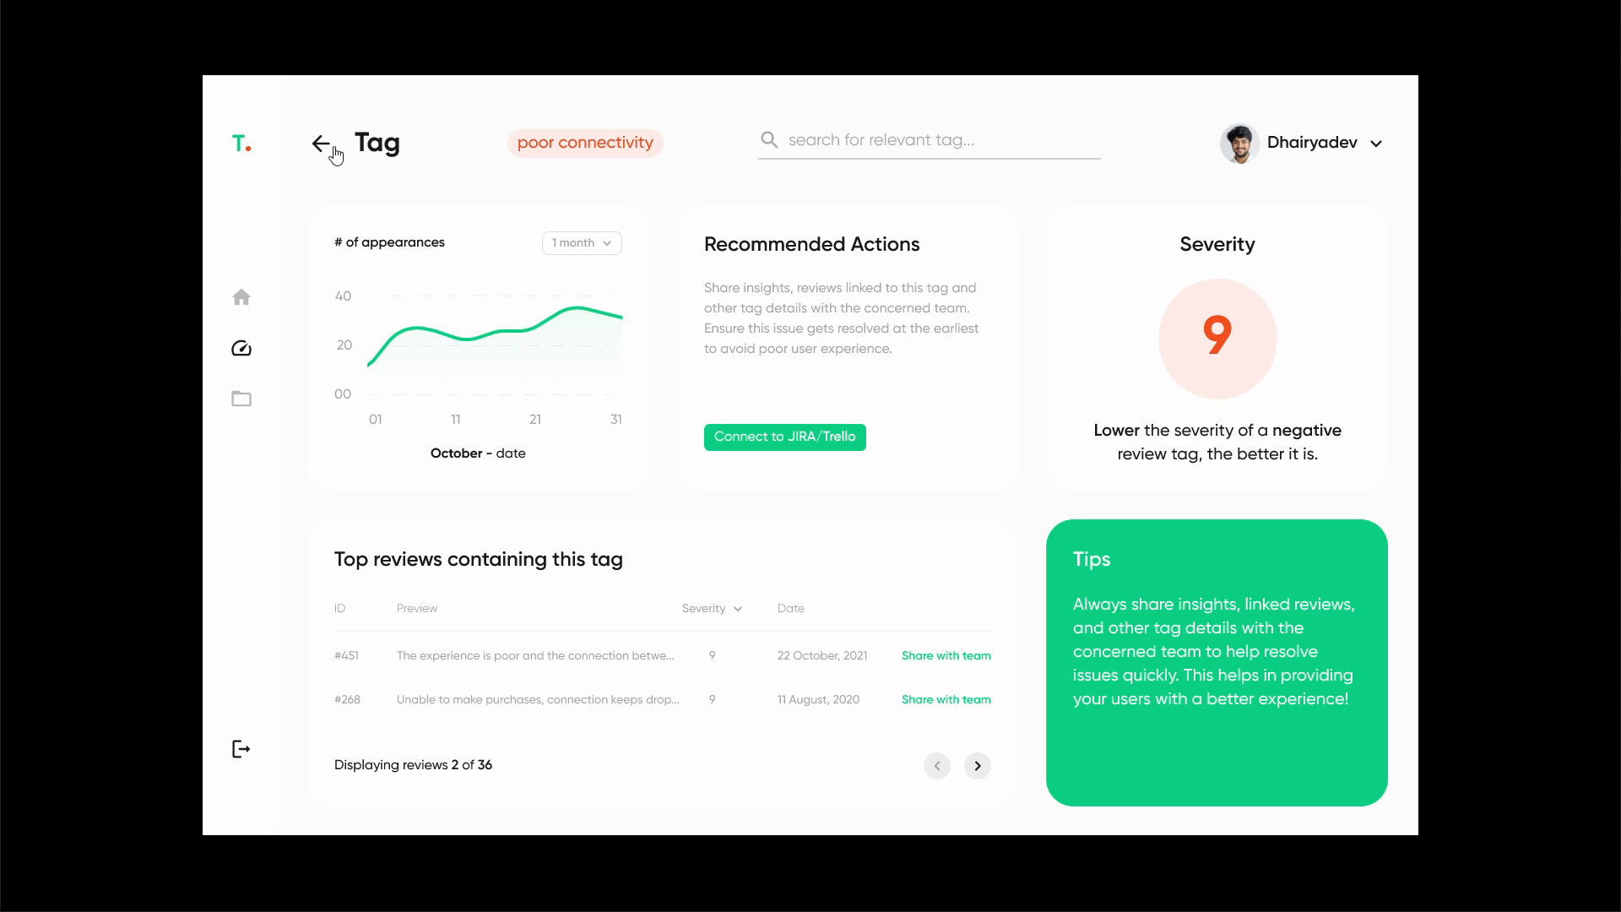
Return to the tag overview, list positive tags, and open good interface details.
click(321, 143)
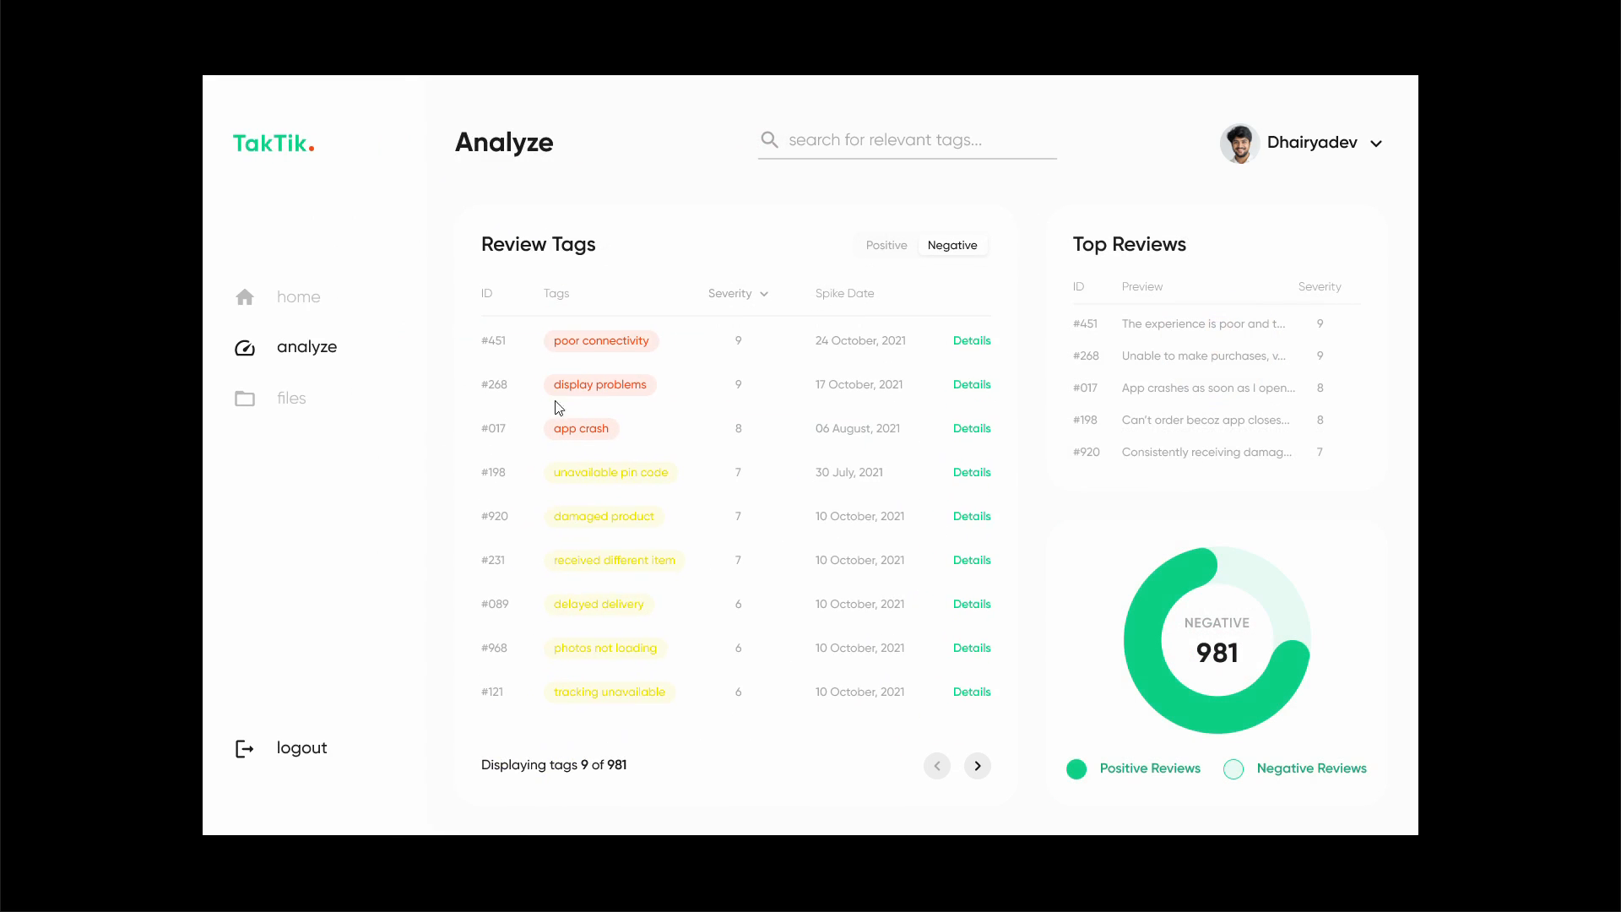
click(887, 245)
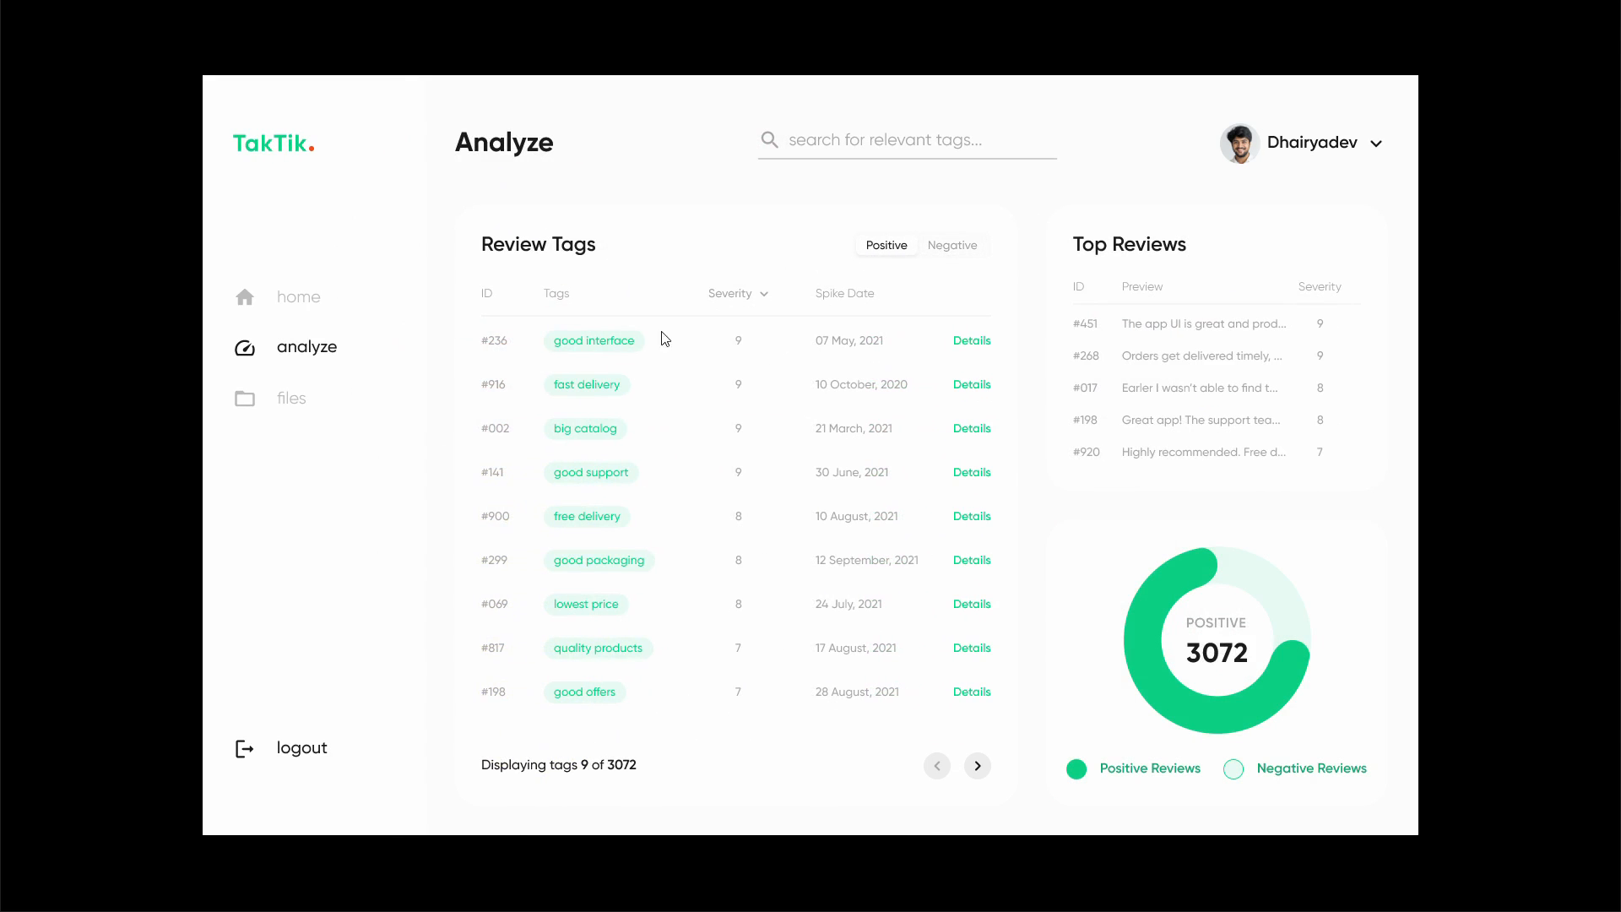
click(971, 341)
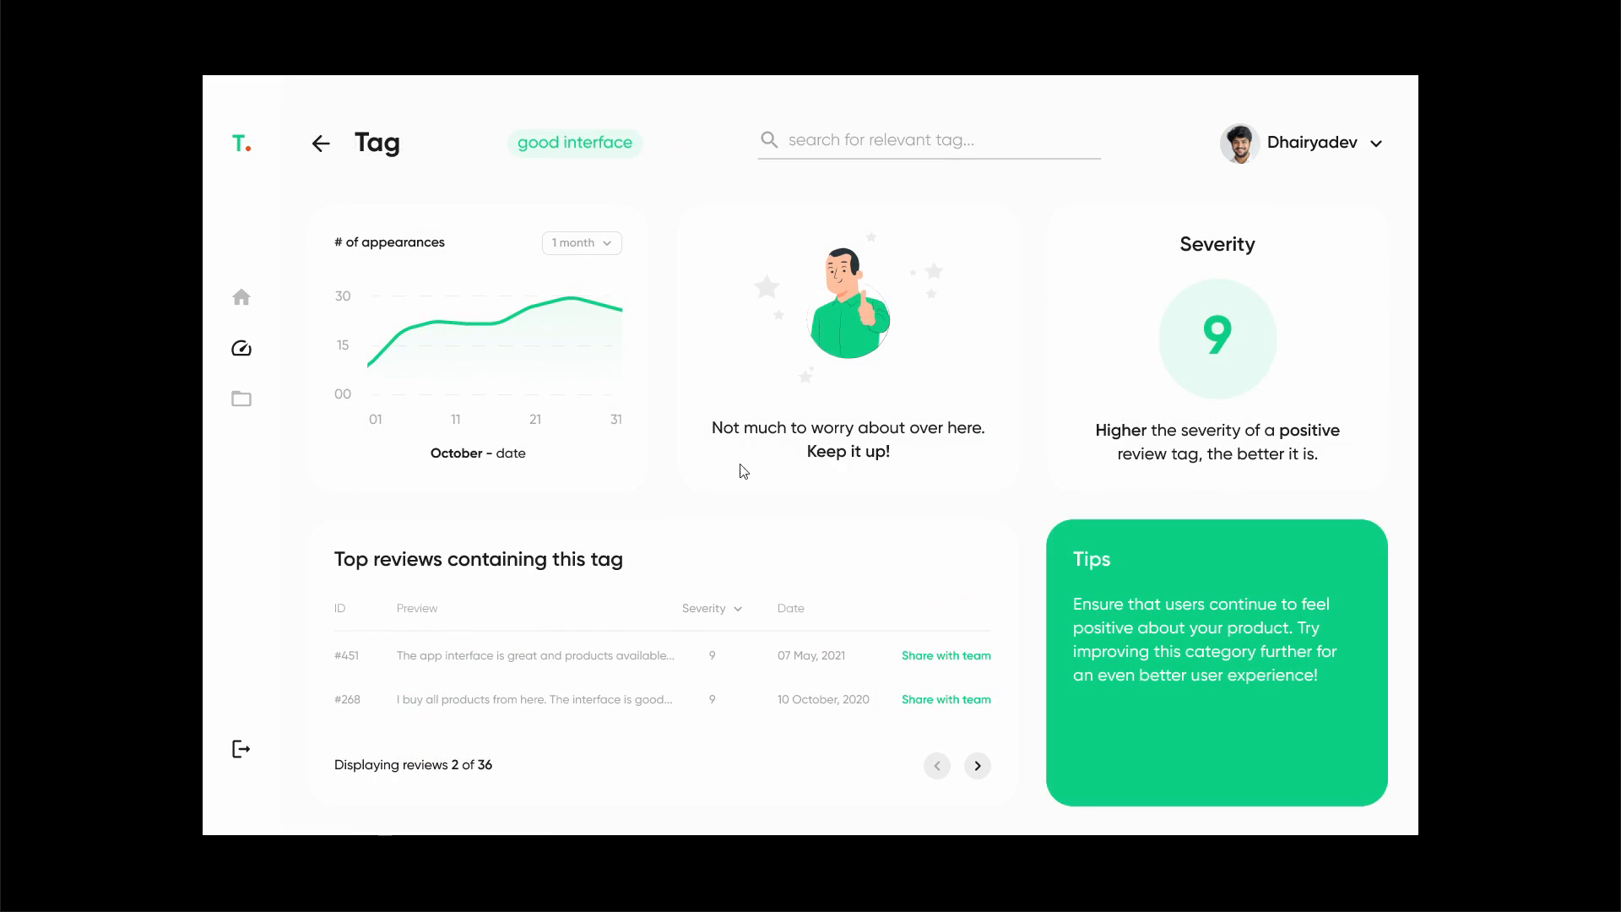
mouse_move(693, 424)
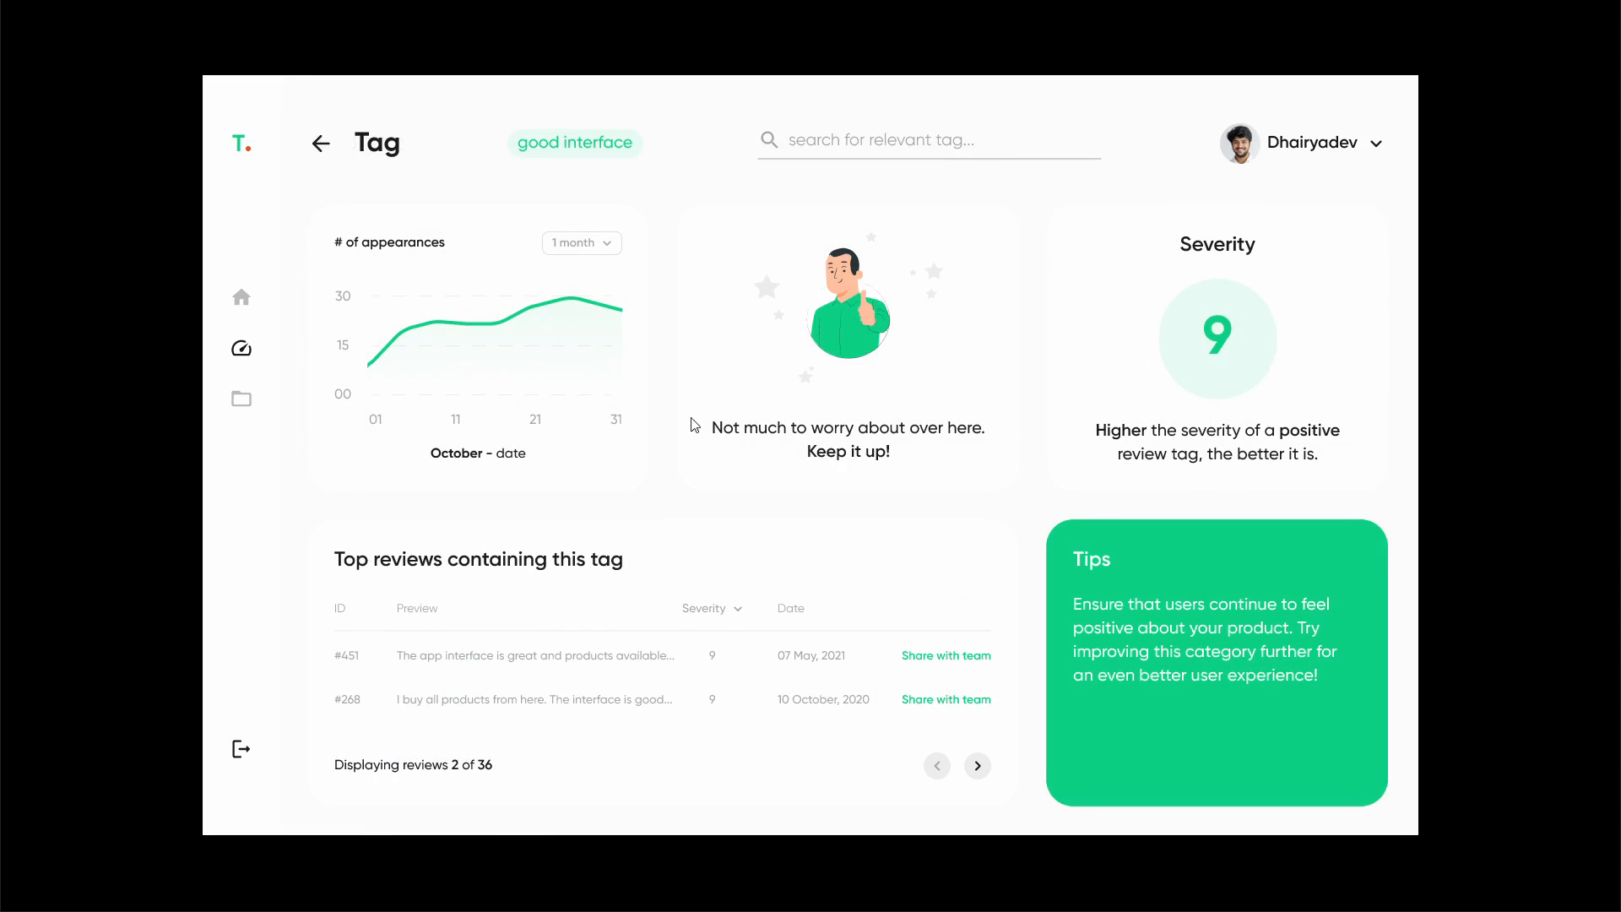
mouse_move(518, 158)
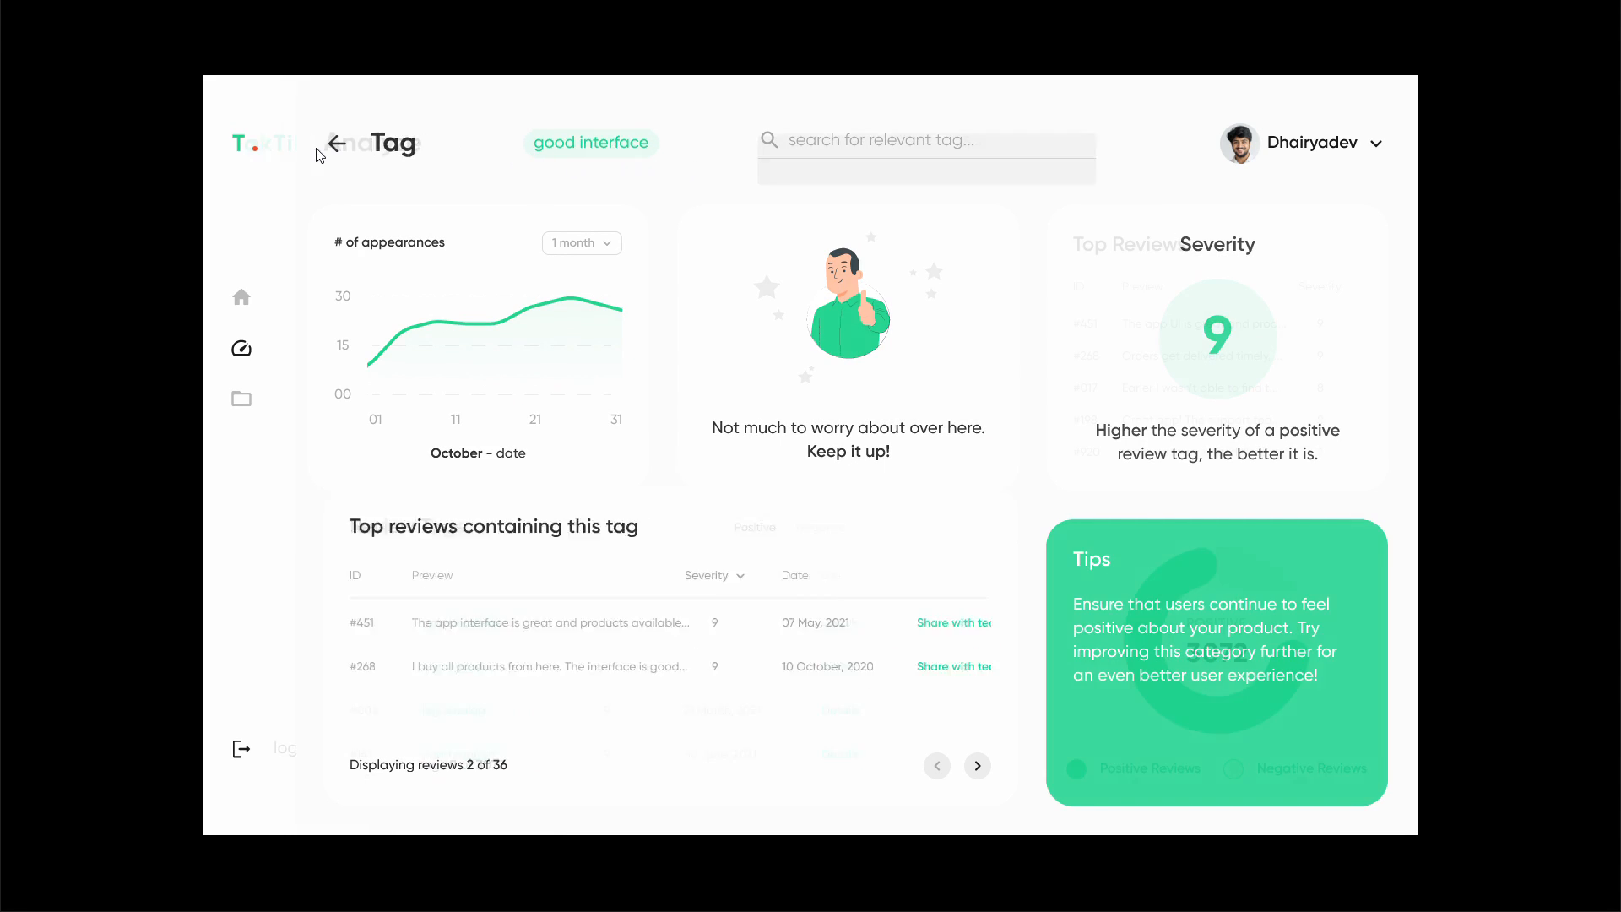
Go to the Files page with upload, JIRA/Trello and export options.
click(241, 398)
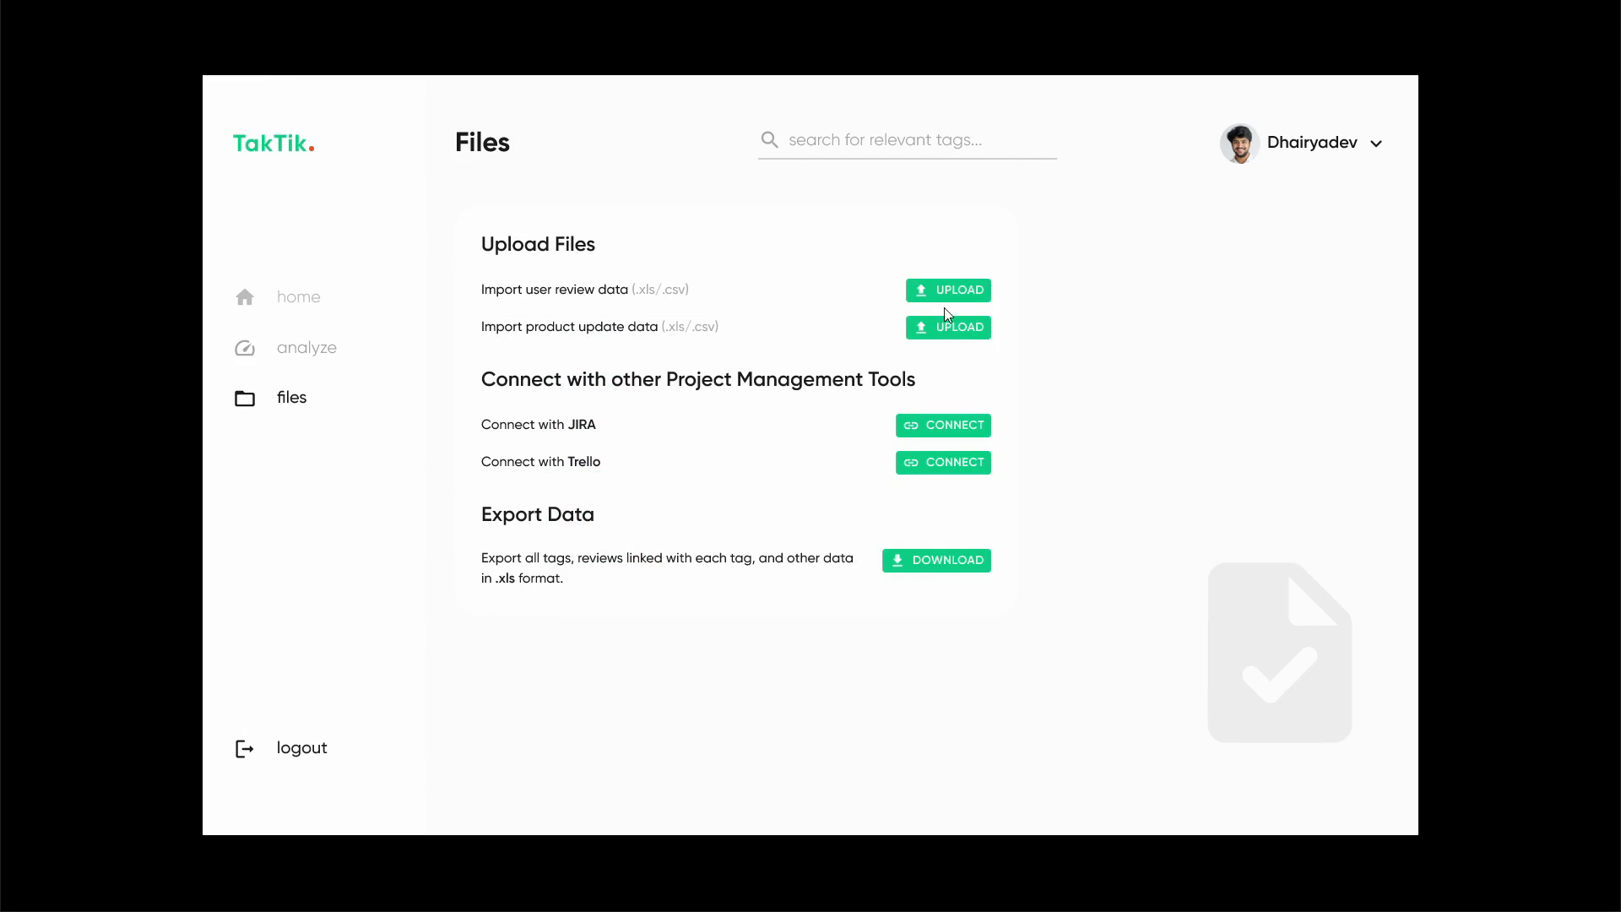
mouse_move(566, 302)
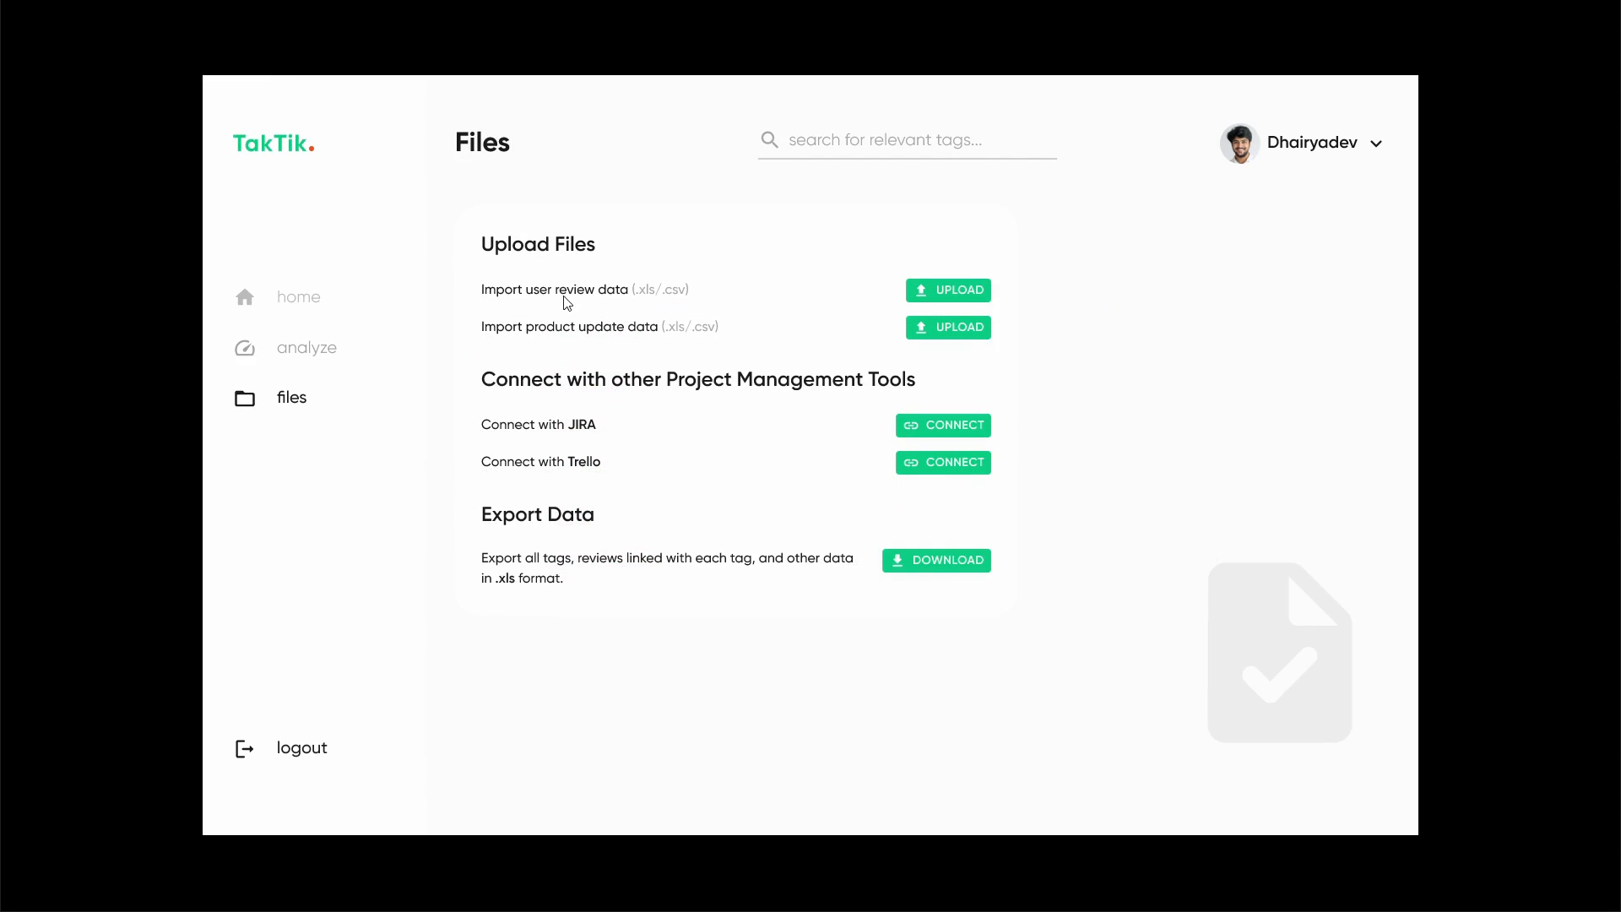
mouse_move(753, 294)
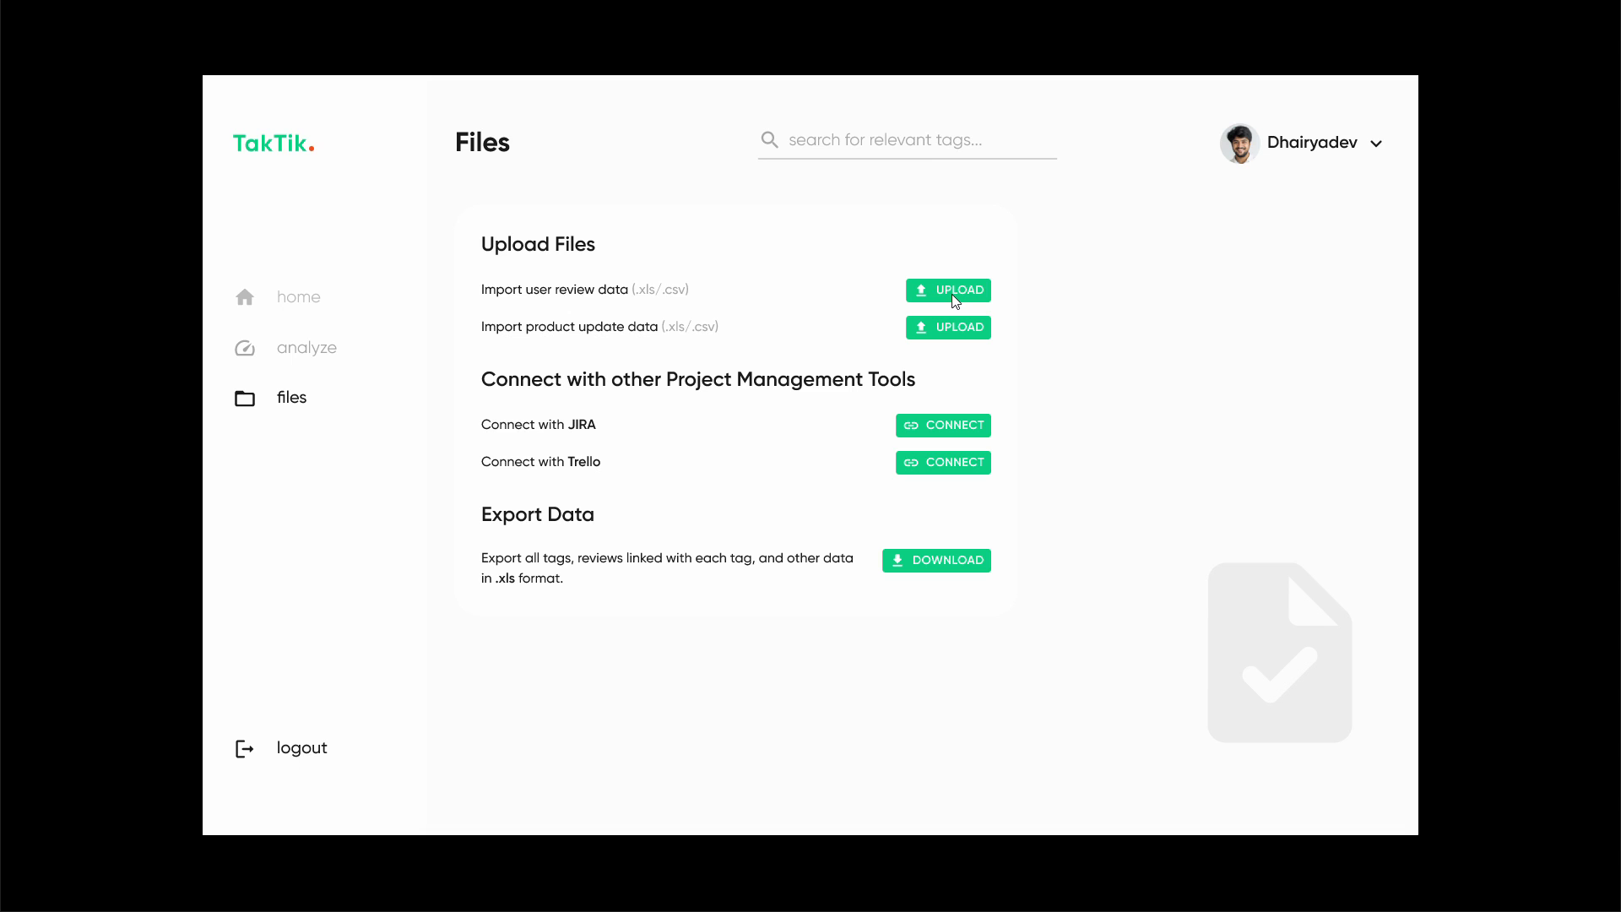
mouse_move(286, 357)
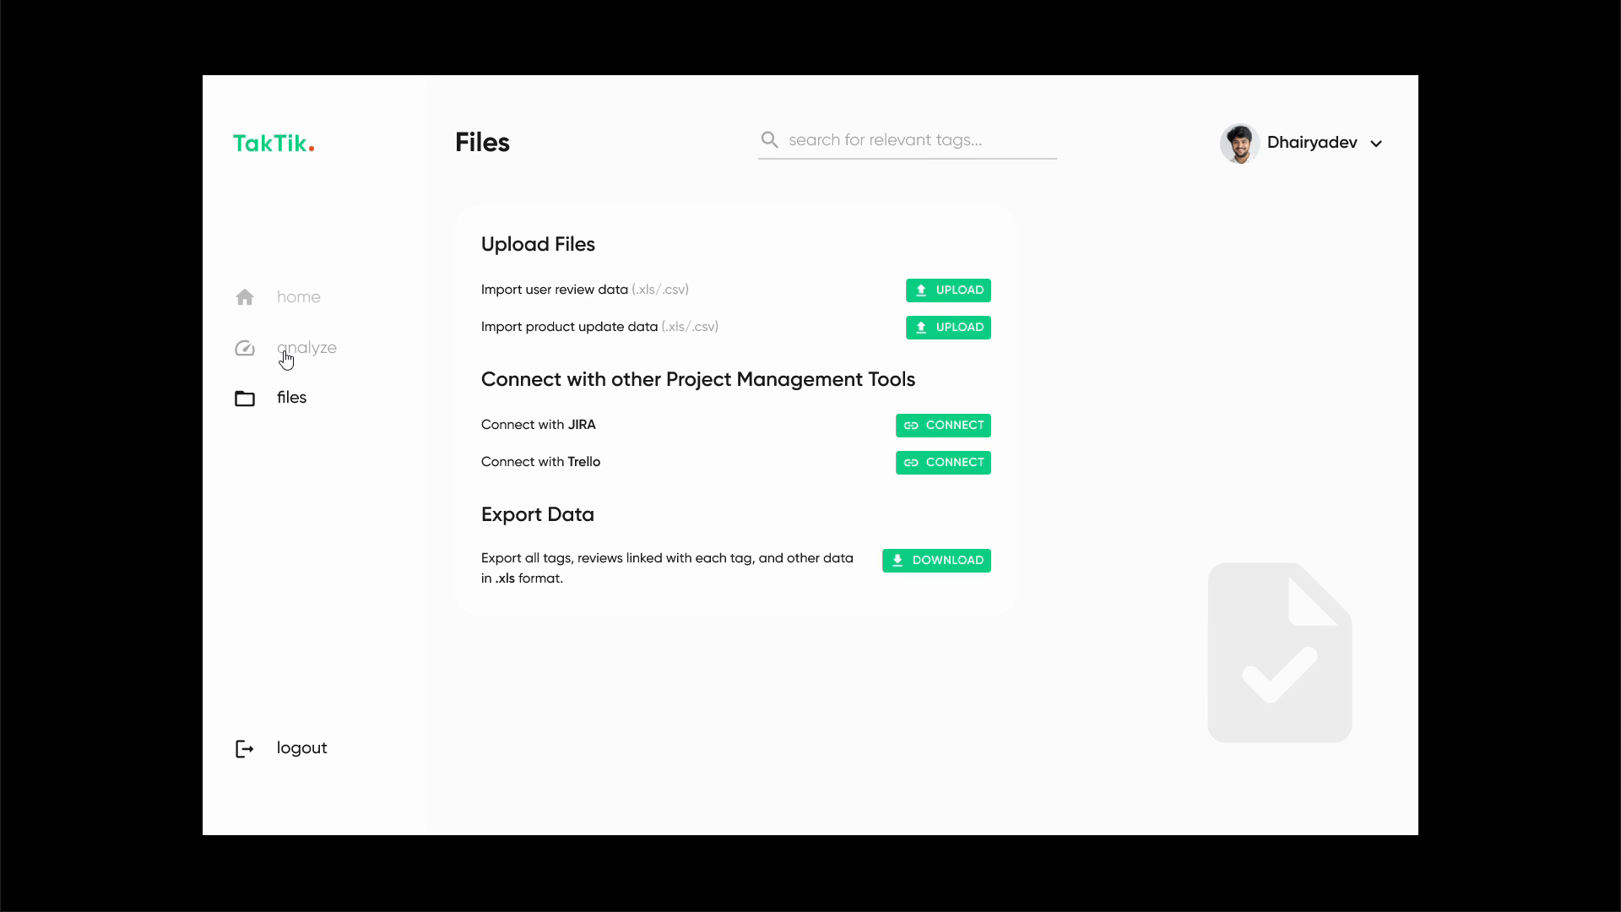
Open Analyze and list the negative review tags totalling 981.
click(307, 347)
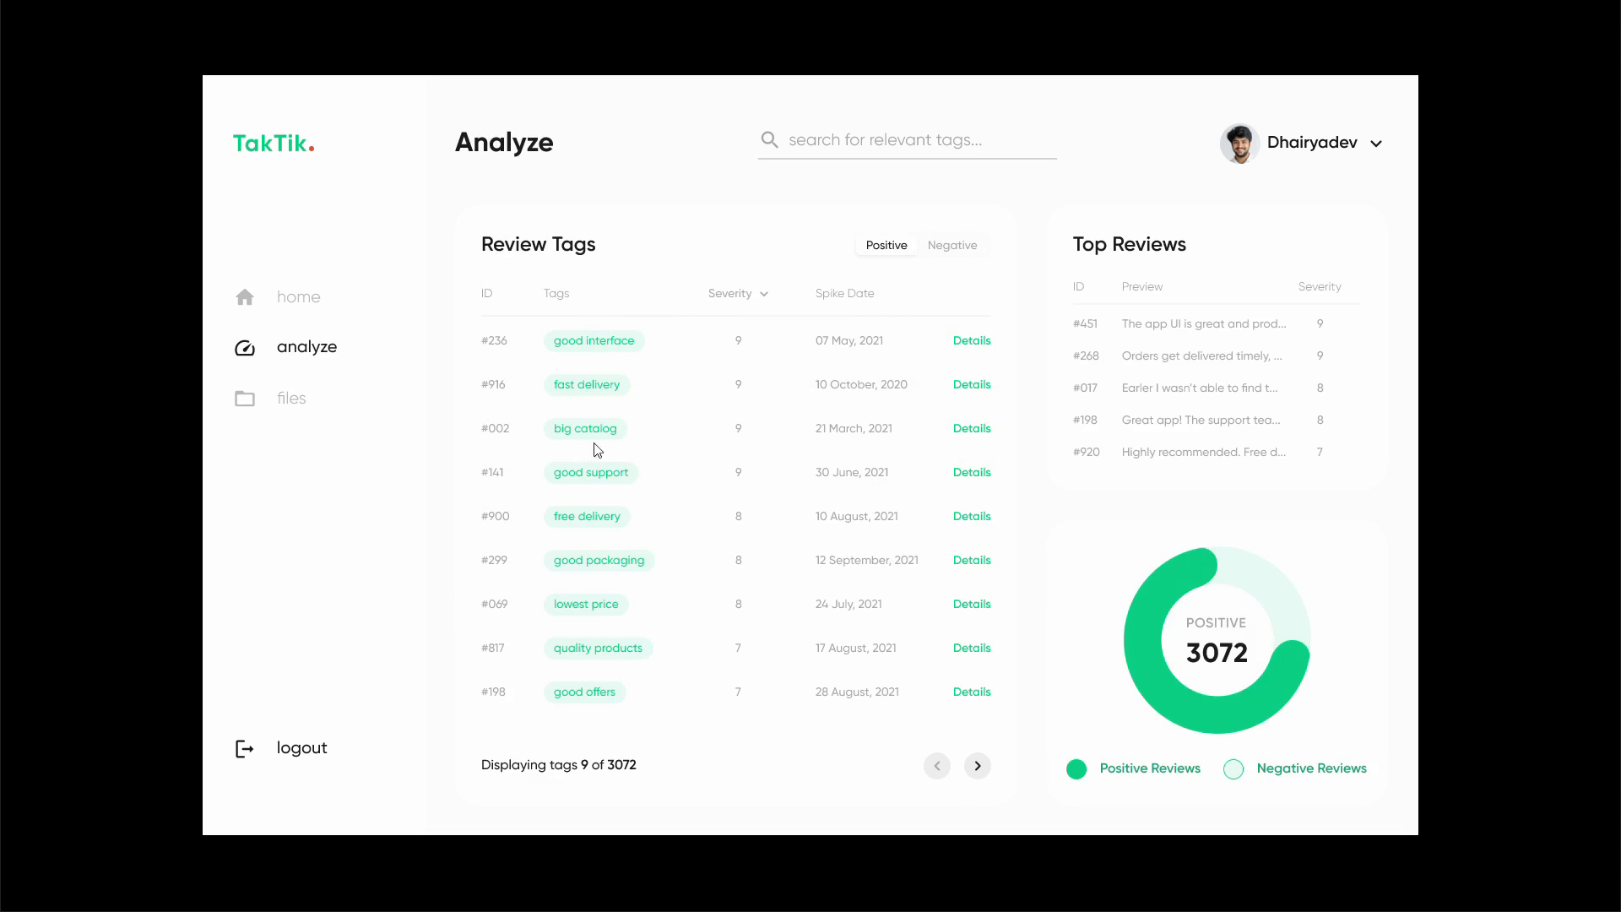
mouse_move(630, 775)
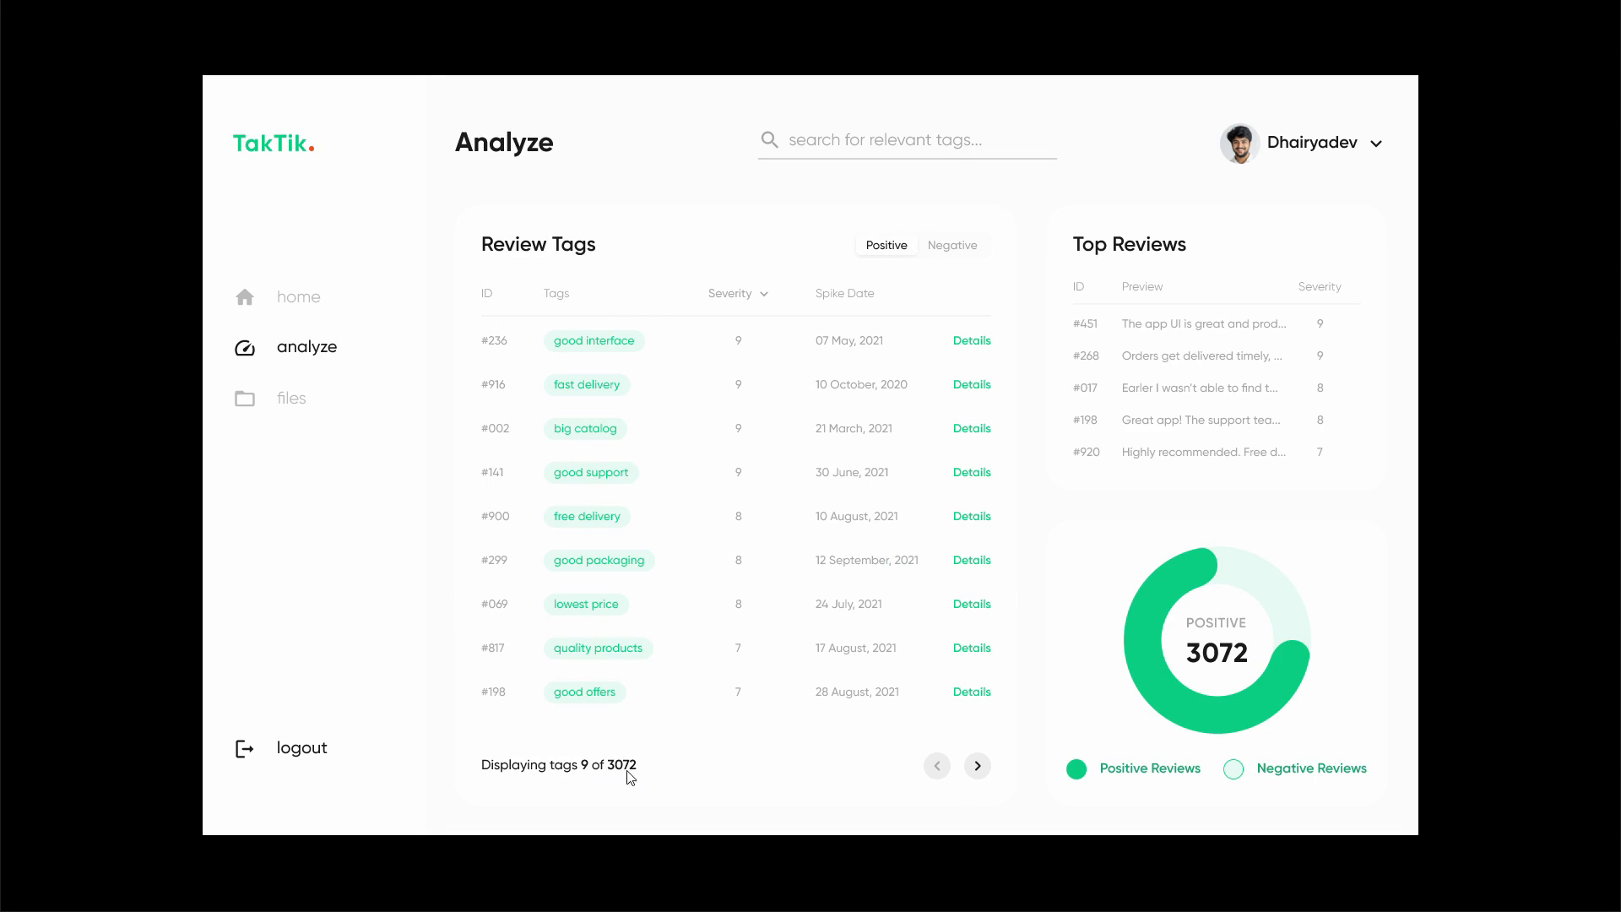
click(953, 245)
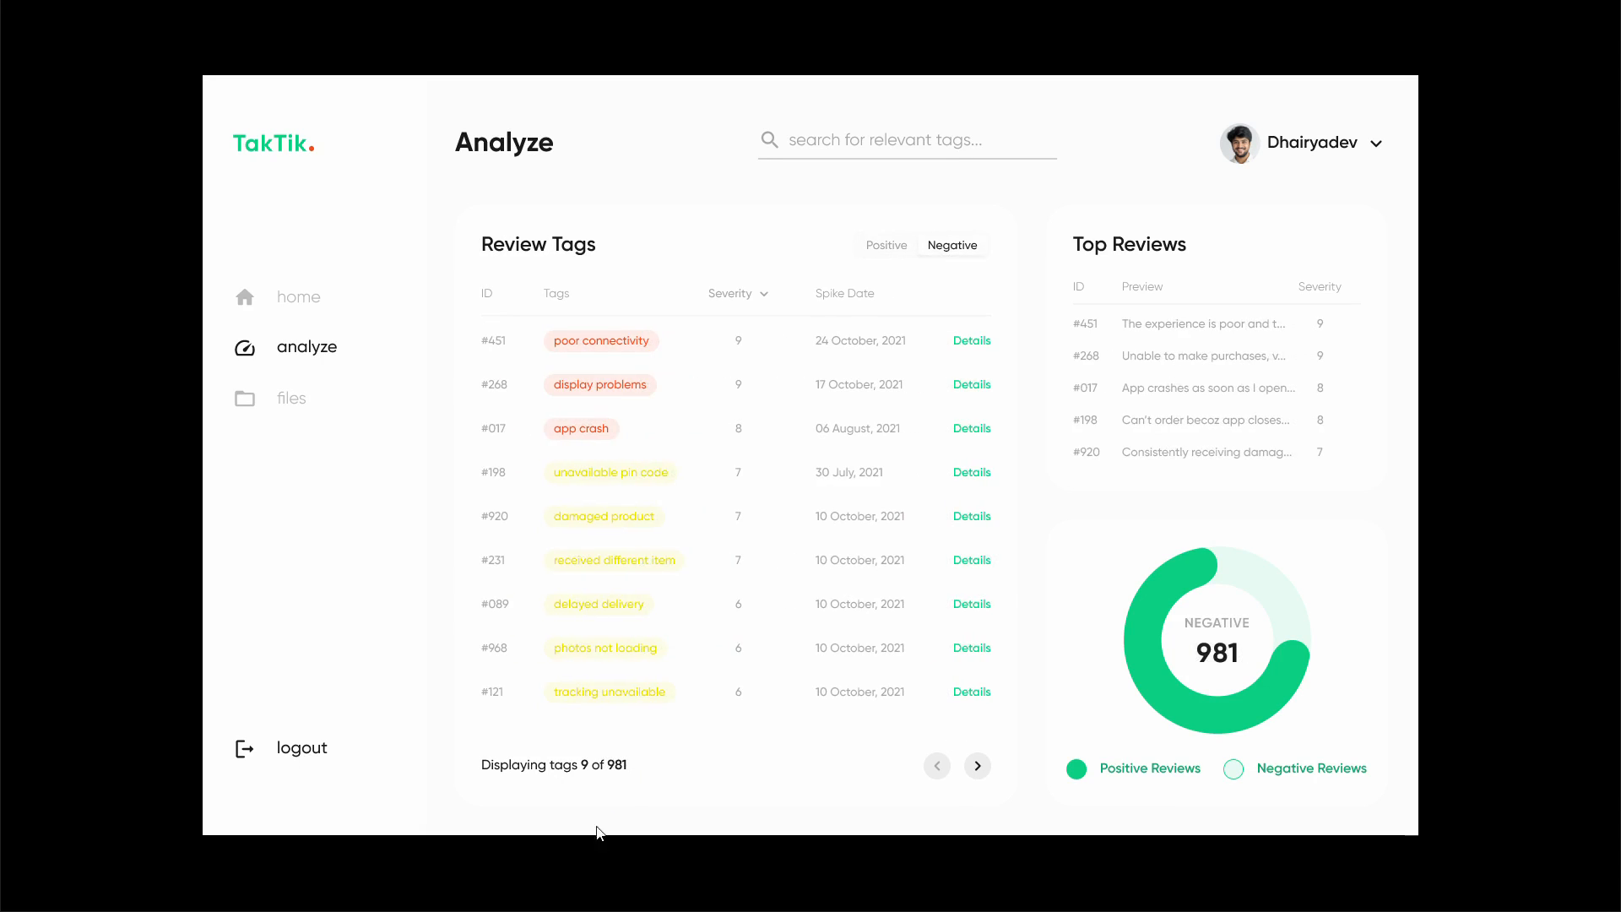
mouse_move(306, 430)
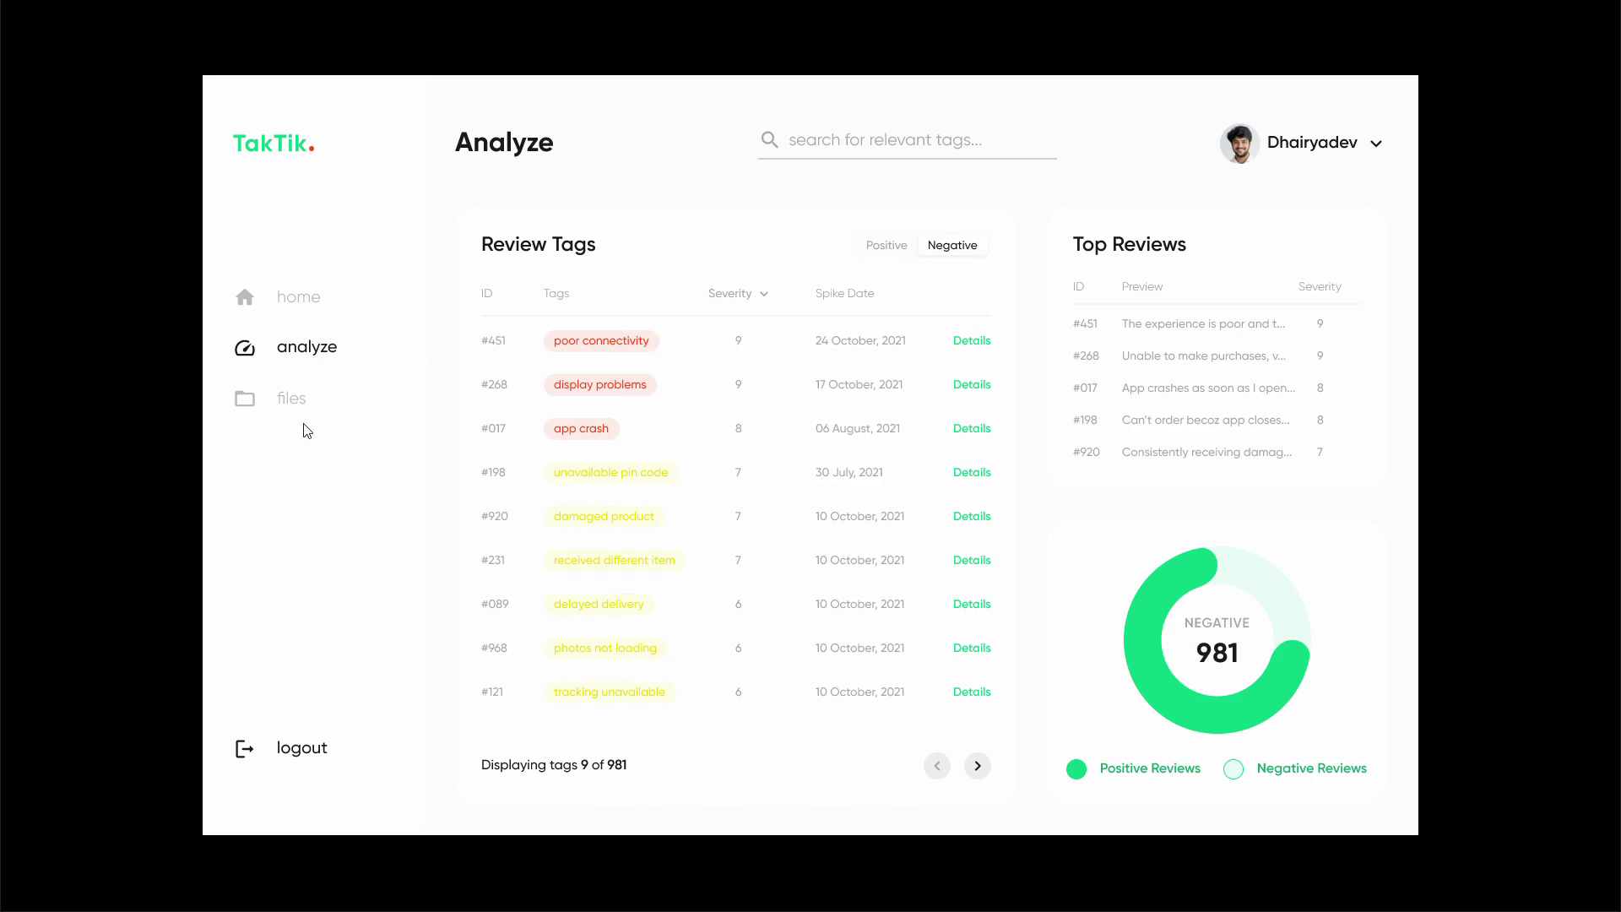
Go to the Files page with upload, JIRA/Trello and export options.
click(291, 398)
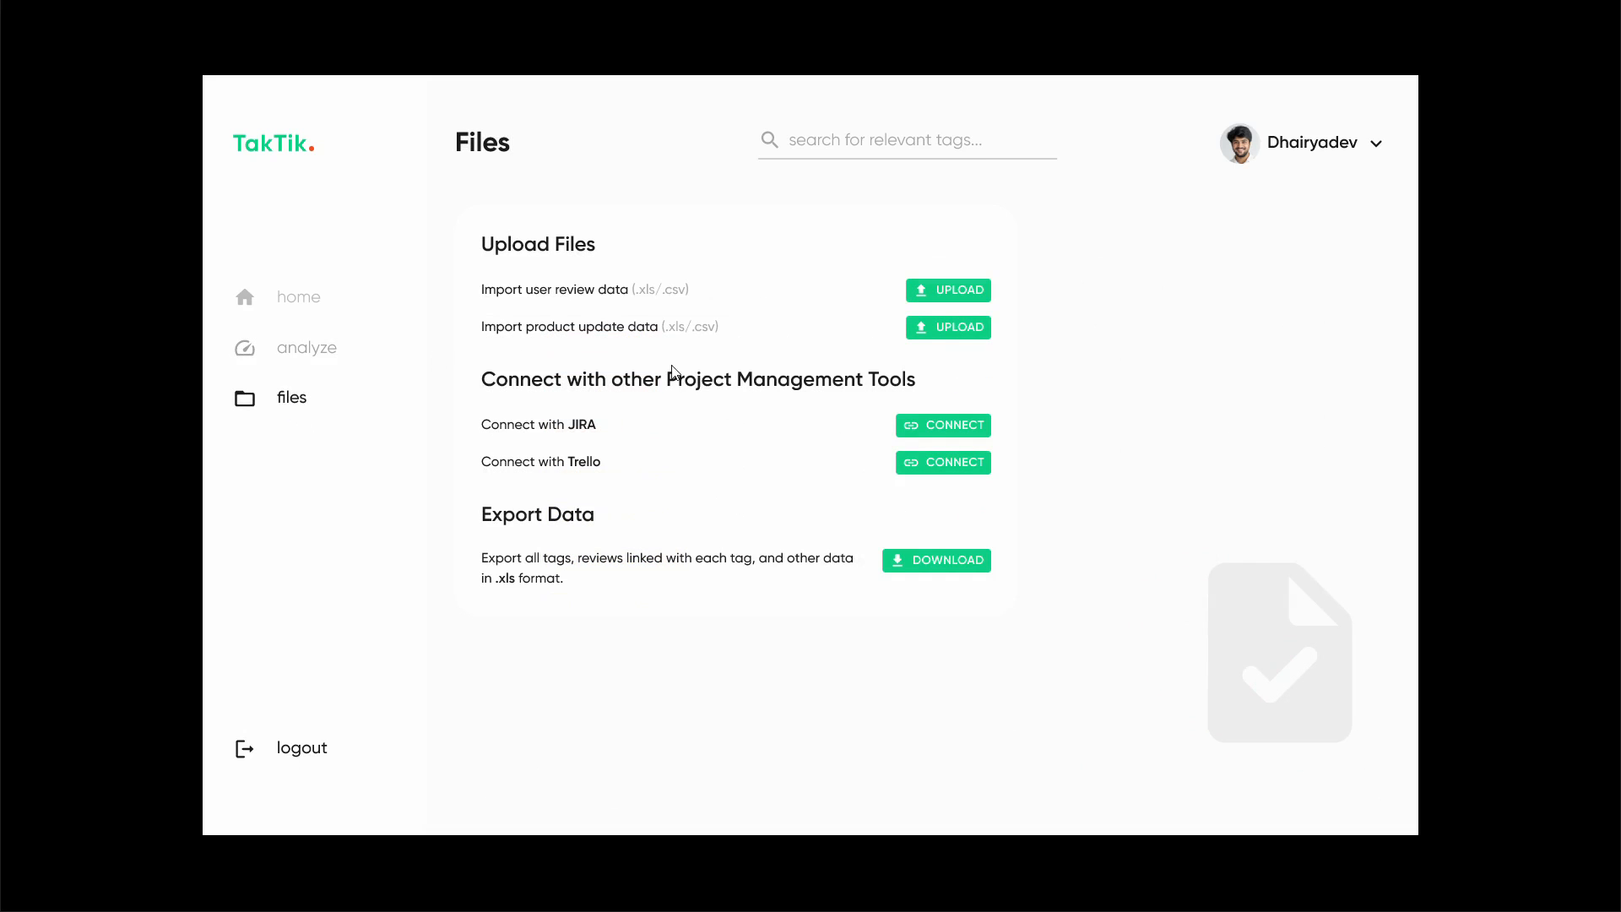
mouse_move(530, 301)
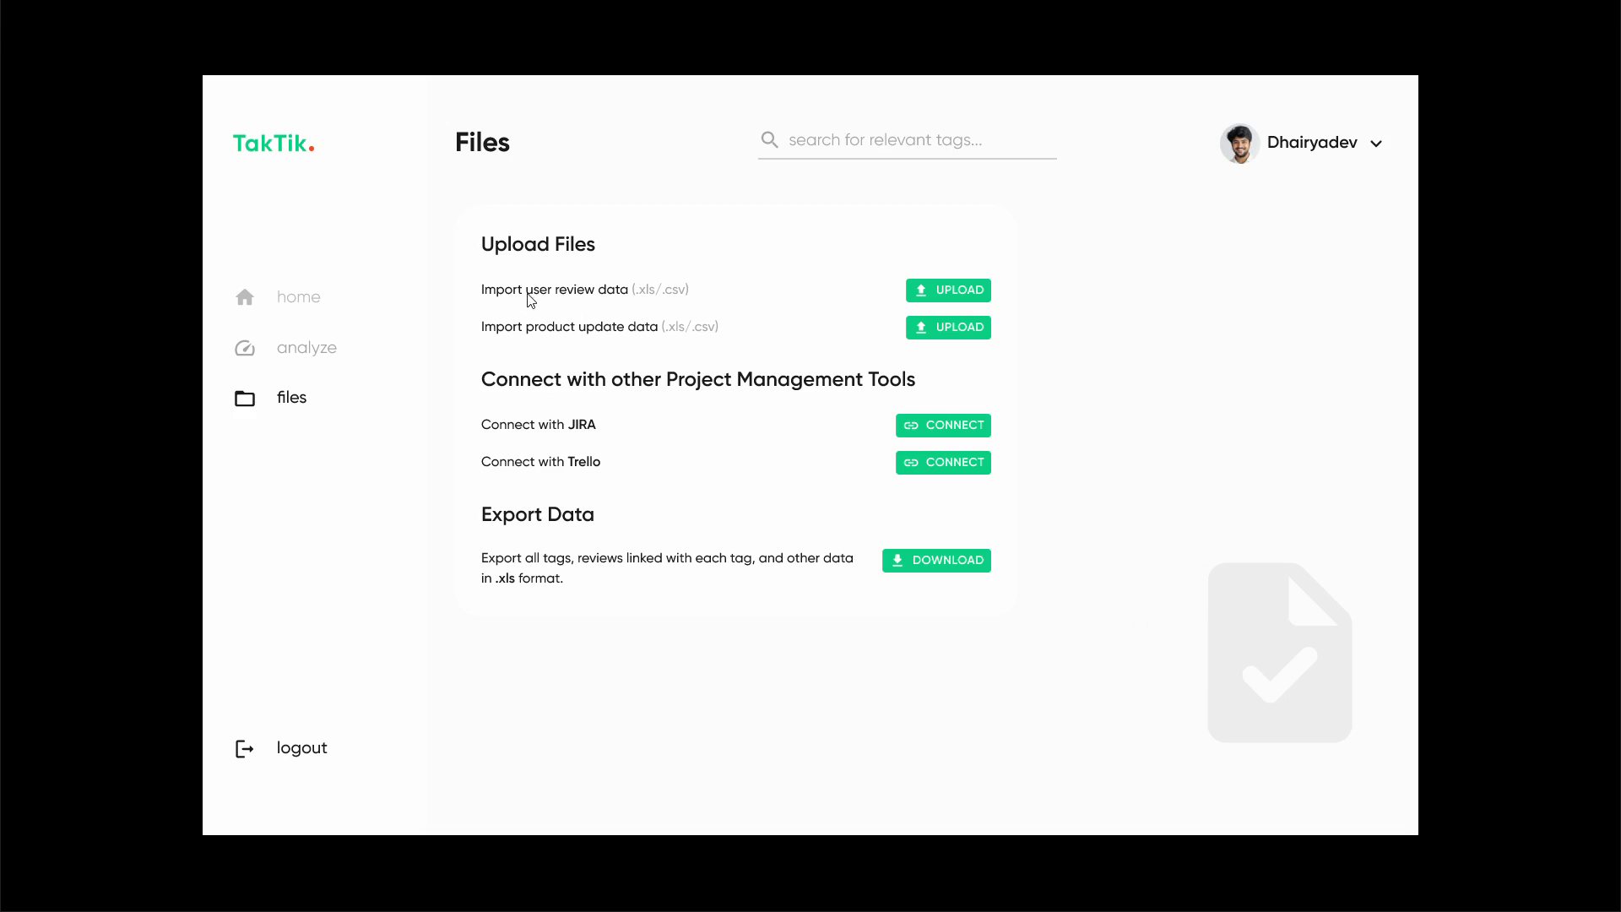
mouse_move(598, 296)
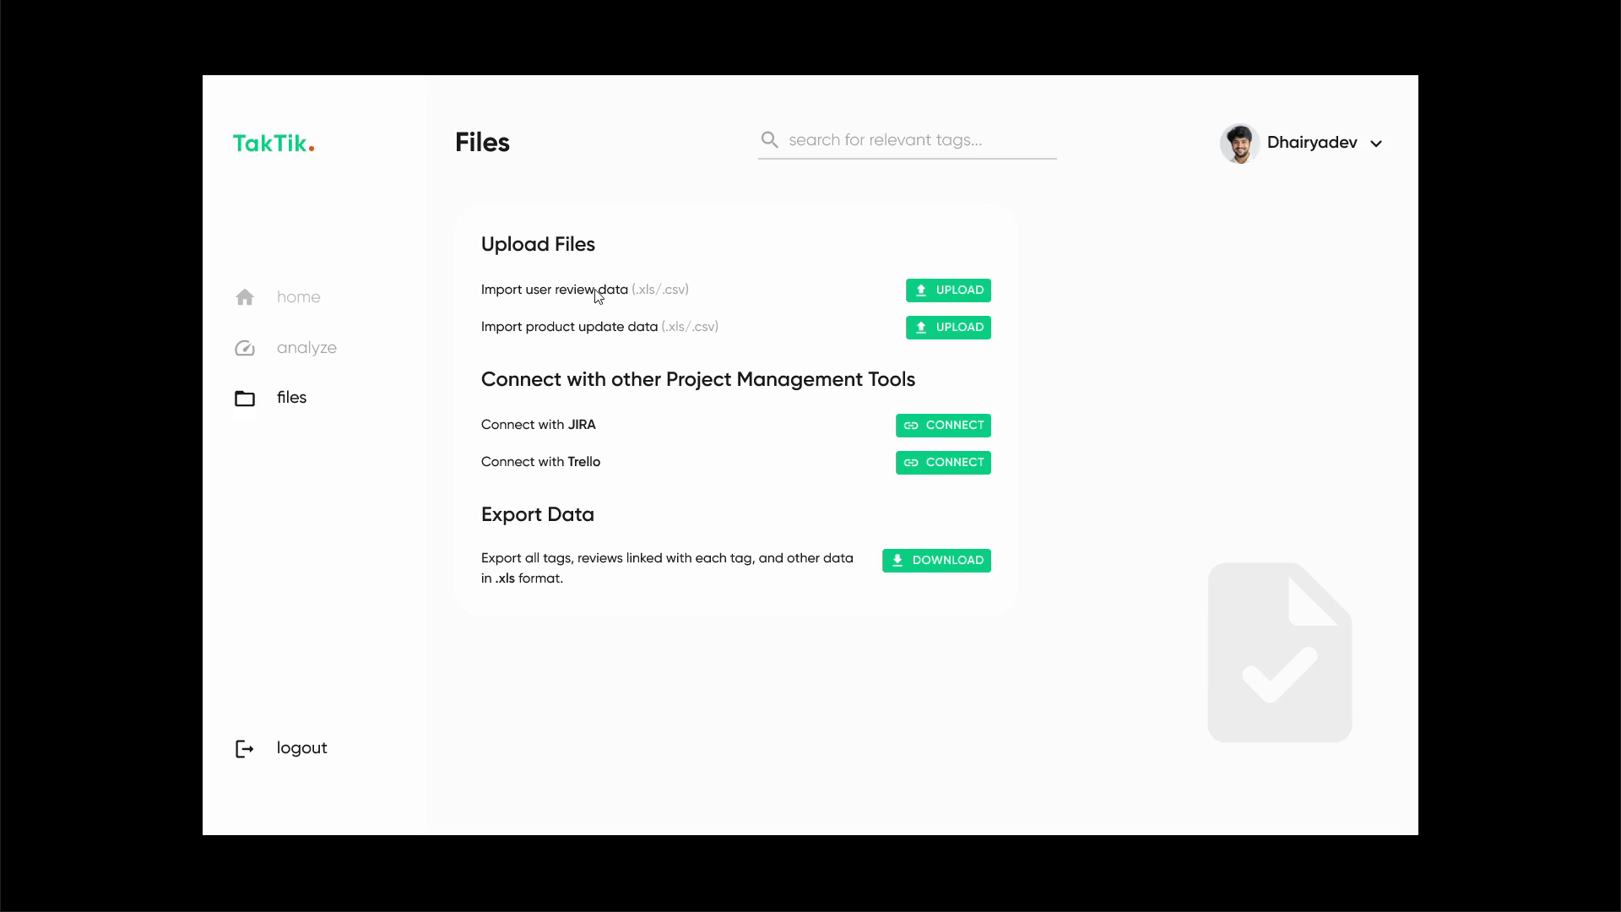
mouse_move(533, 338)
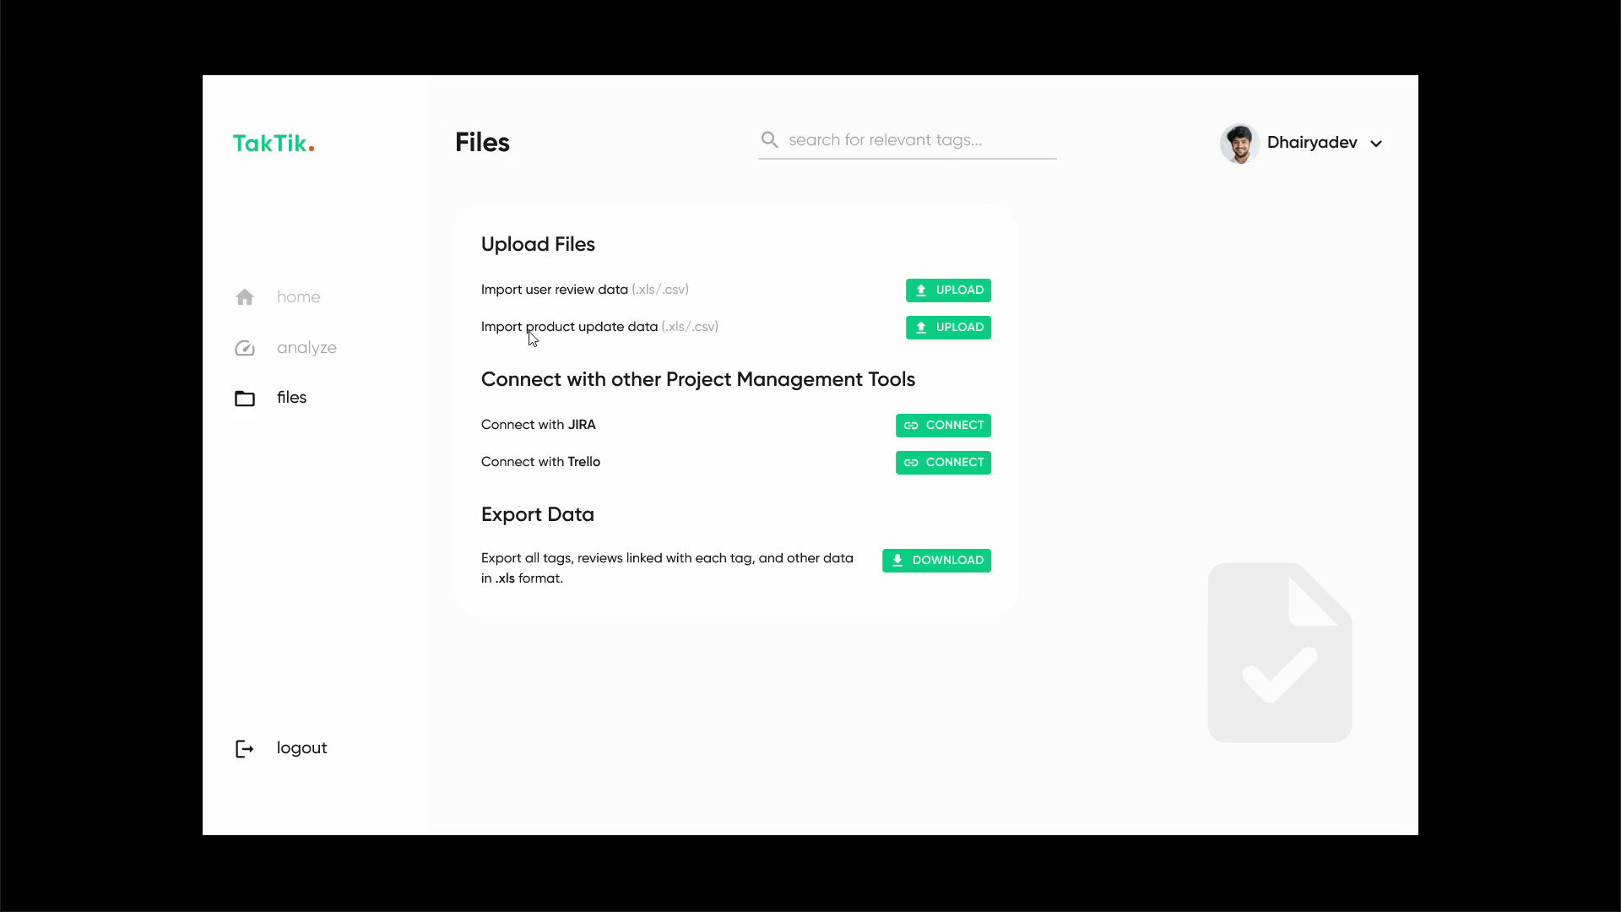
mouse_move(590, 340)
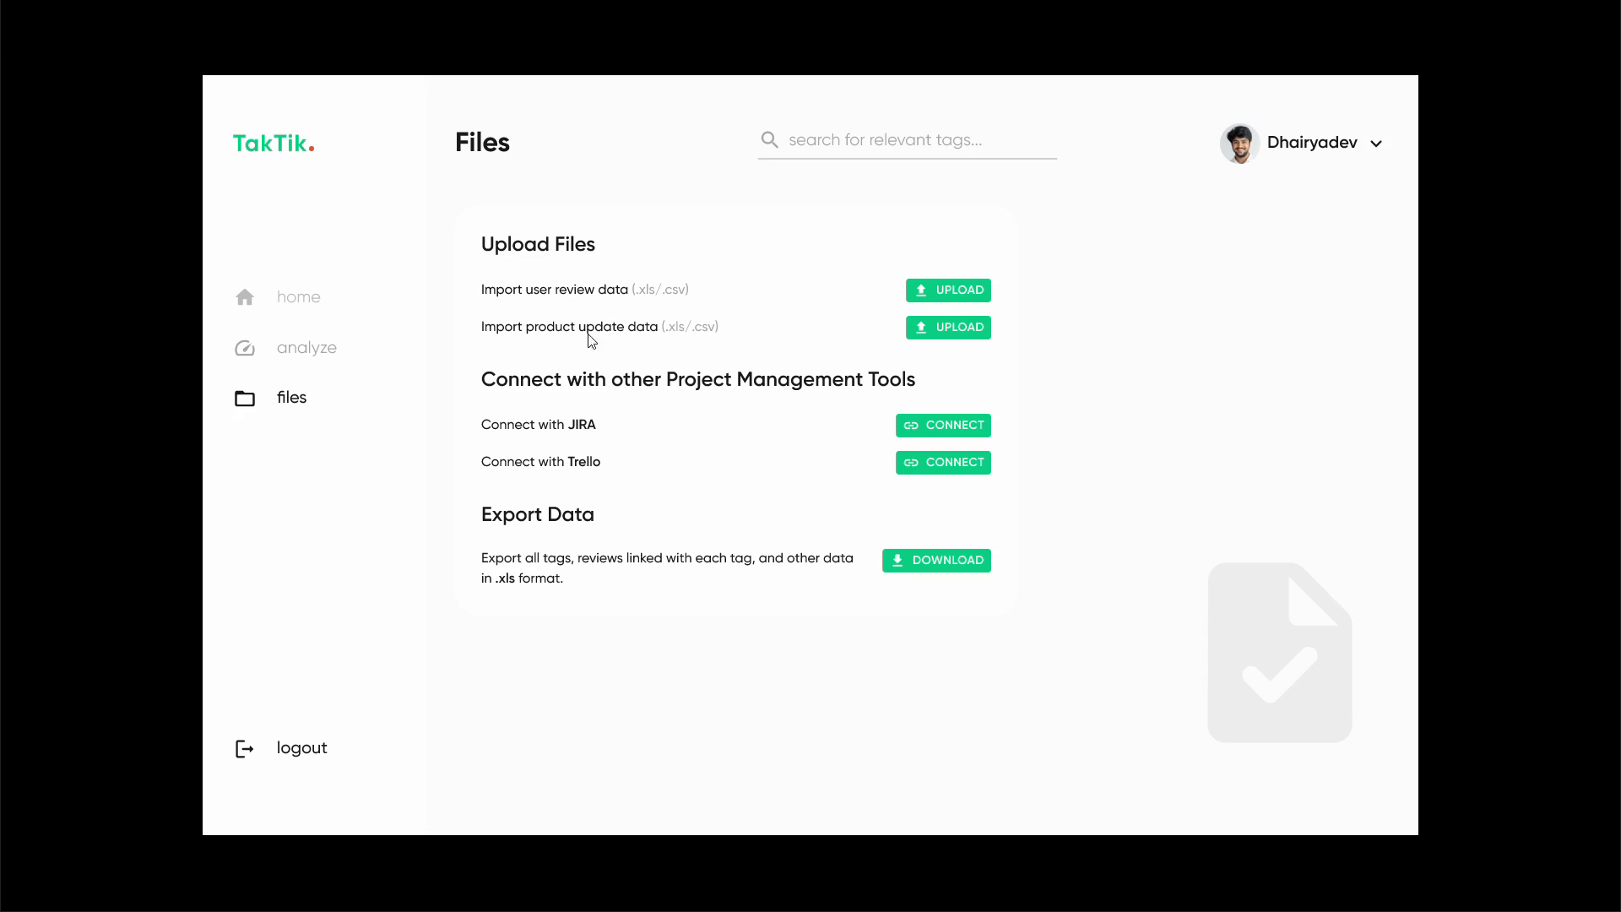
mouse_move(580, 335)
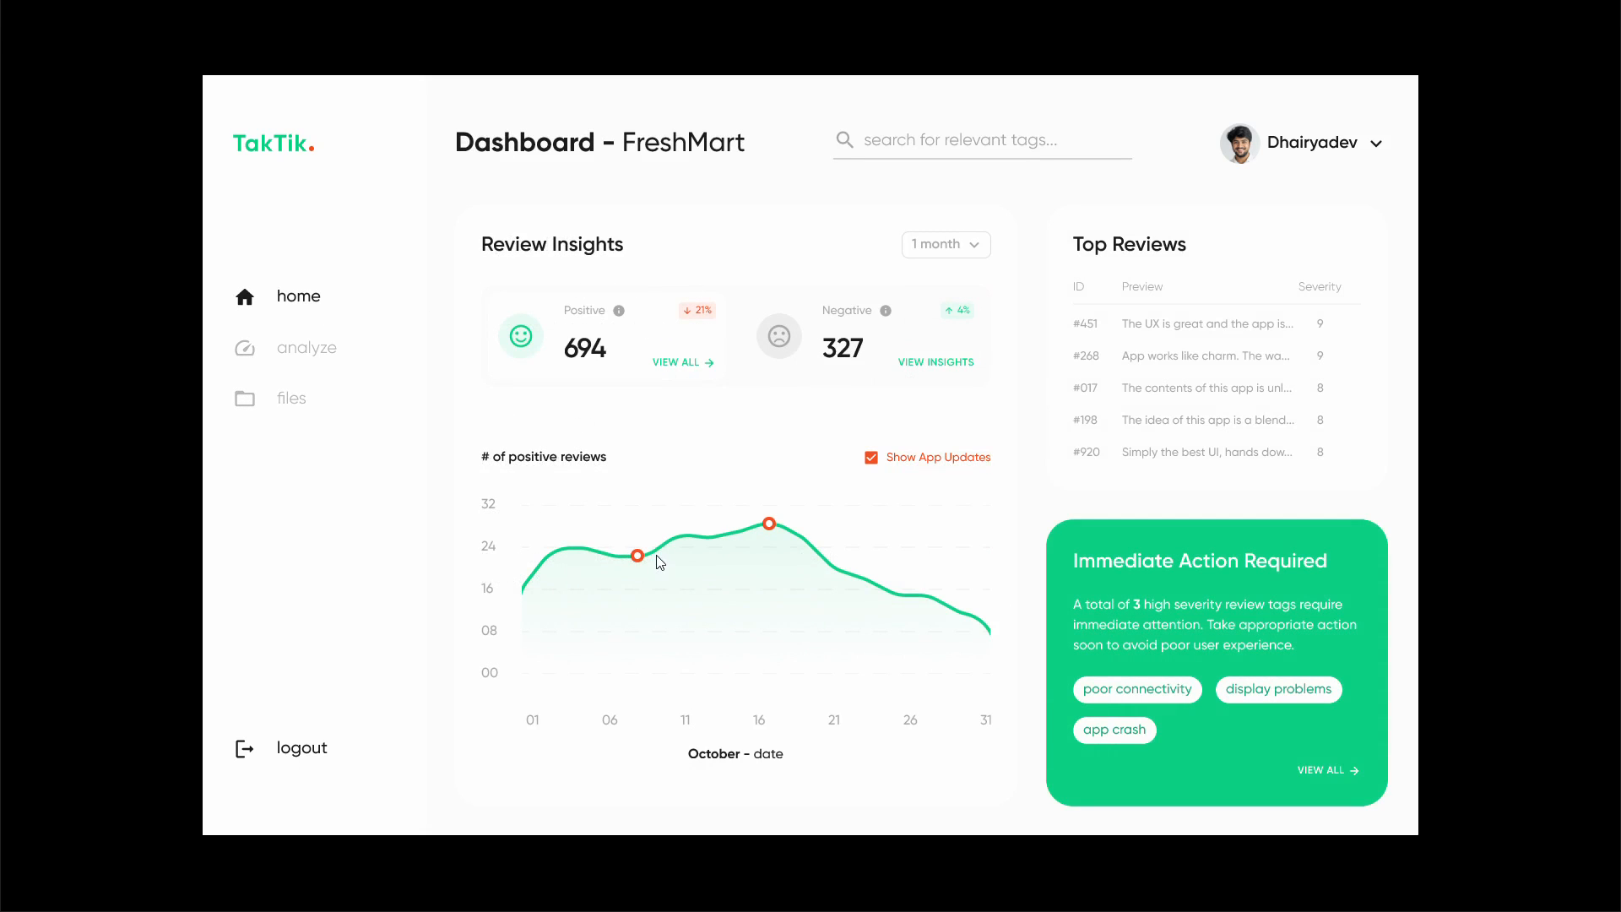
mouse_move(770, 533)
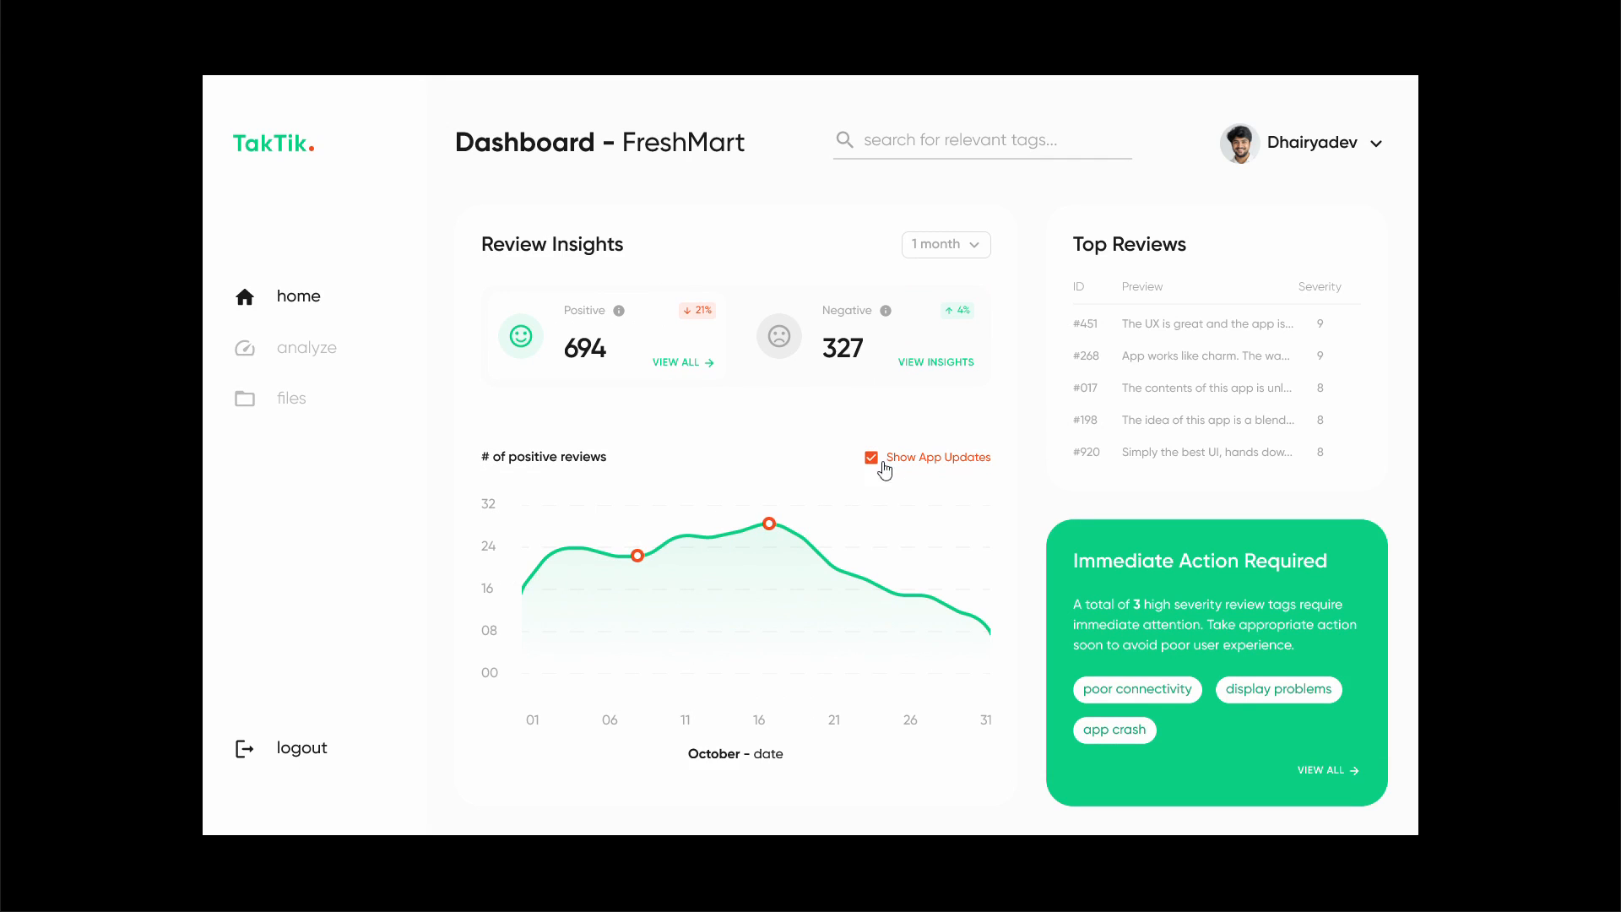
click(292, 398)
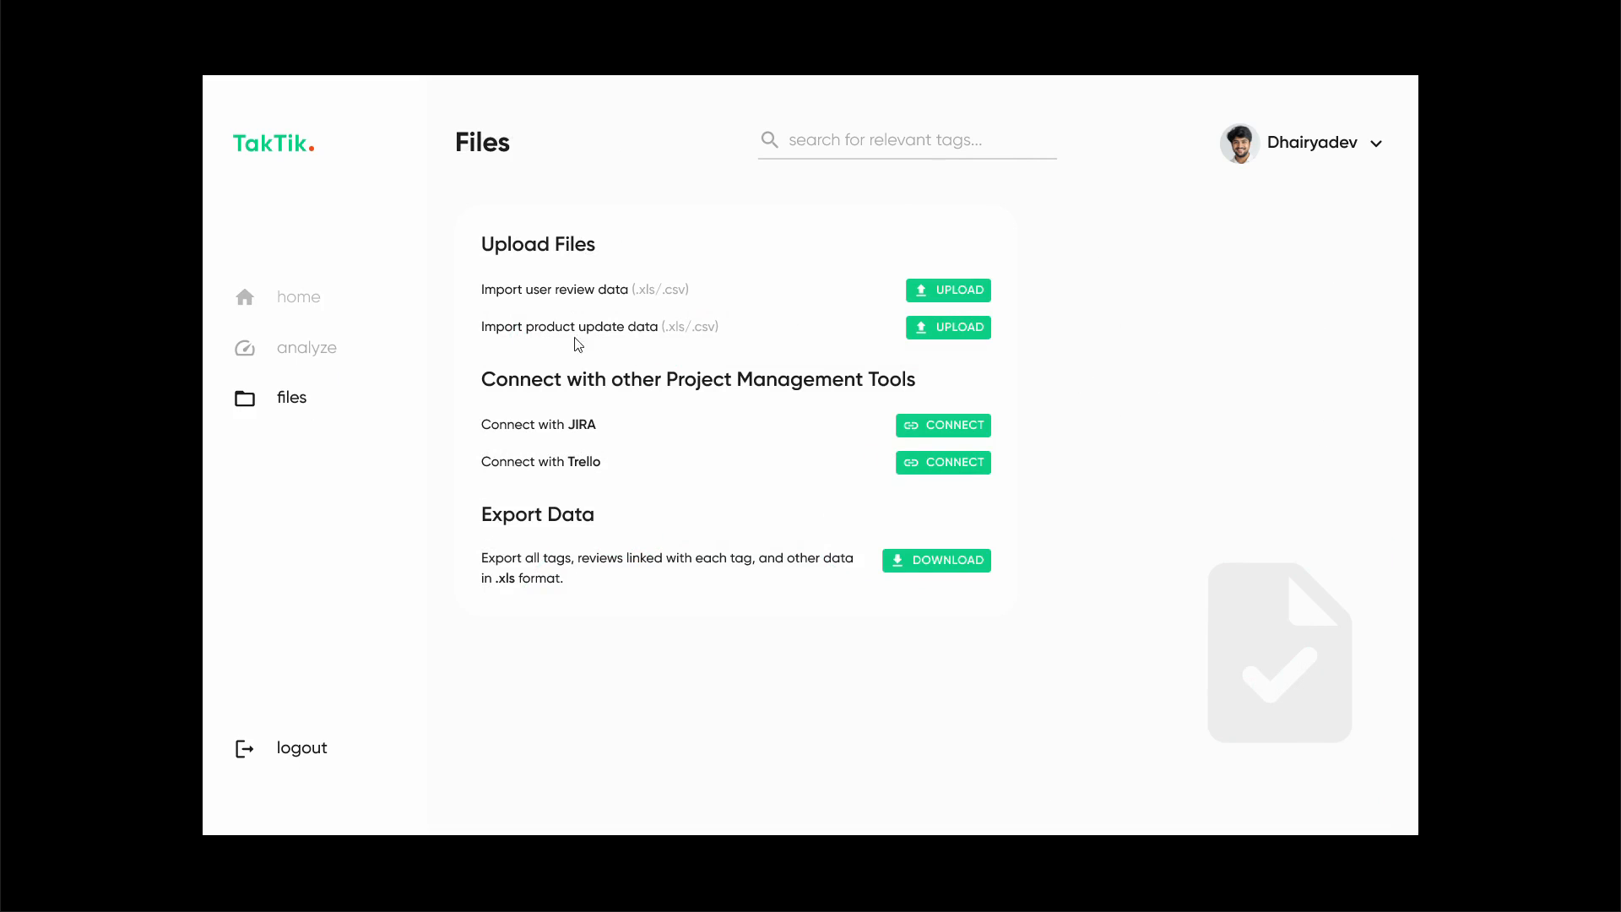
click(298, 297)
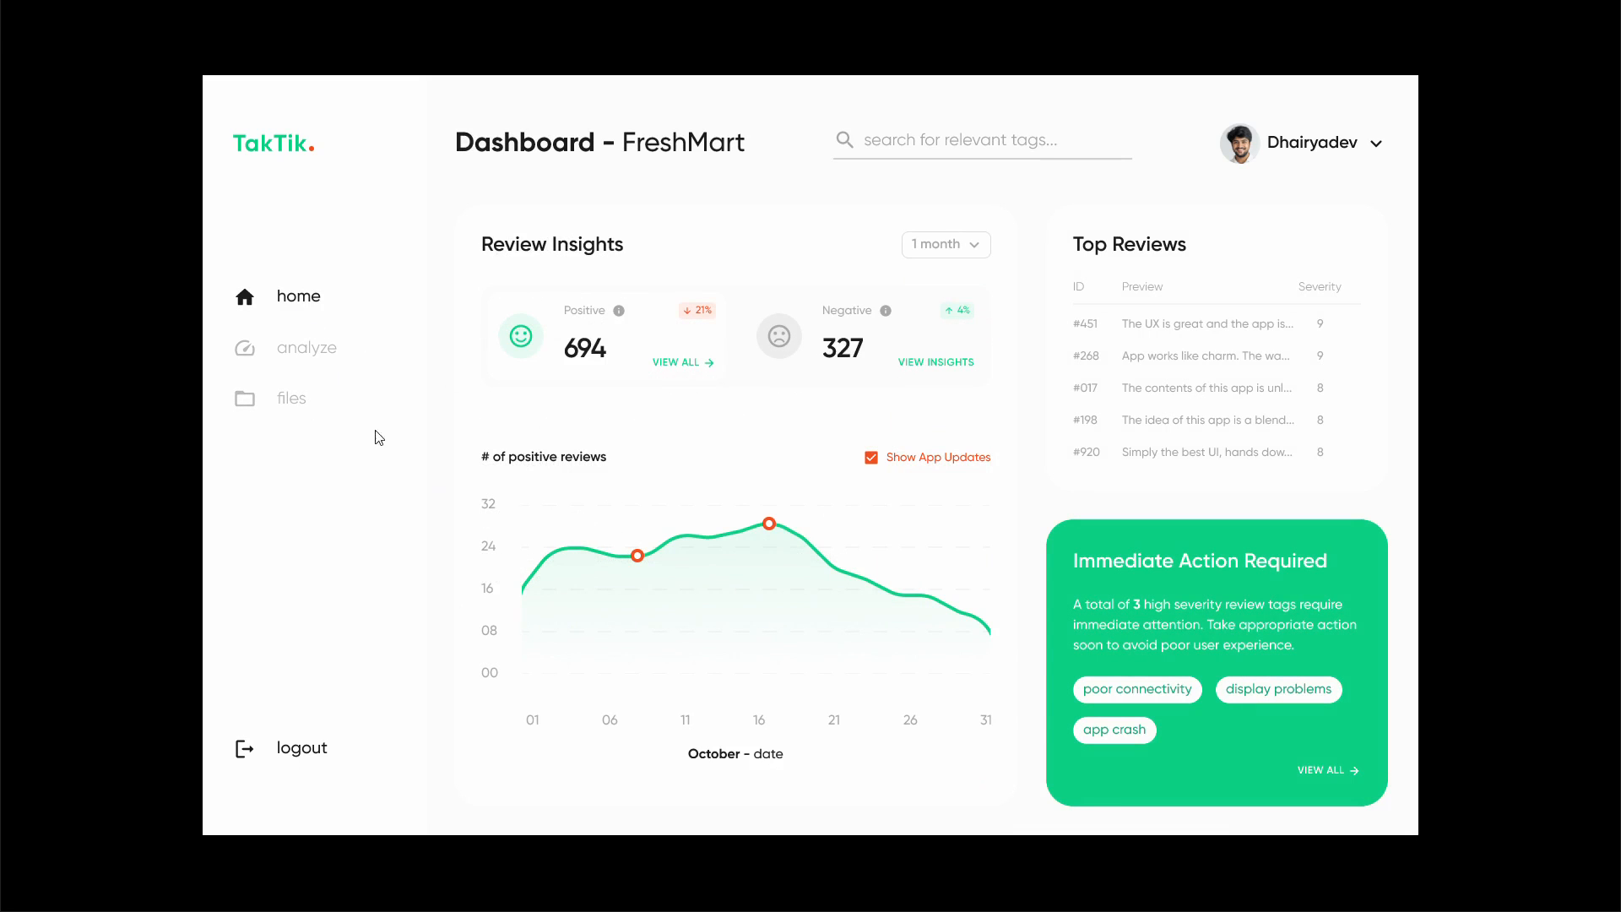
click(291, 398)
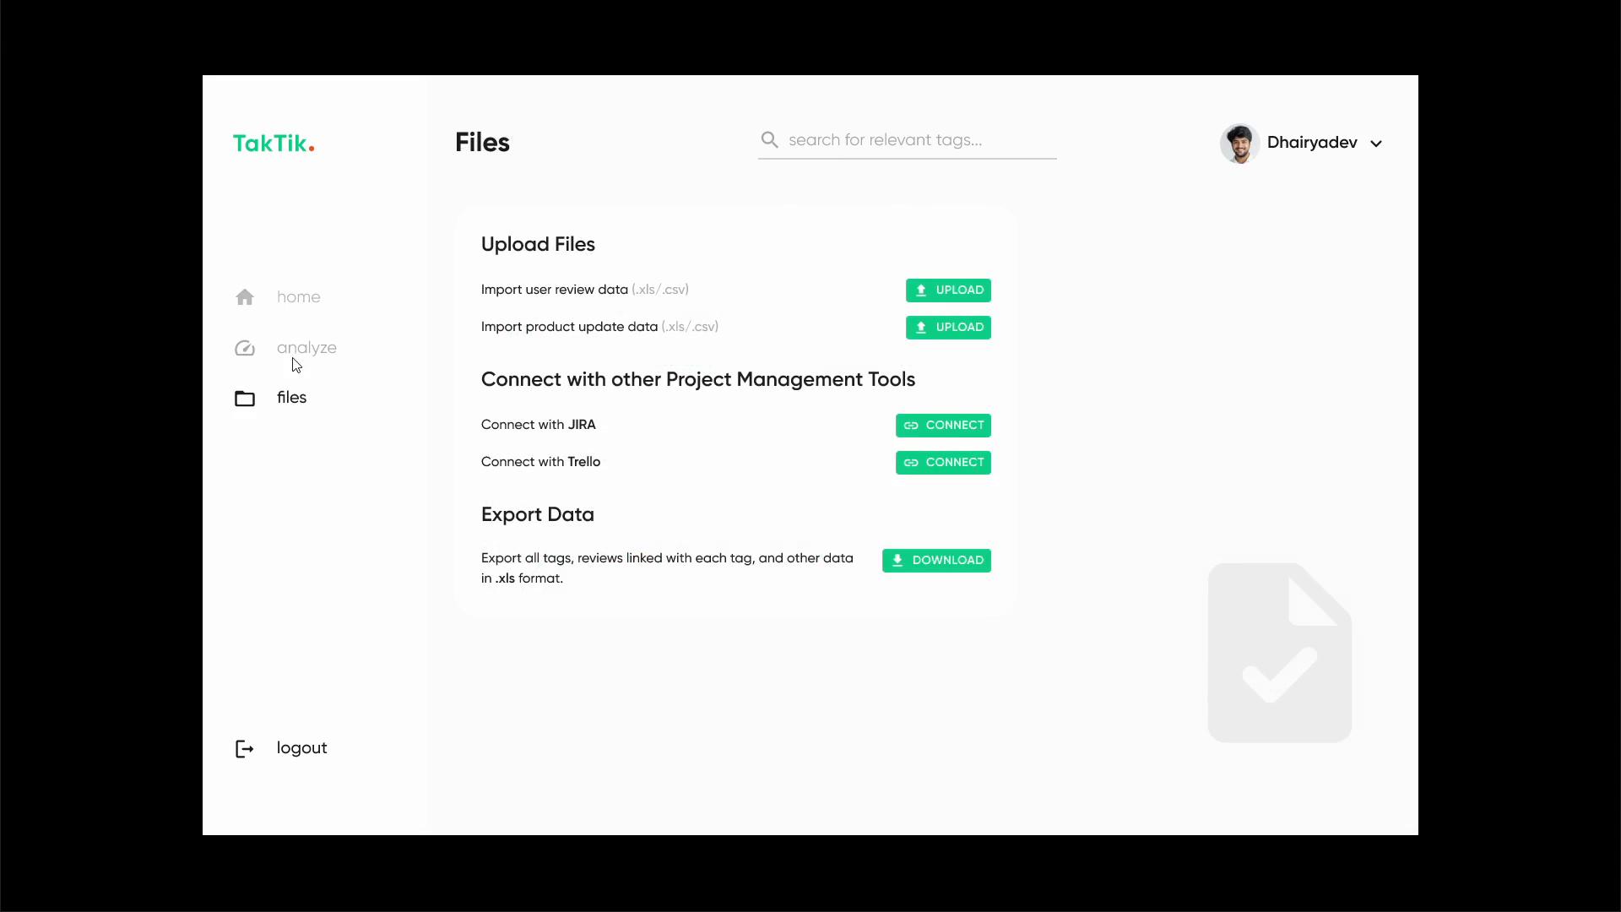
click(298, 297)
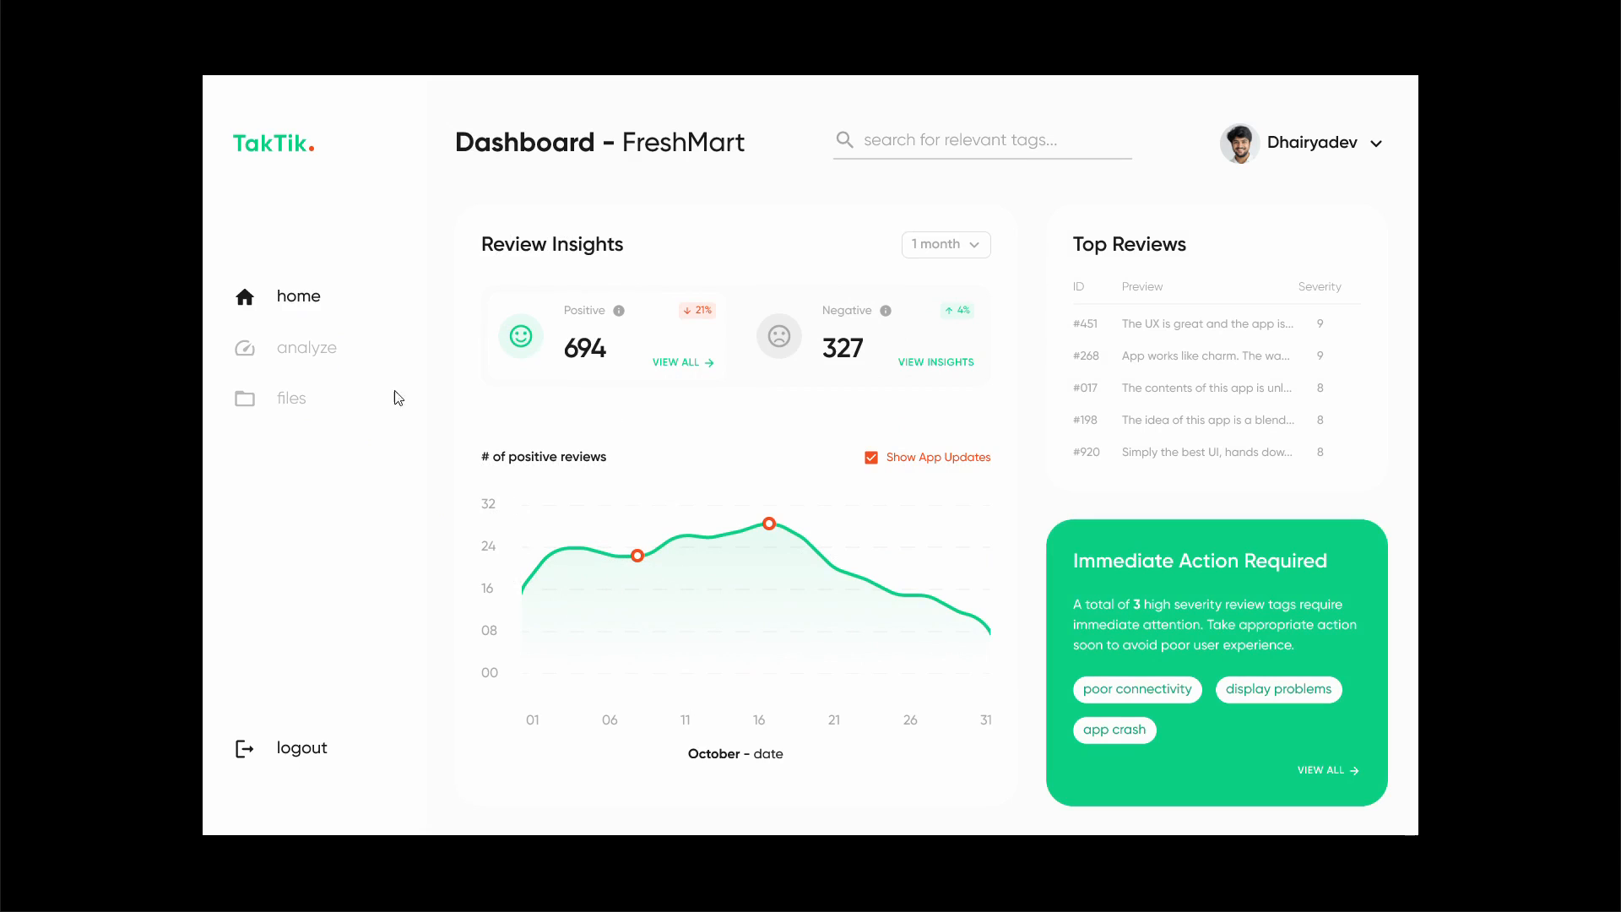
mouse_move(288, 405)
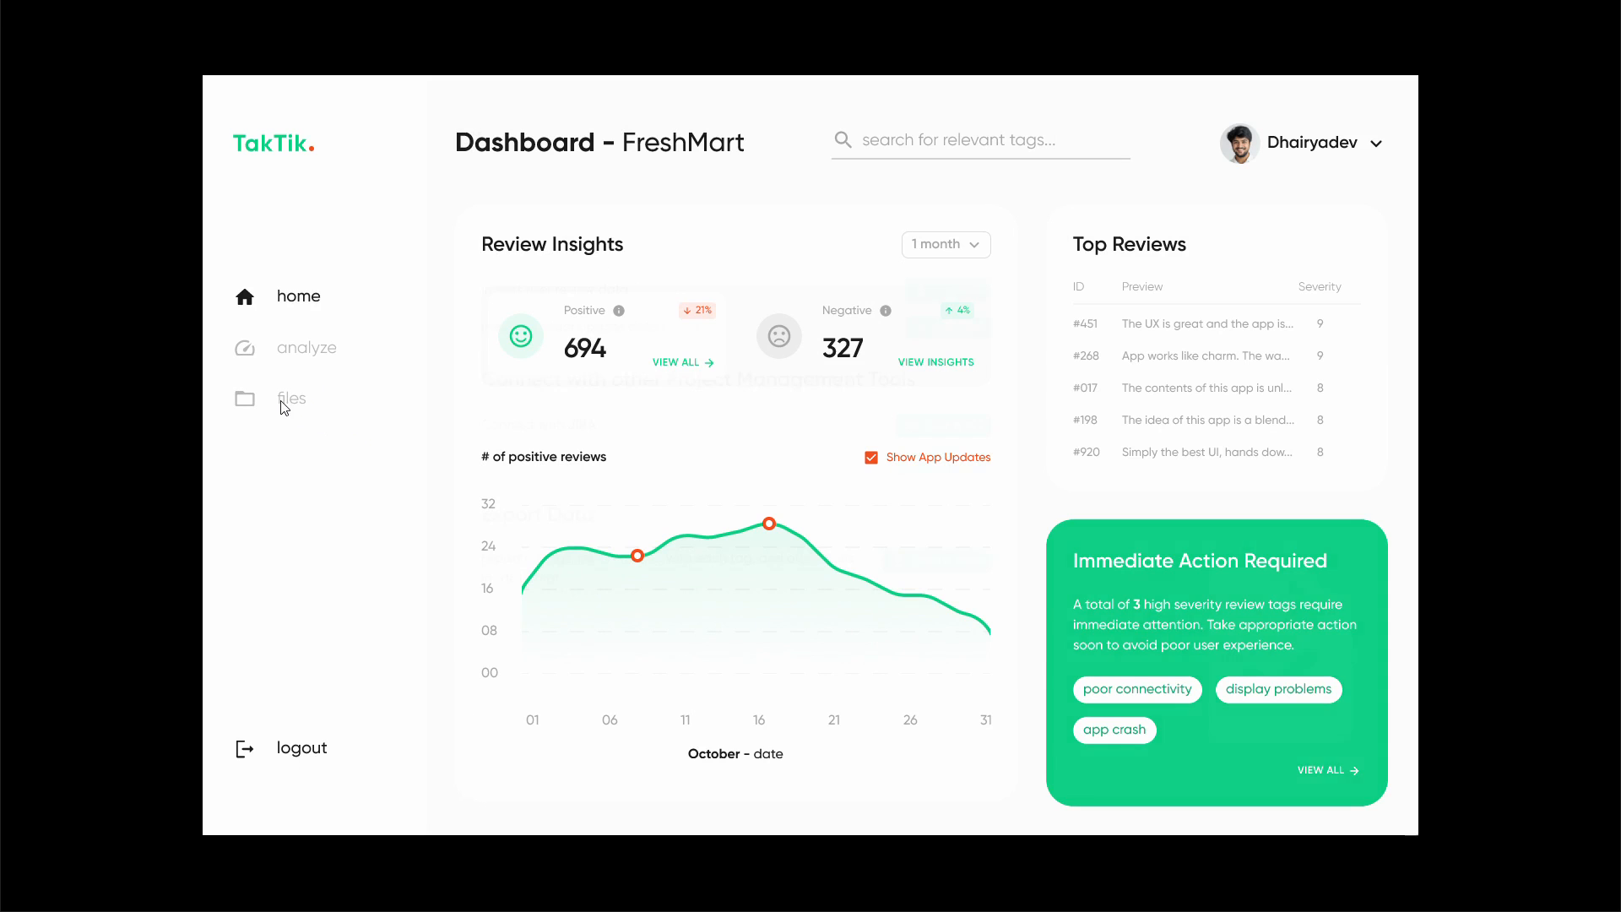
Open the Files page from the sidebar.
click(291, 398)
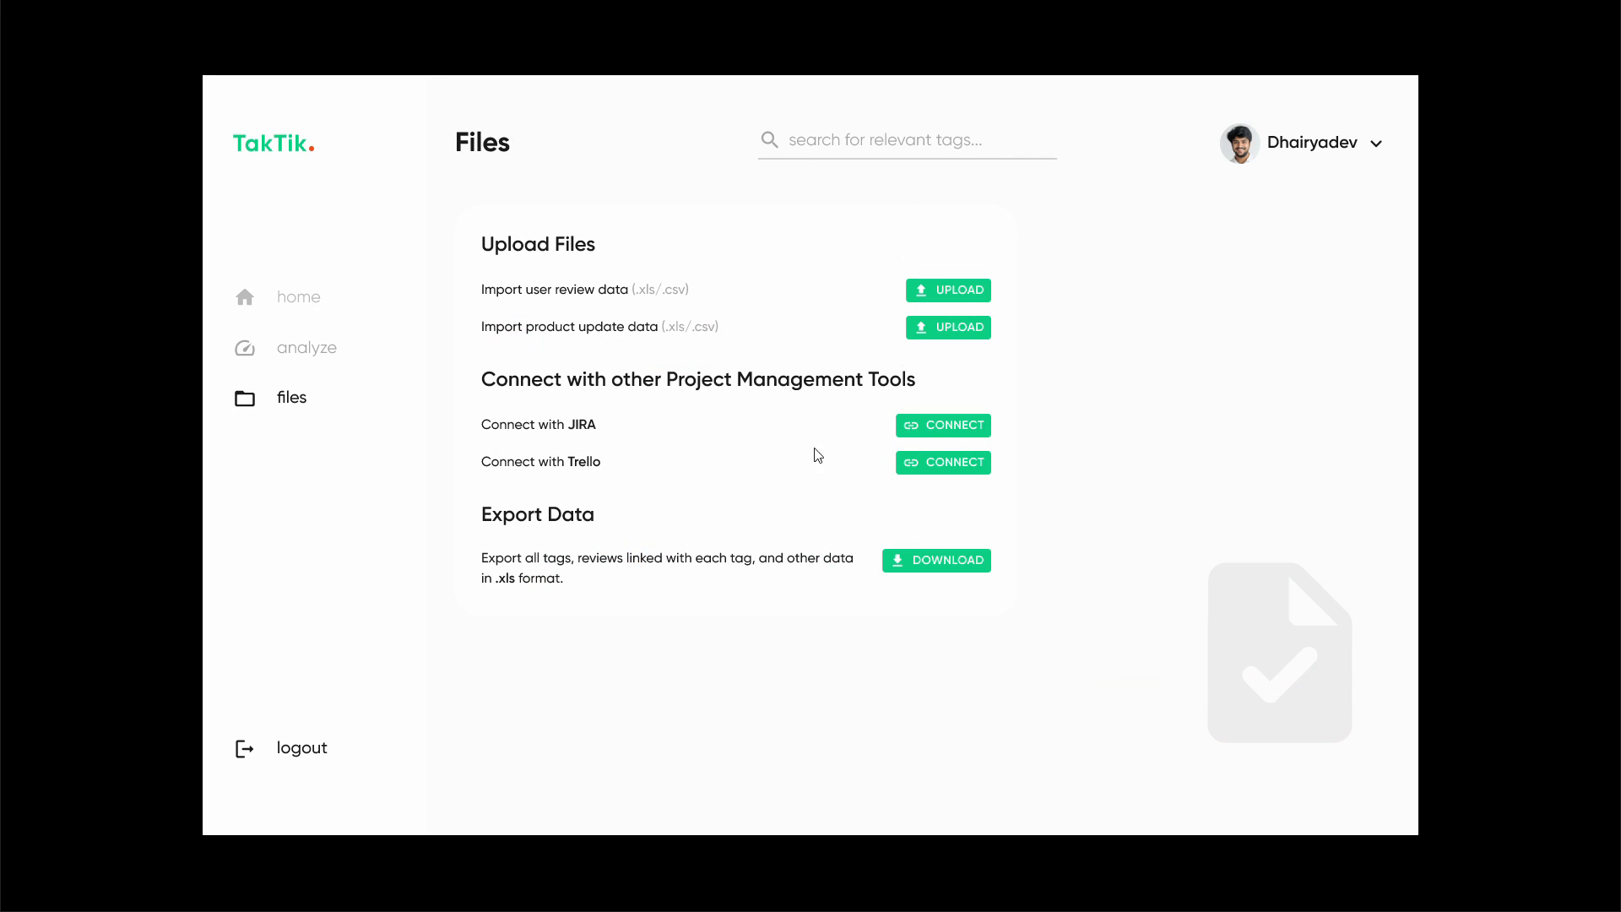
mouse_move(802, 458)
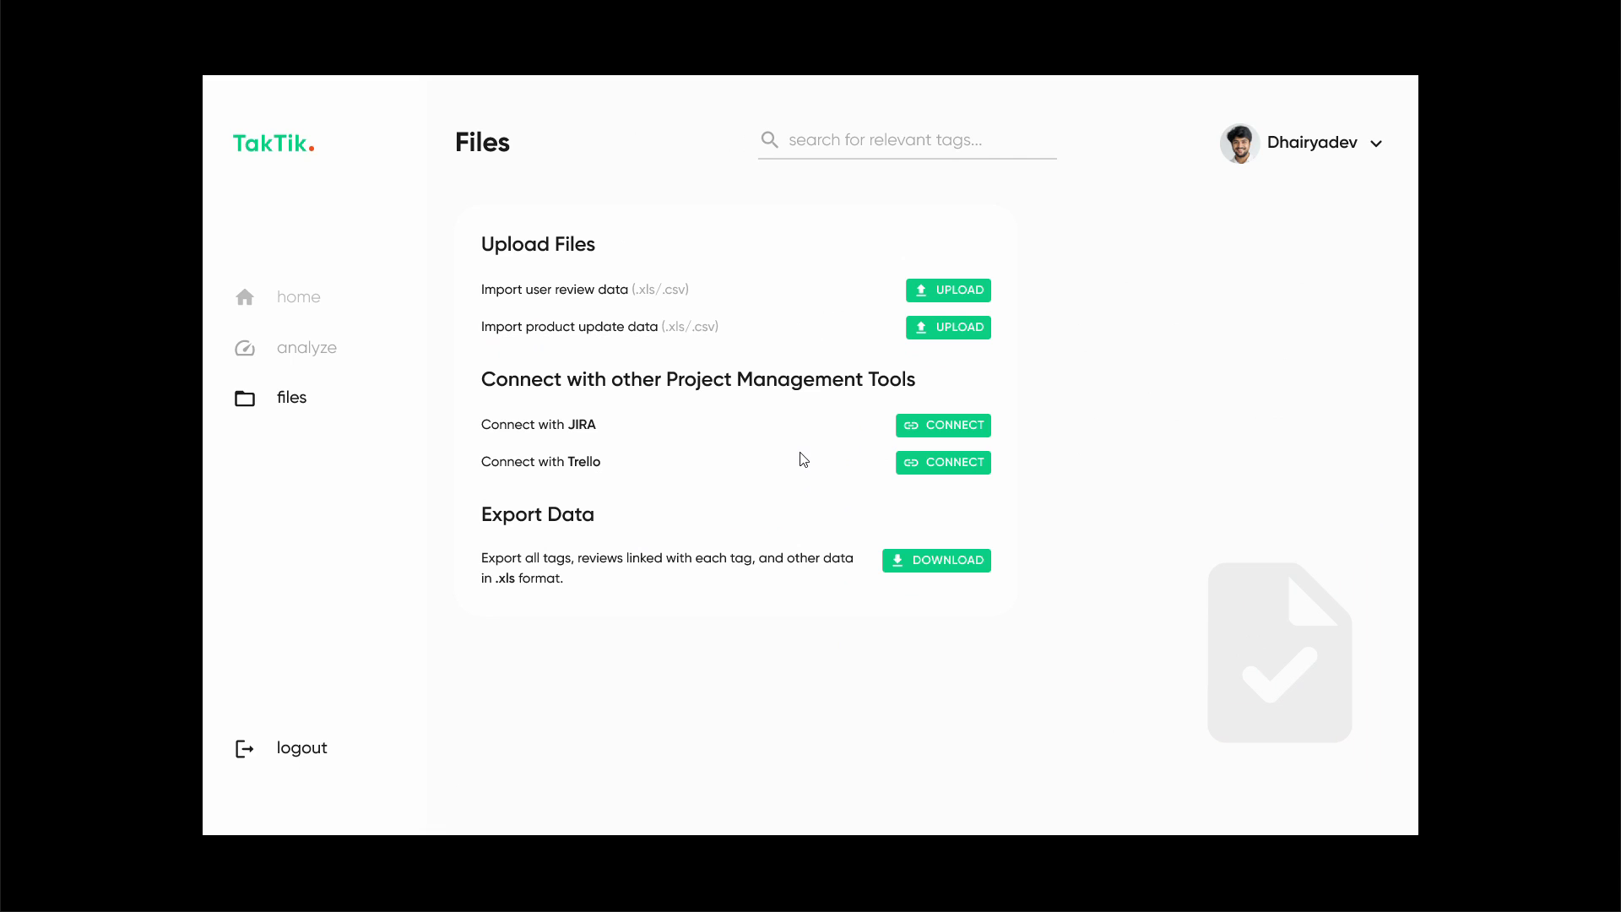
mouse_move(880, 432)
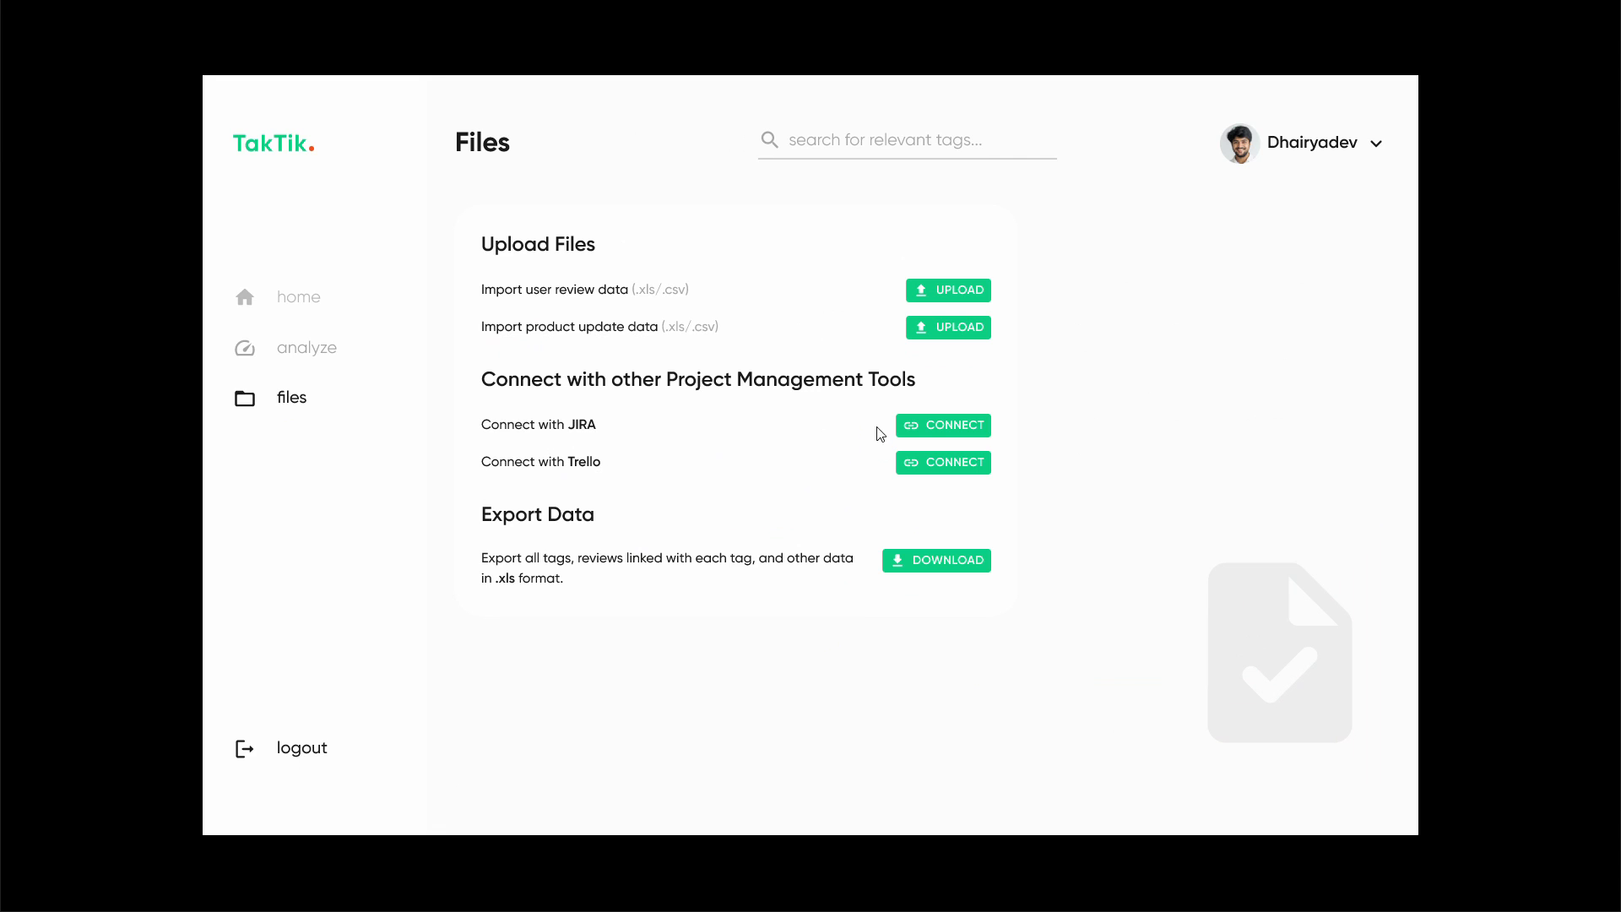
mouse_move(624, 433)
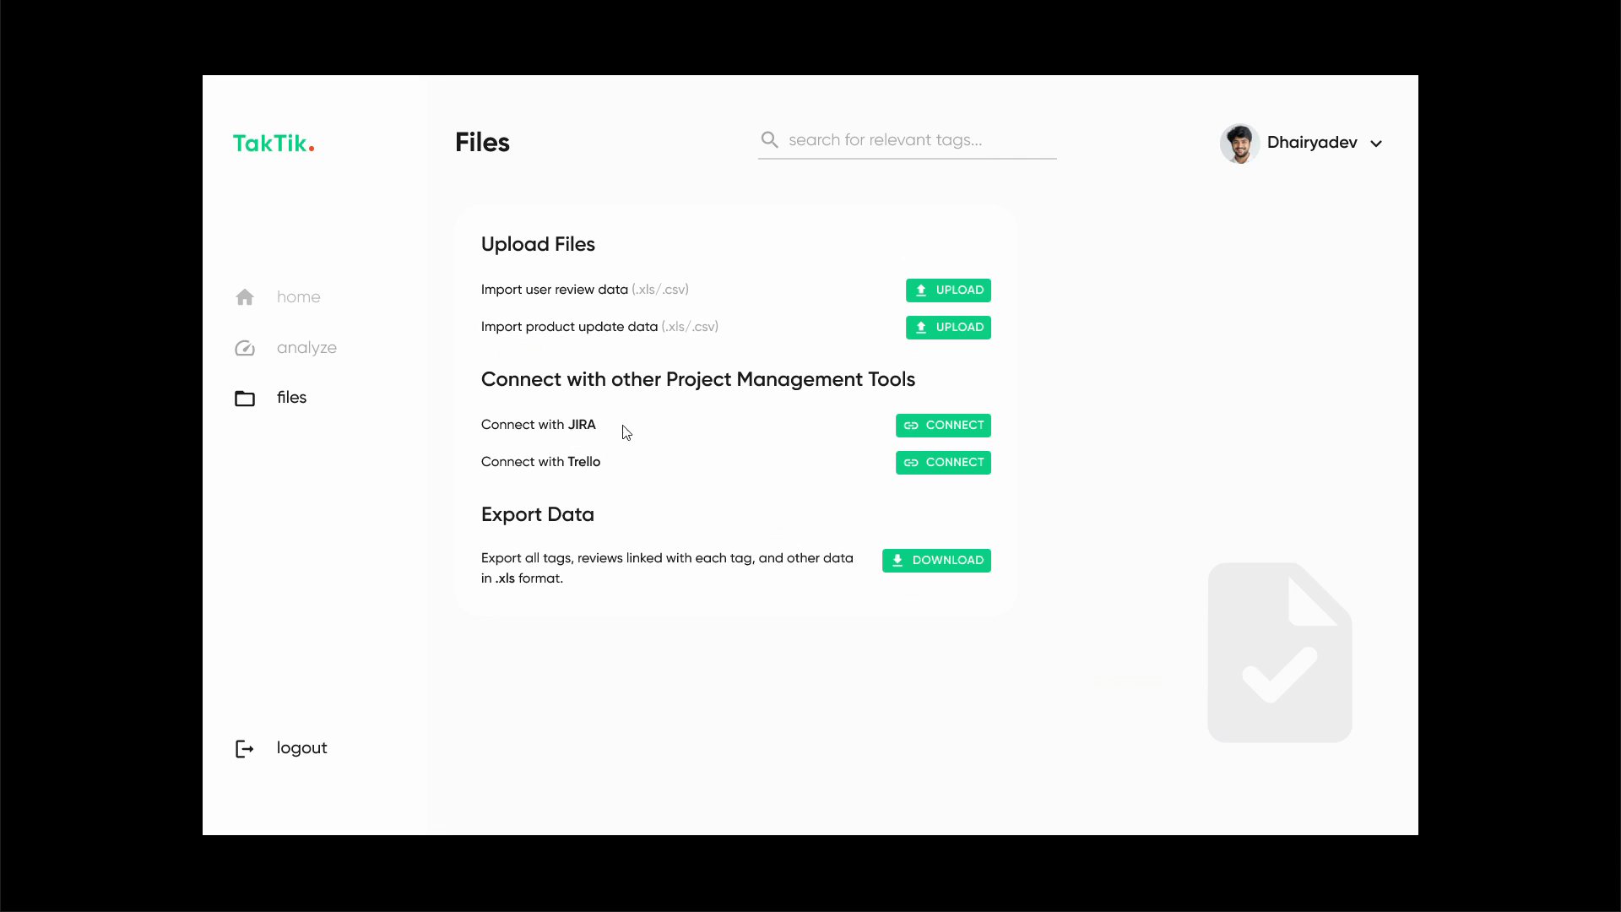
mouse_move(587, 466)
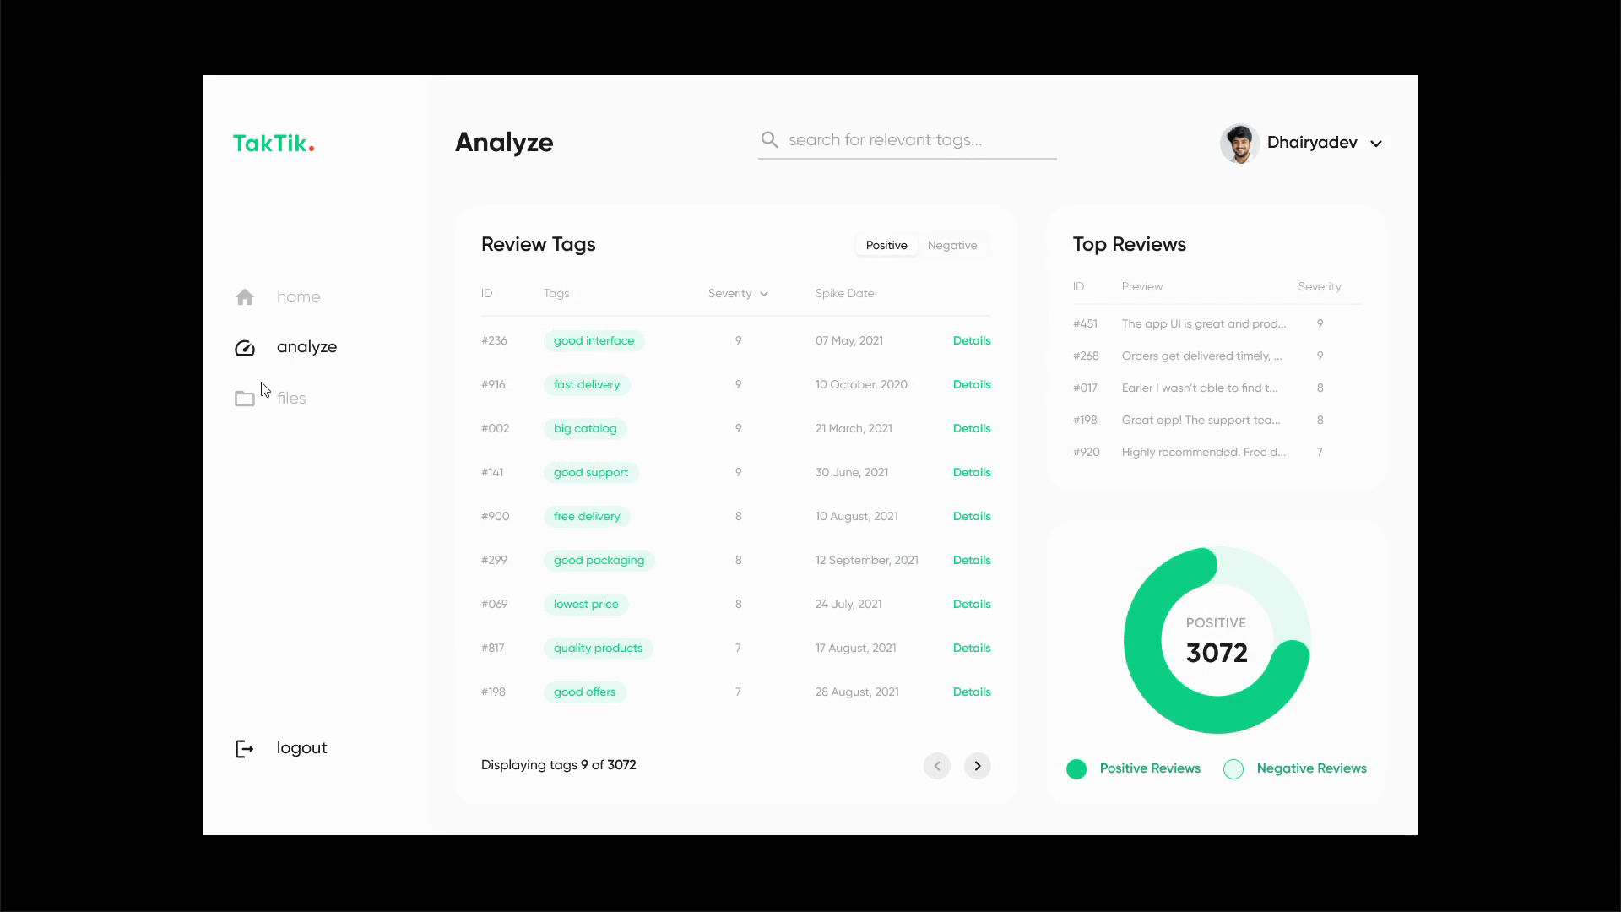
From Files, open Analyze, list negative tags, and select the top poor connectivity row.
click(292, 398)
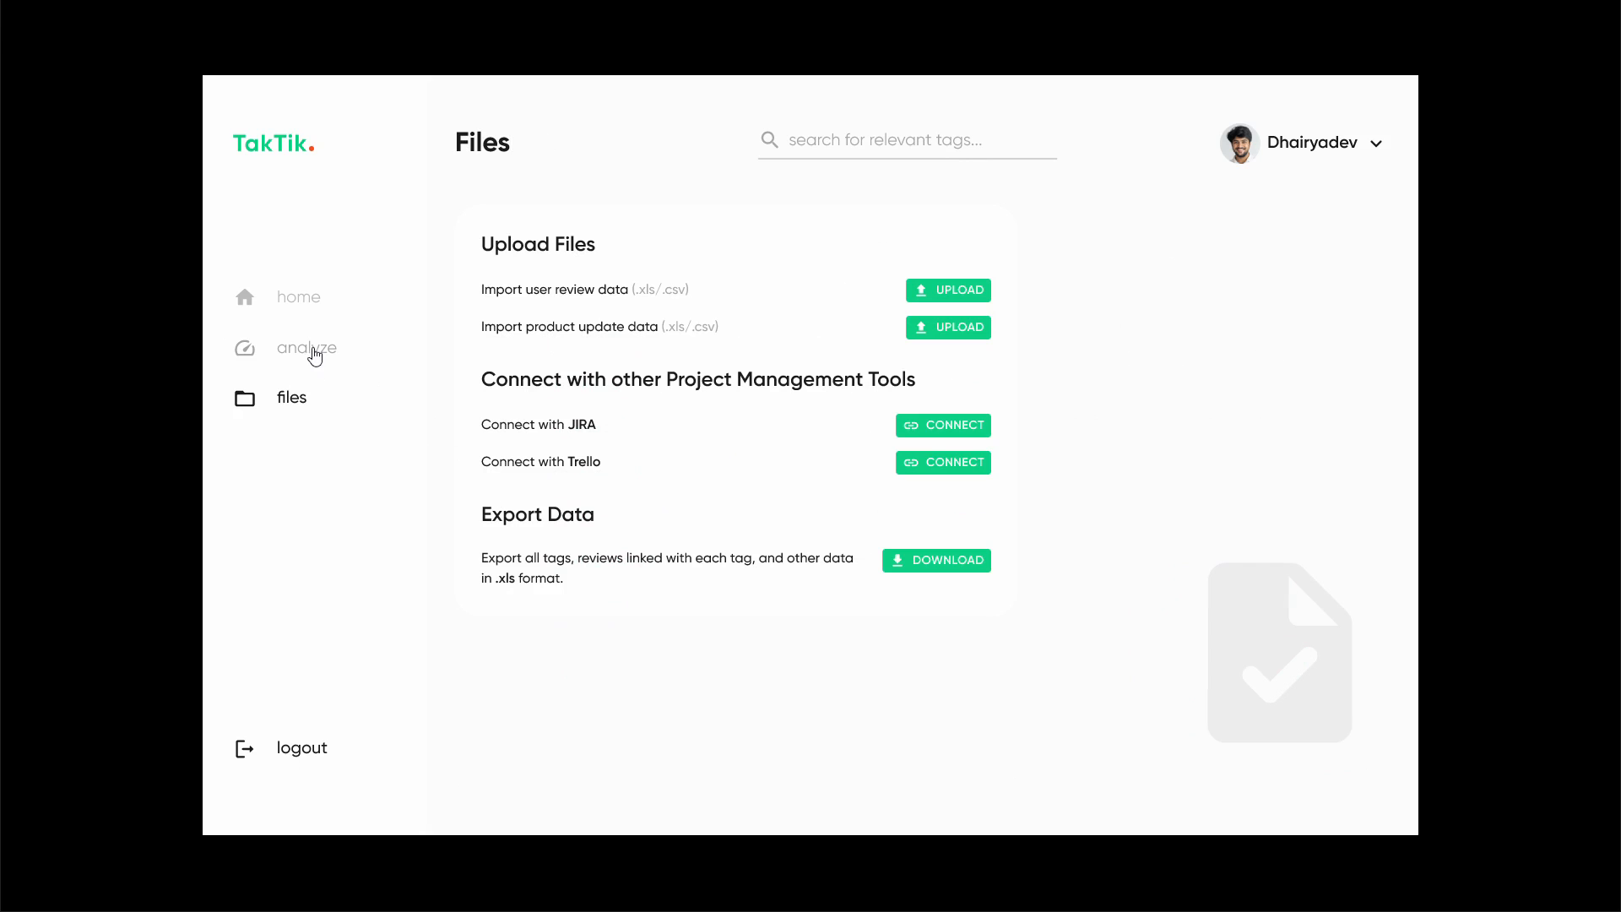
click(307, 347)
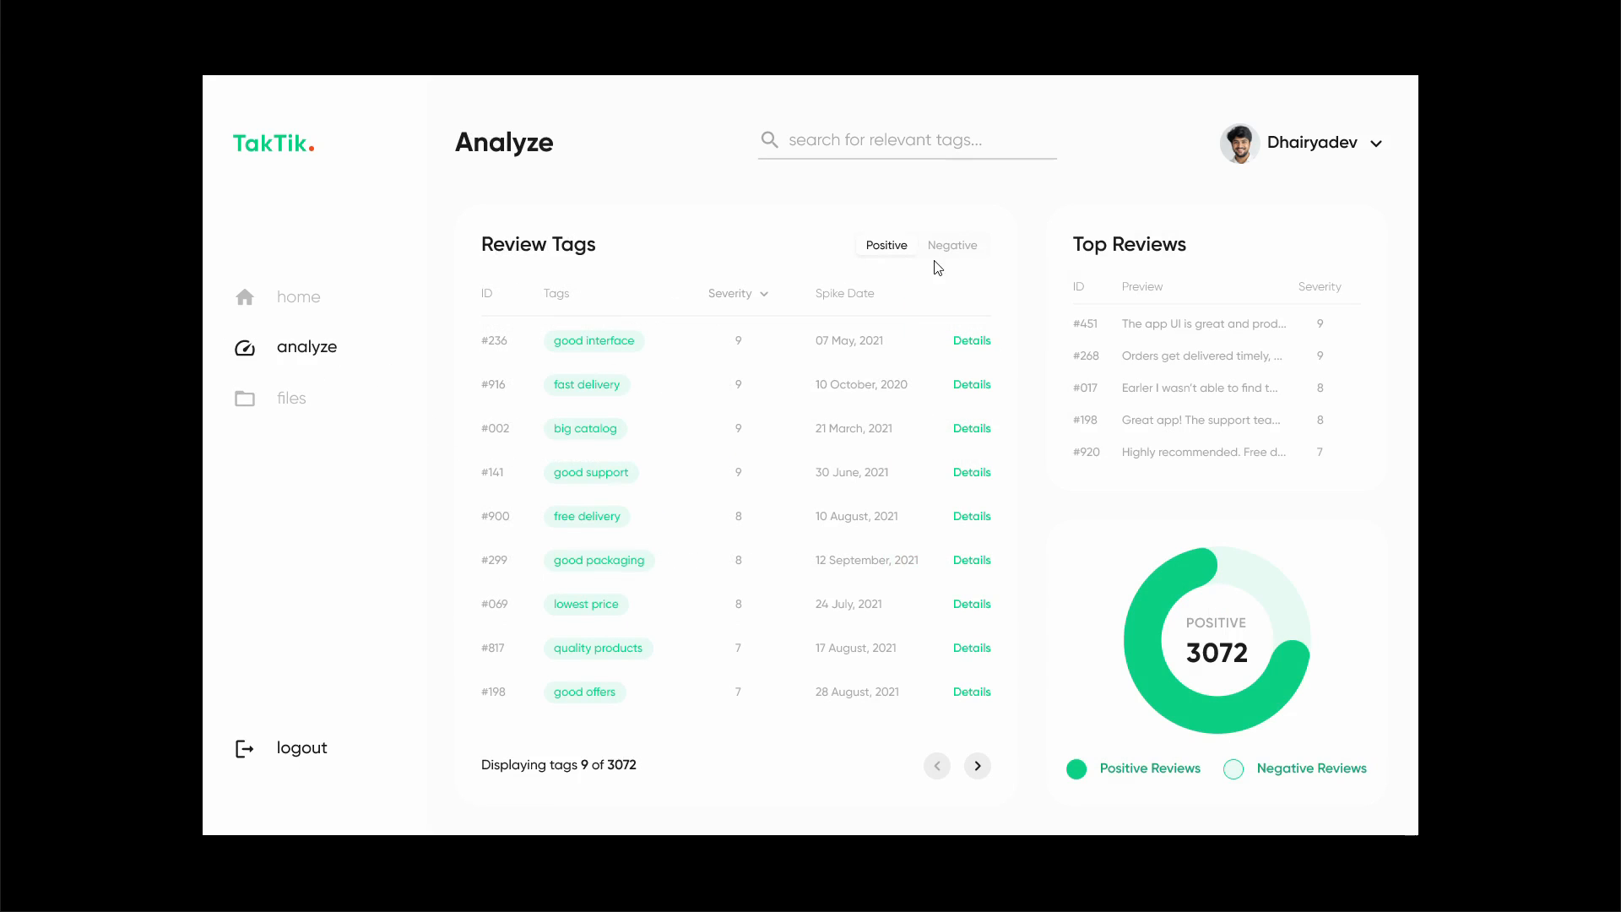
click(953, 245)
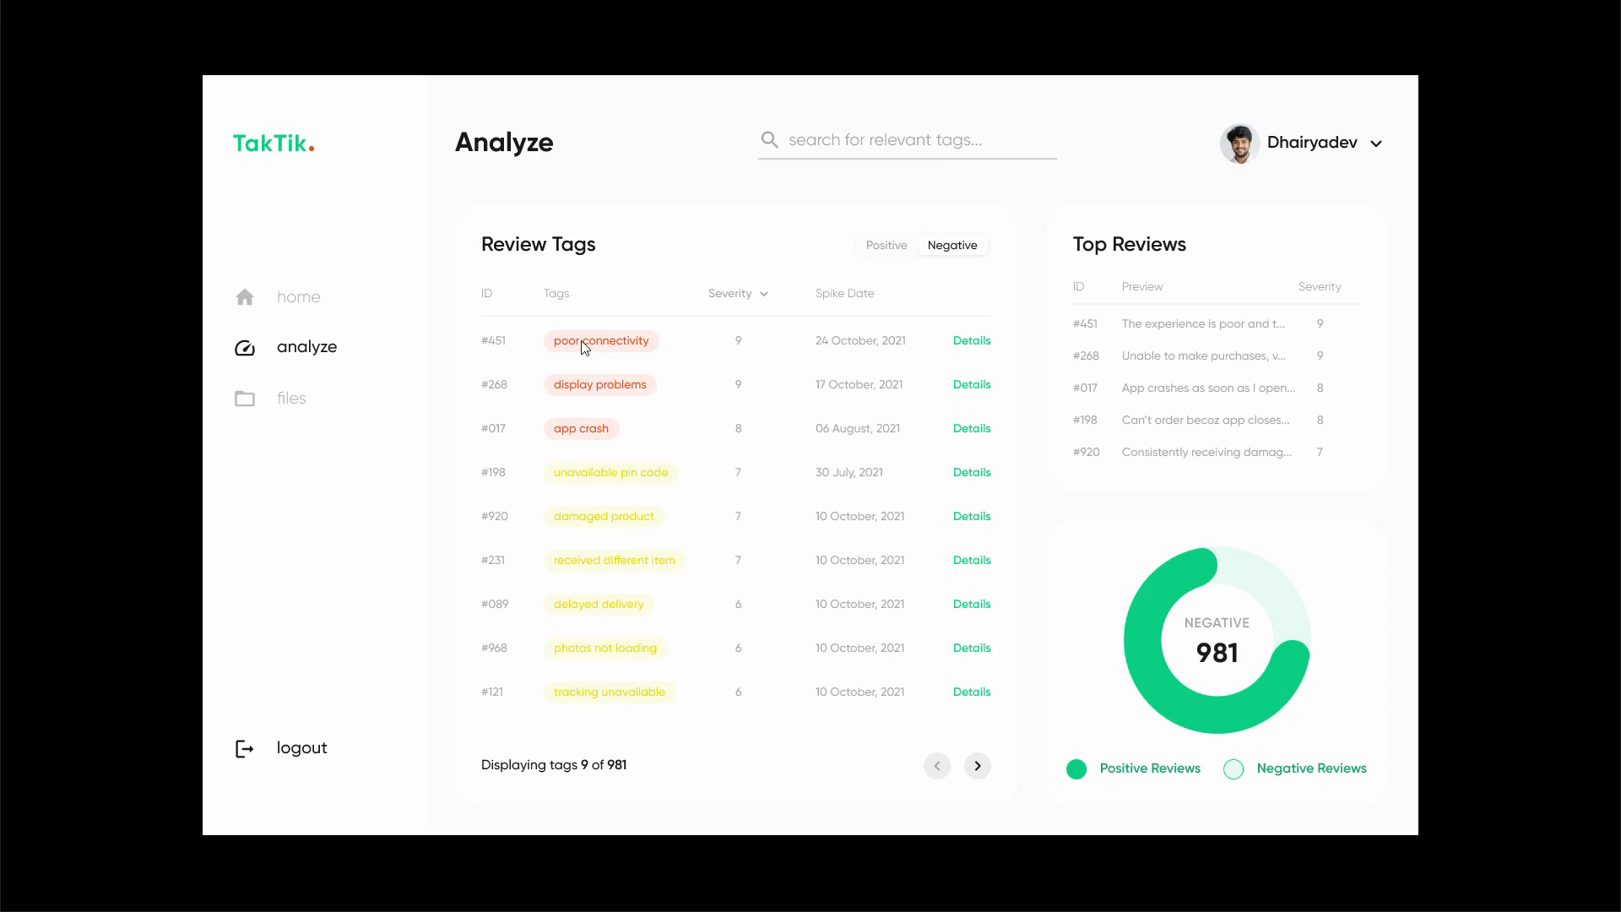
mouse_move(596, 351)
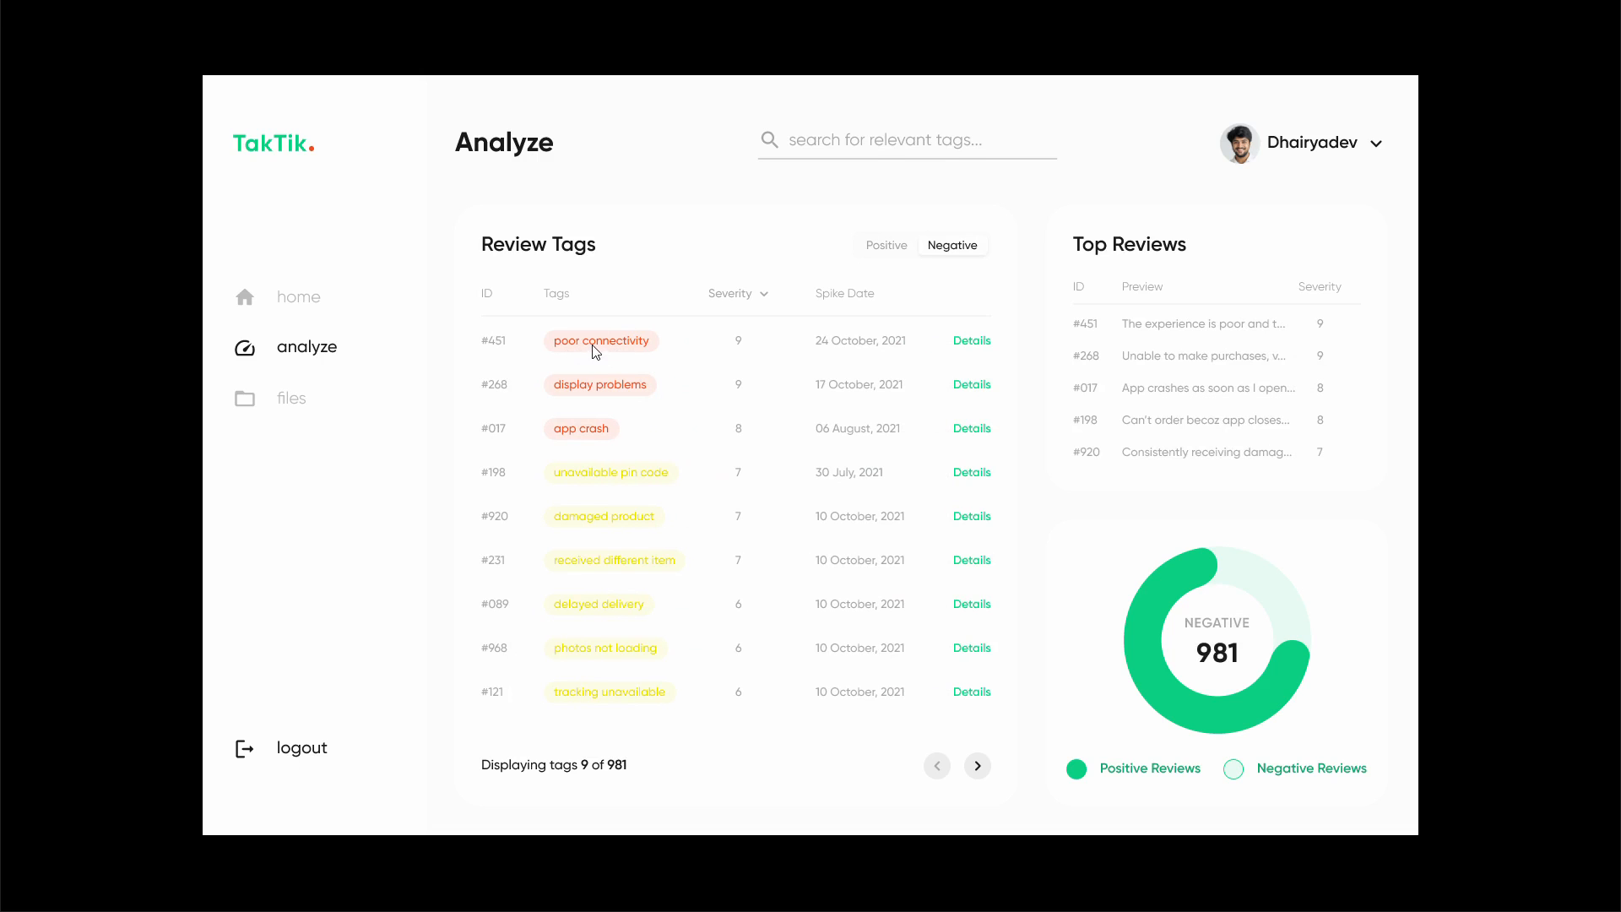
mouse_move(974, 343)
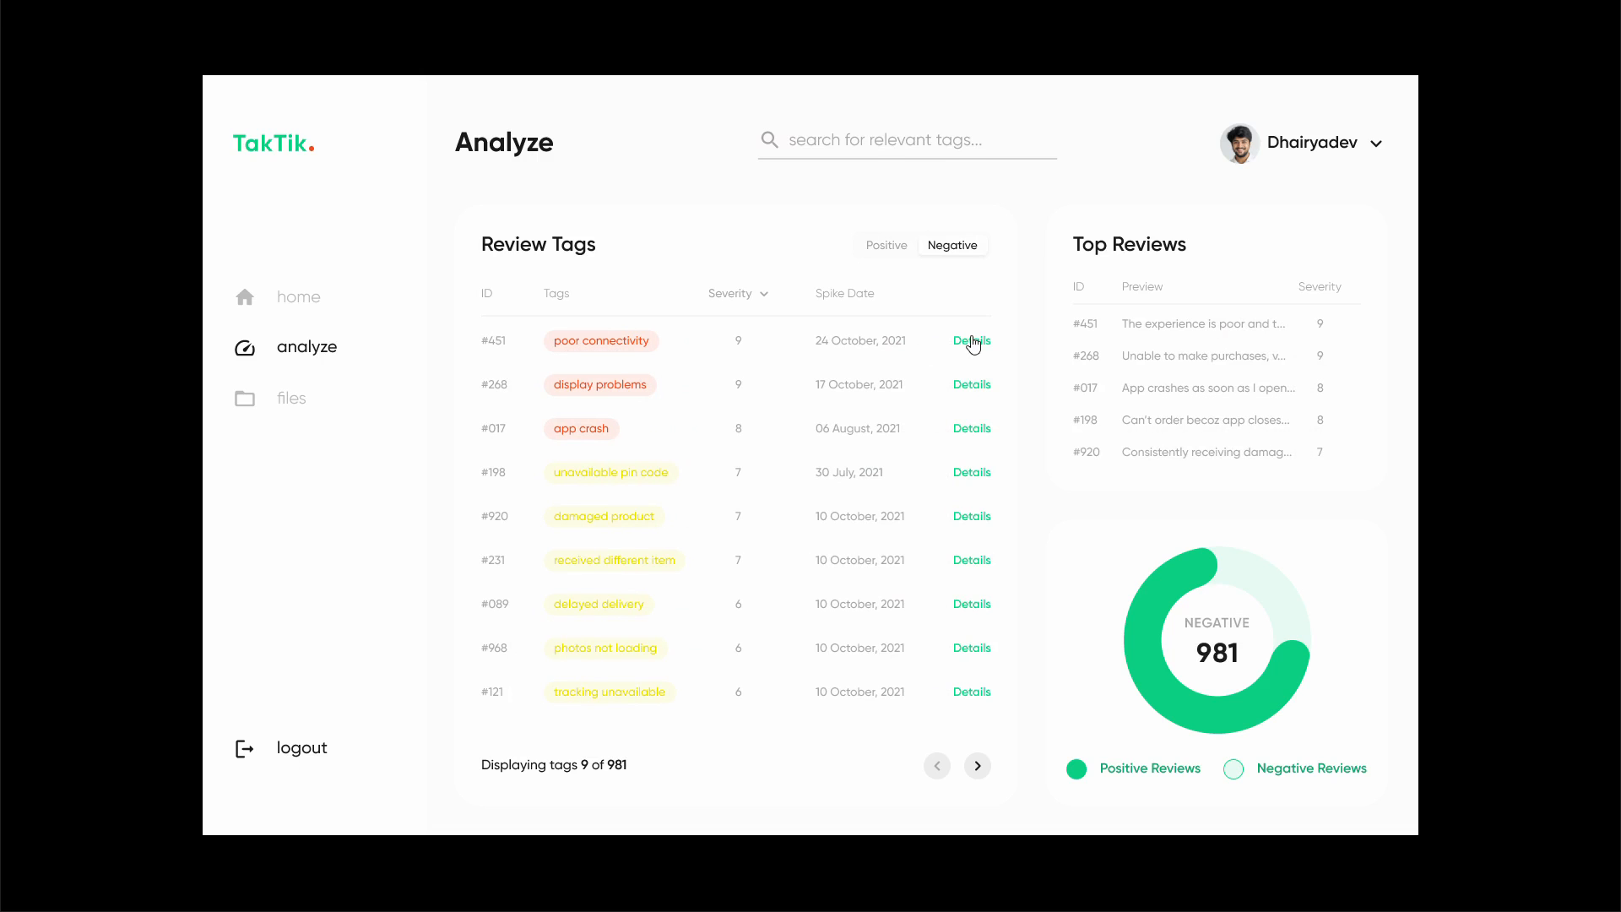
click(972, 340)
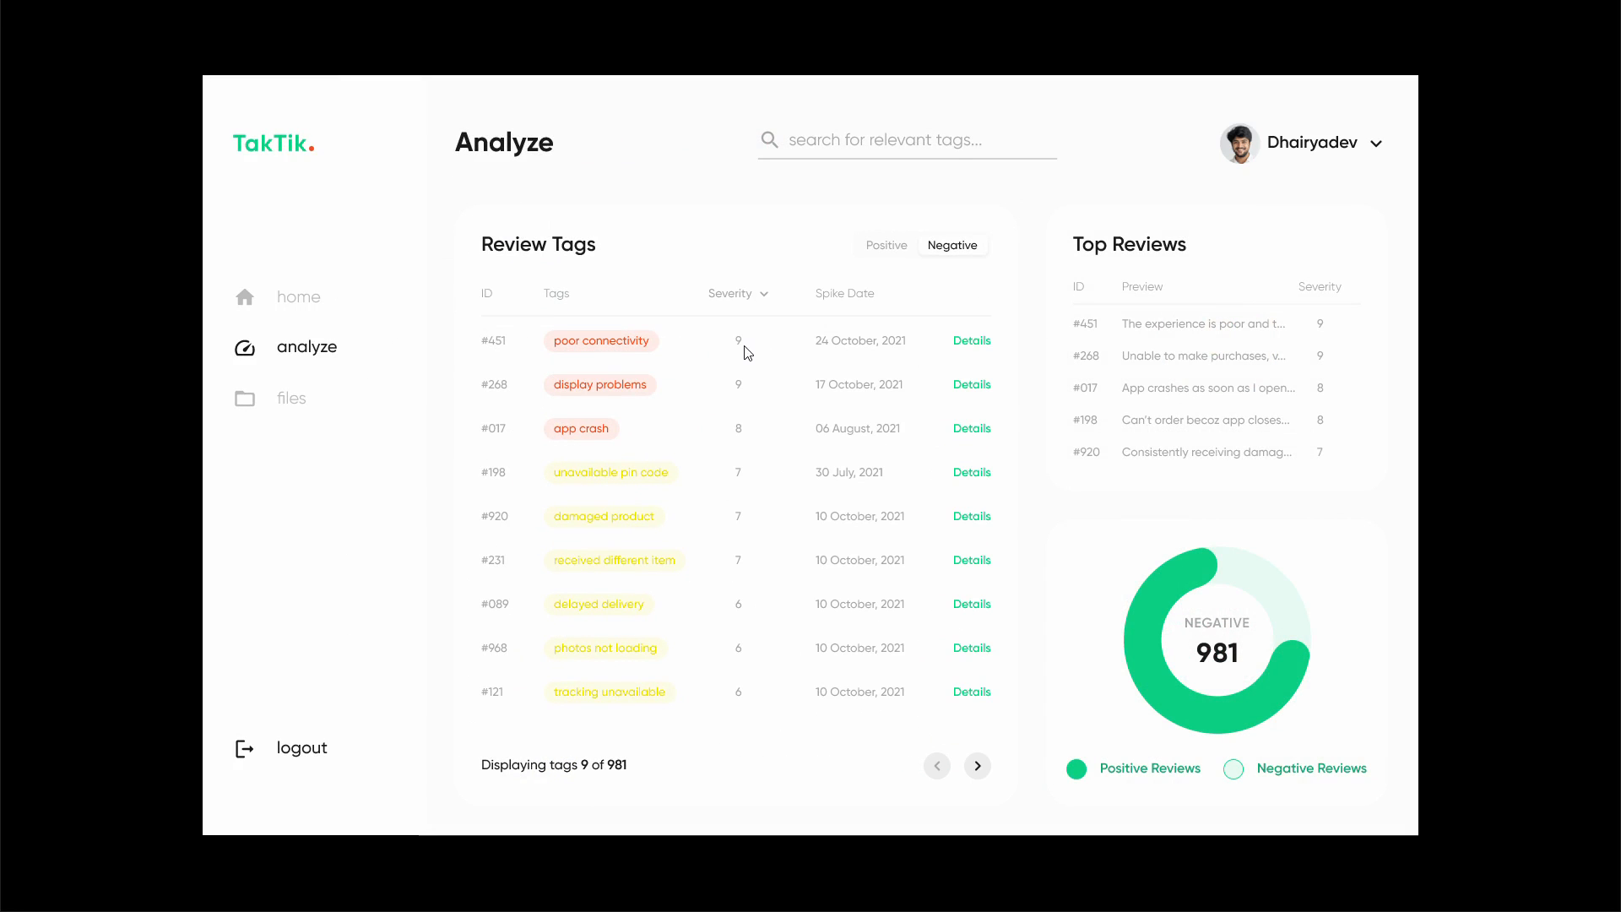
mouse_move(617, 354)
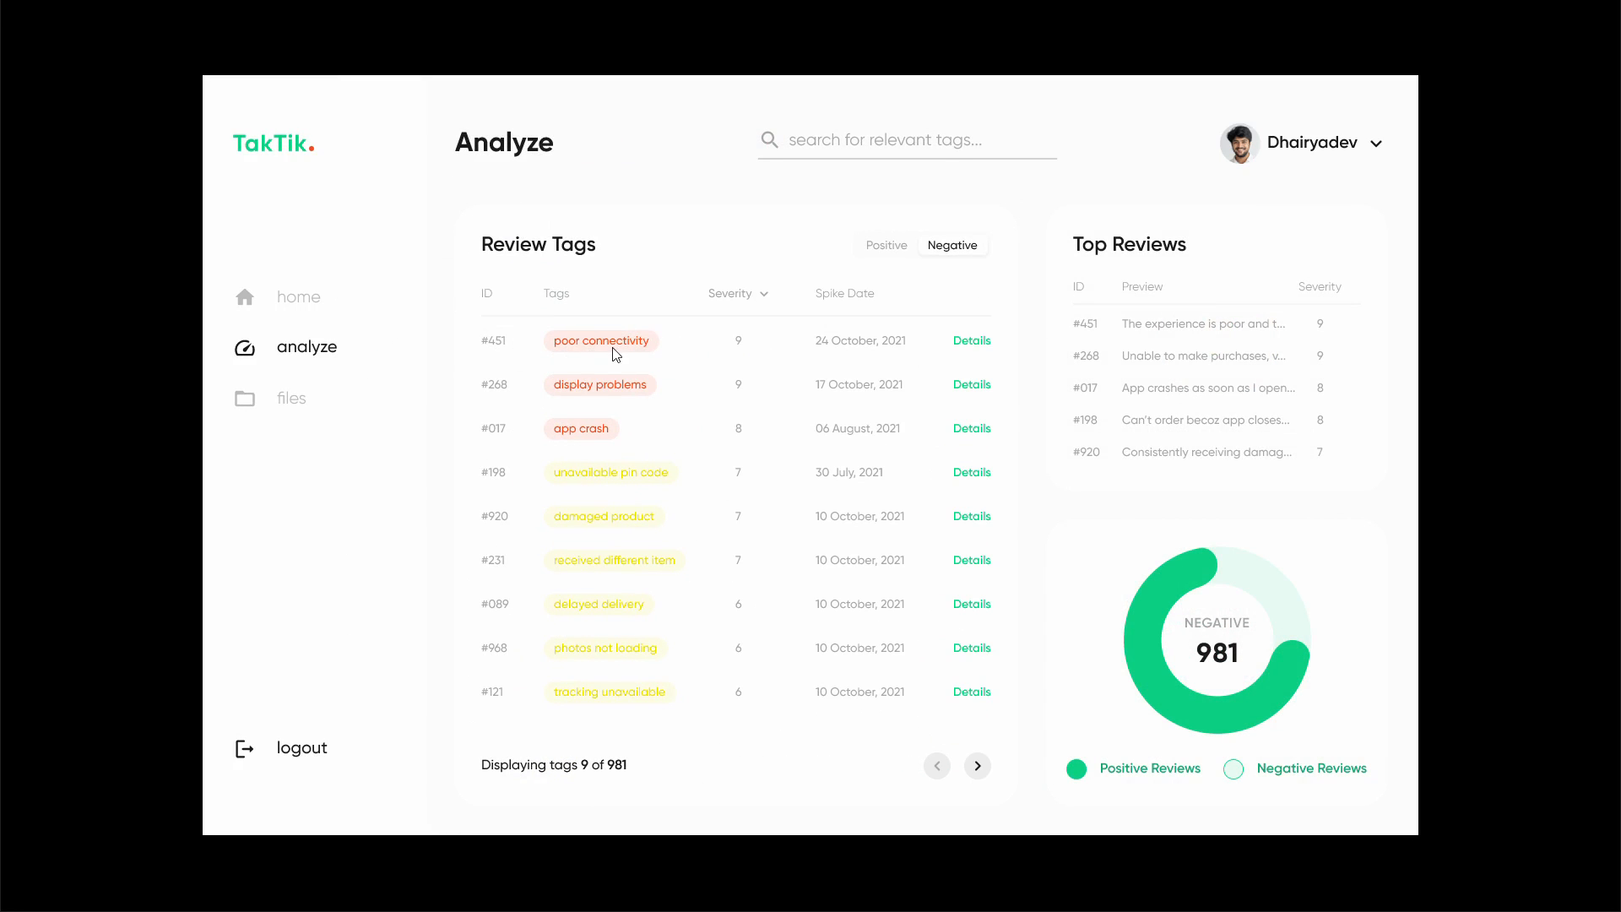
mouse_move(641, 394)
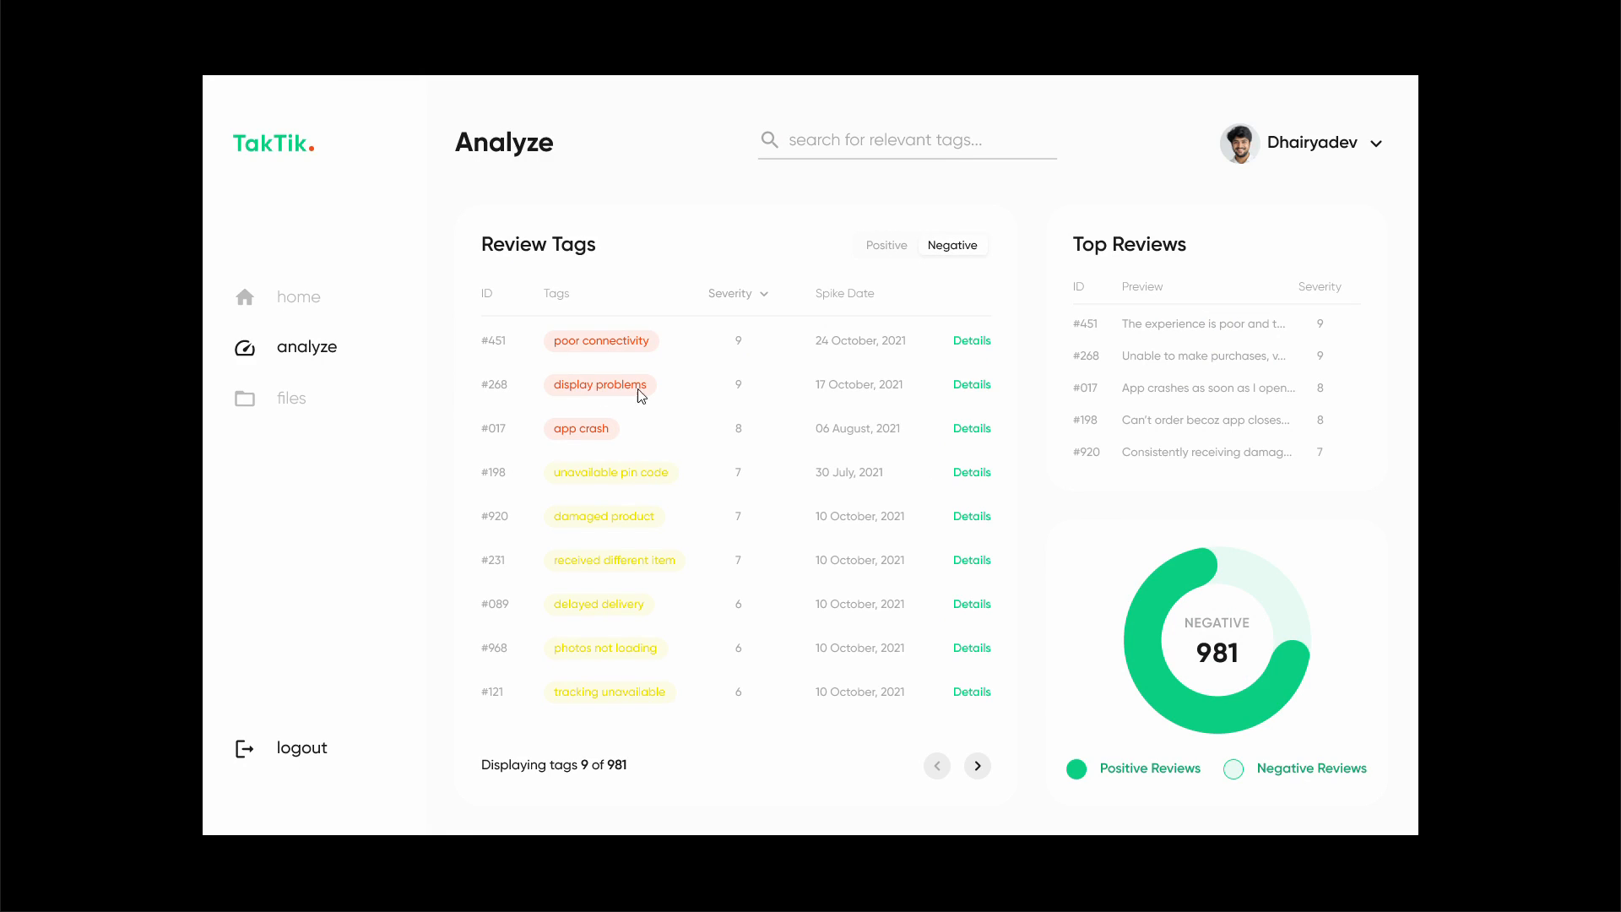
mouse_move(559, 522)
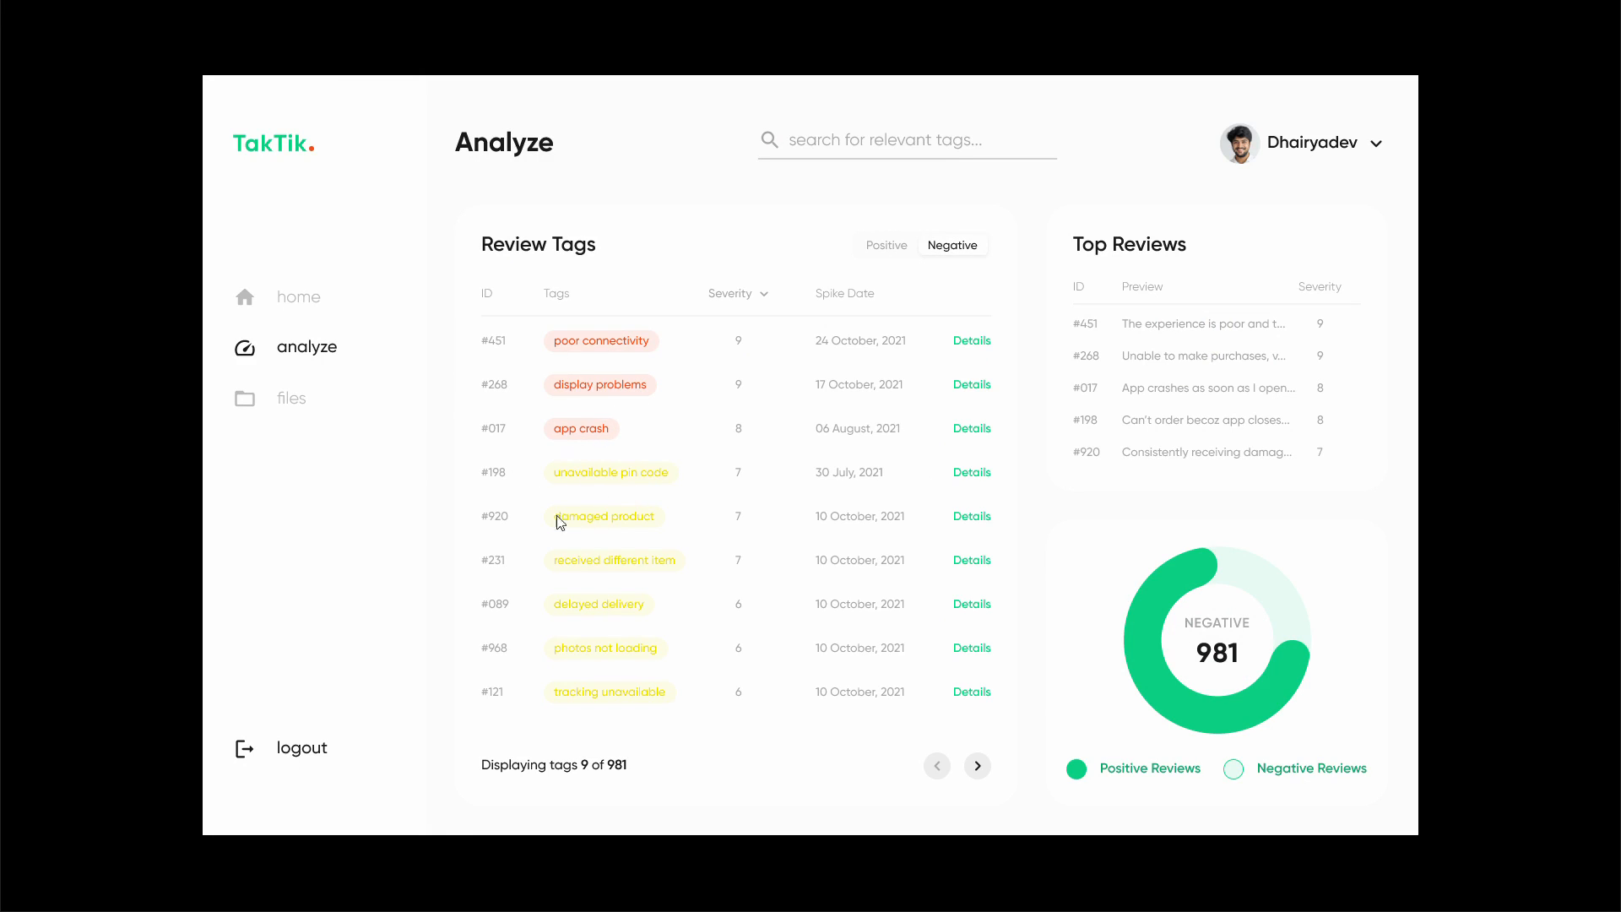
mouse_move(587, 484)
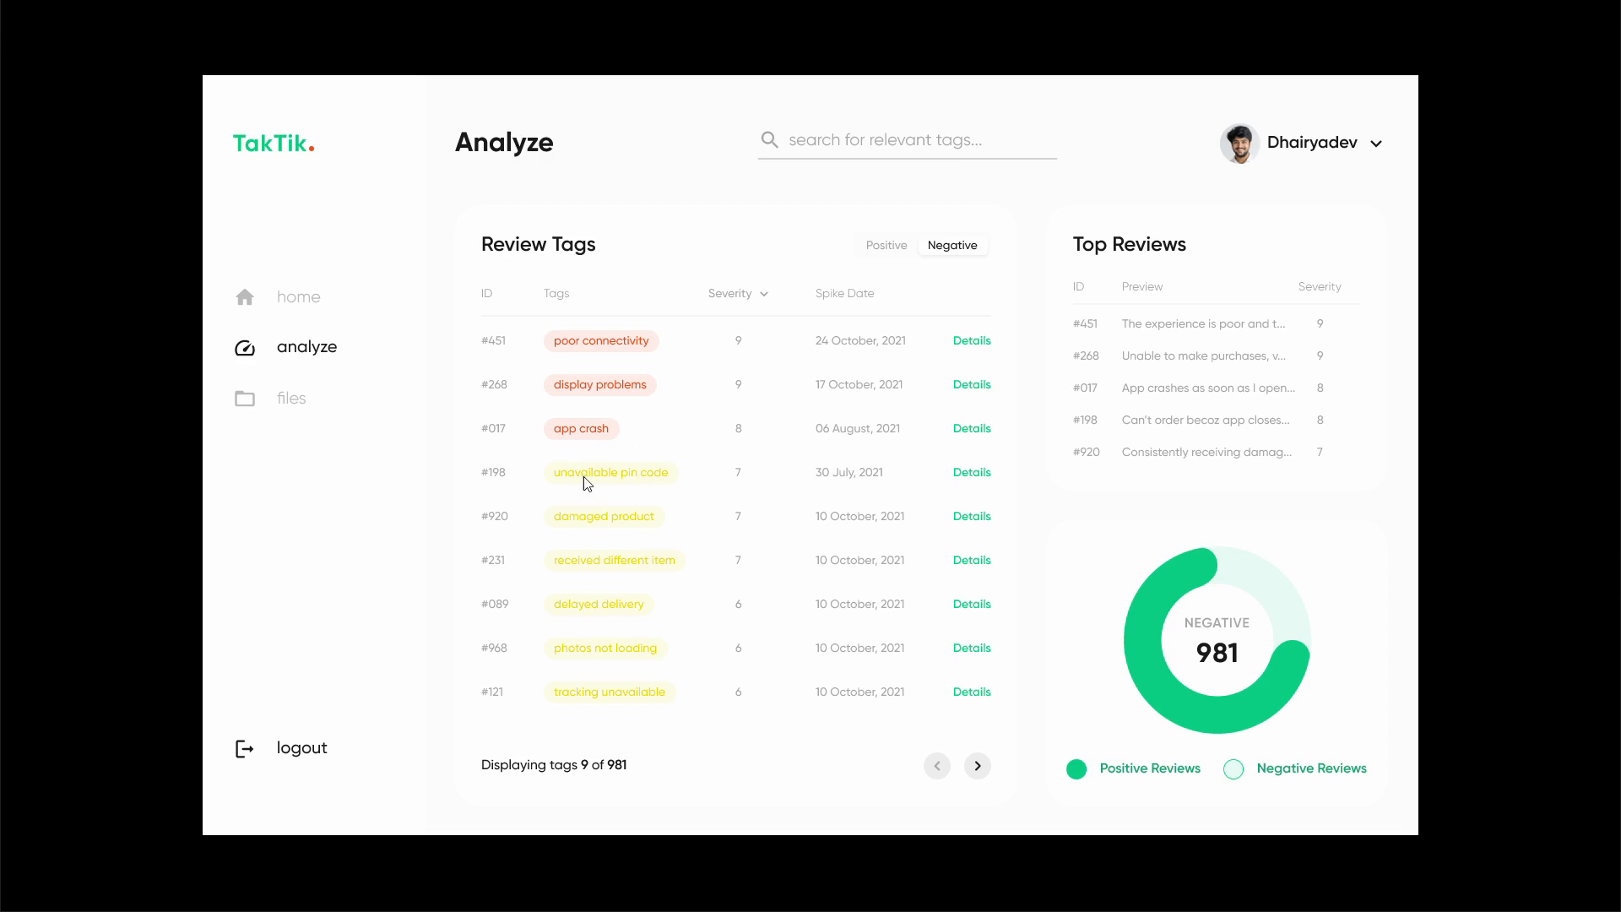
mouse_move(290, 411)
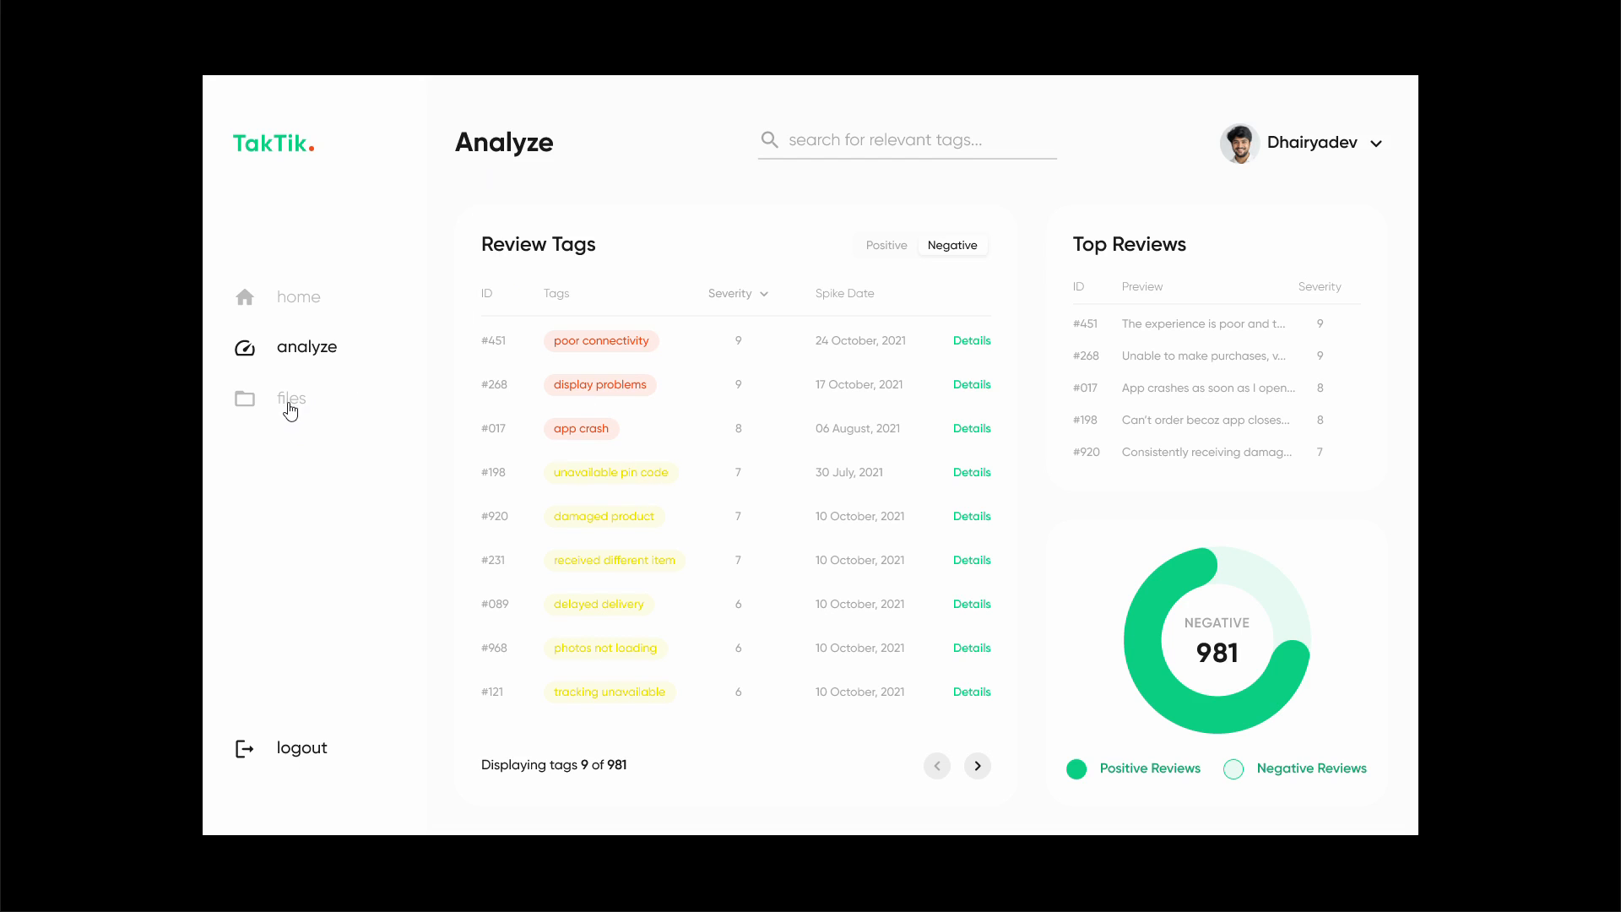
Browse the Files and review-tag Analyze pages, then go home to the FreshMart dashboard.
click(291, 398)
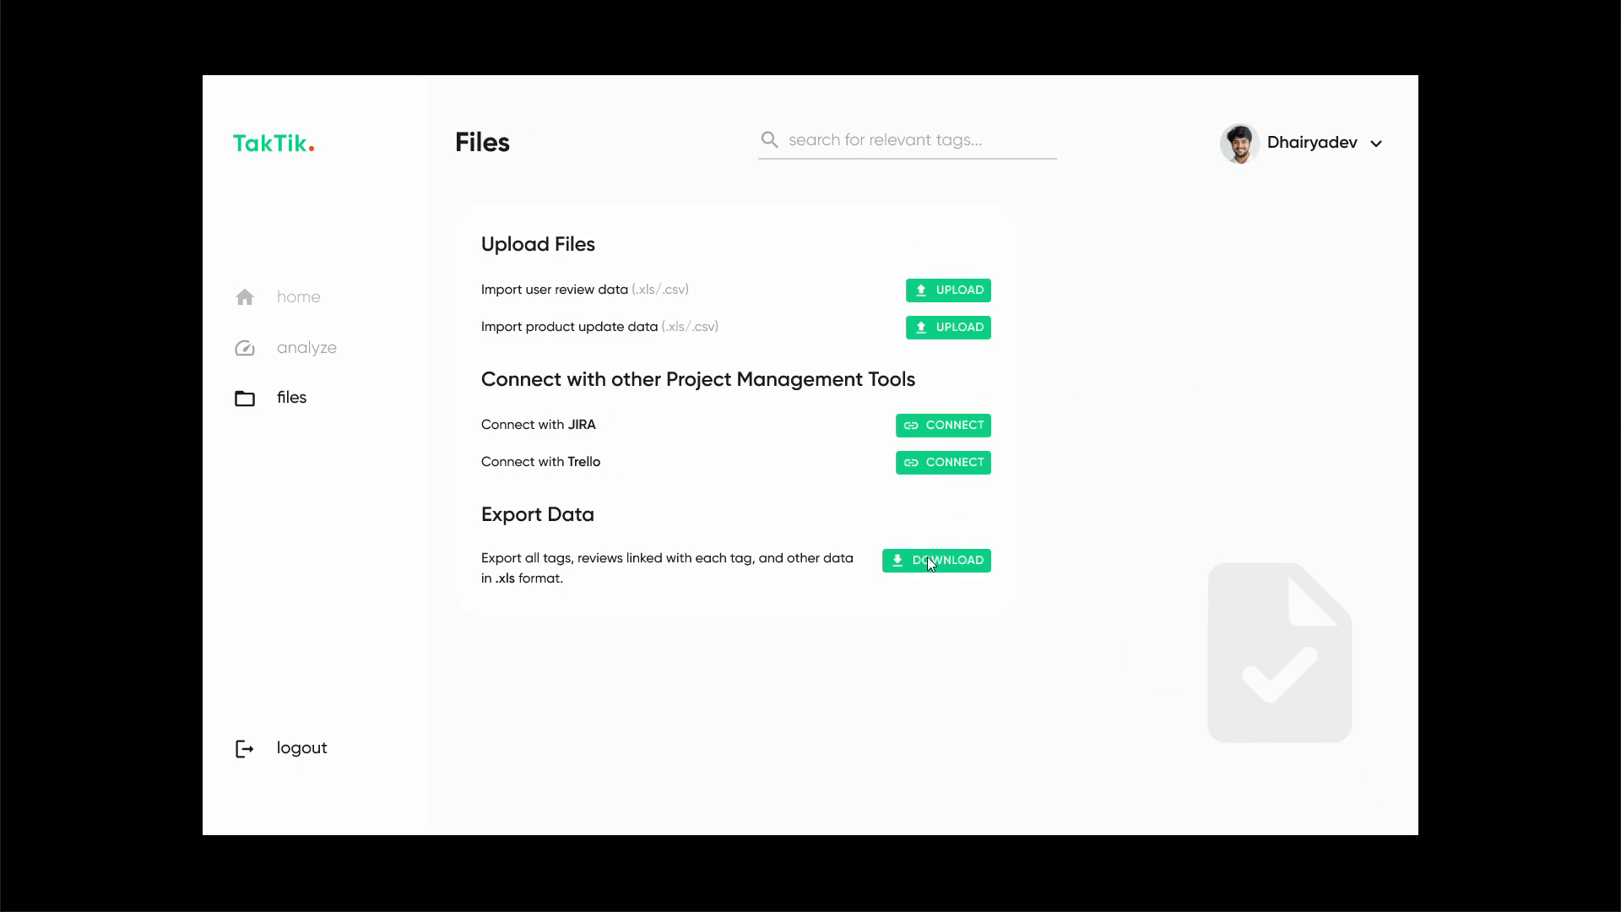
mouse_move(558, 542)
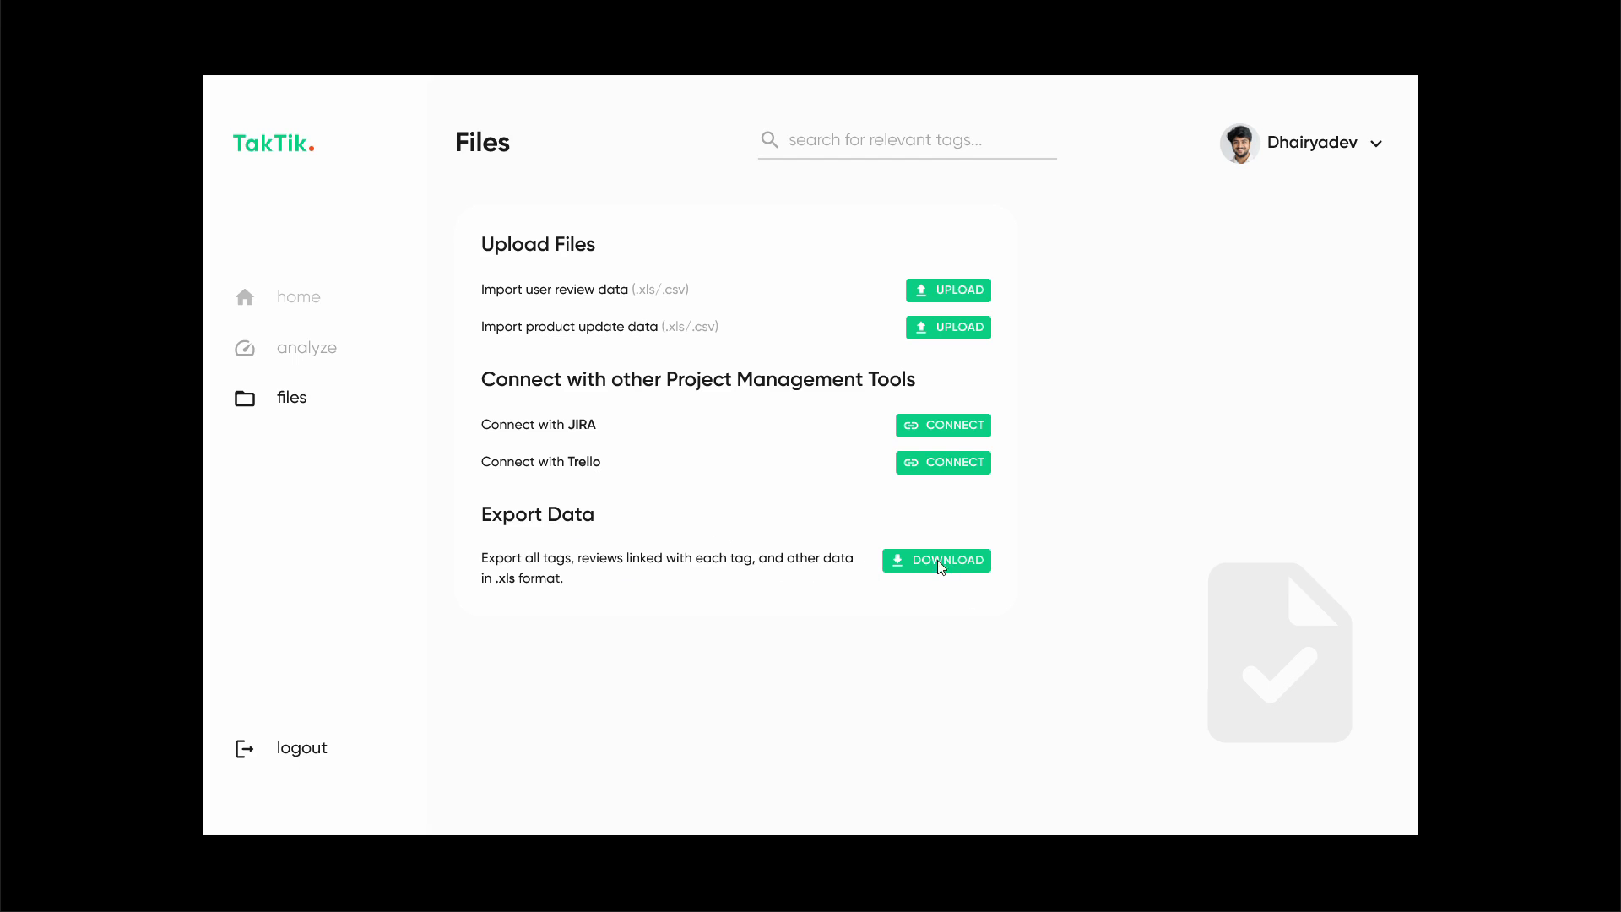
mouse_move(308, 358)
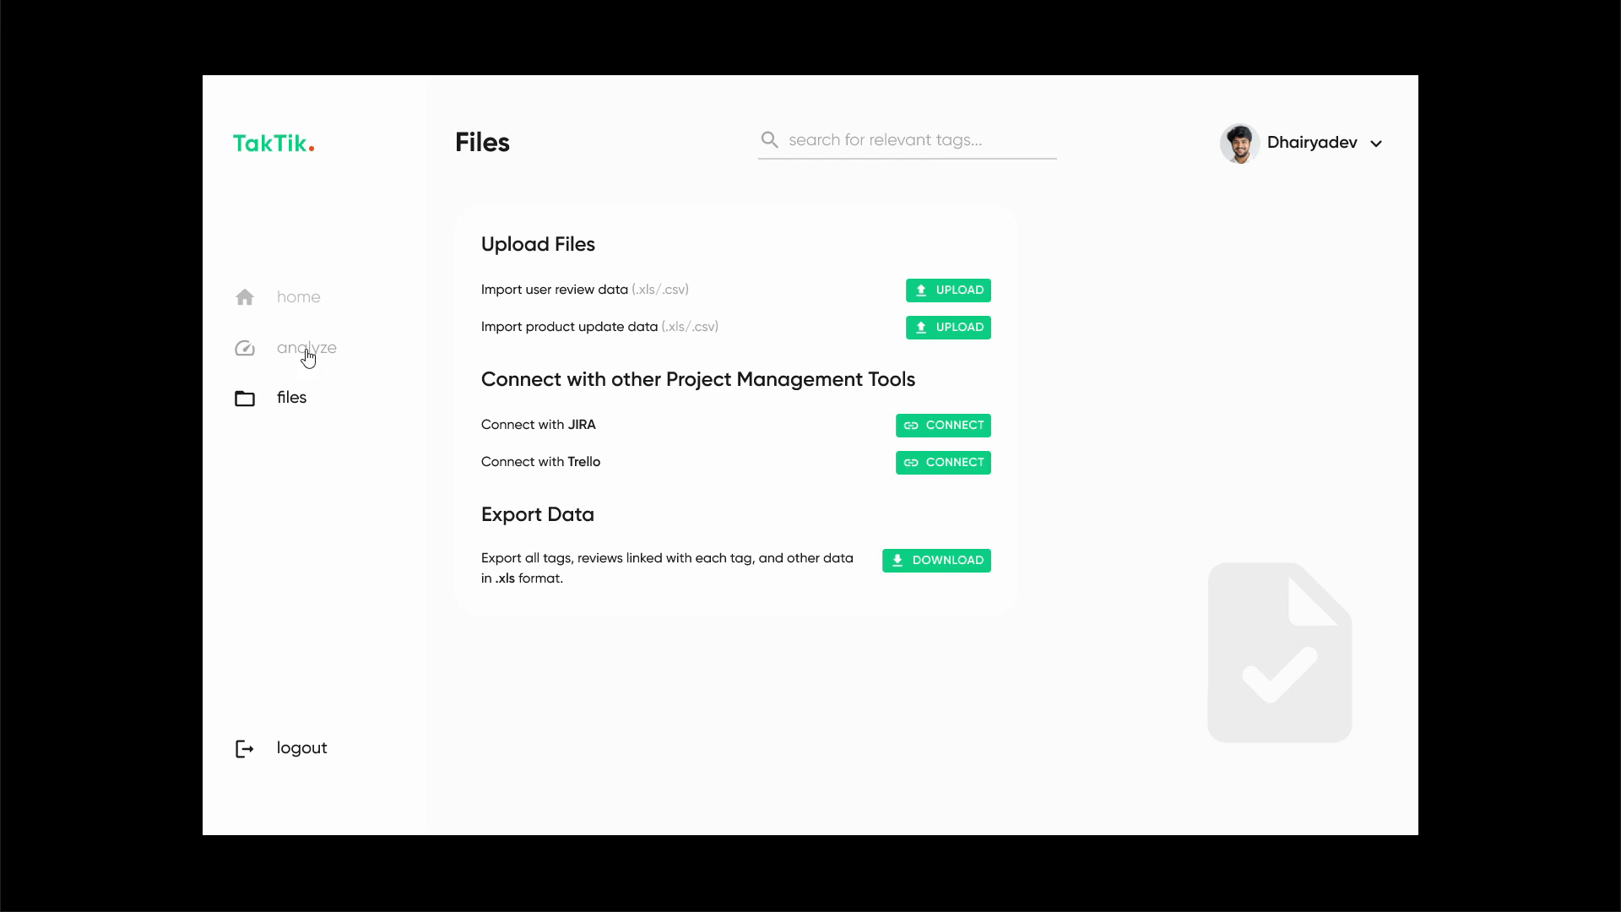
click(307, 347)
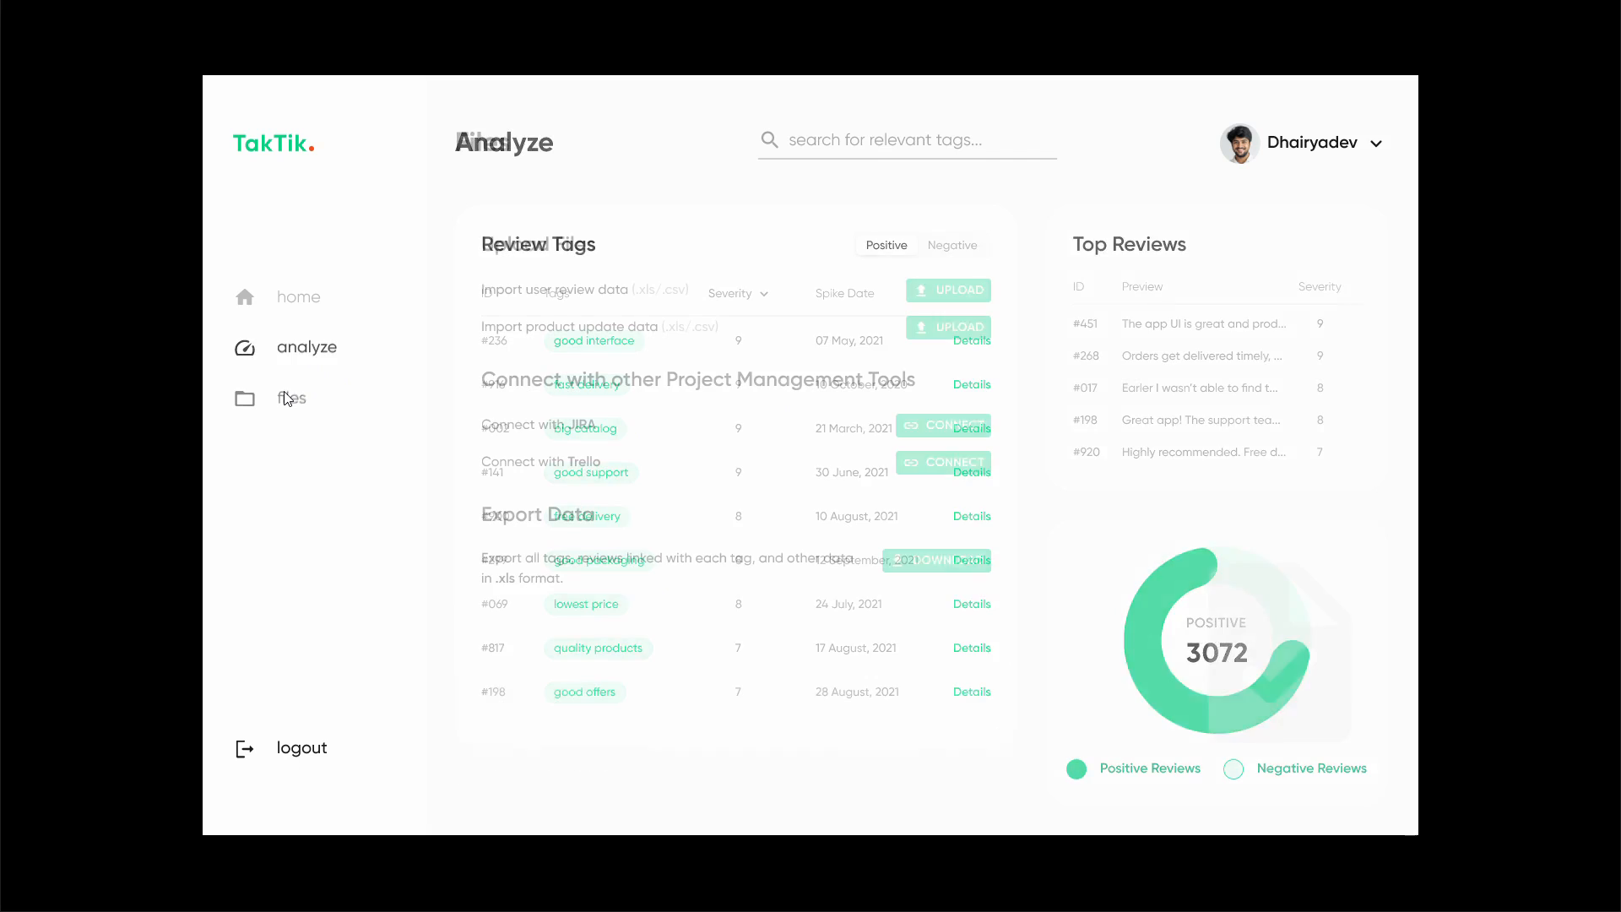
click(292, 398)
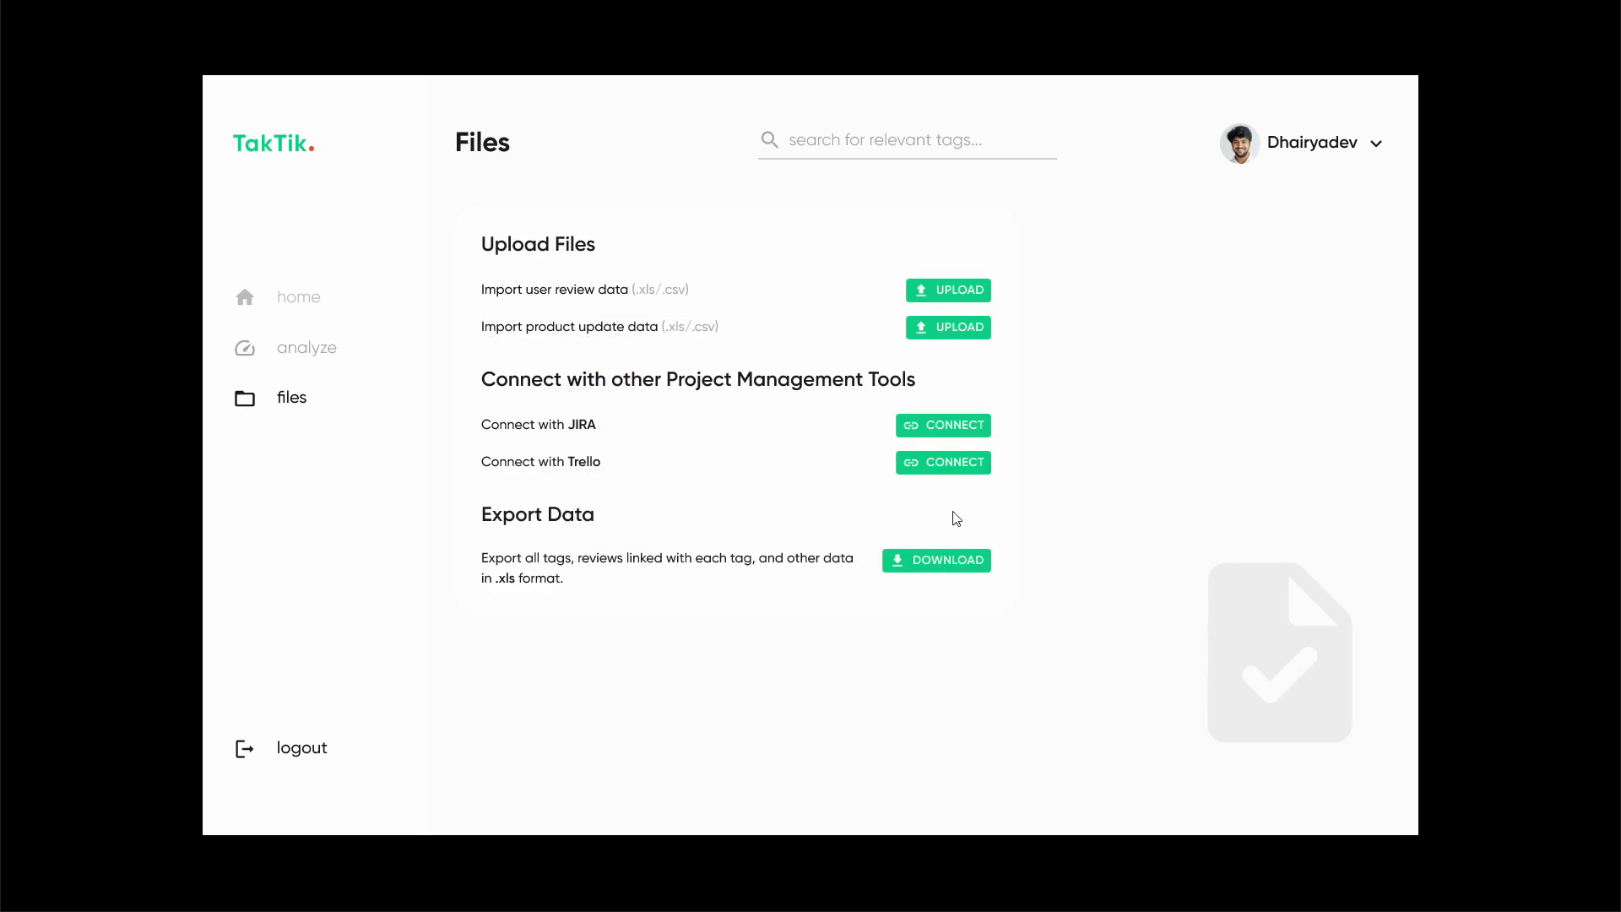
mouse_move(642, 569)
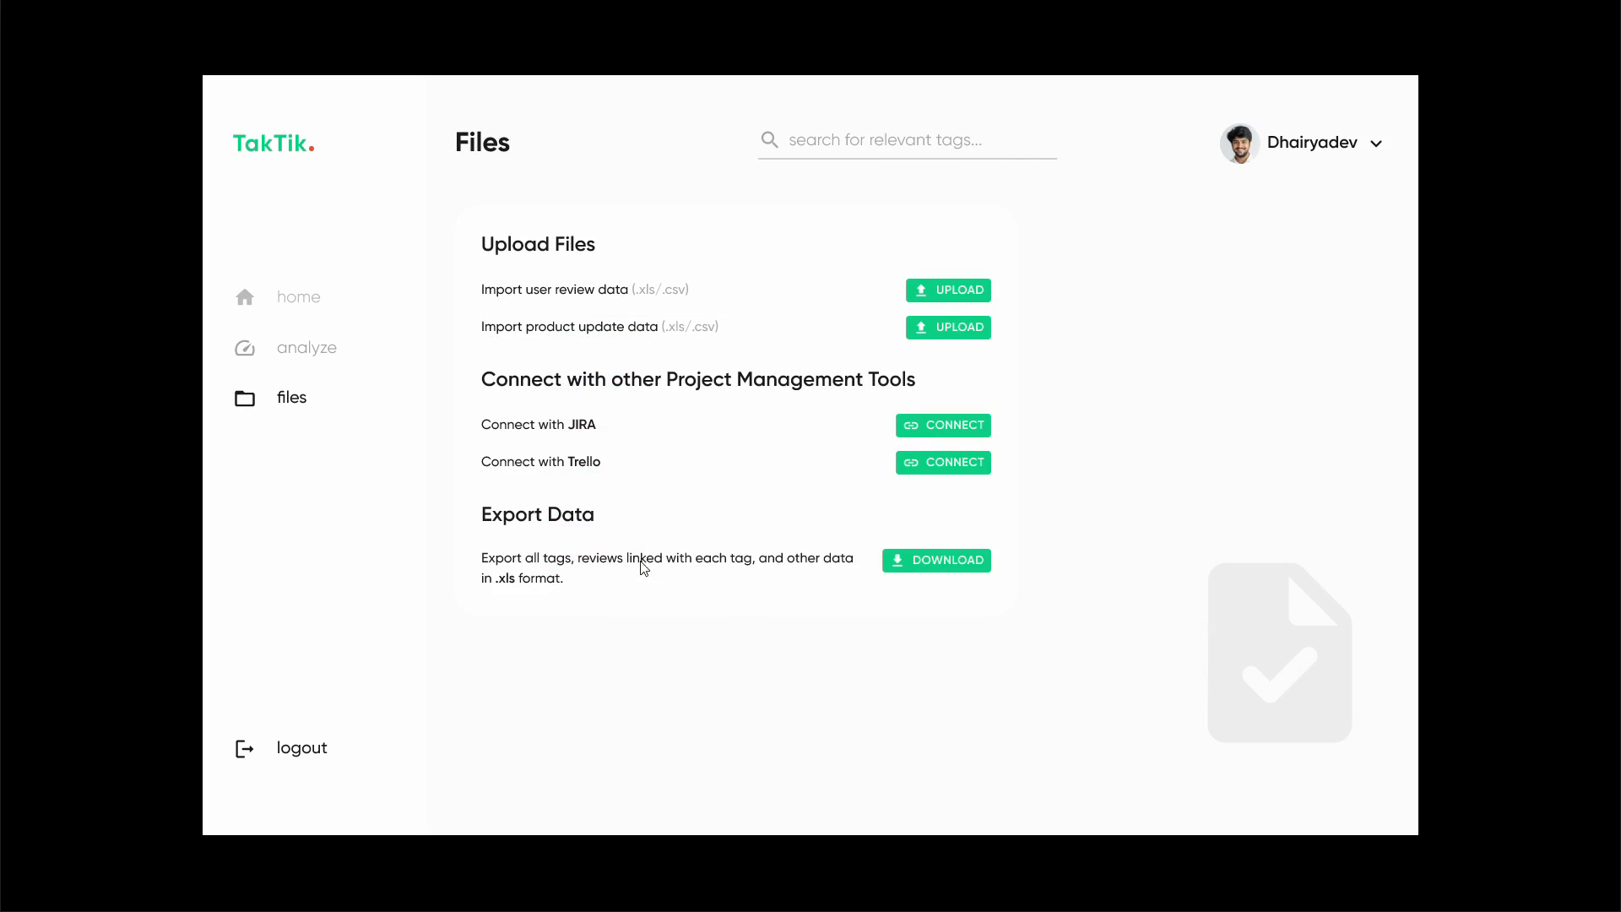
click(298, 296)
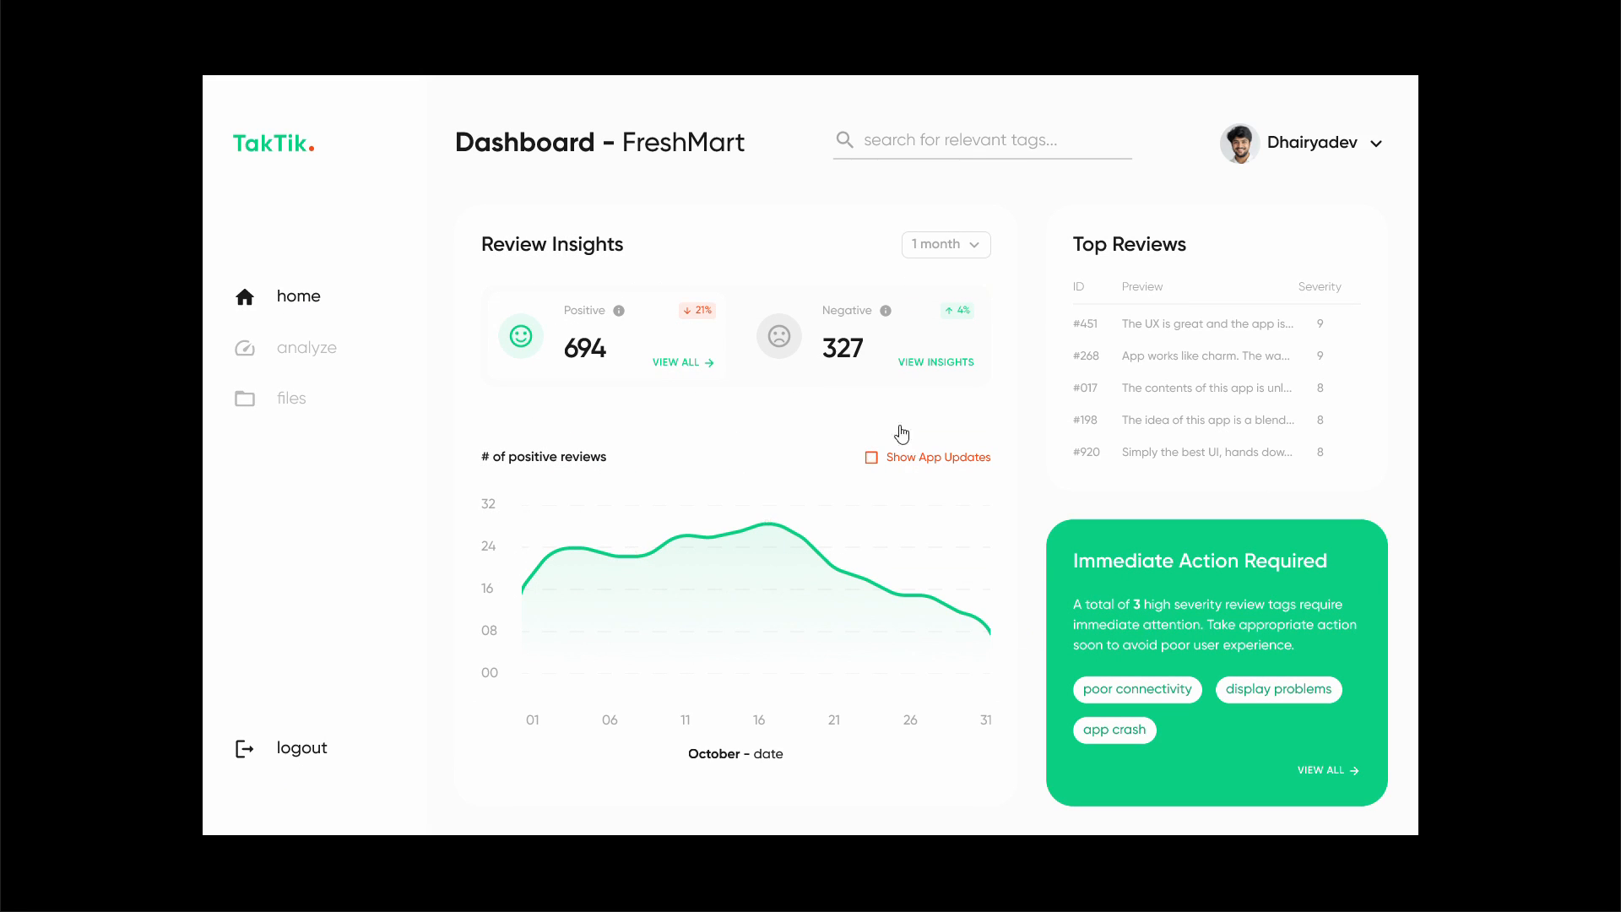
mouse_move(814, 378)
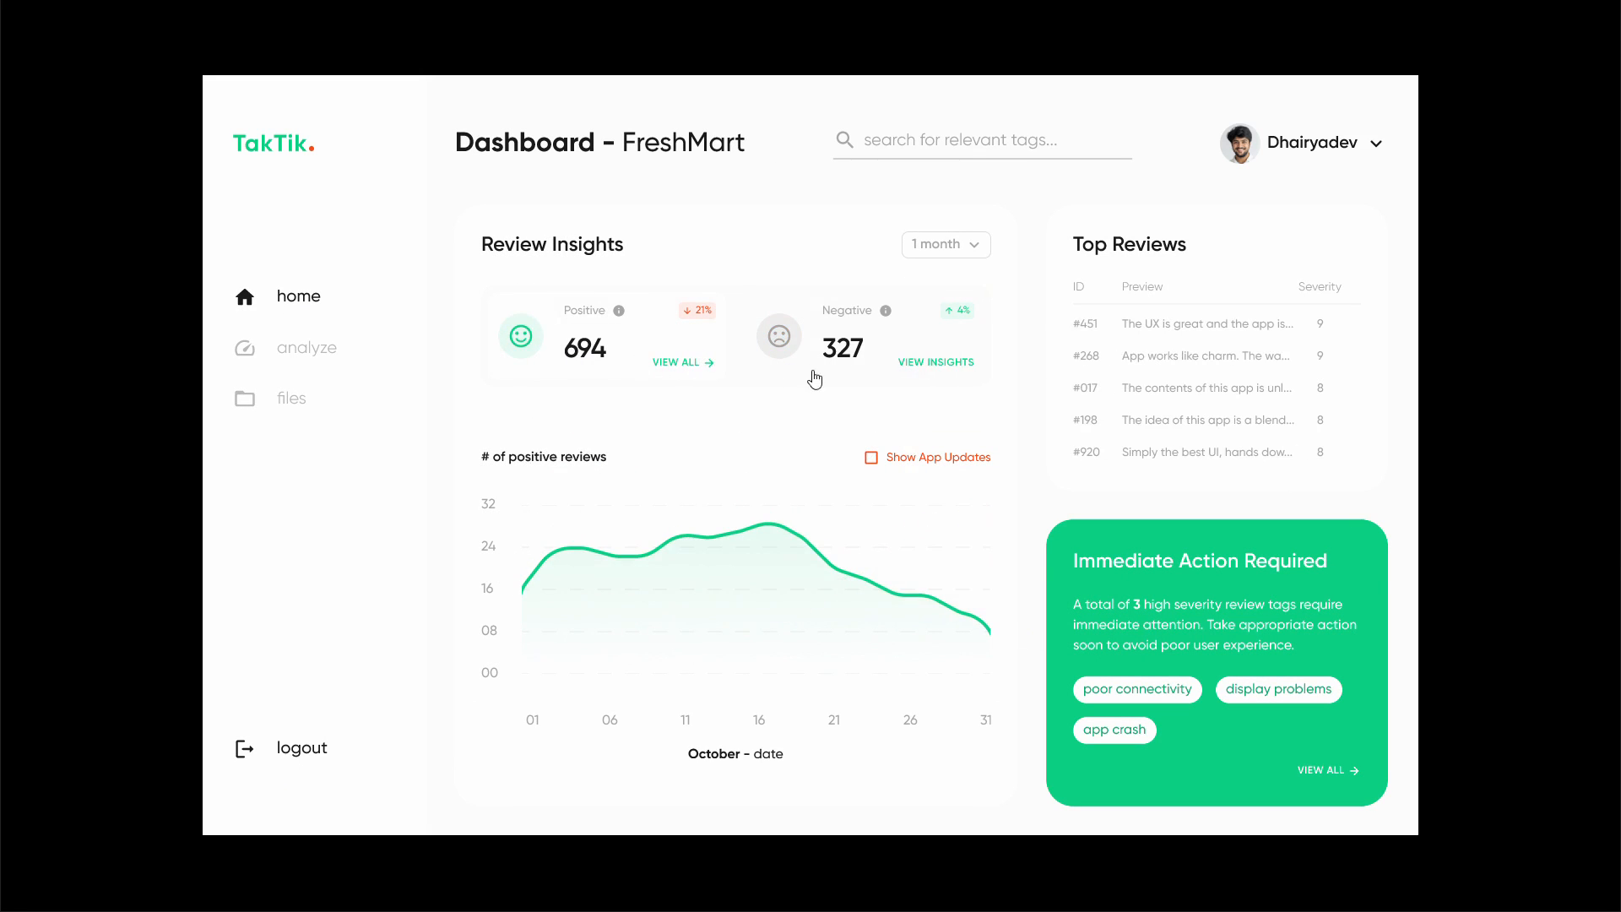